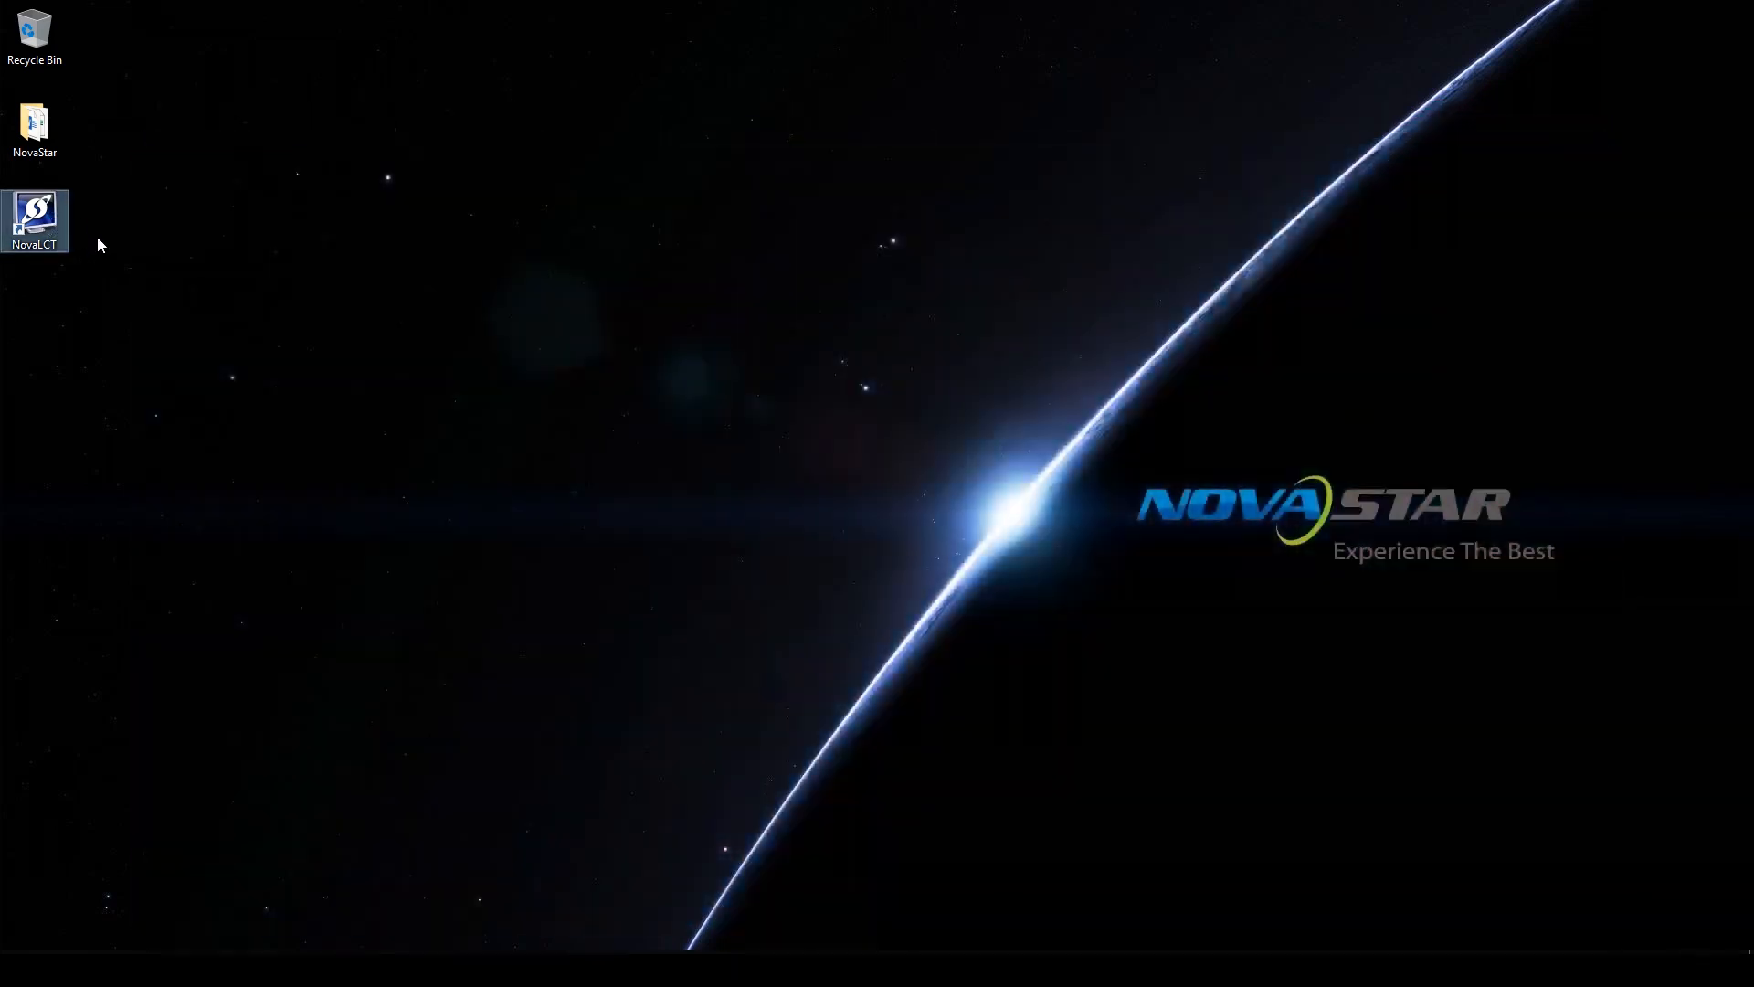
double_click(35, 221)
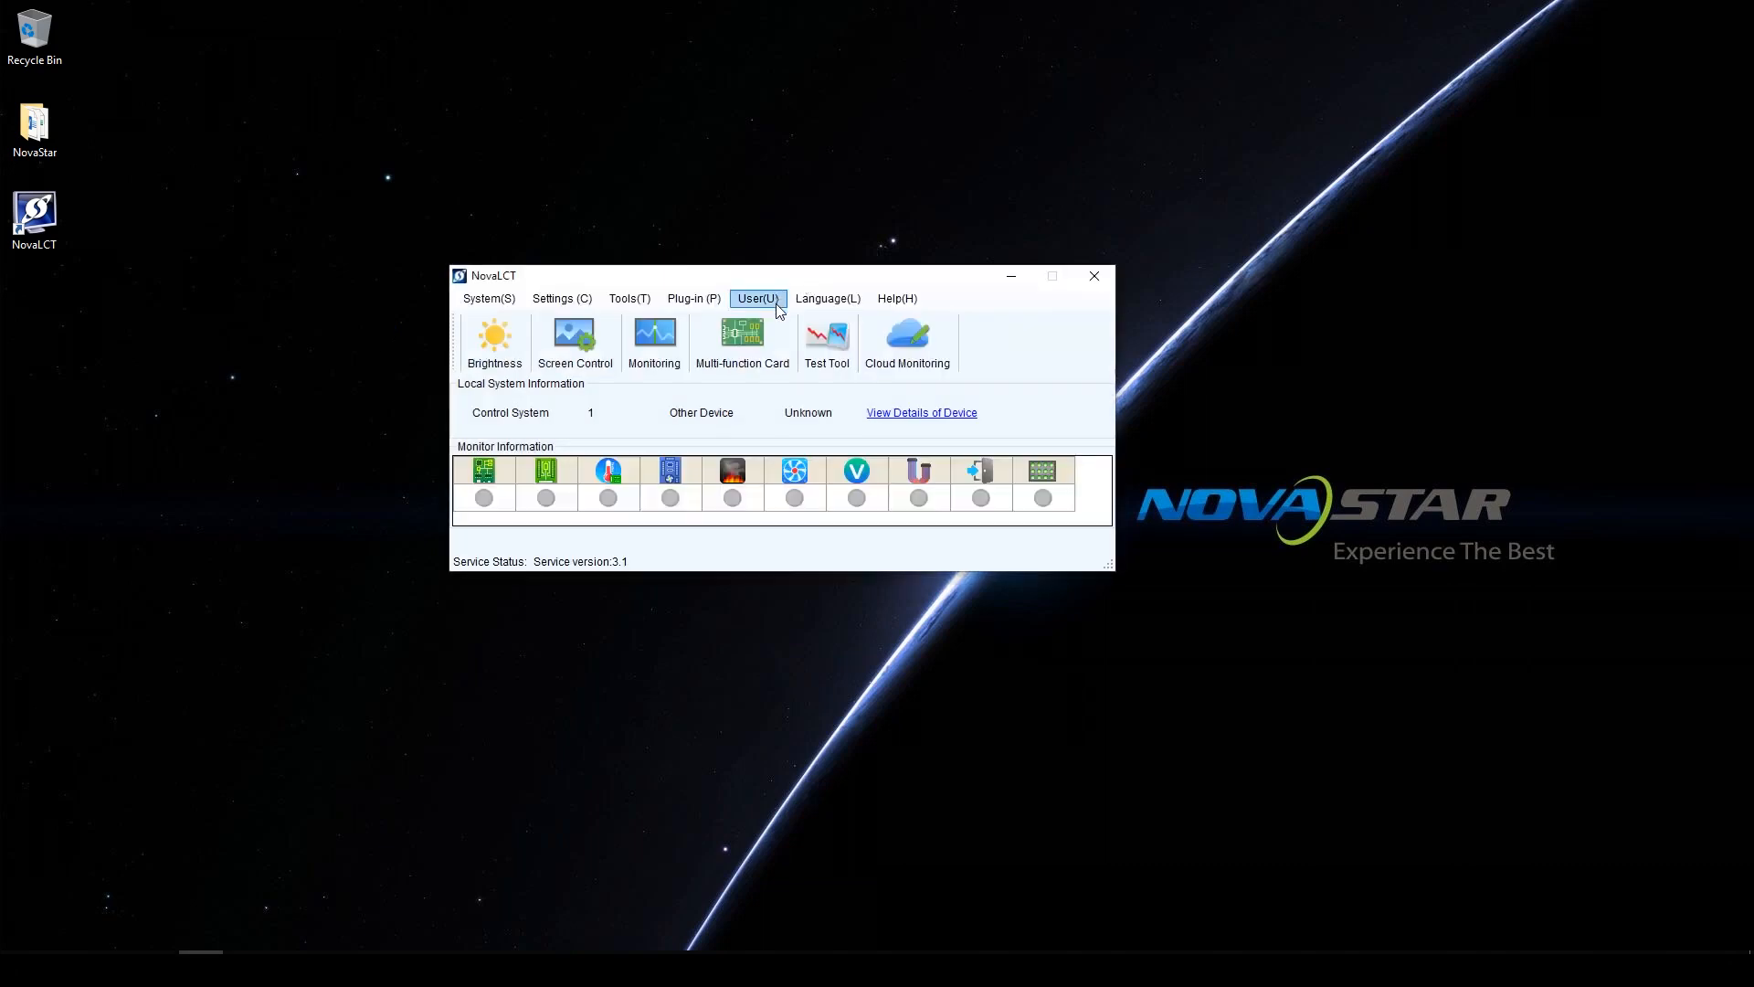
left_click(756, 298)
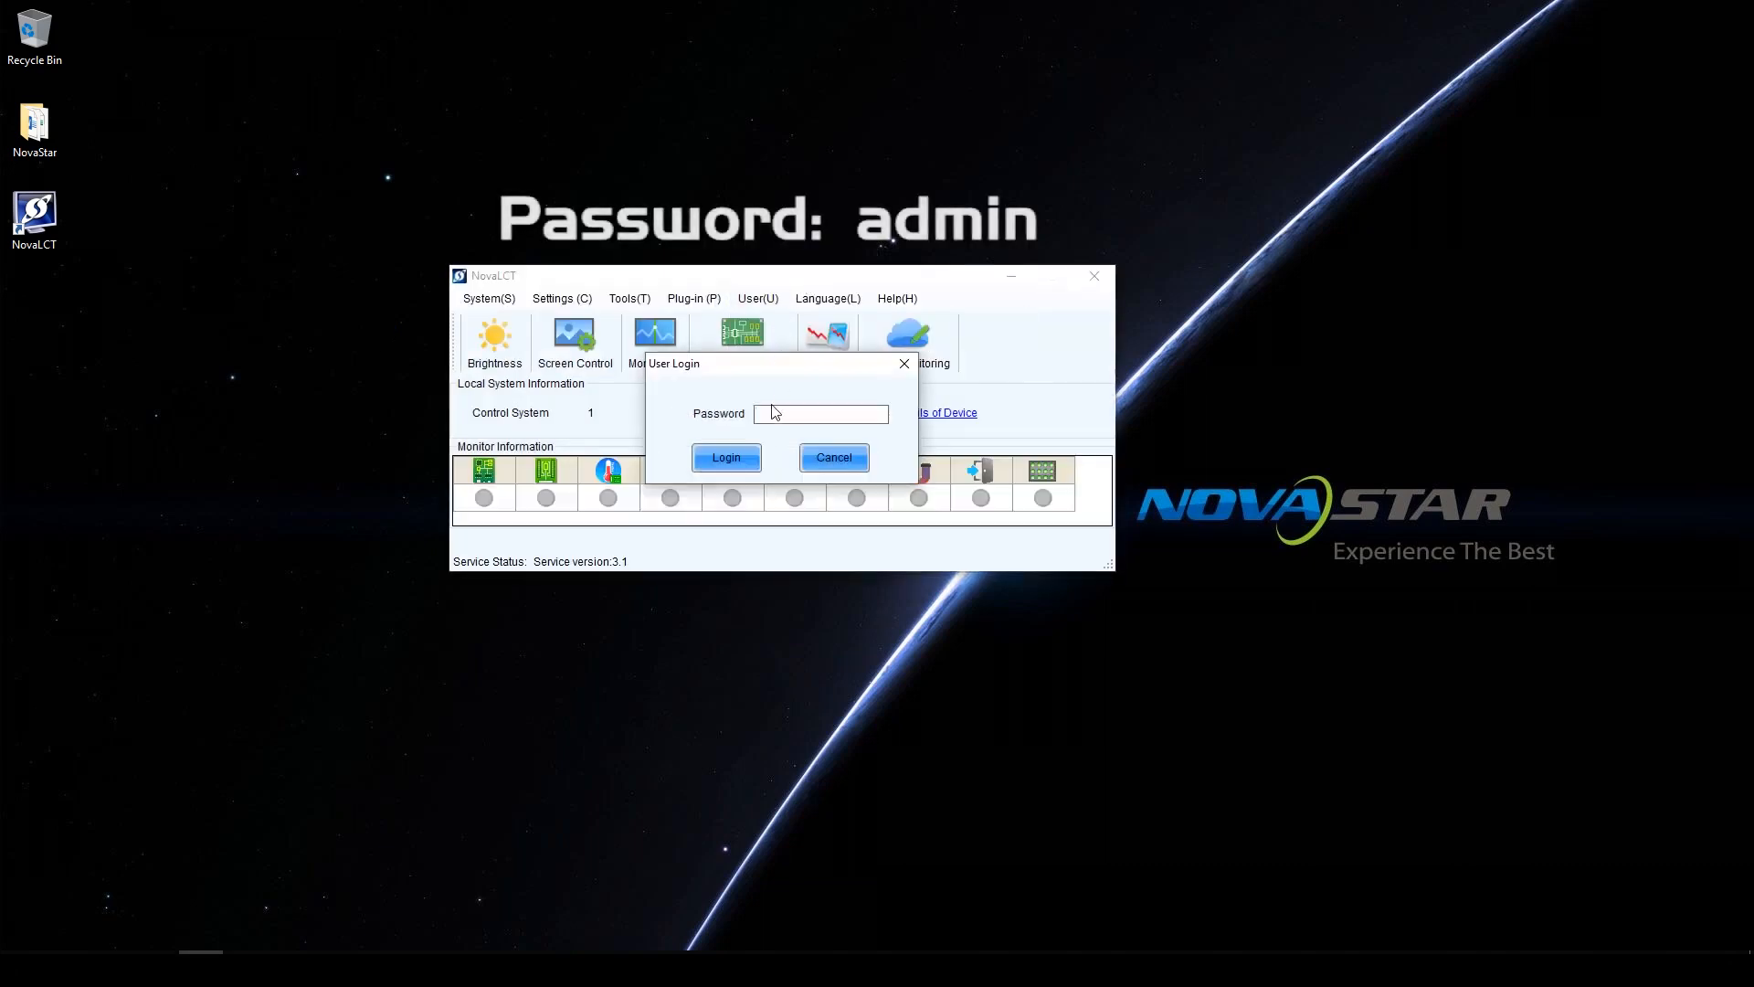
type("1")
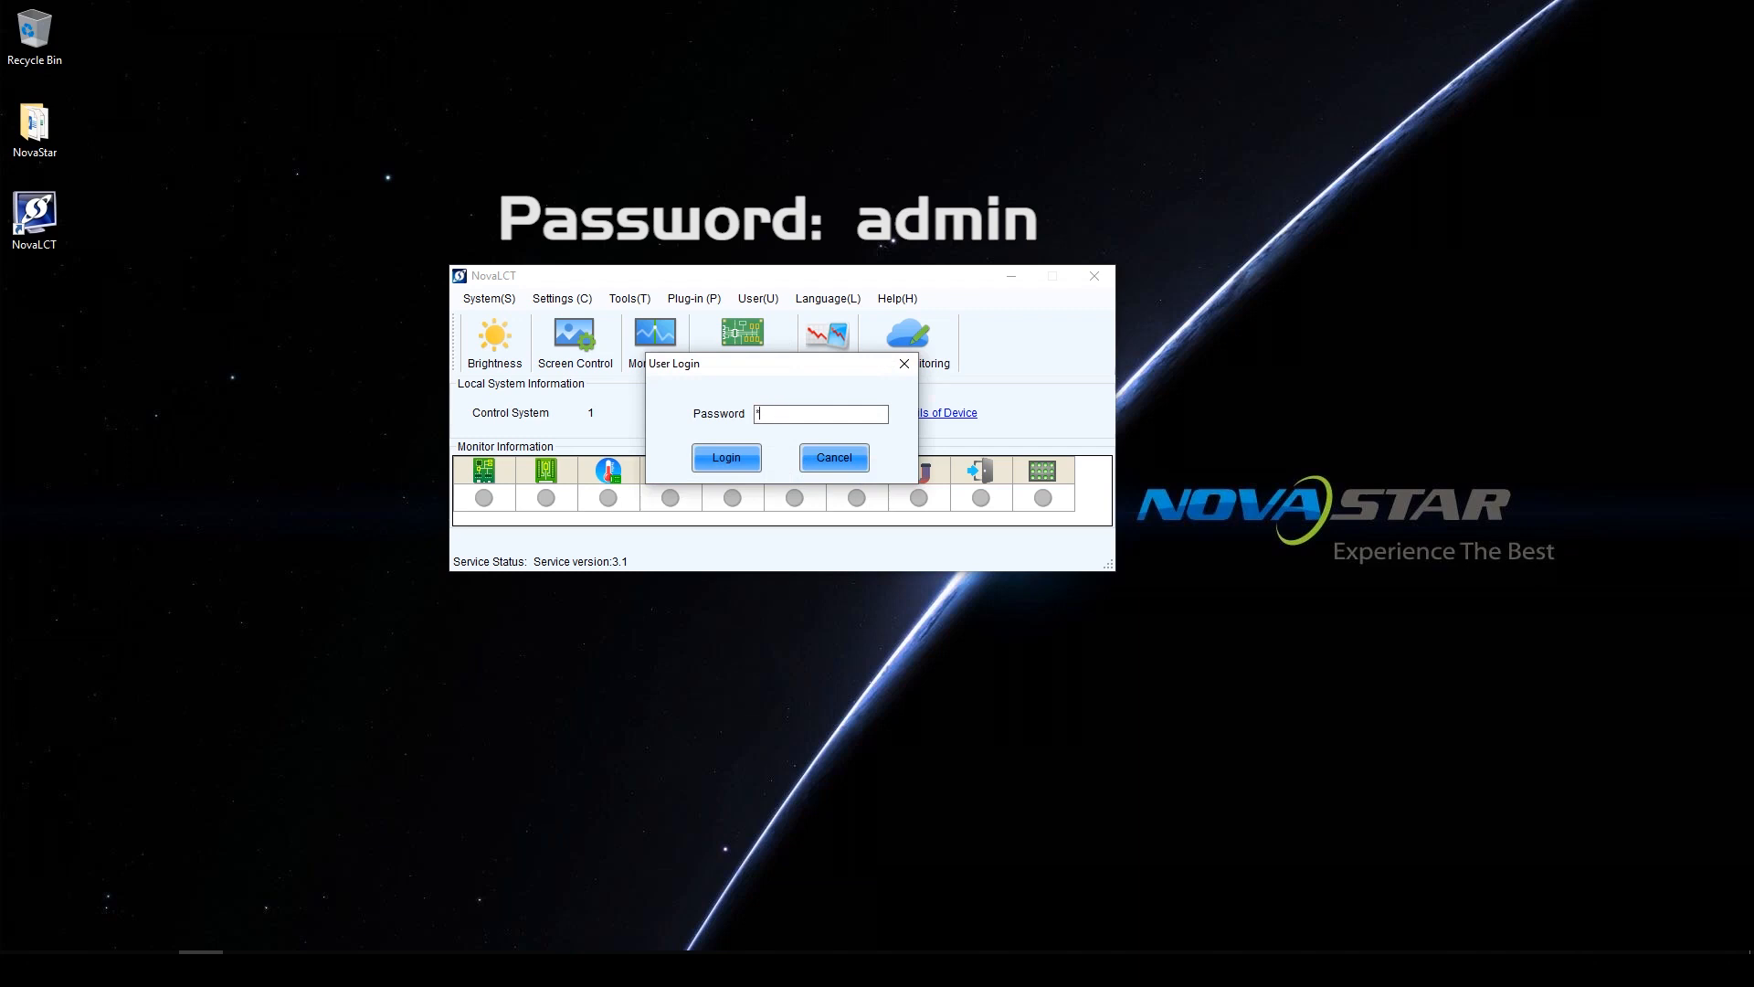
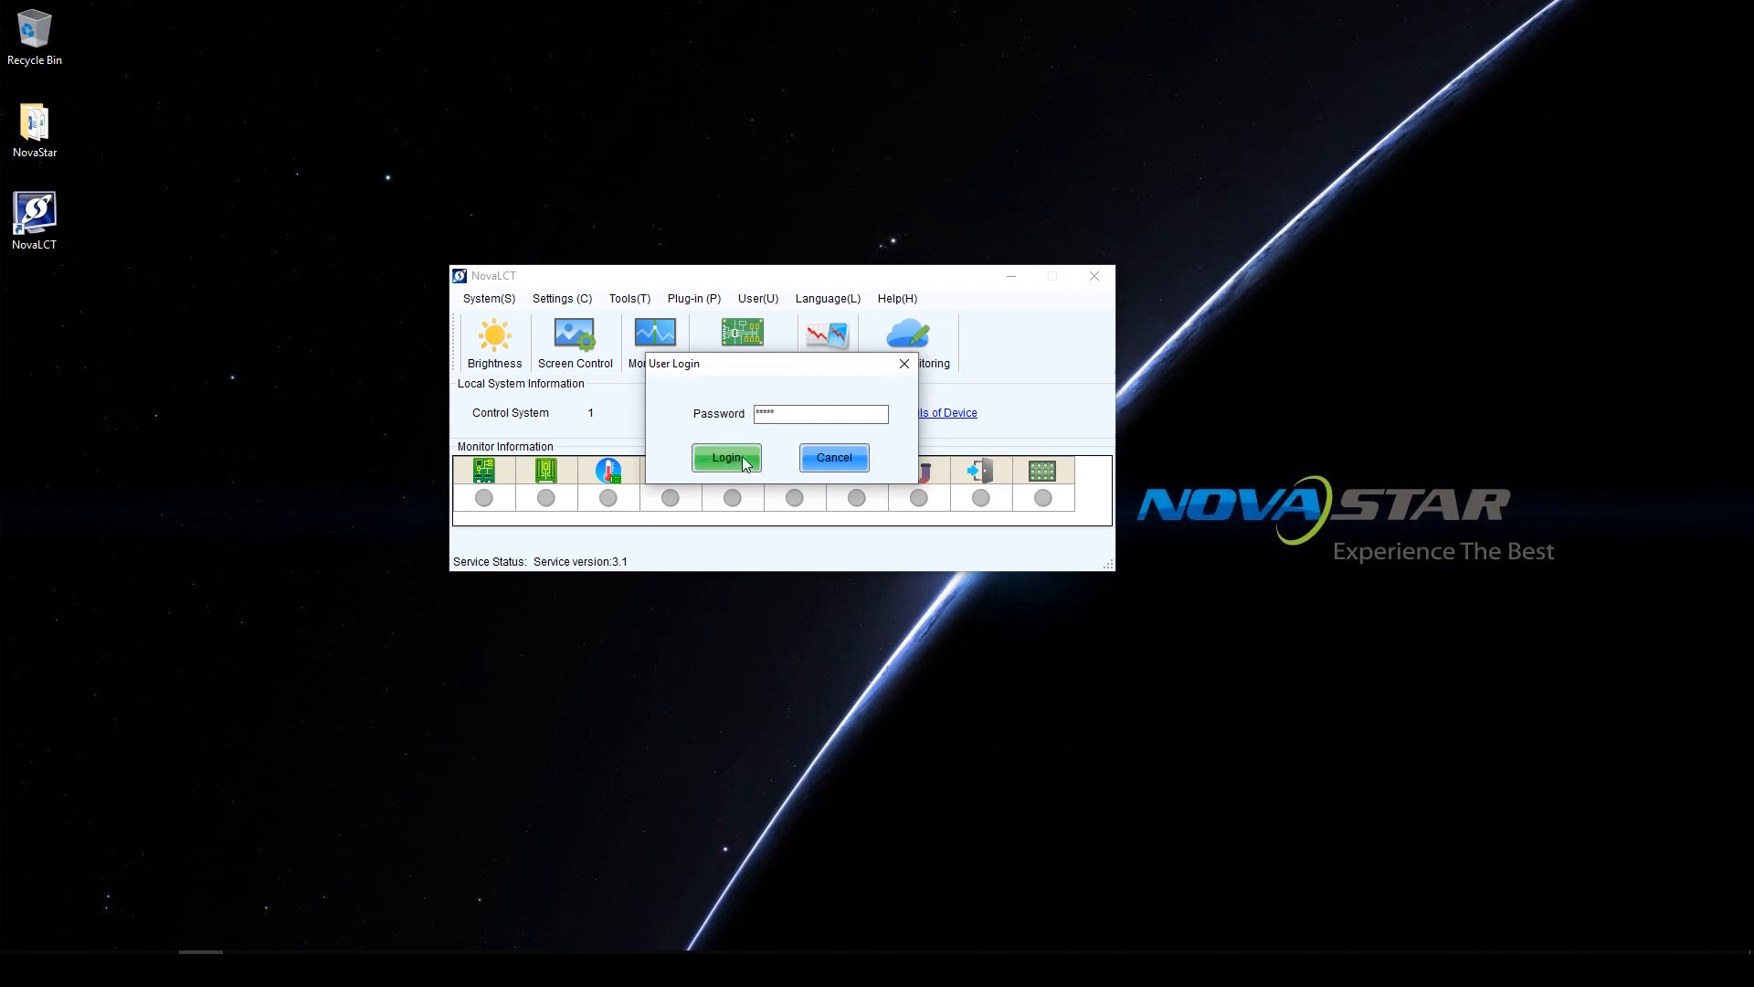
left_click(726, 457)
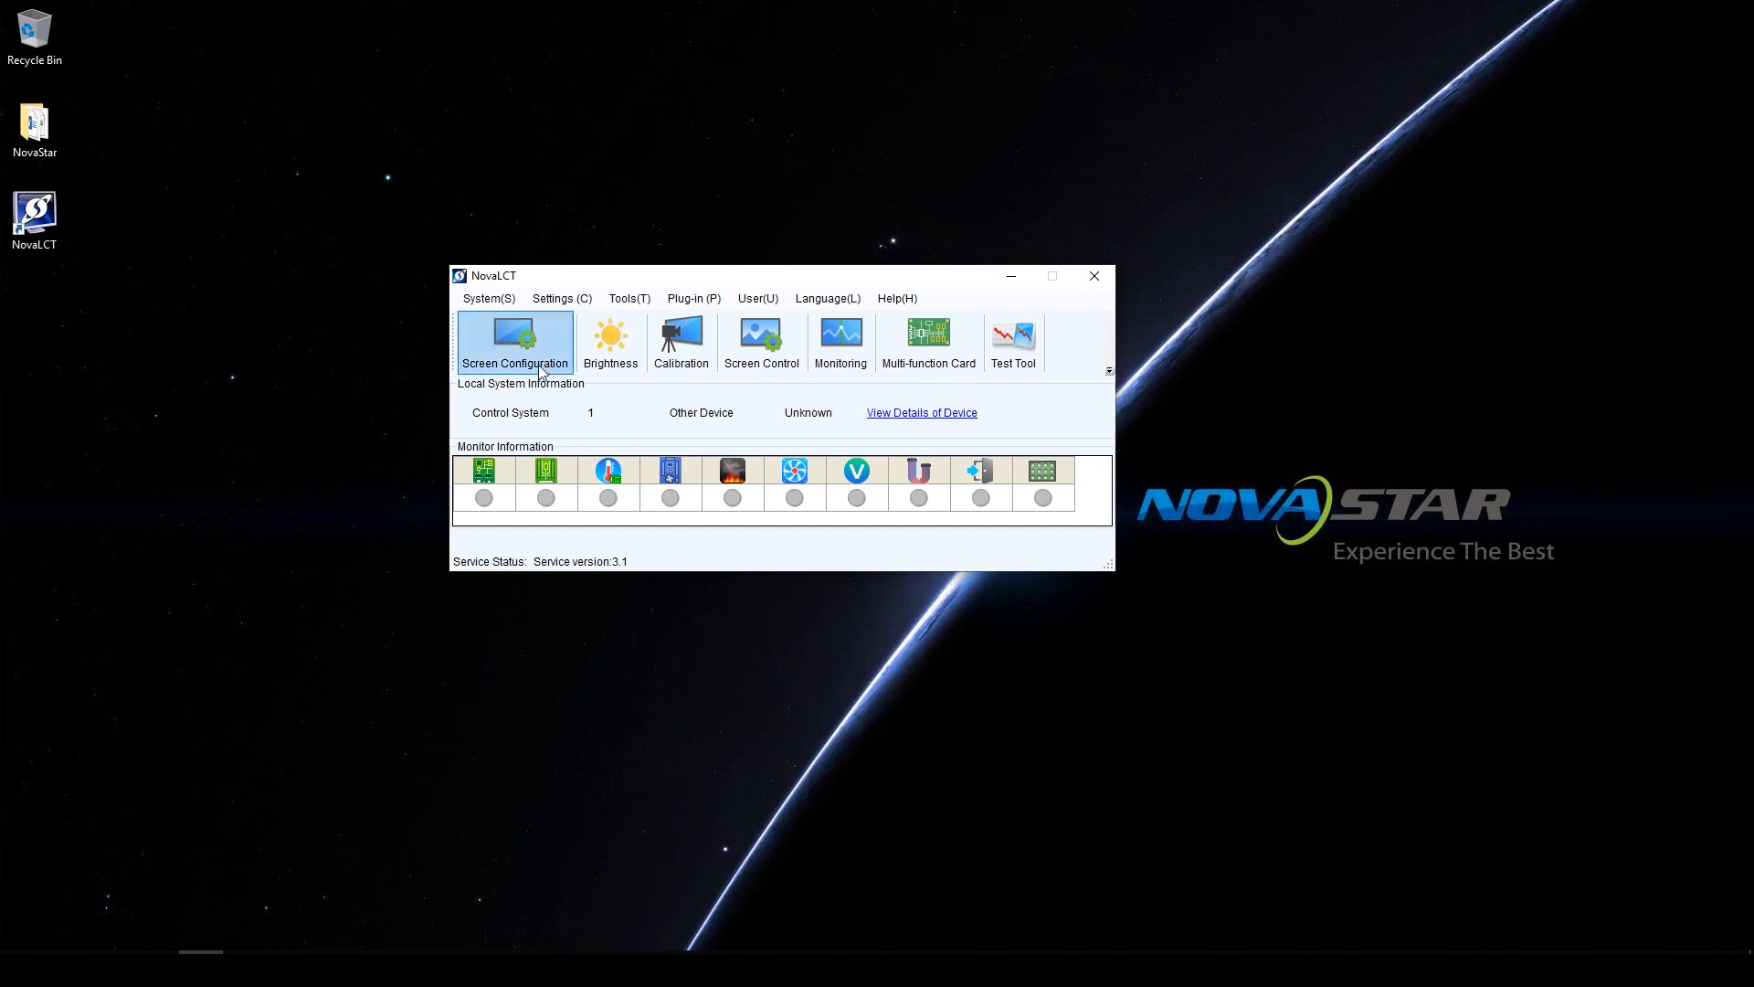
Enter Screen Configuration for the connected controller and show the Receiving Card settings
left_click(516, 343)
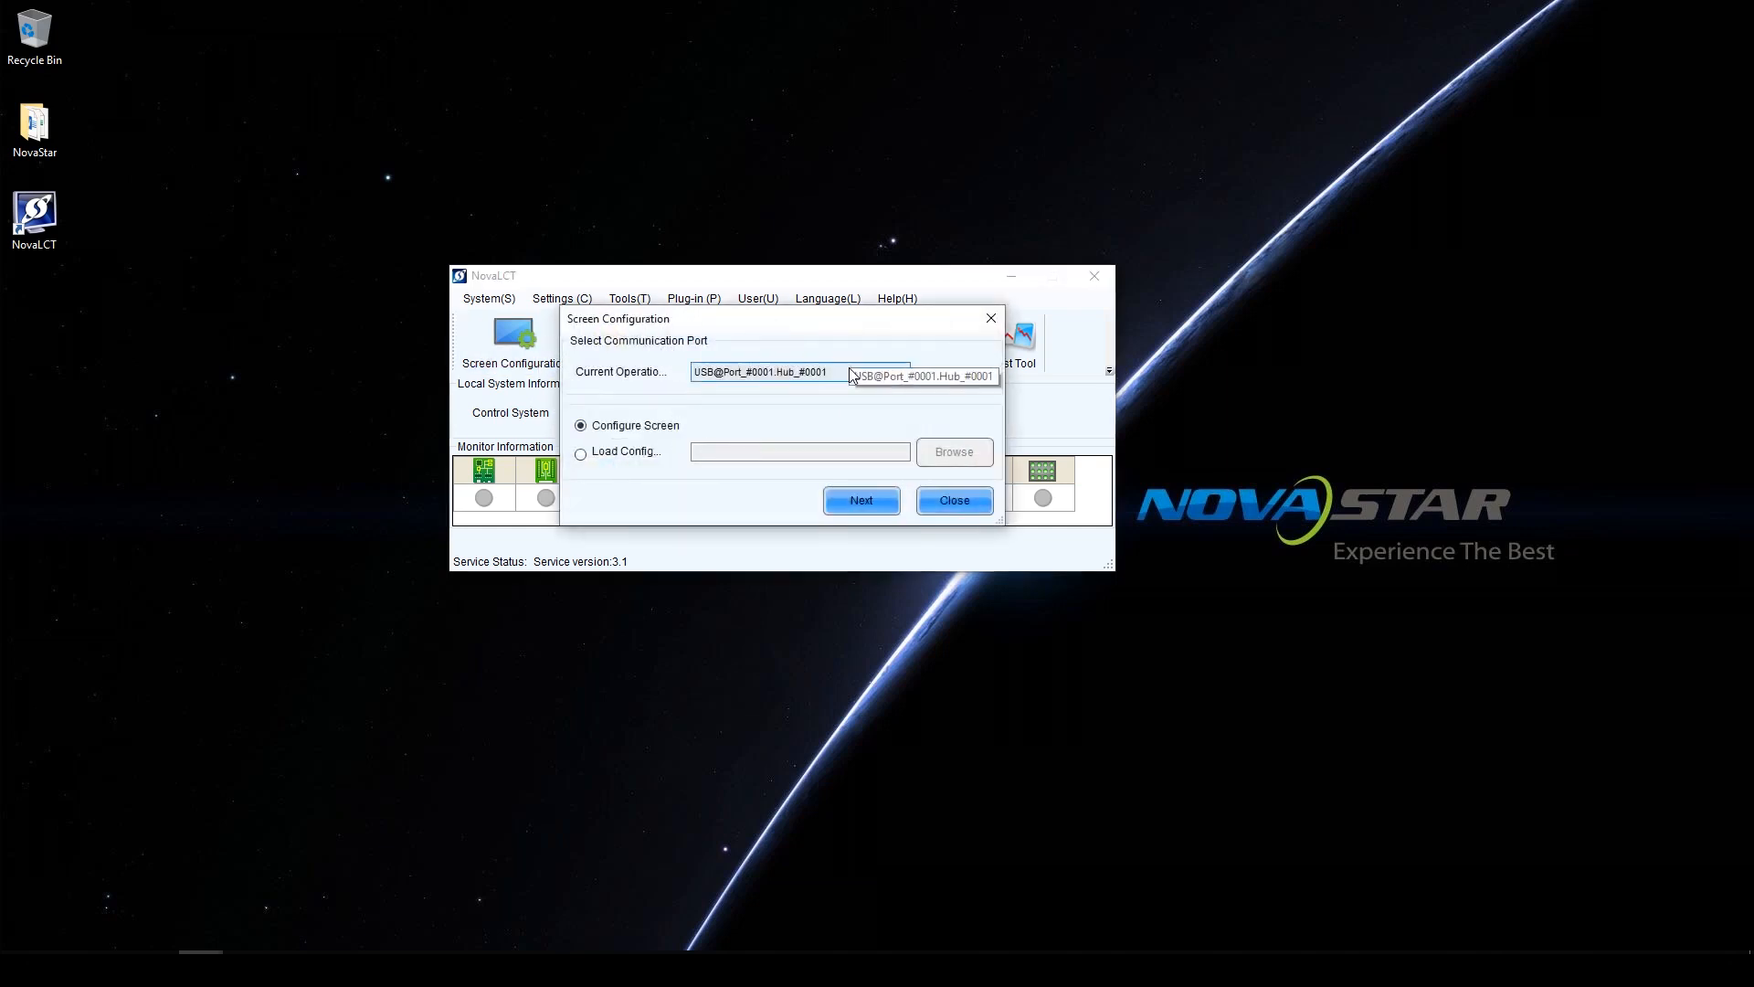
left_click(901, 371)
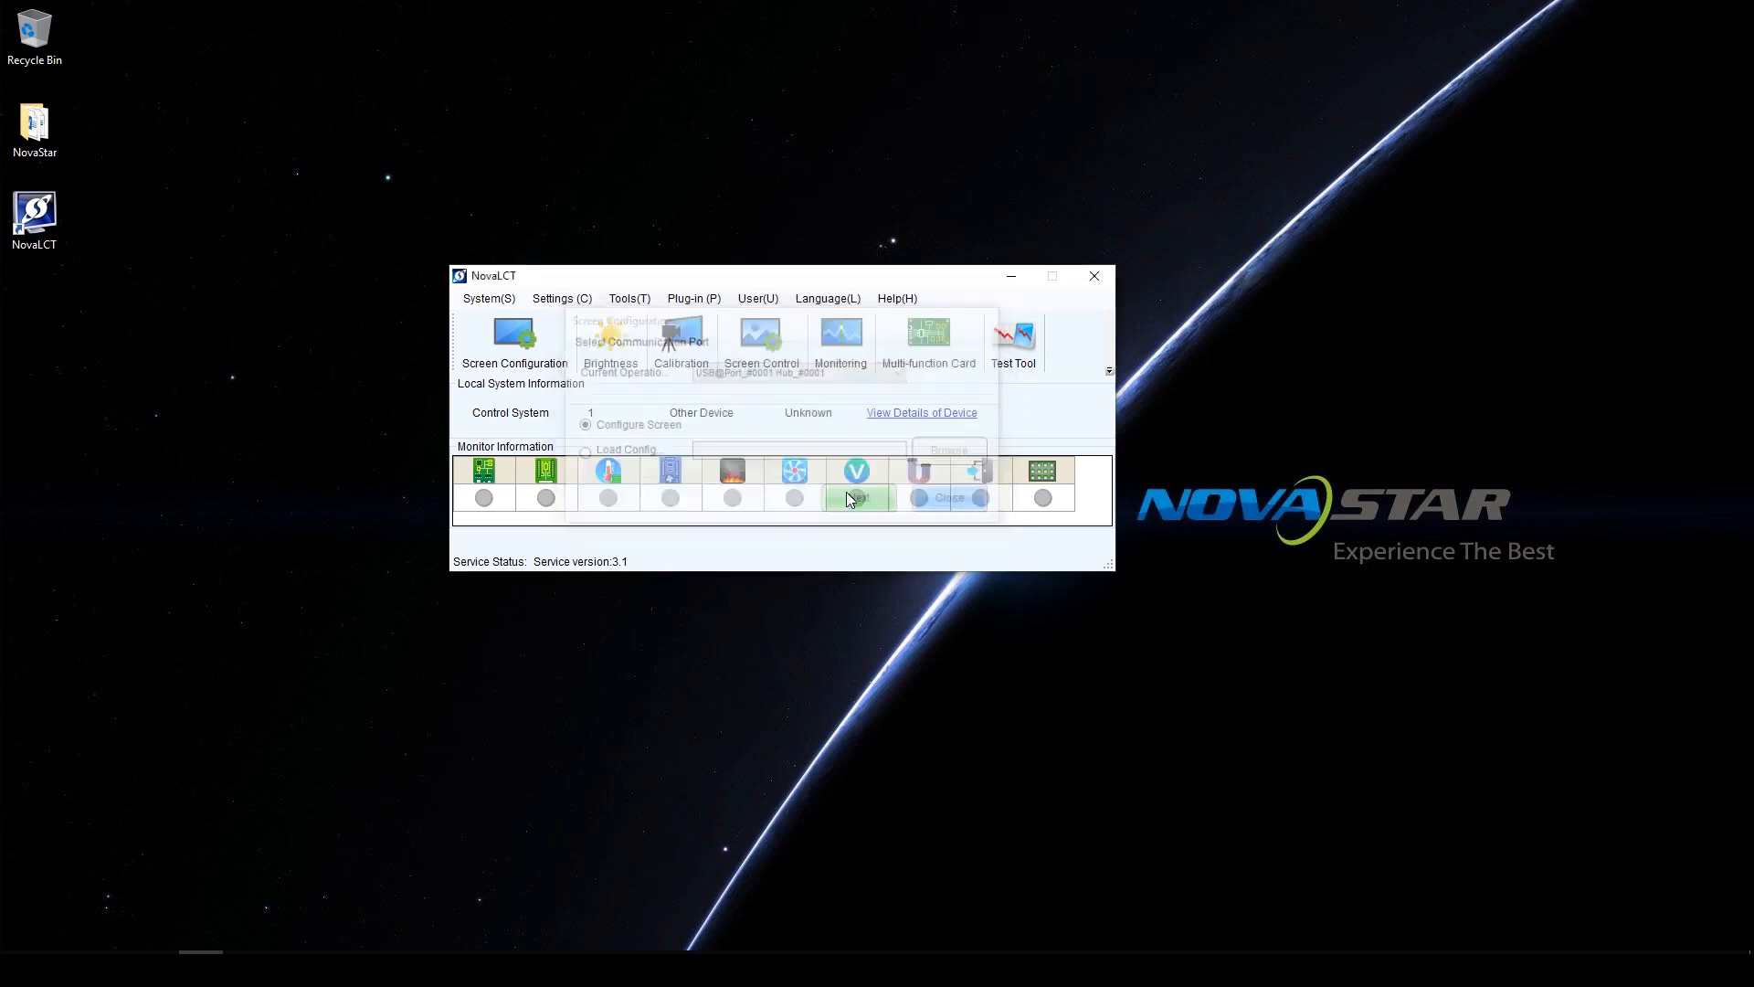
left_click(512, 341)
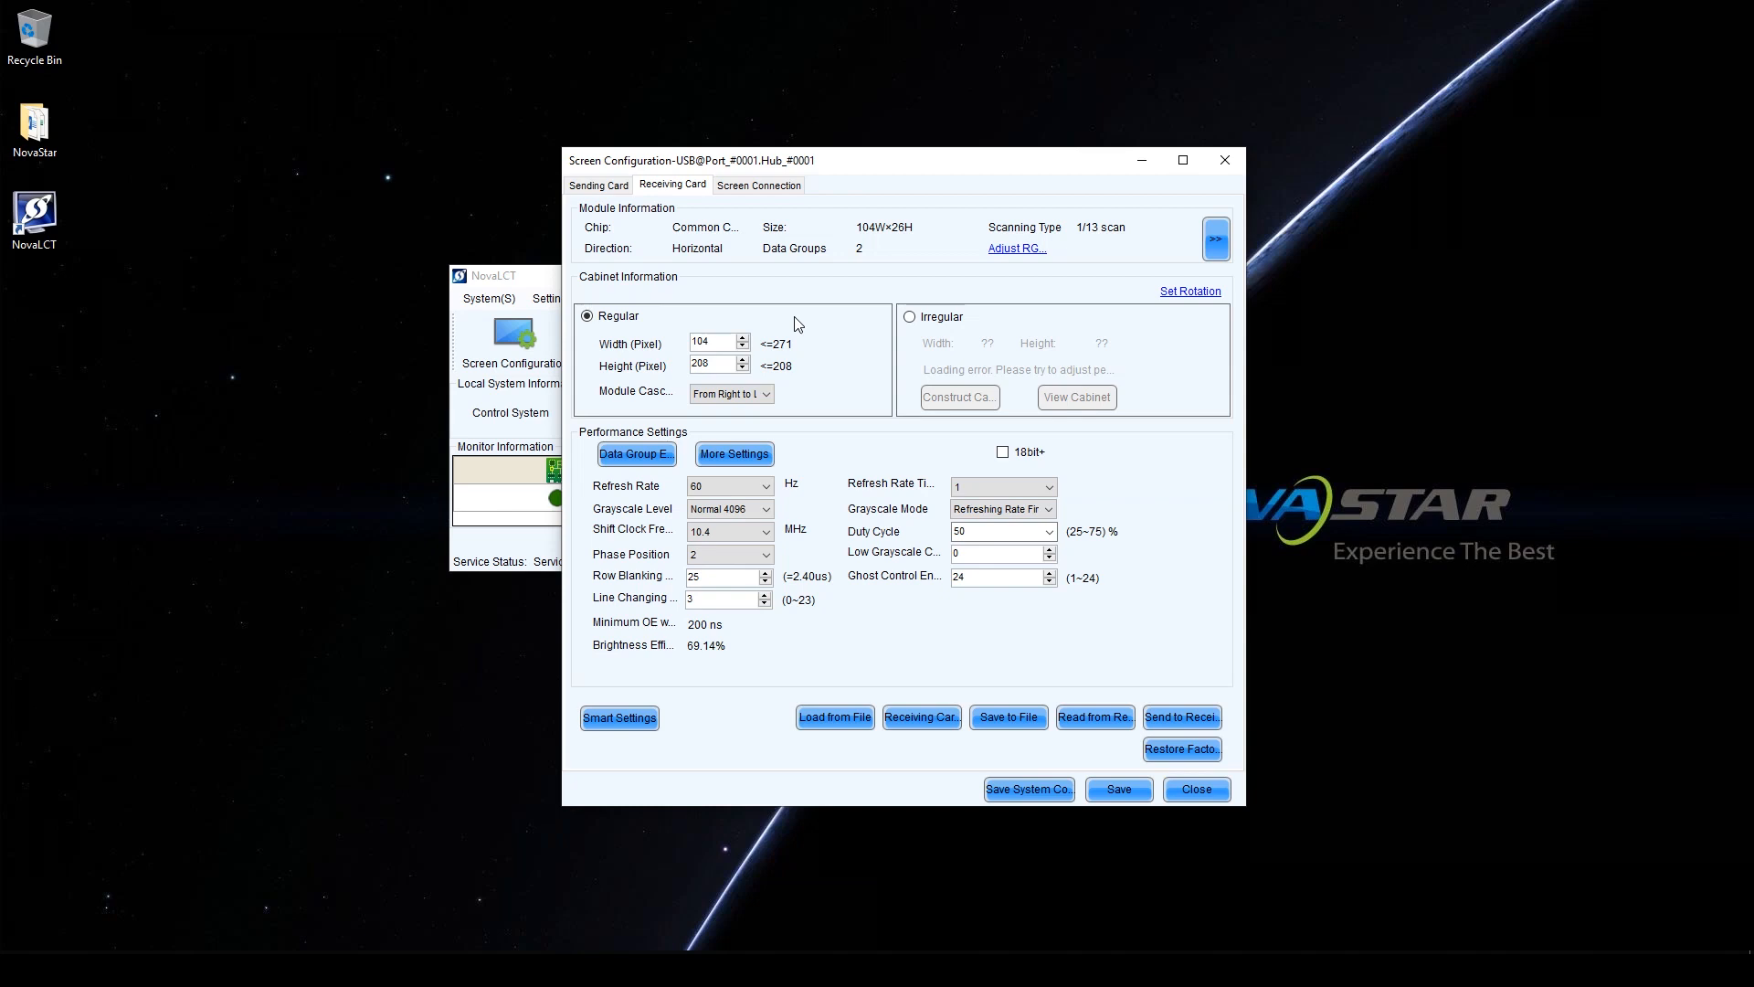
mouse_move(652, 232)
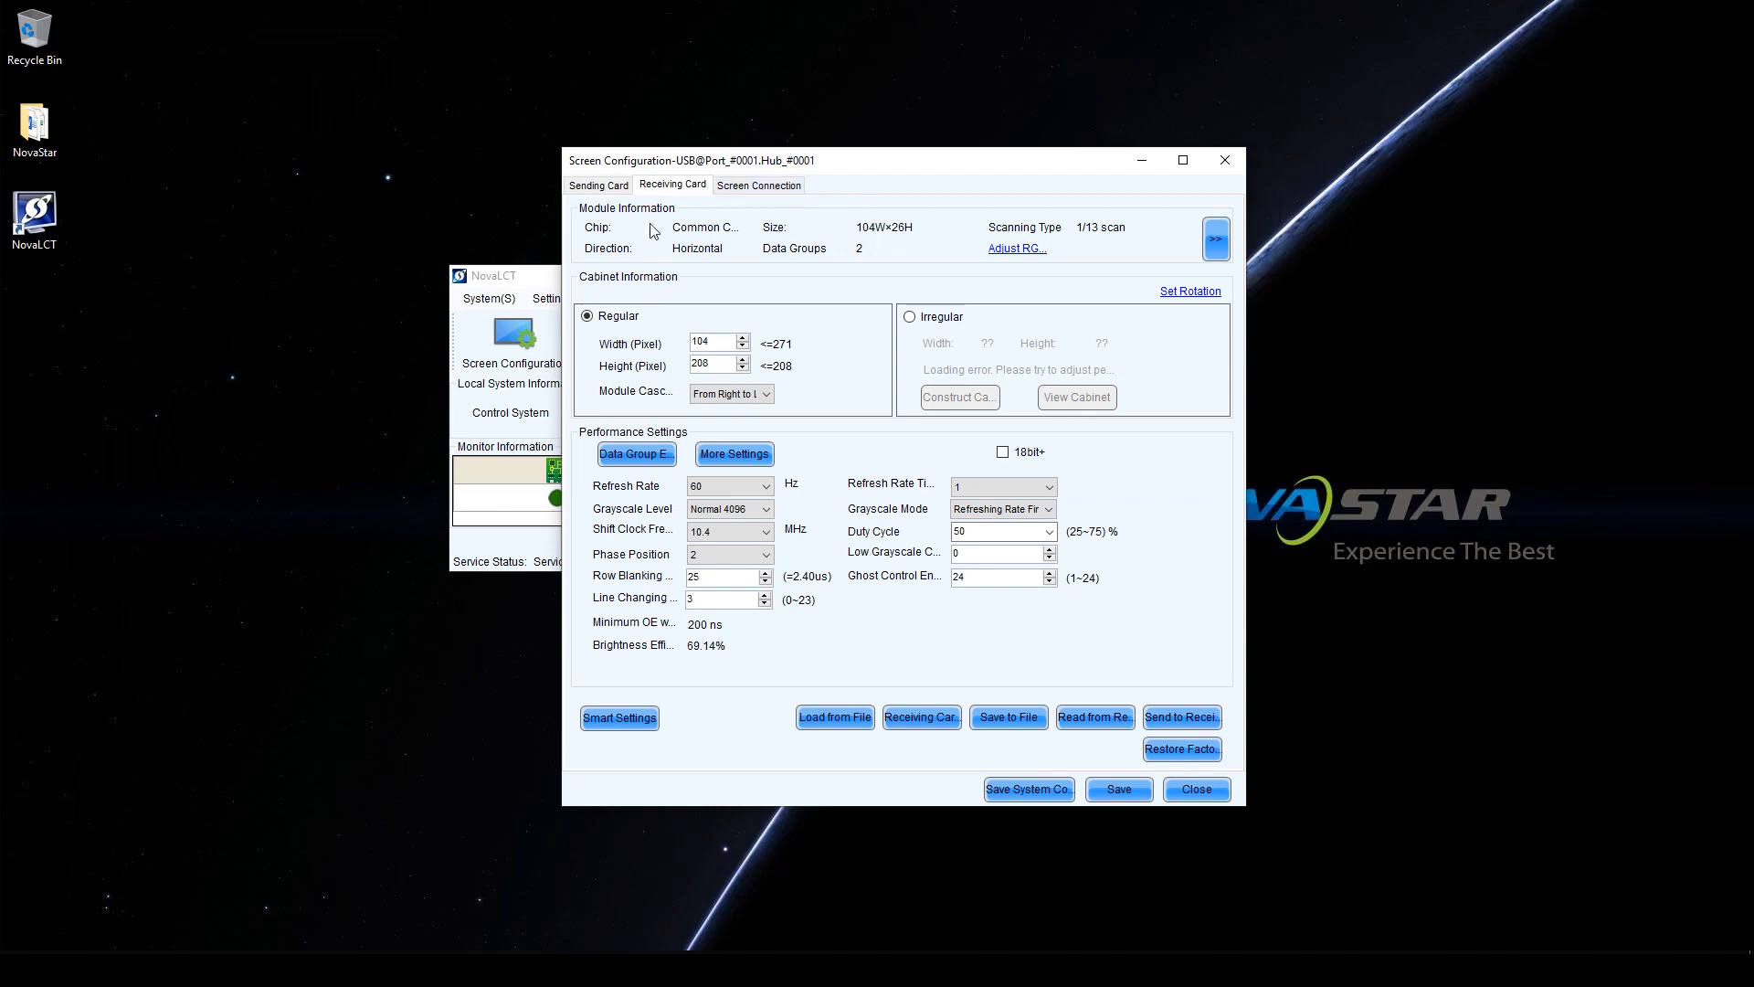
mouse_move(701, 227)
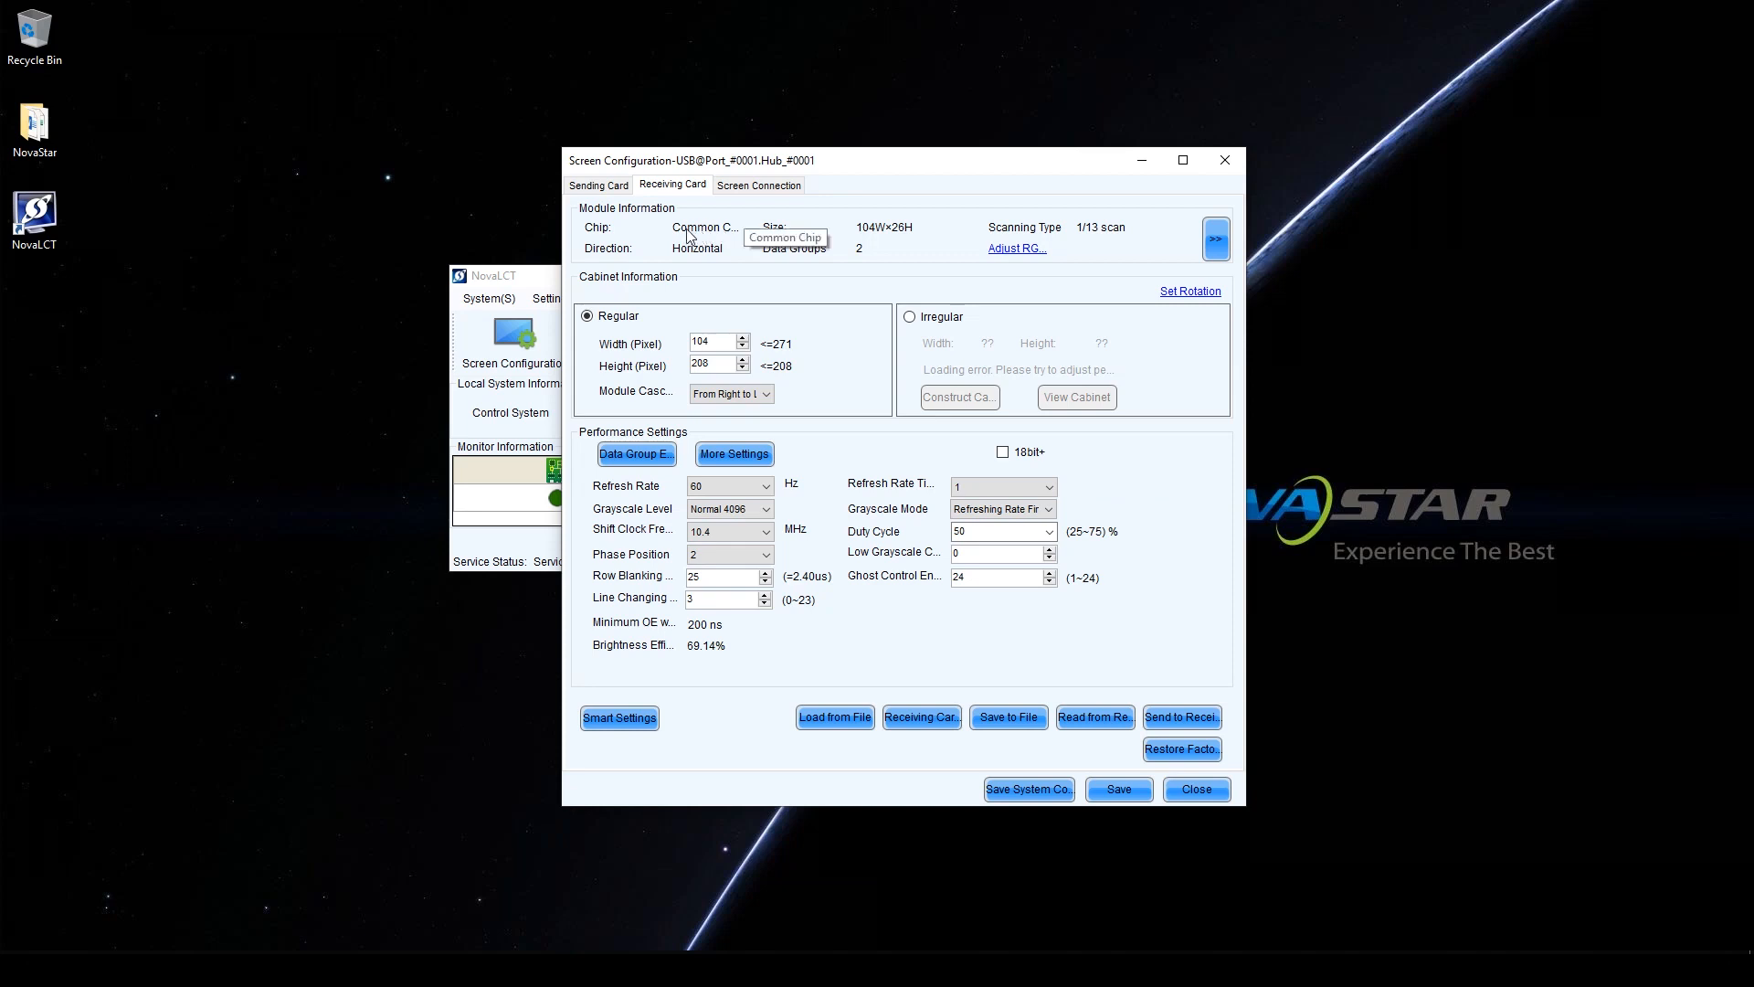
mouse_move(726, 236)
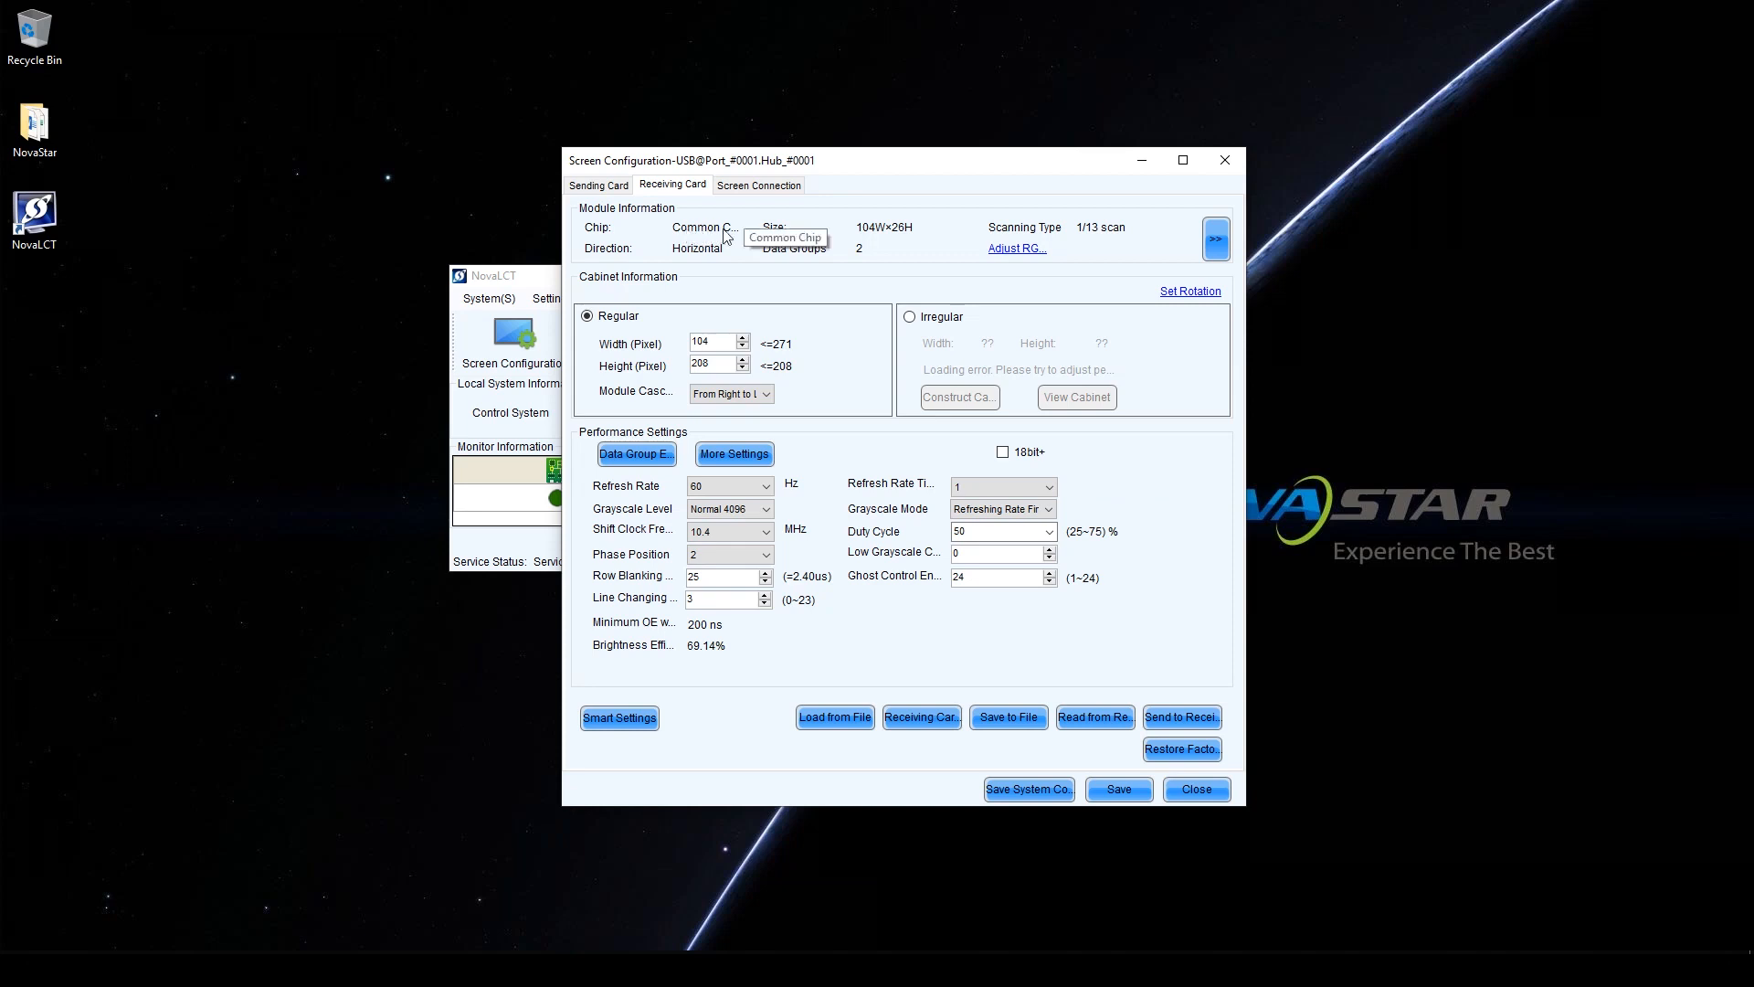
mouse_move(669, 328)
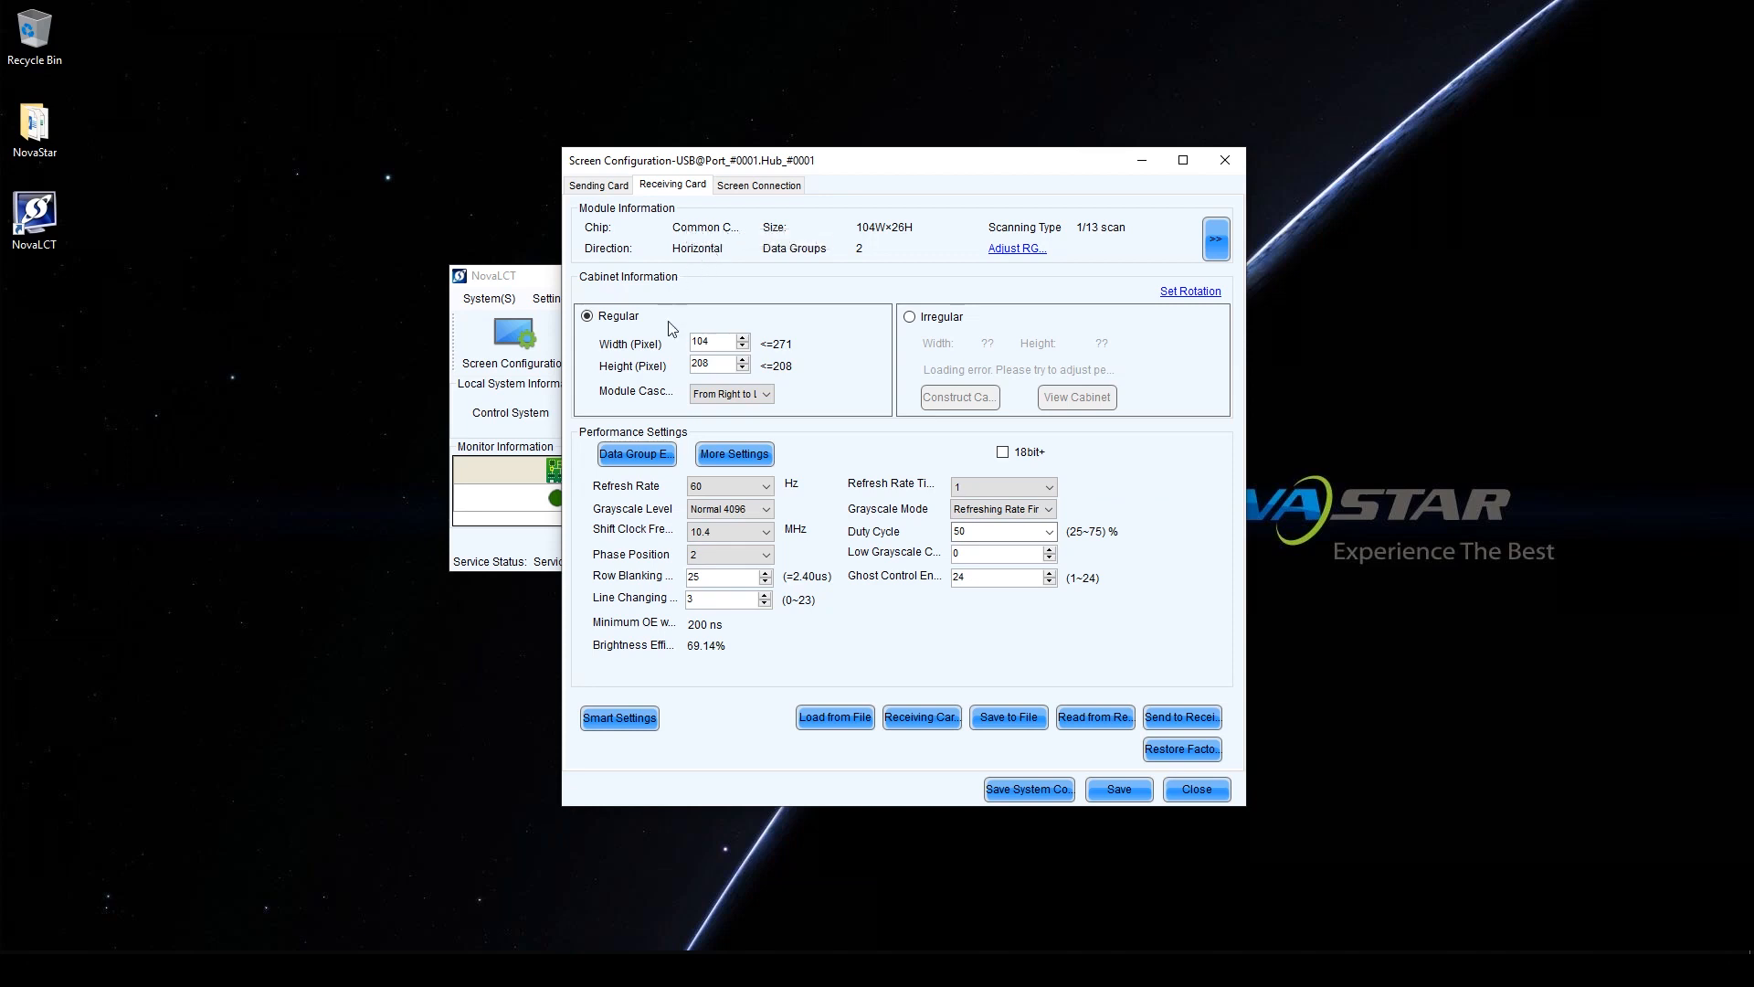
mouse_move(721, 365)
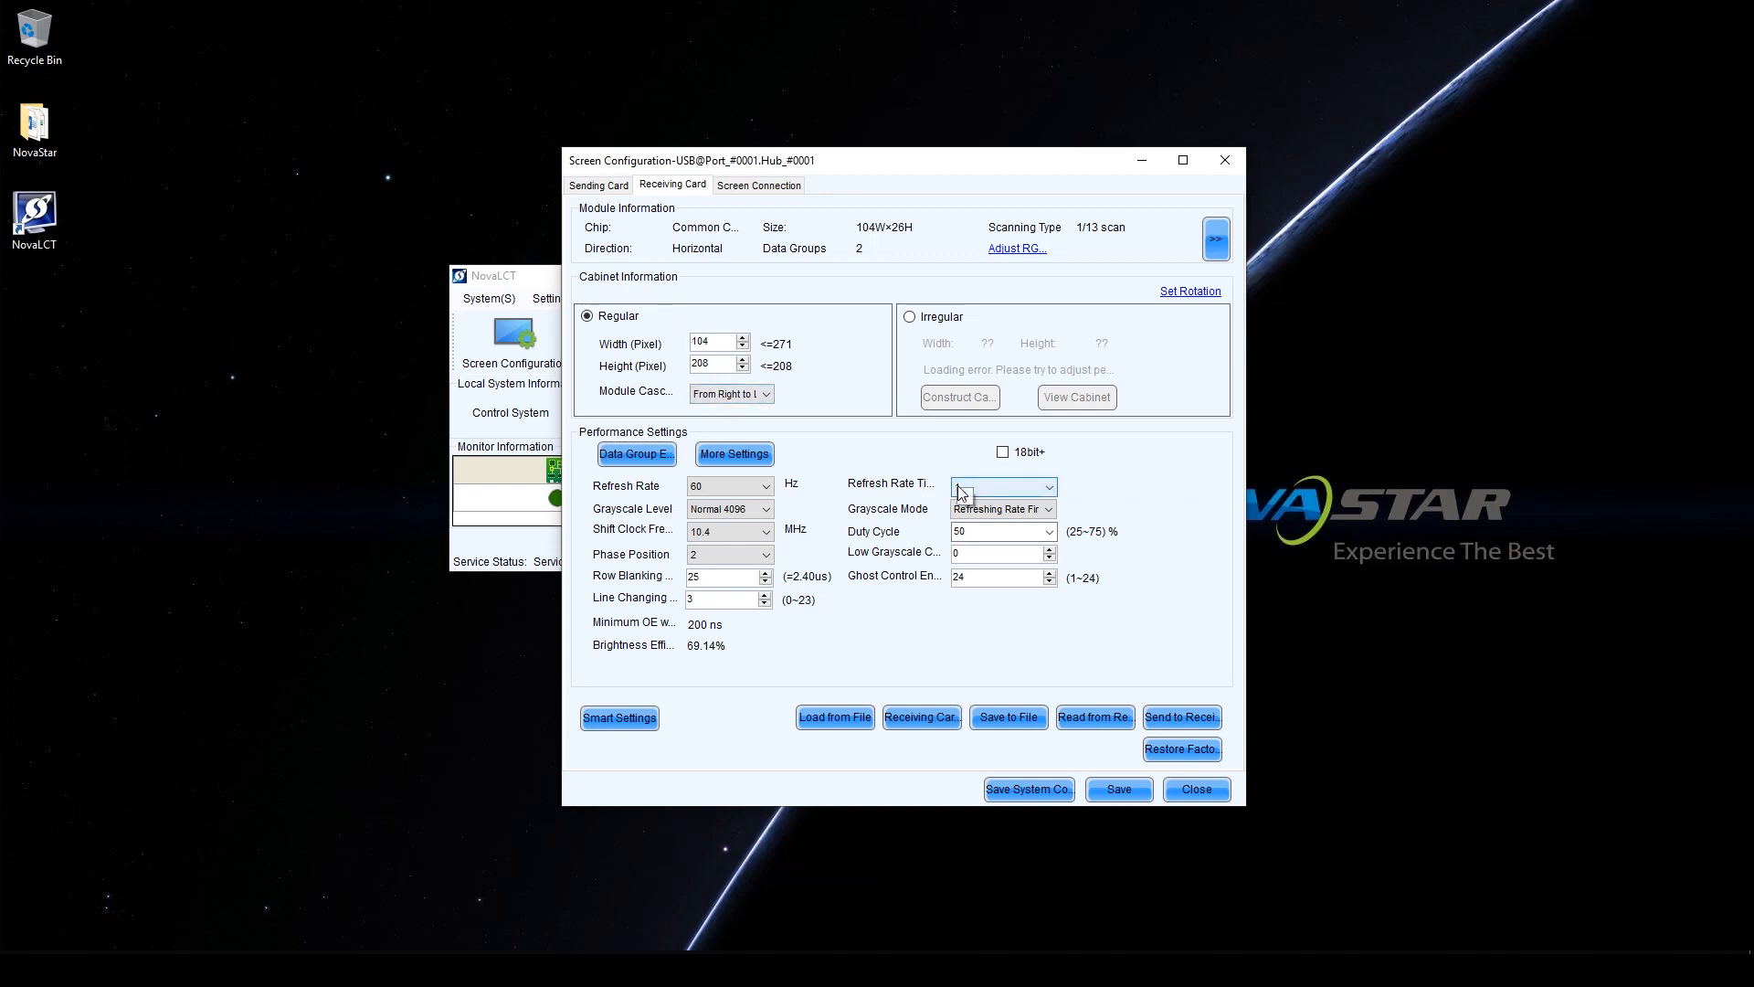
Set the refresh rate multiplier to 32, giving a 1920 Hz refresh rate
left_click(1052, 508)
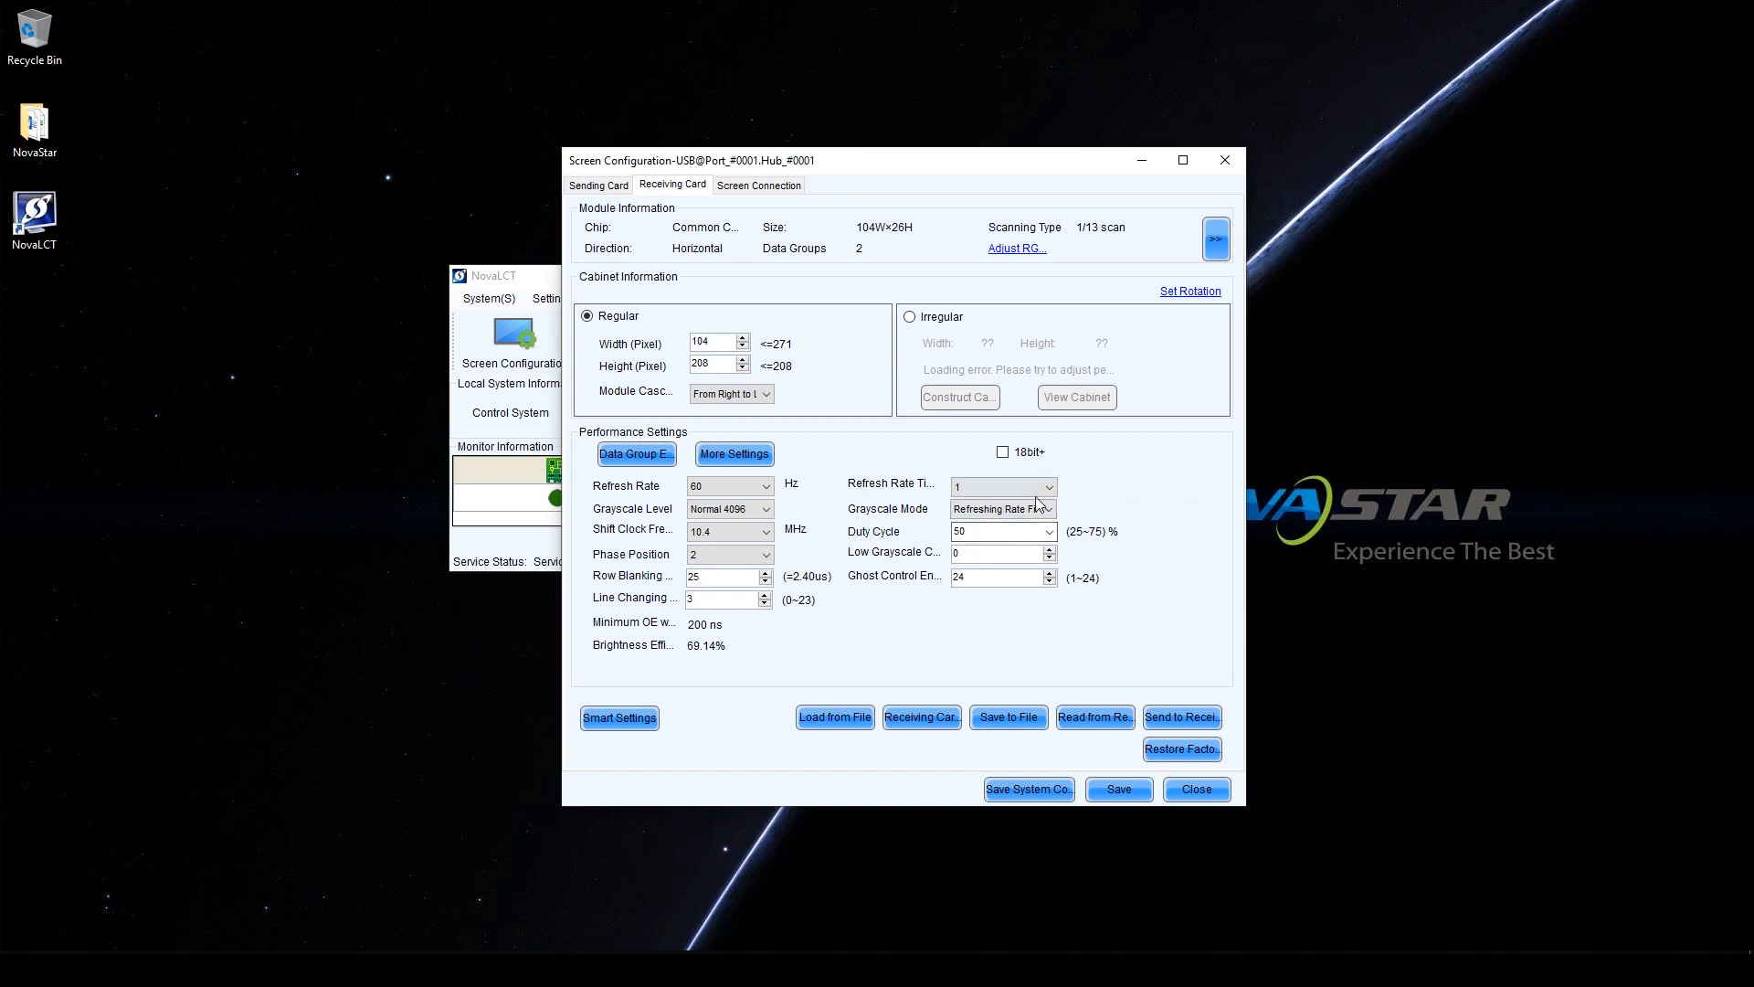
left_click(1047, 486)
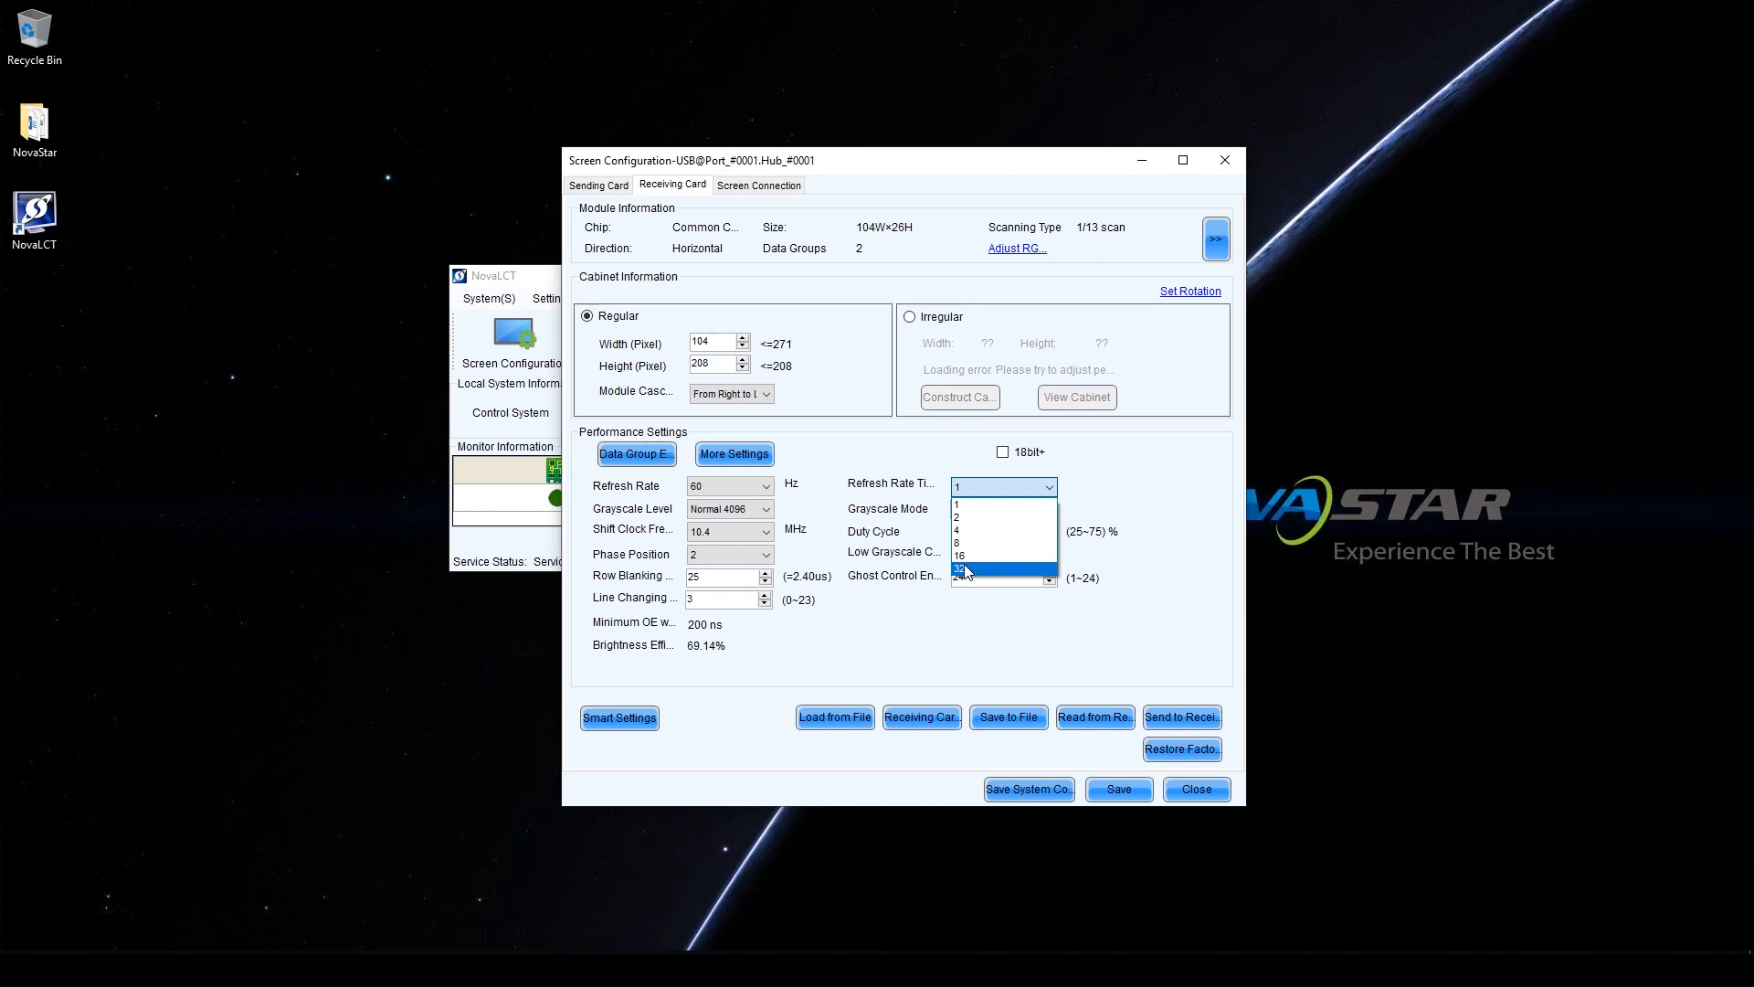
left_click(965, 570)
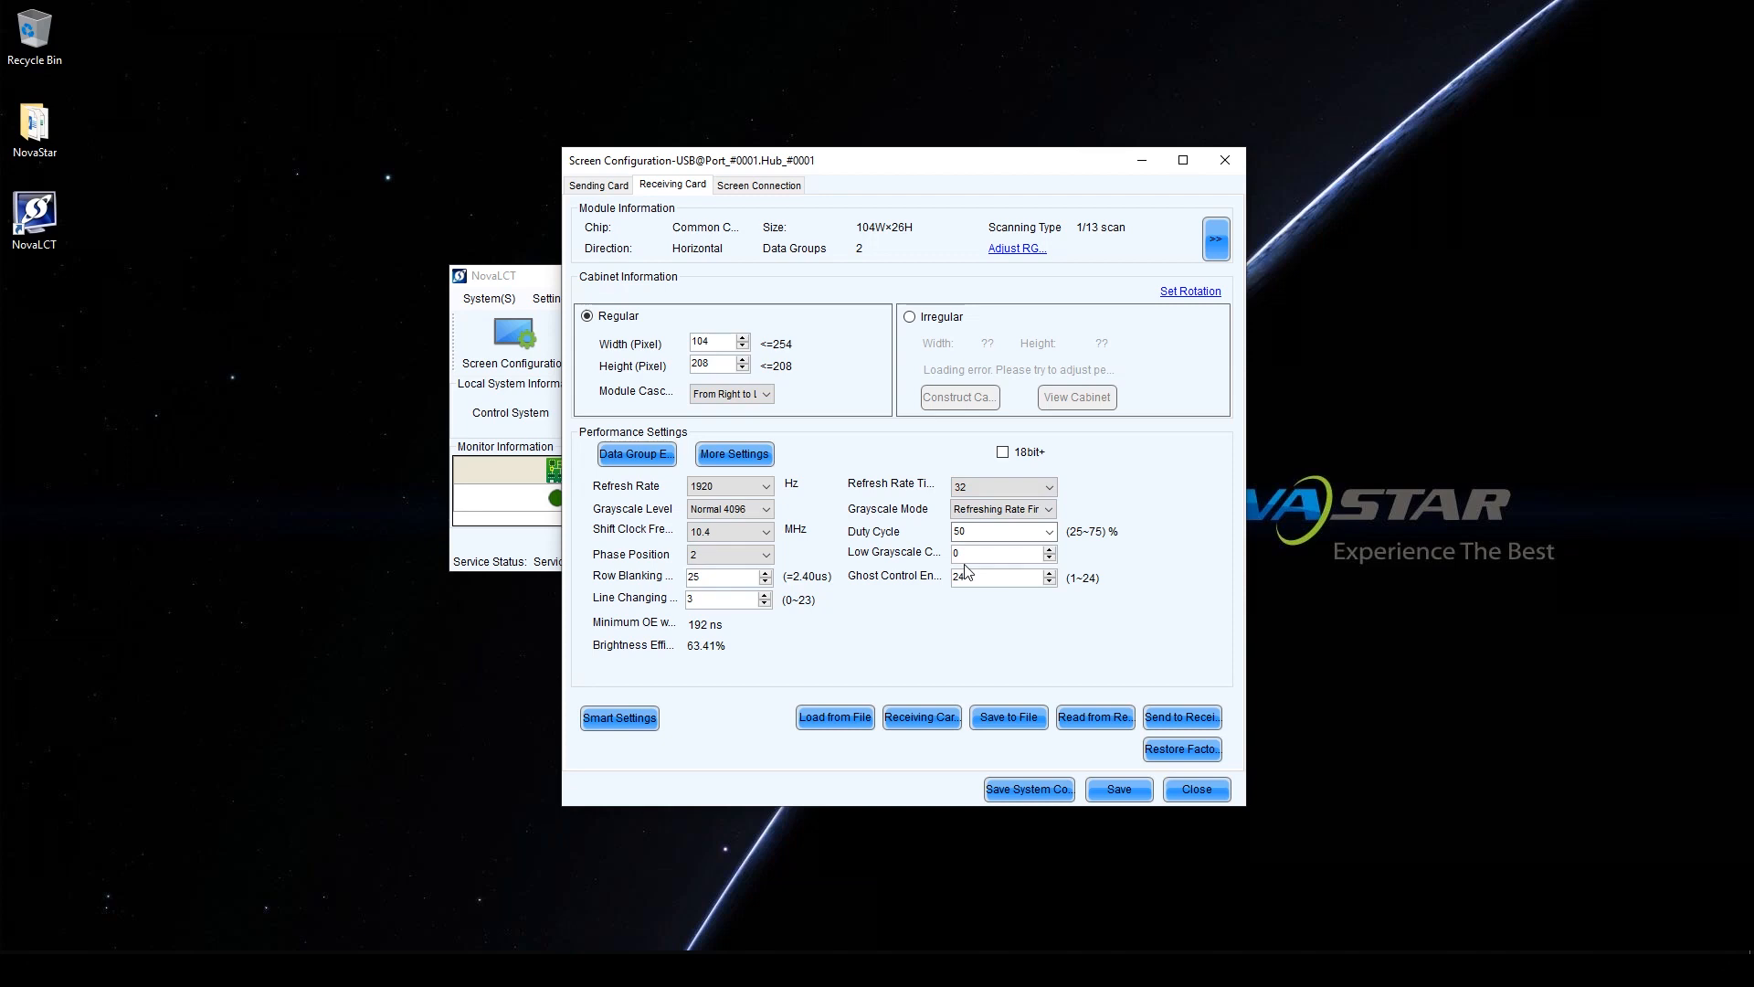
mouse_move(903, 520)
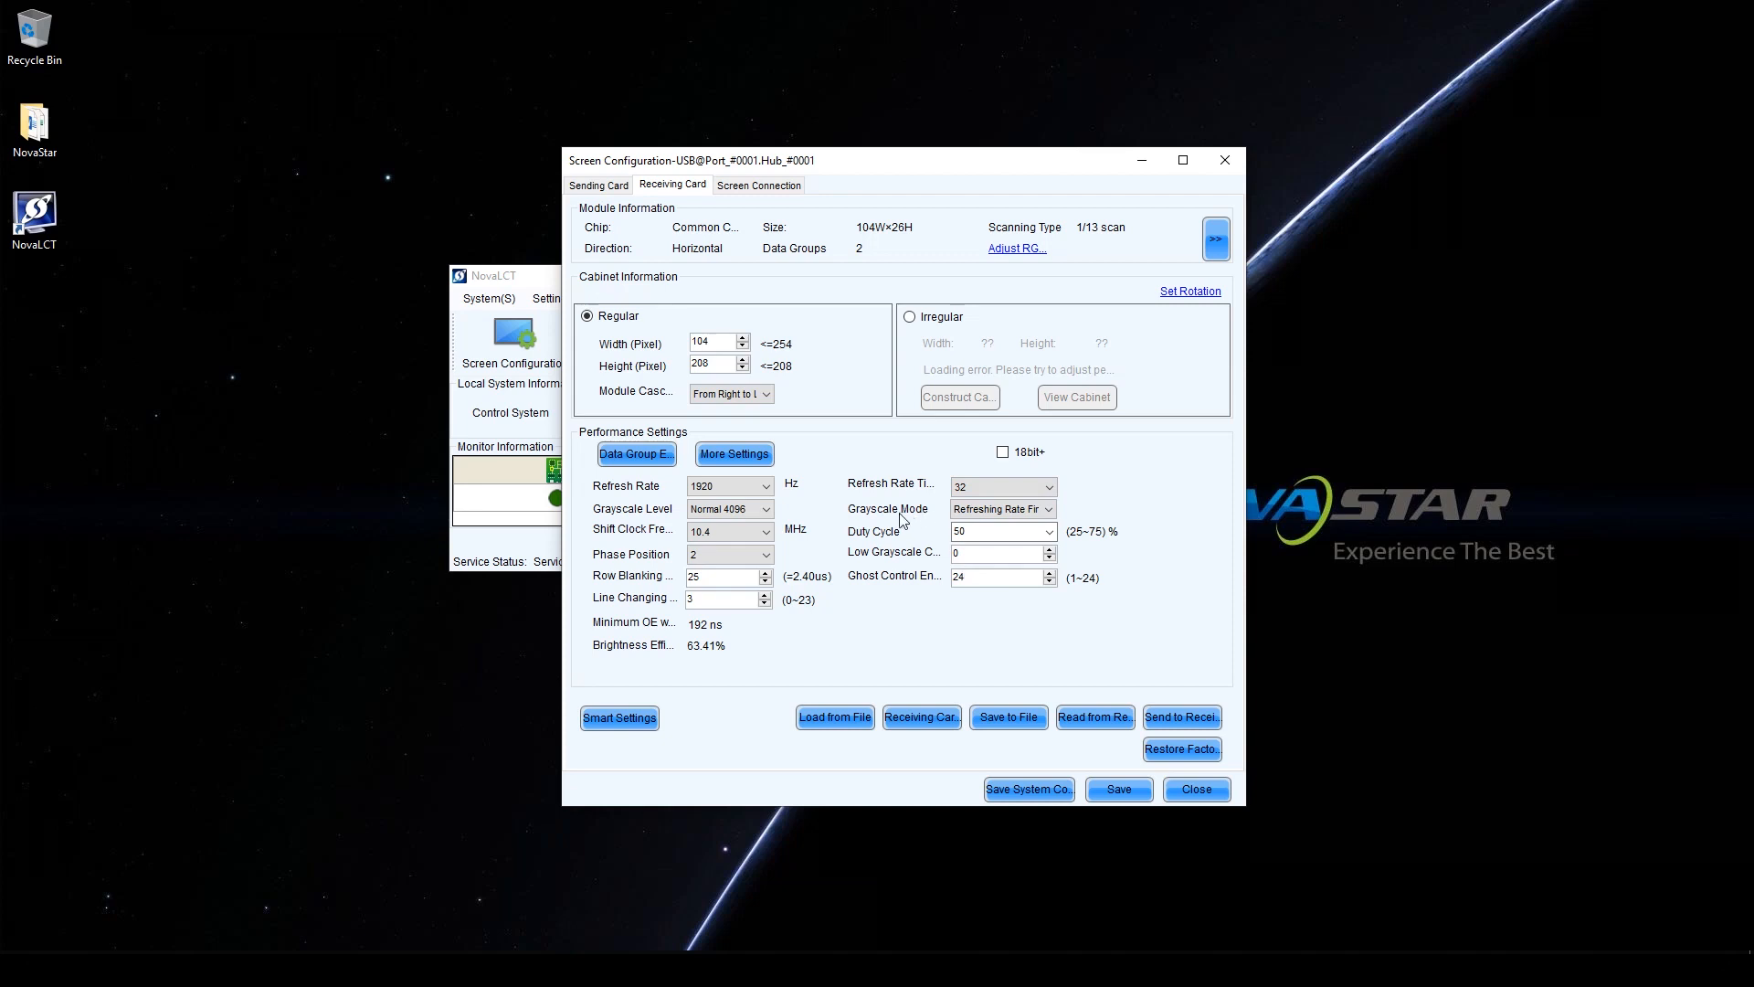
Set the refresh rate to 3840 Hz and the grayscale level to Normal 16384
left_click(769, 485)
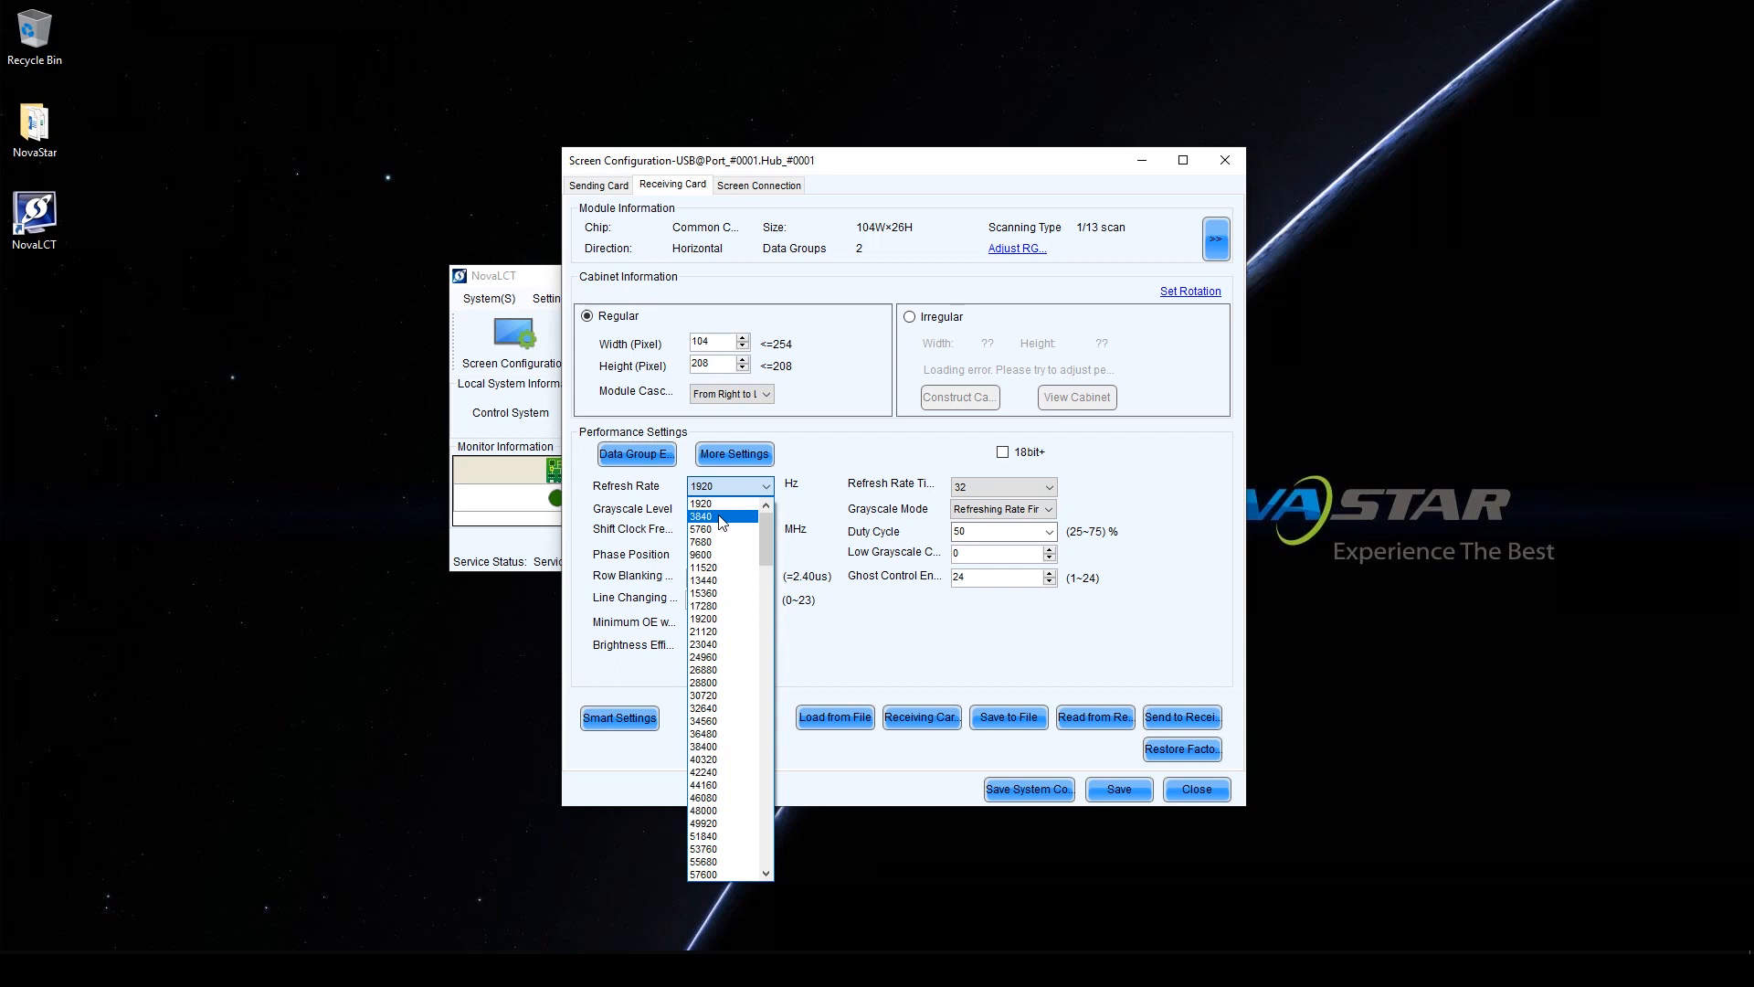
left_click(701, 517)
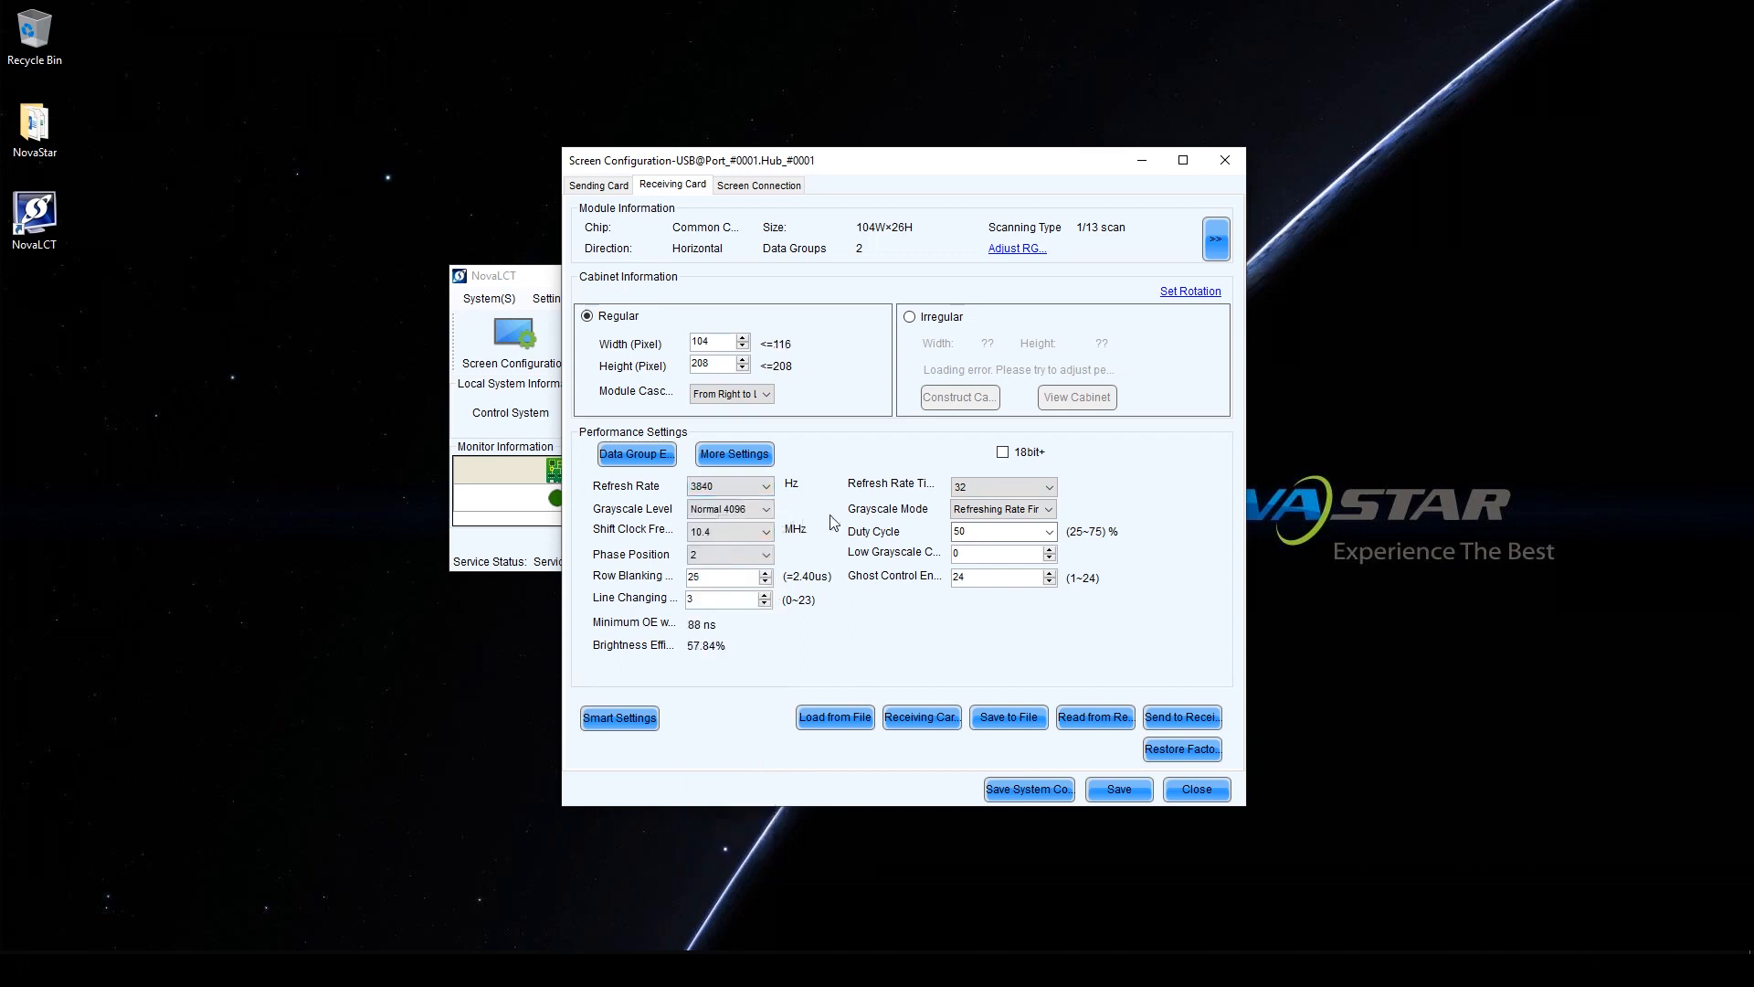
left_click(766, 510)
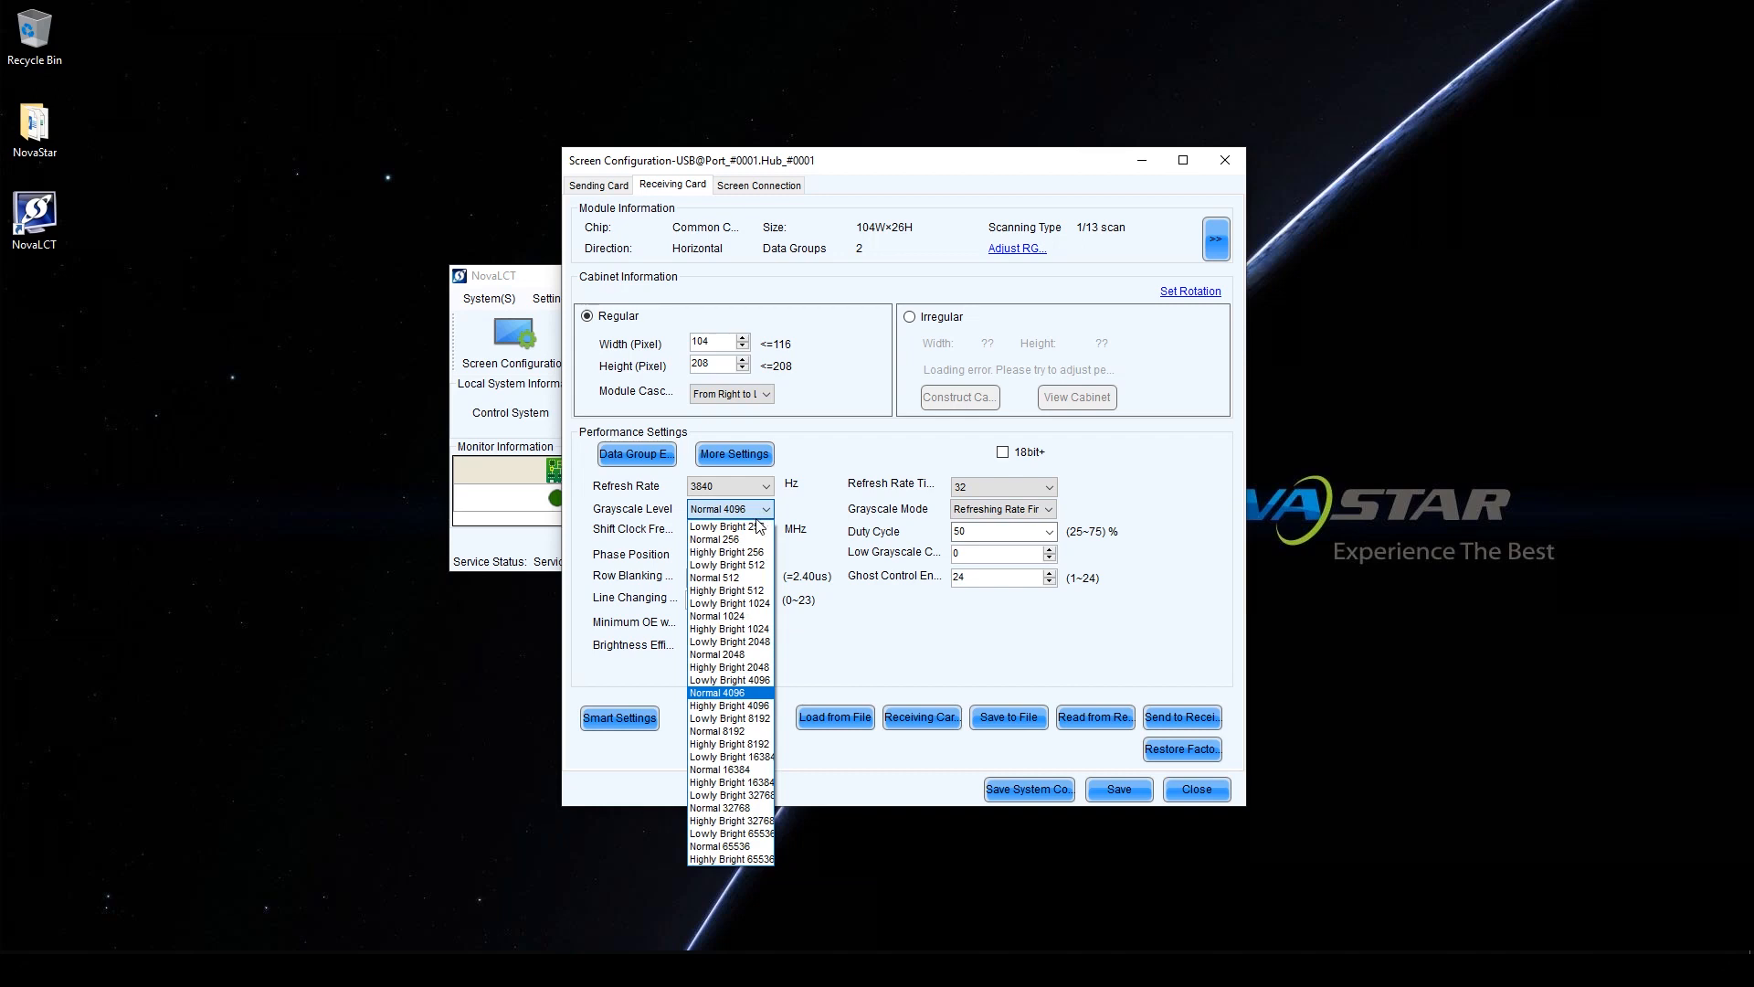
mouse_move(729, 603)
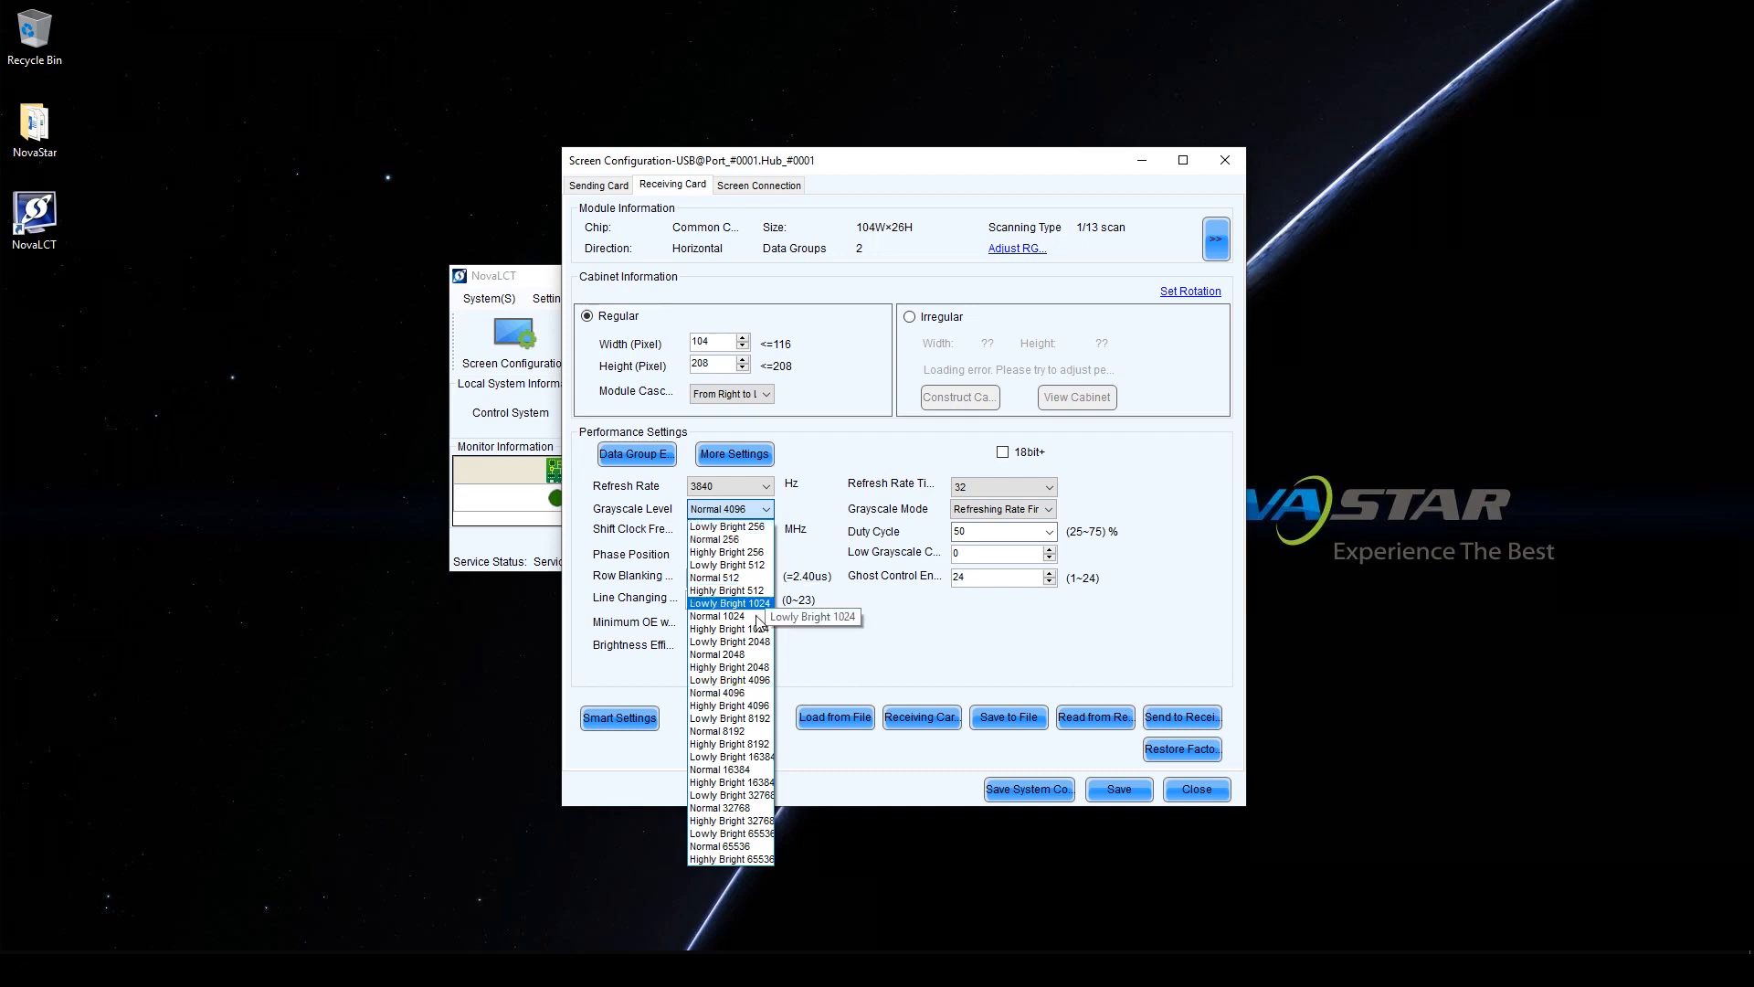
mouse_move(716, 770)
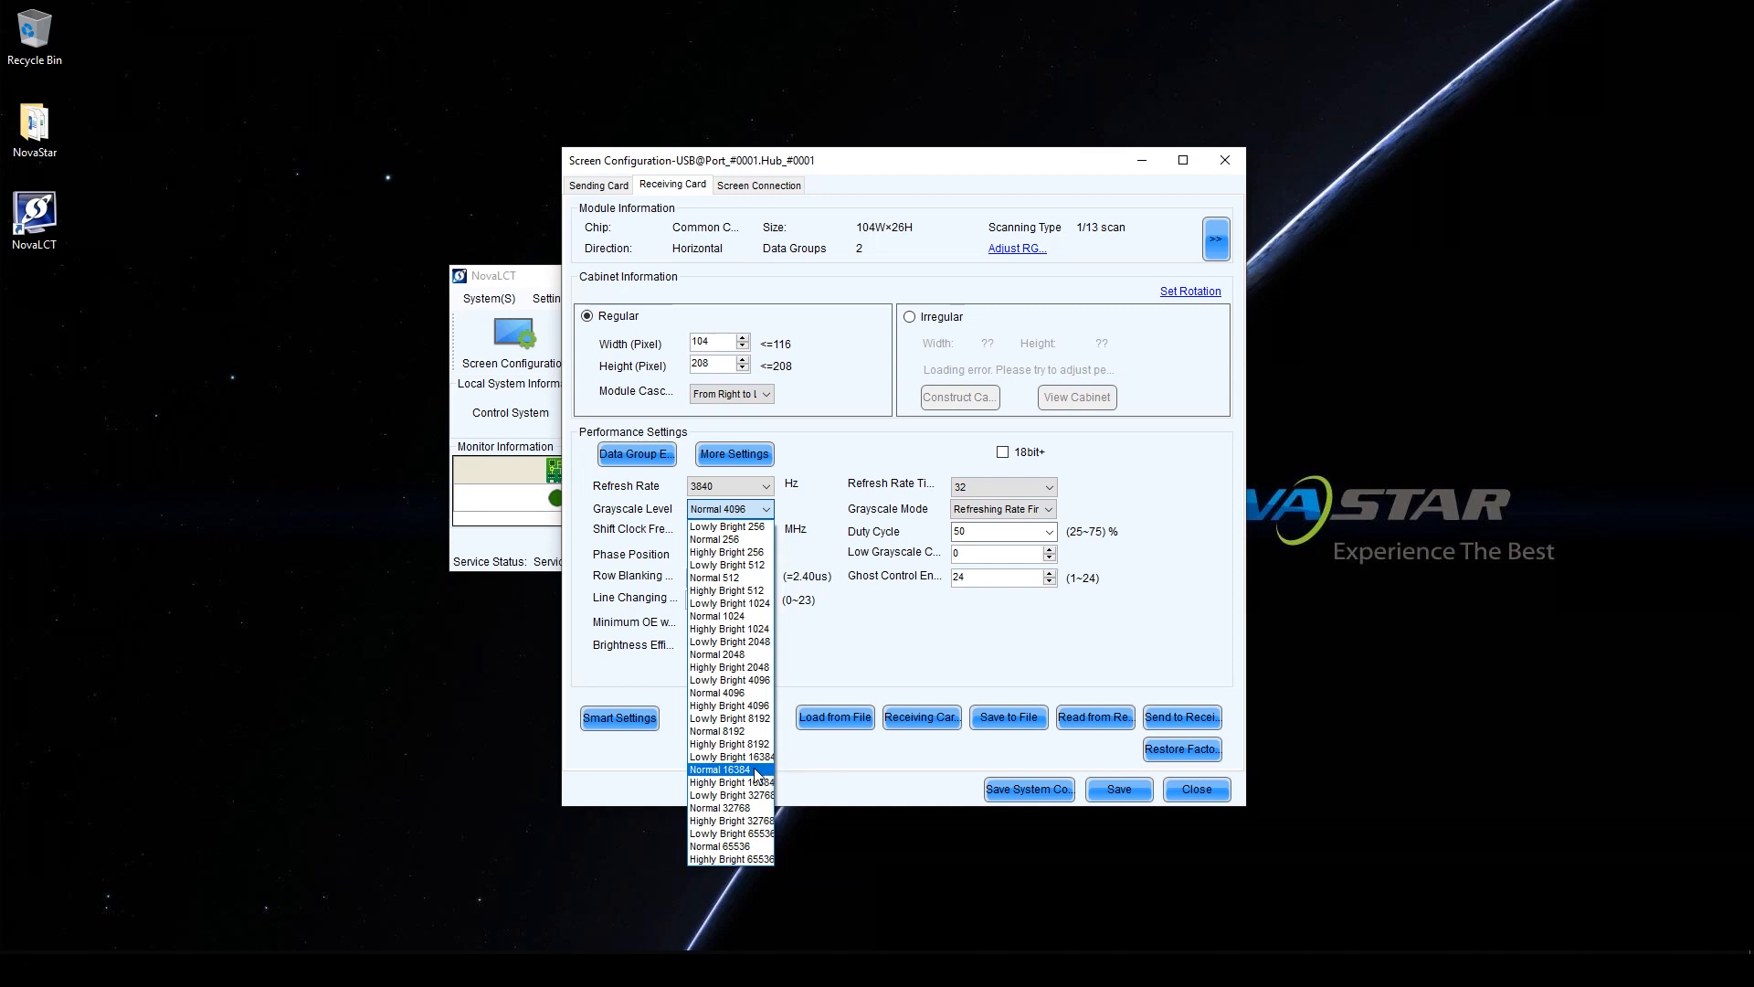
left_click(722, 769)
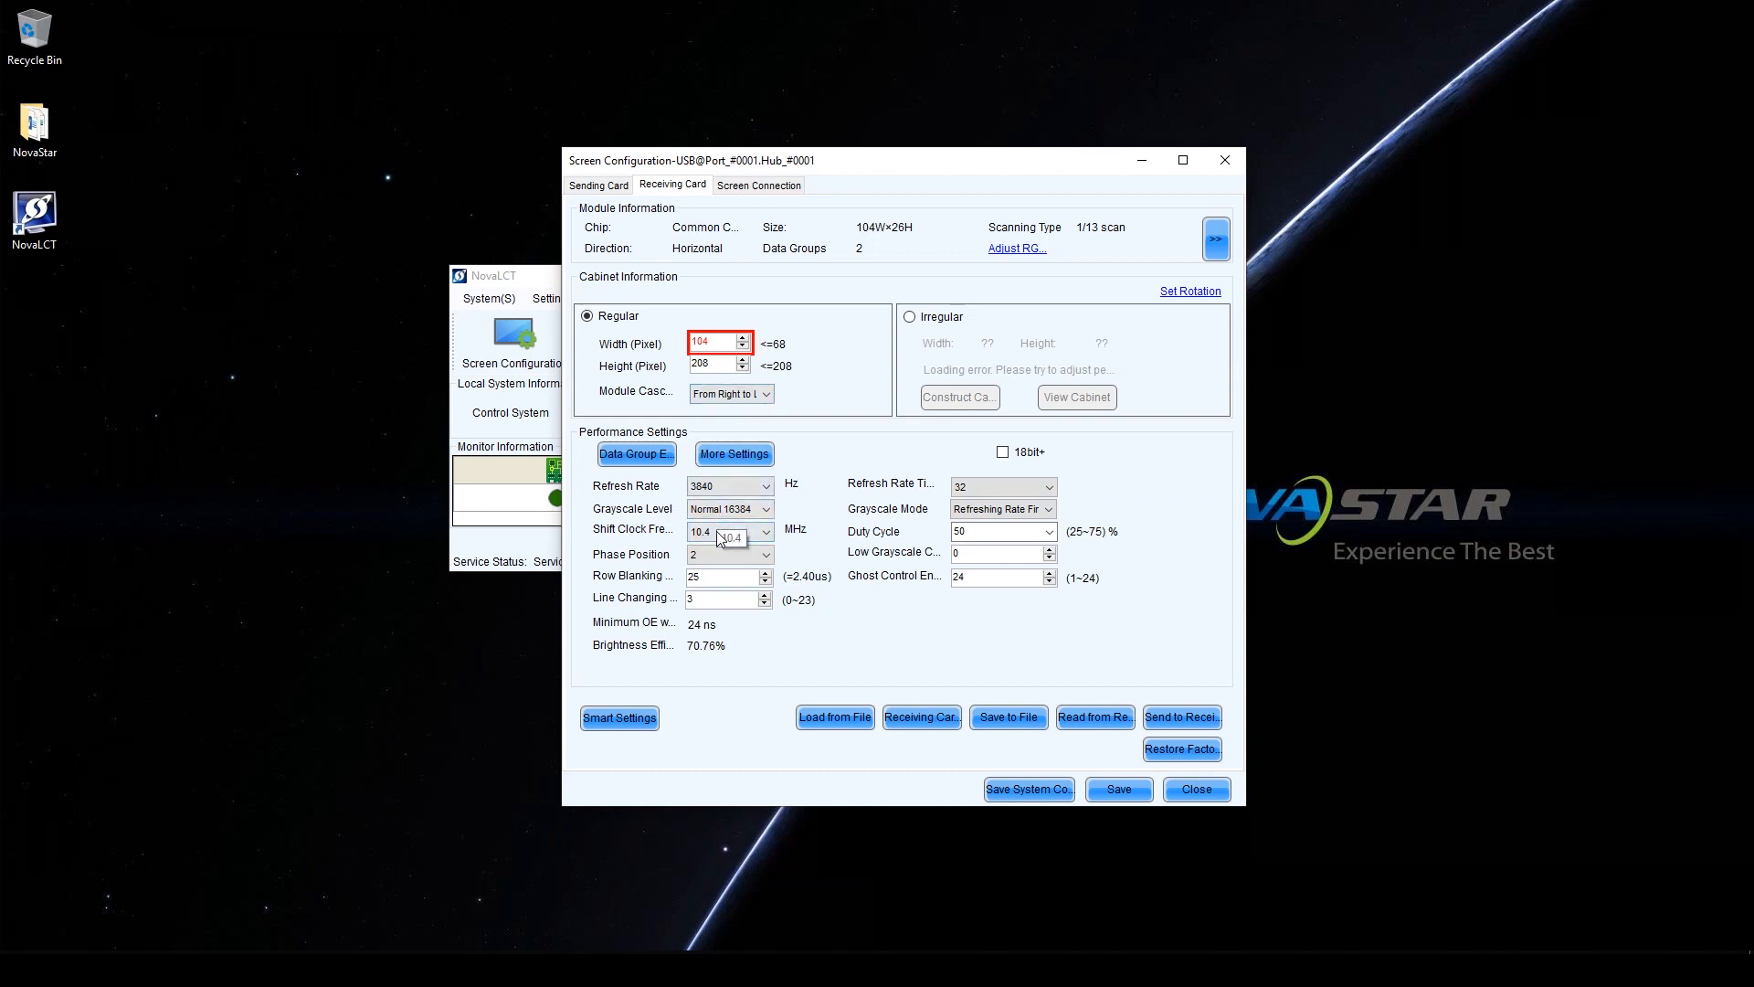
Set the shift clock frequency to 25.0 MHz and send the parameters to all receiving cards
left_click(766, 530)
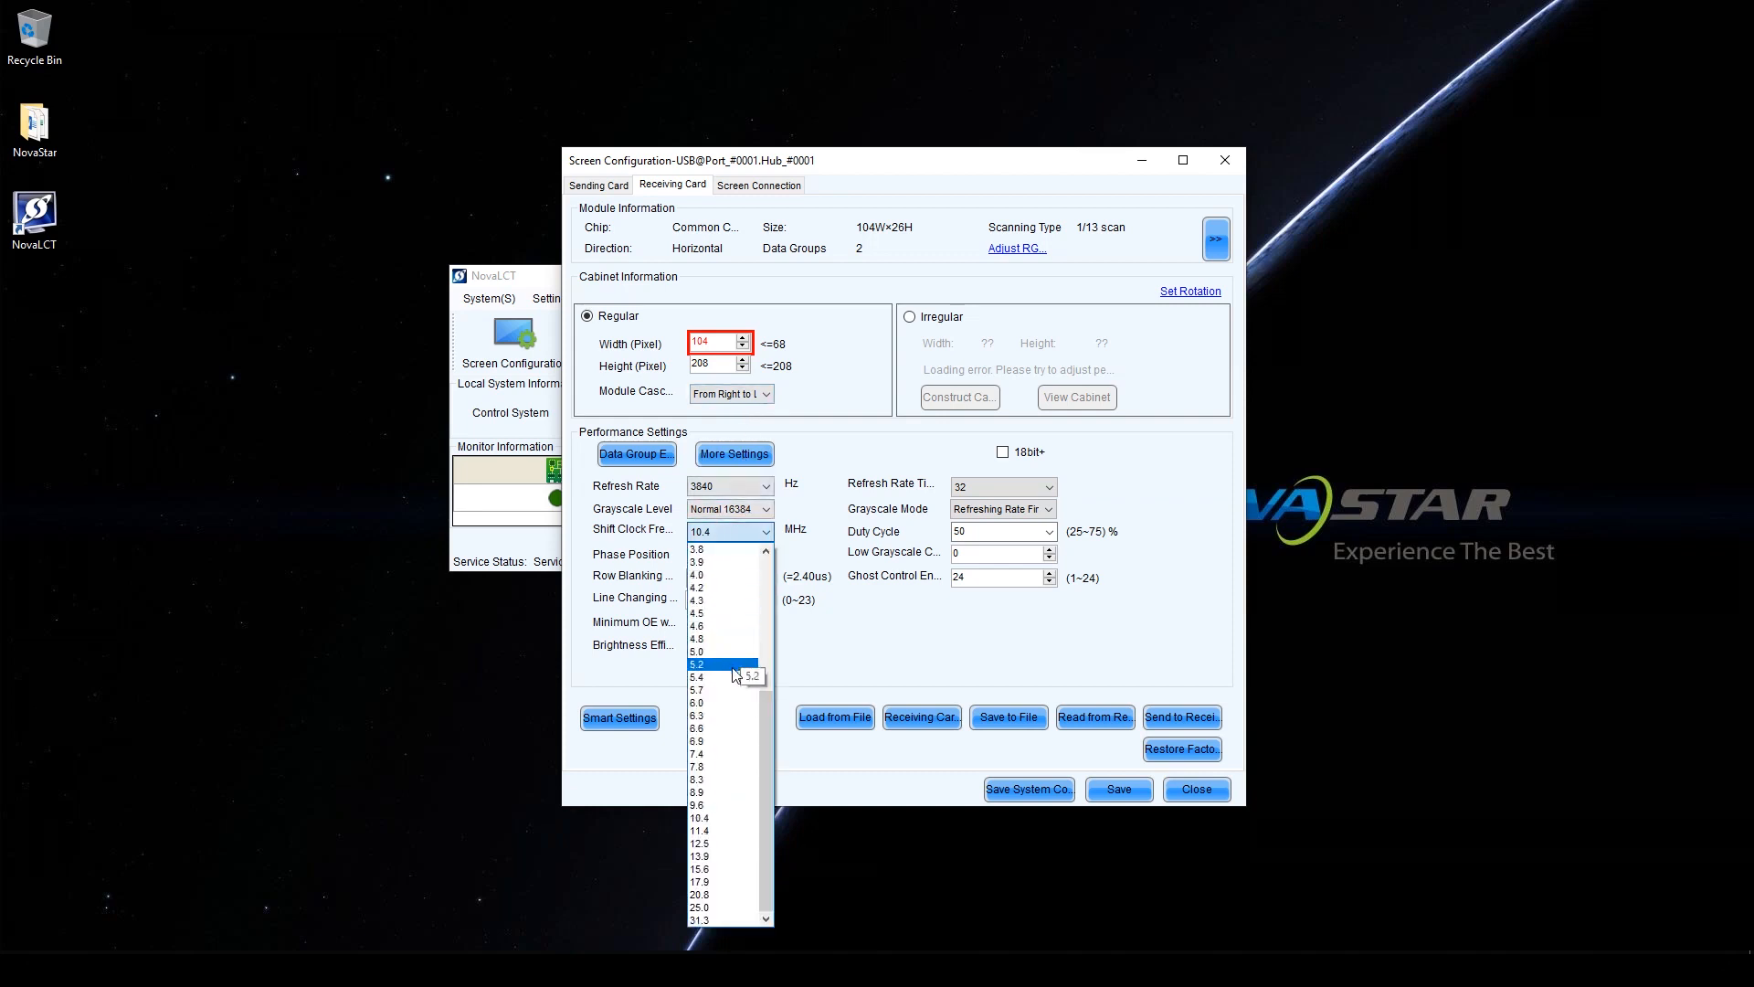
left_click(724, 915)
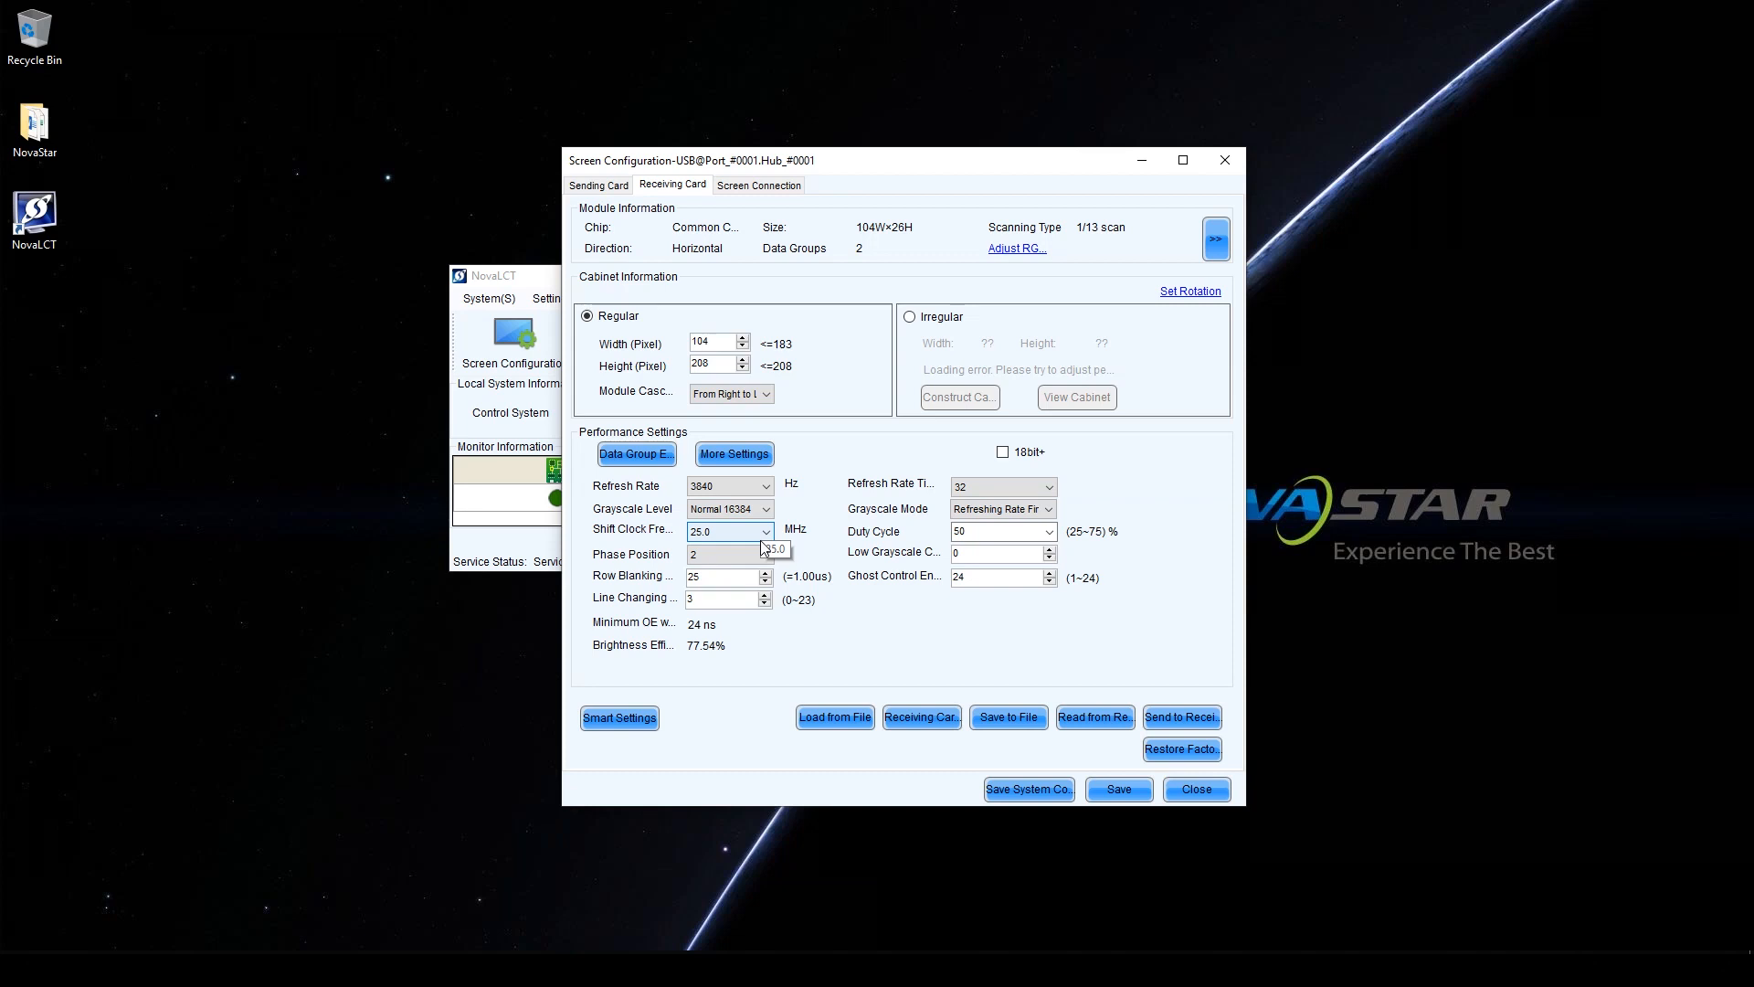
left_click(1182, 716)
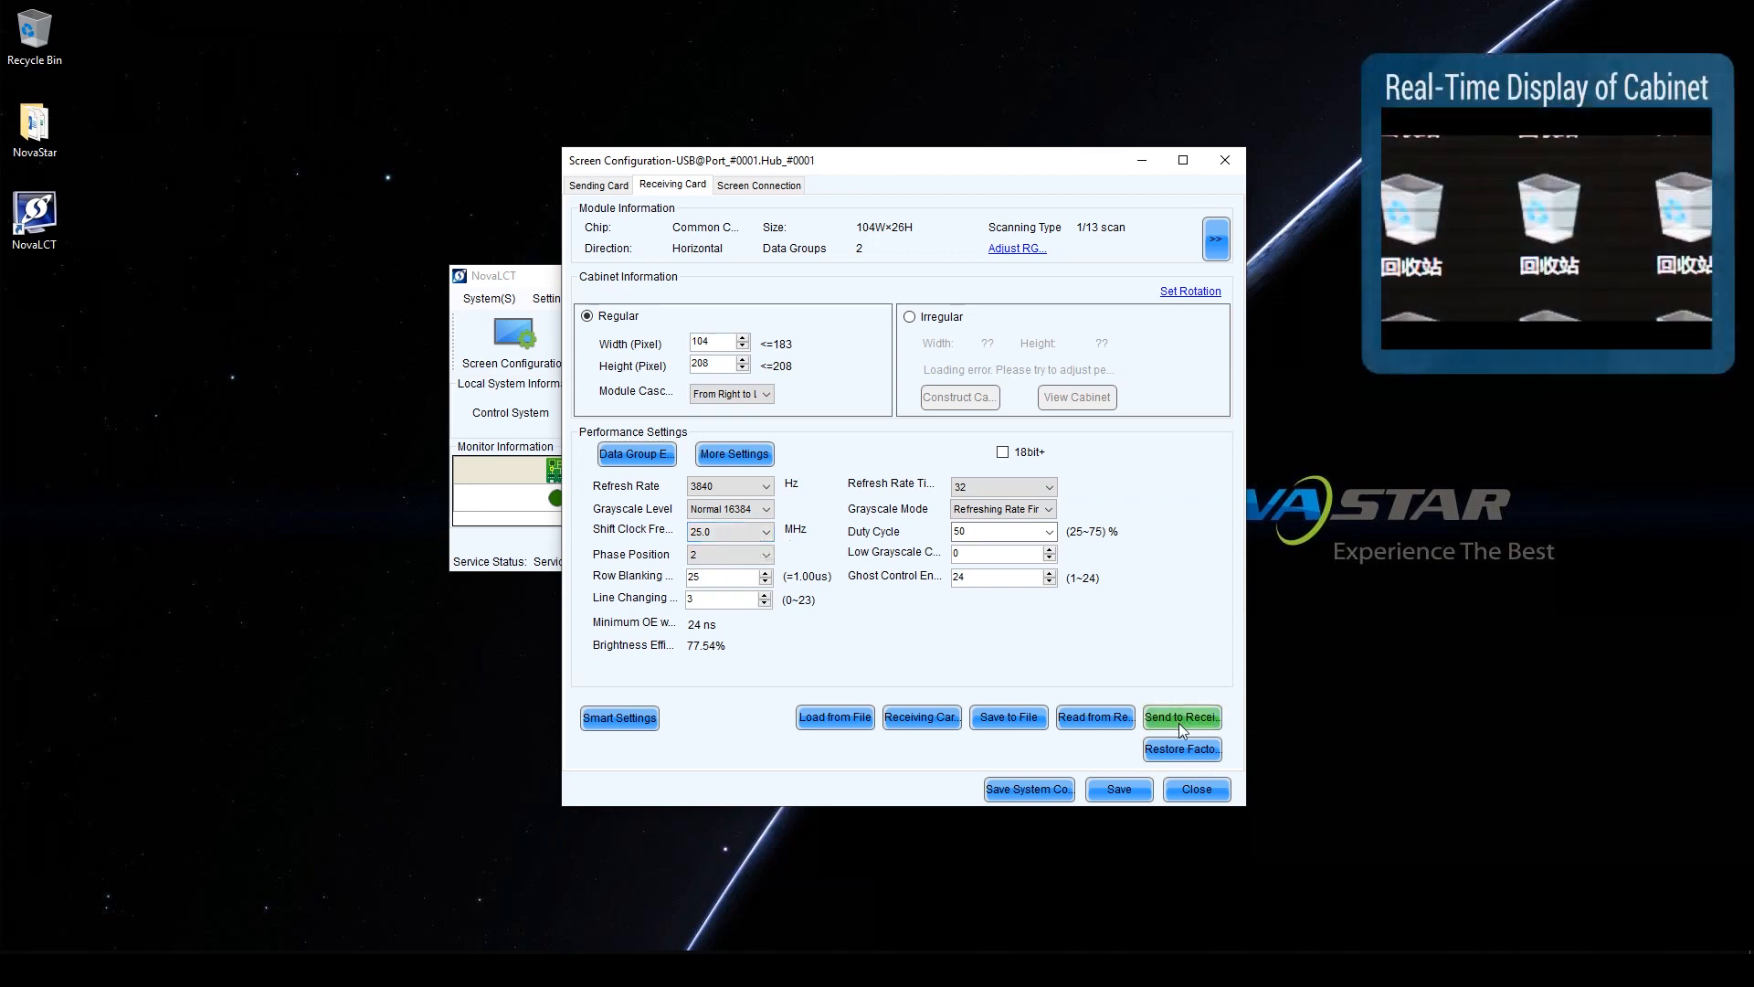
left_click(1182, 716)
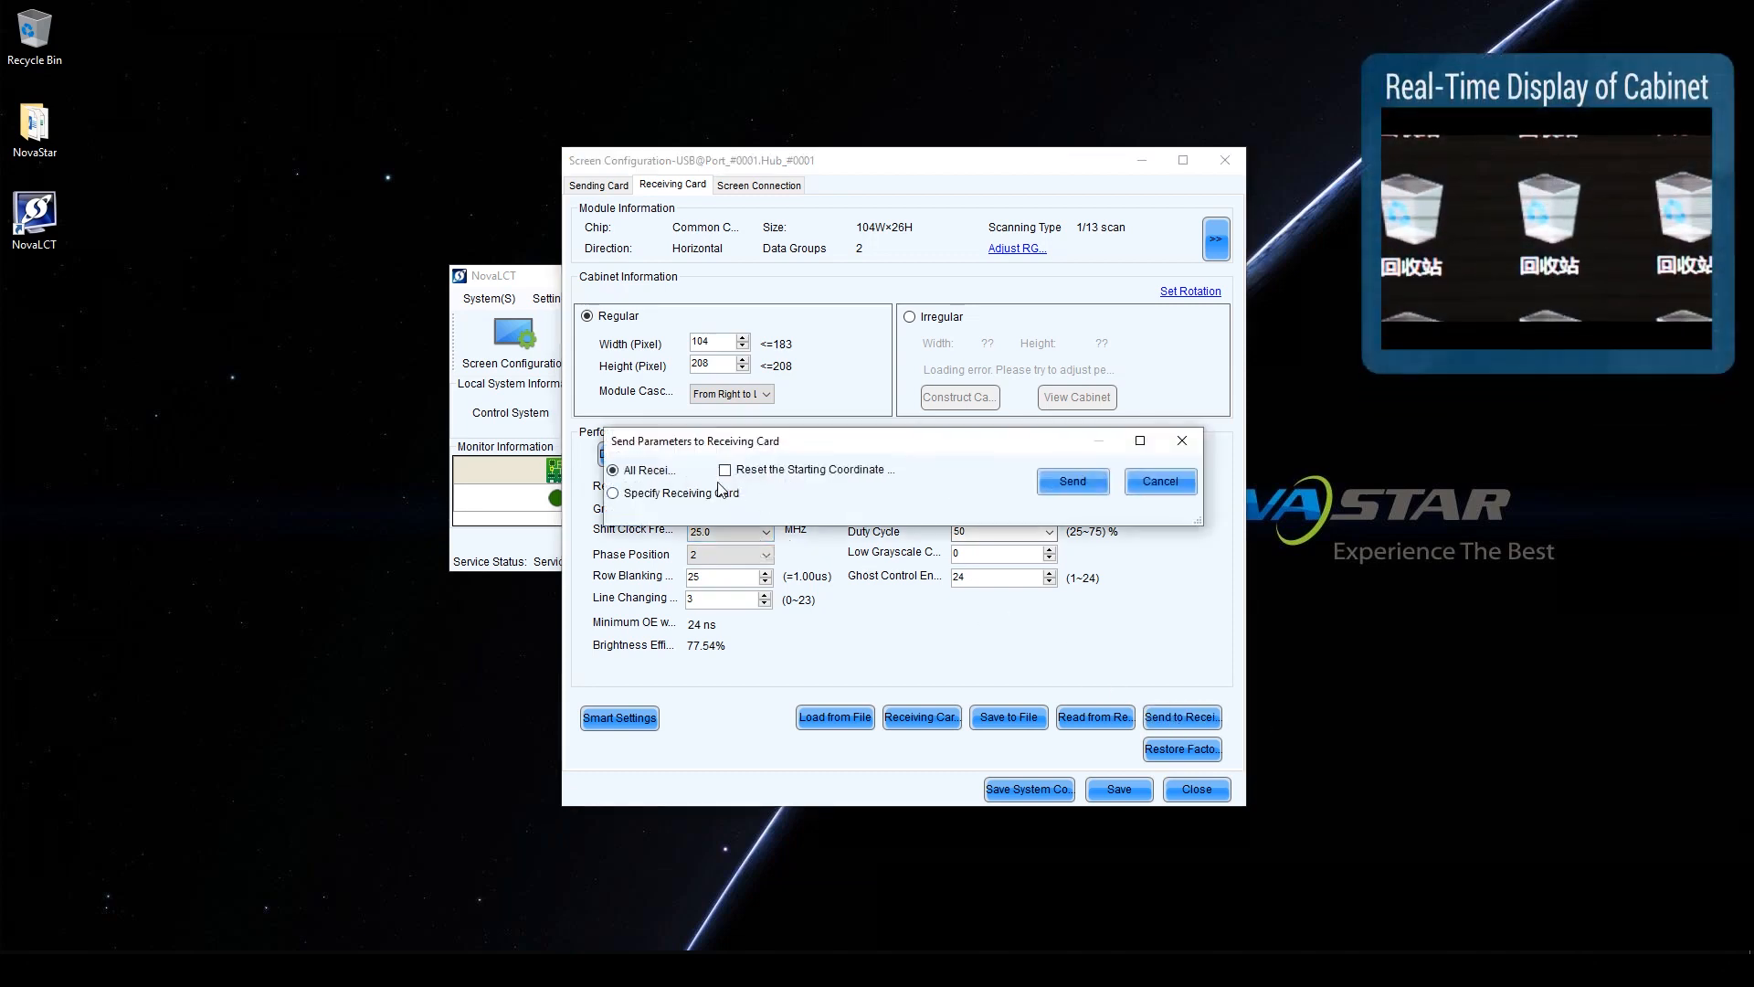
mouse_move(654, 469)
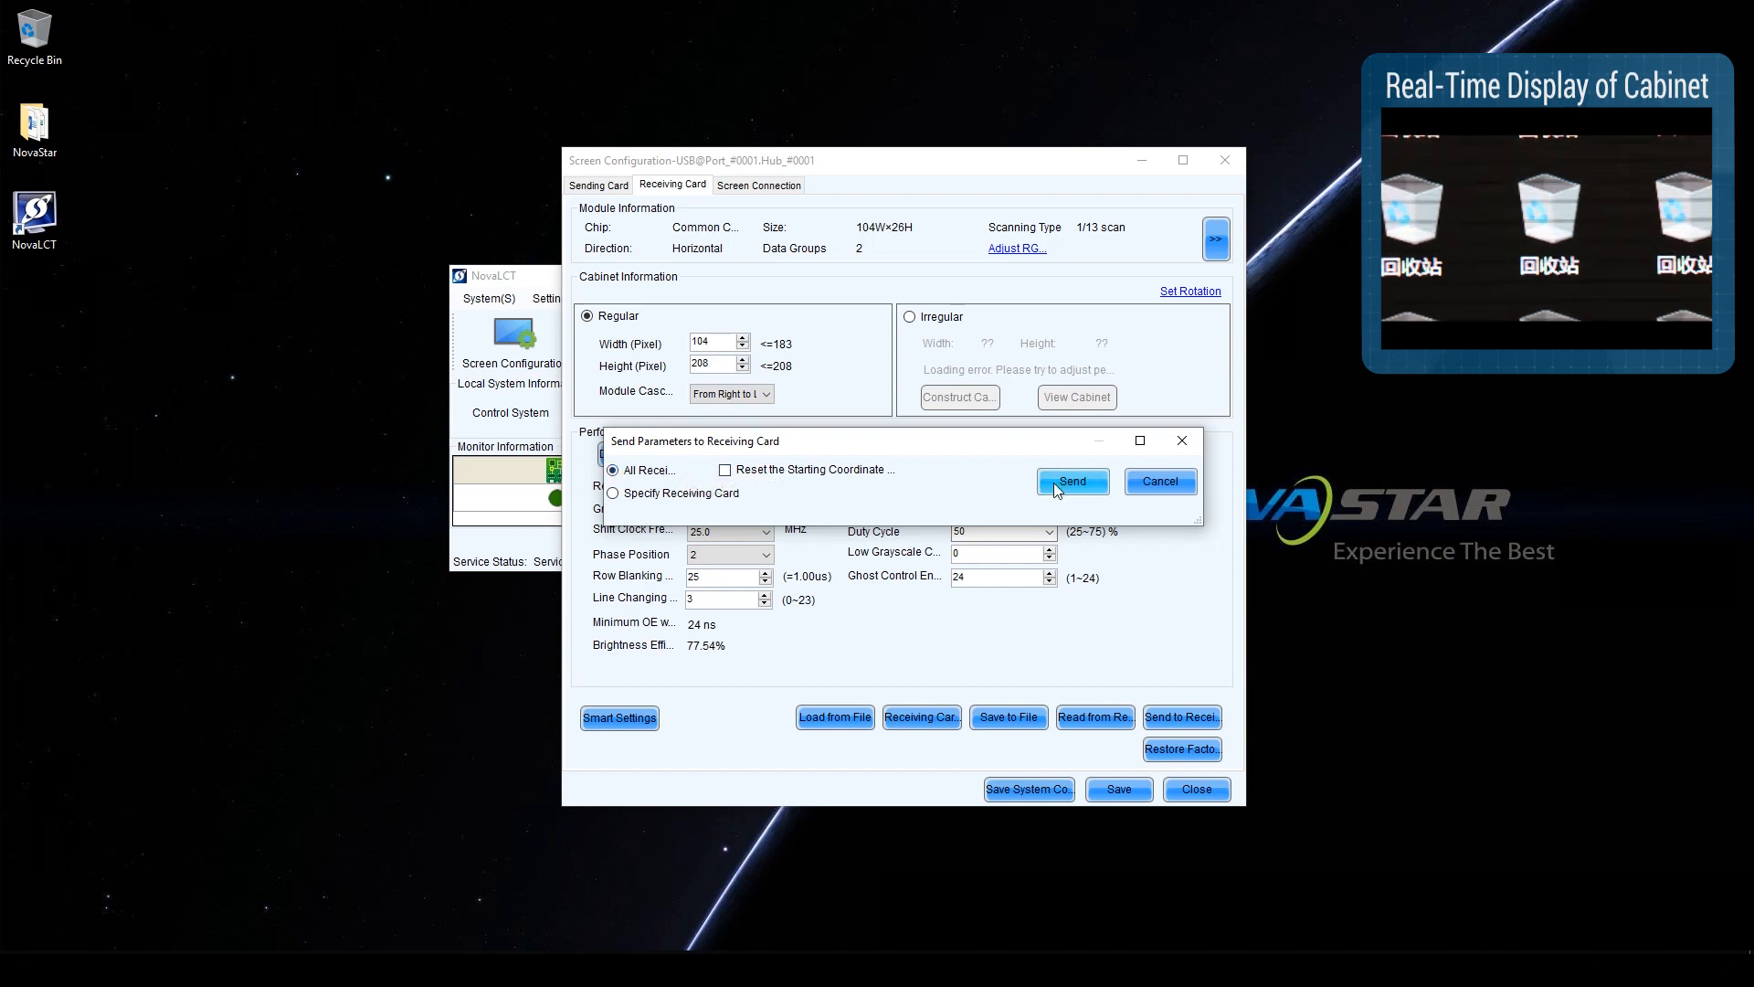
left_click(1069, 480)
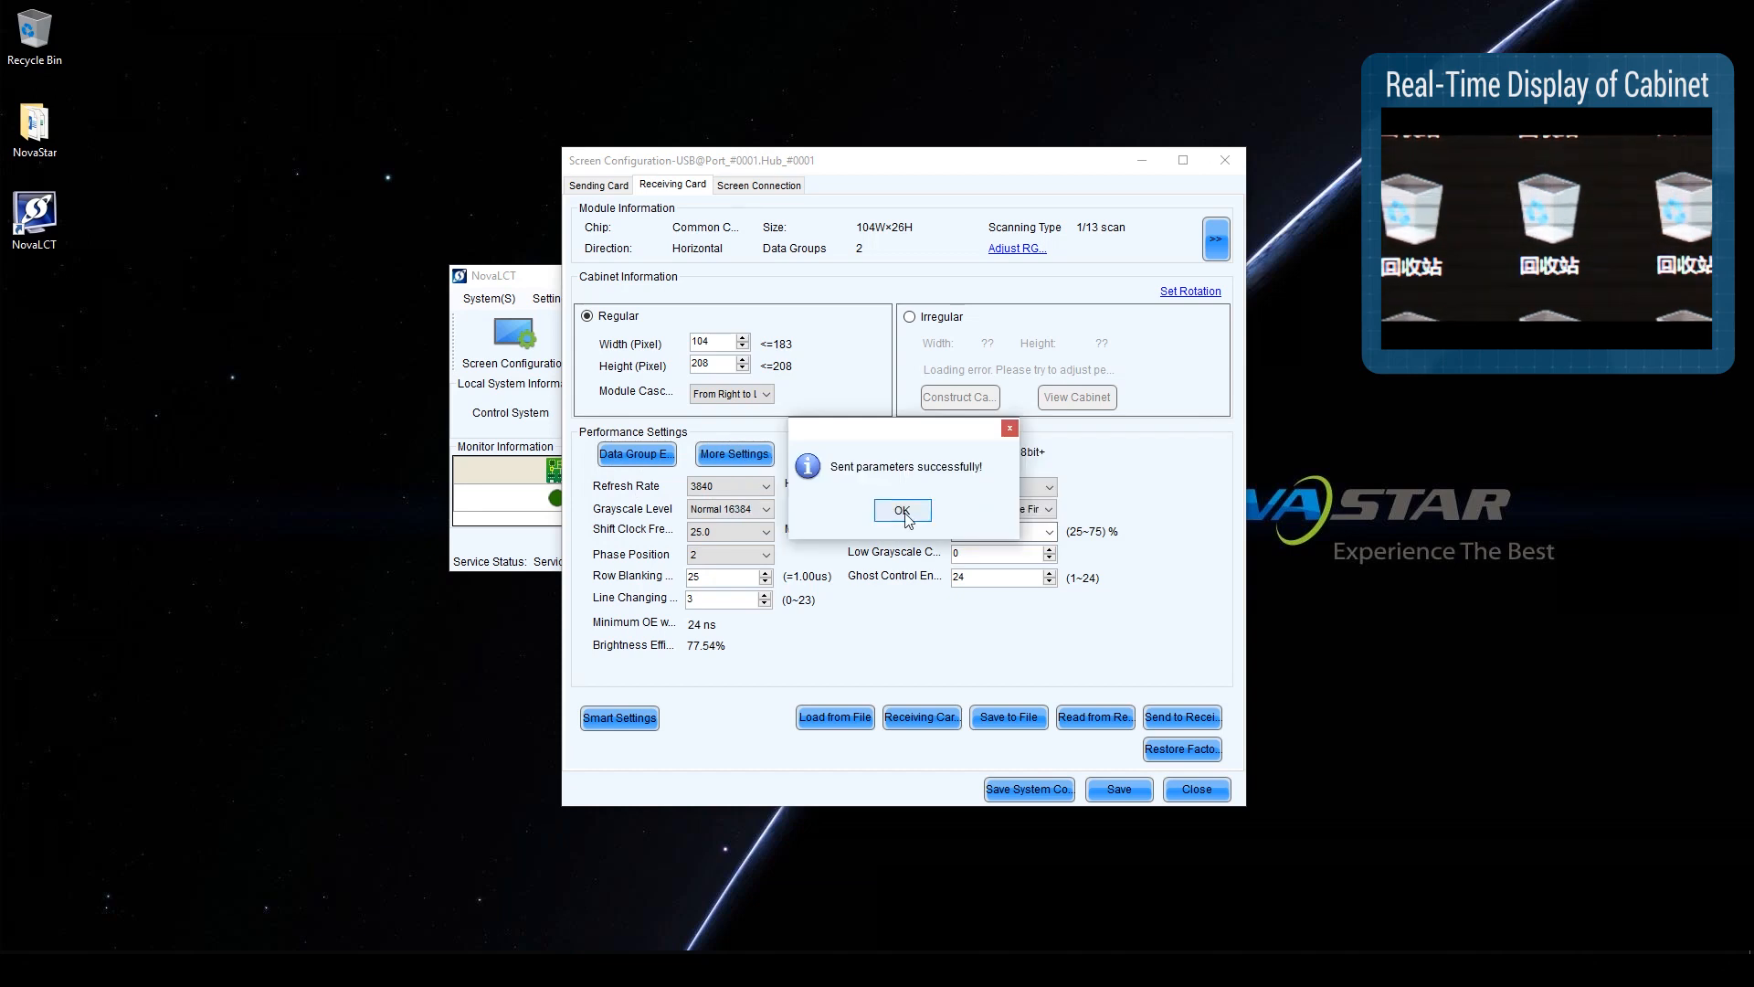
Try shift clock 20.8 MHz, settle on 15.6 MHz and send it to all receiving cards
left_click(901, 509)
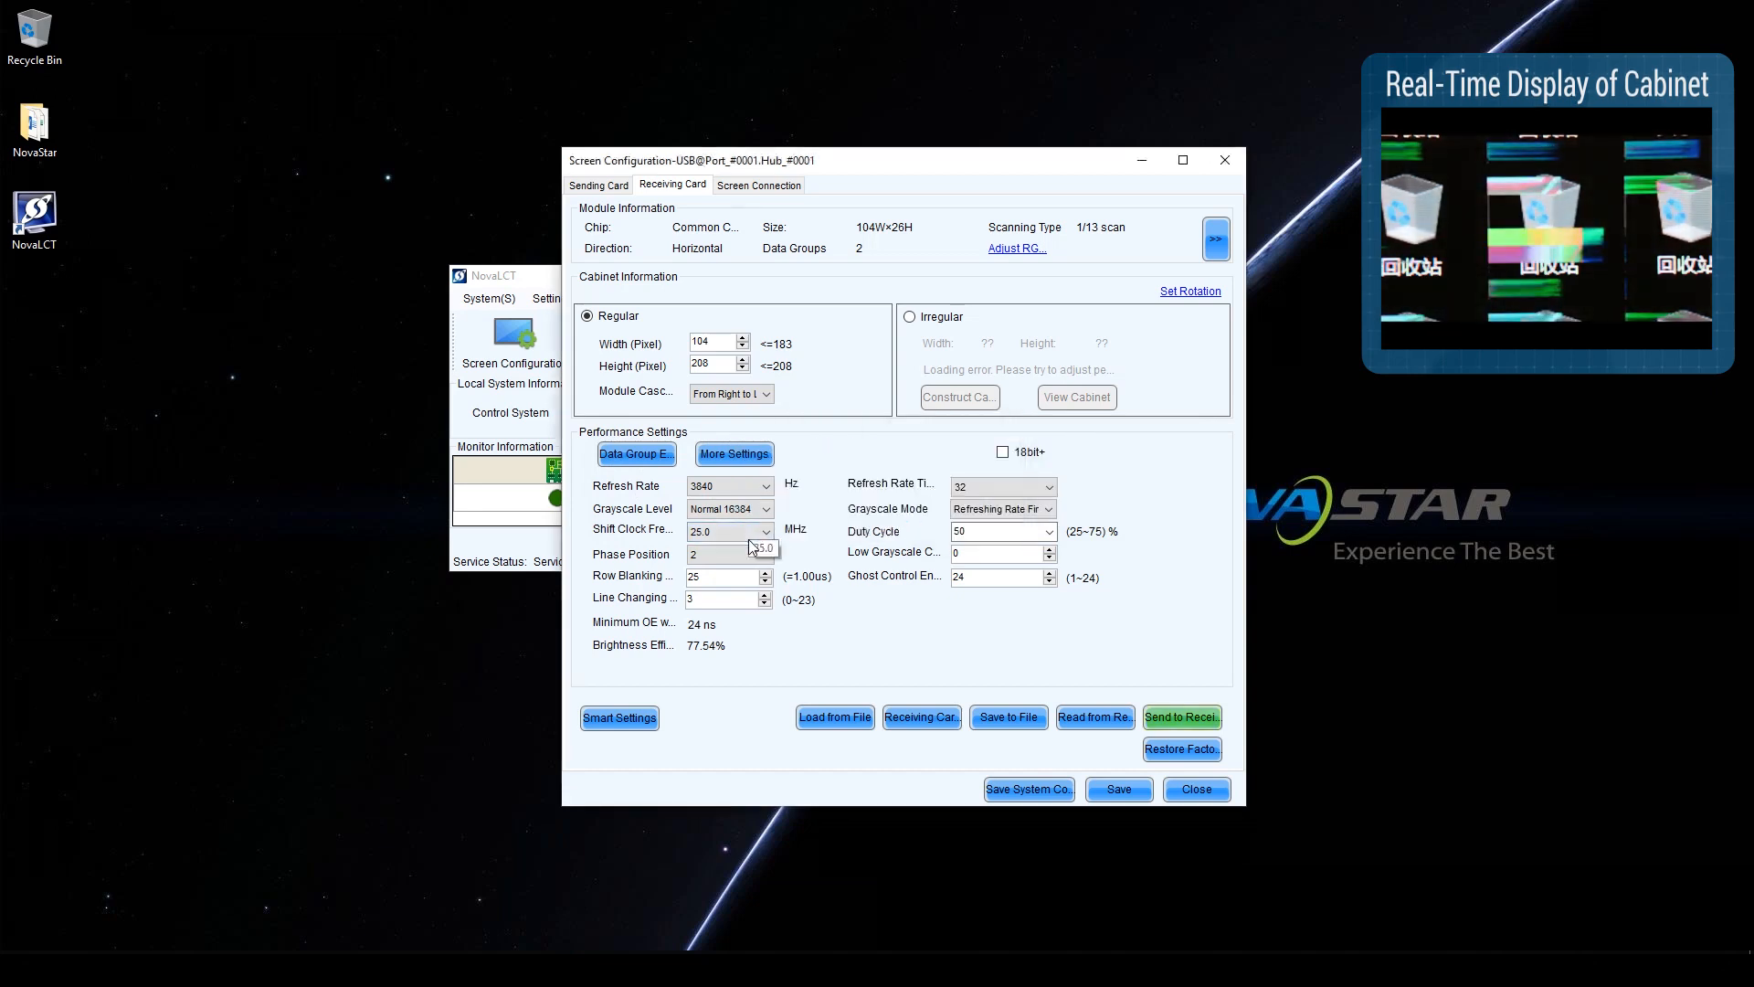
left_click(764, 530)
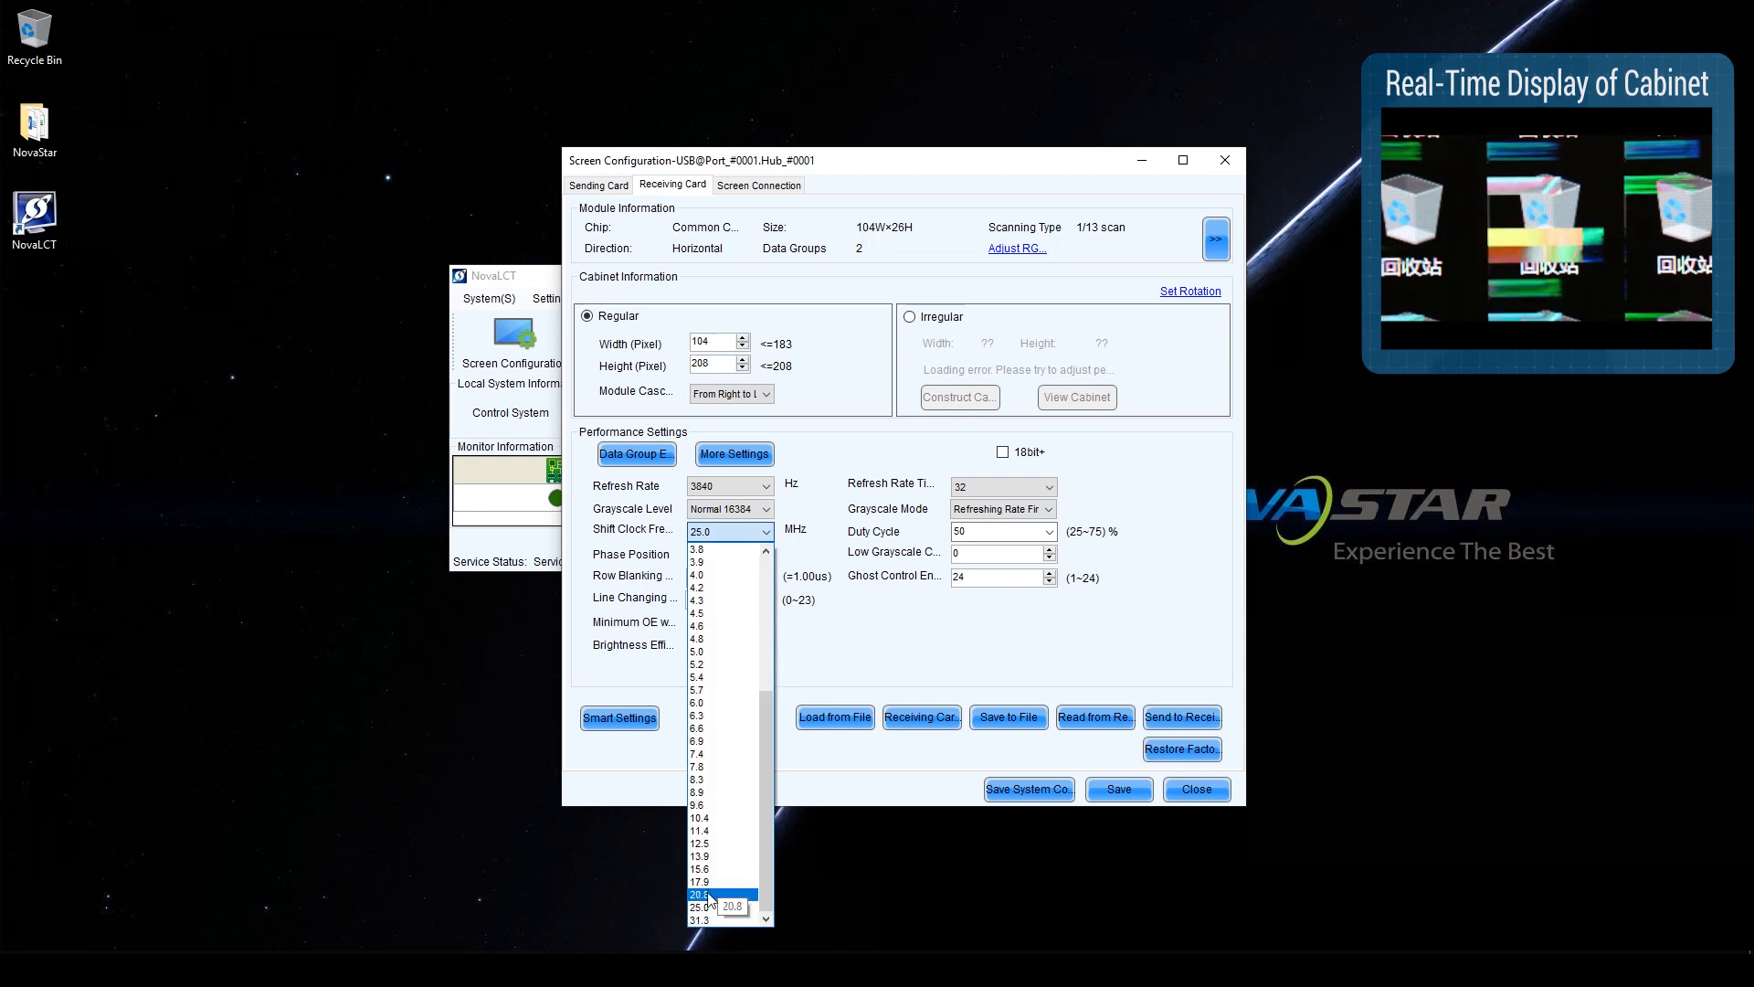
left_click(700, 895)
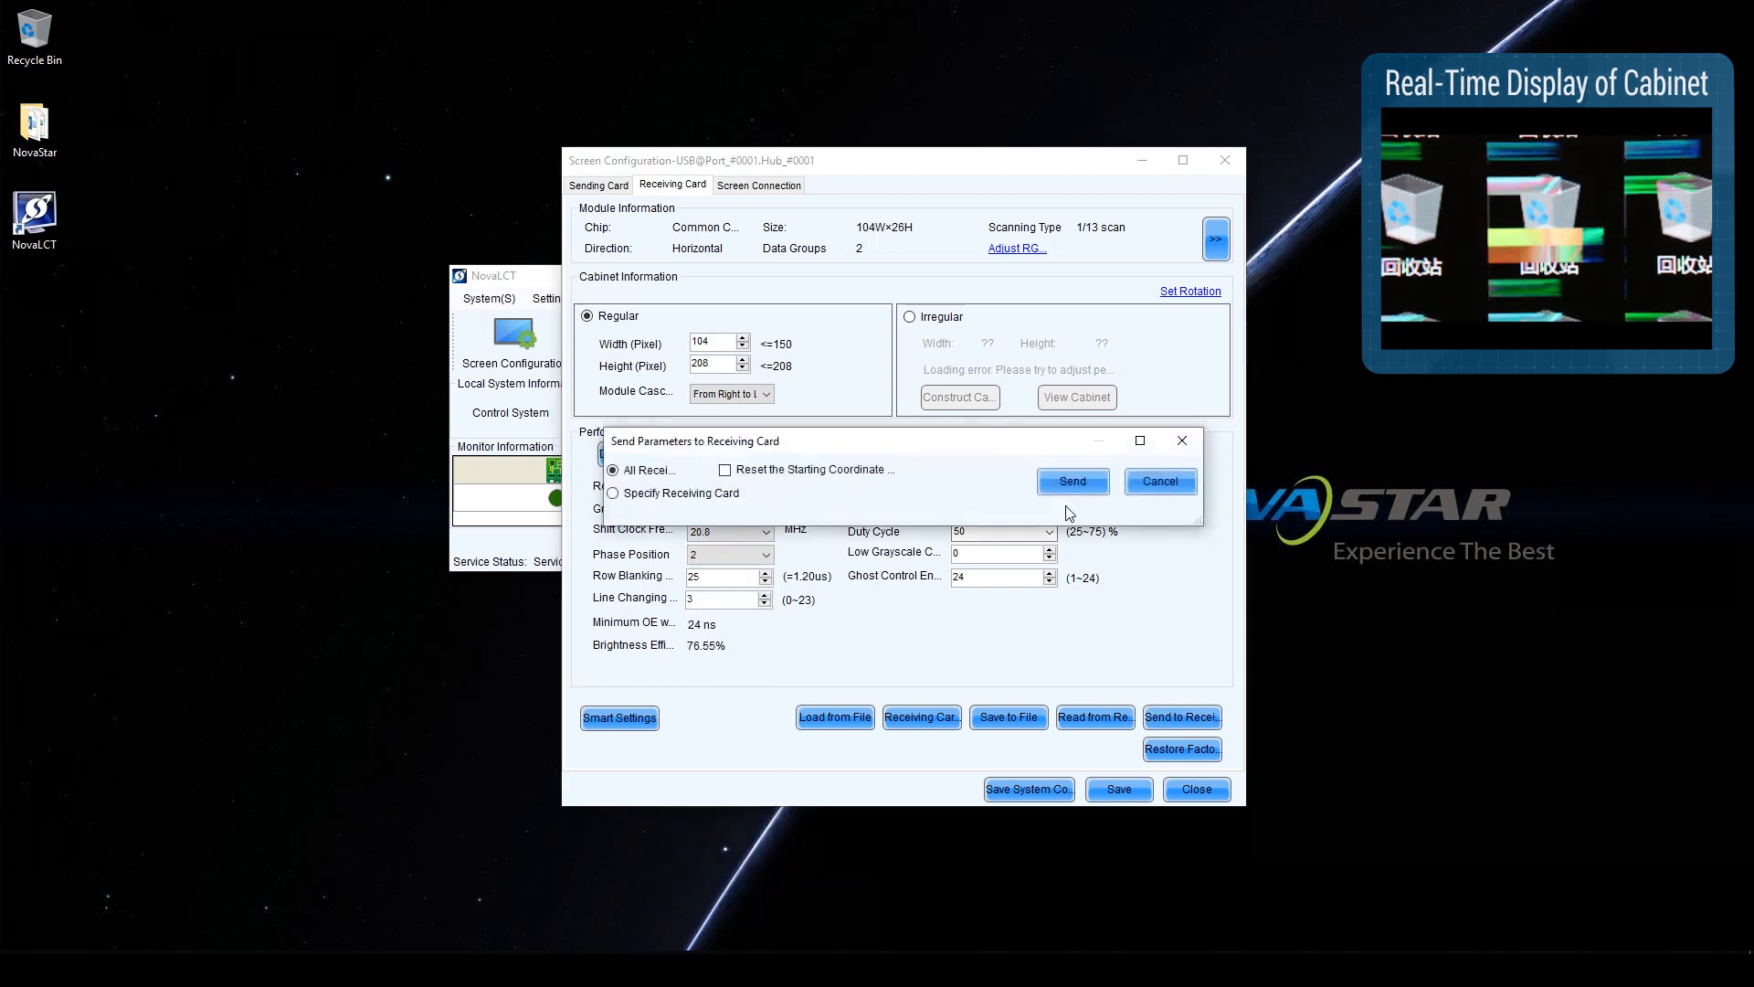
left_click(1071, 480)
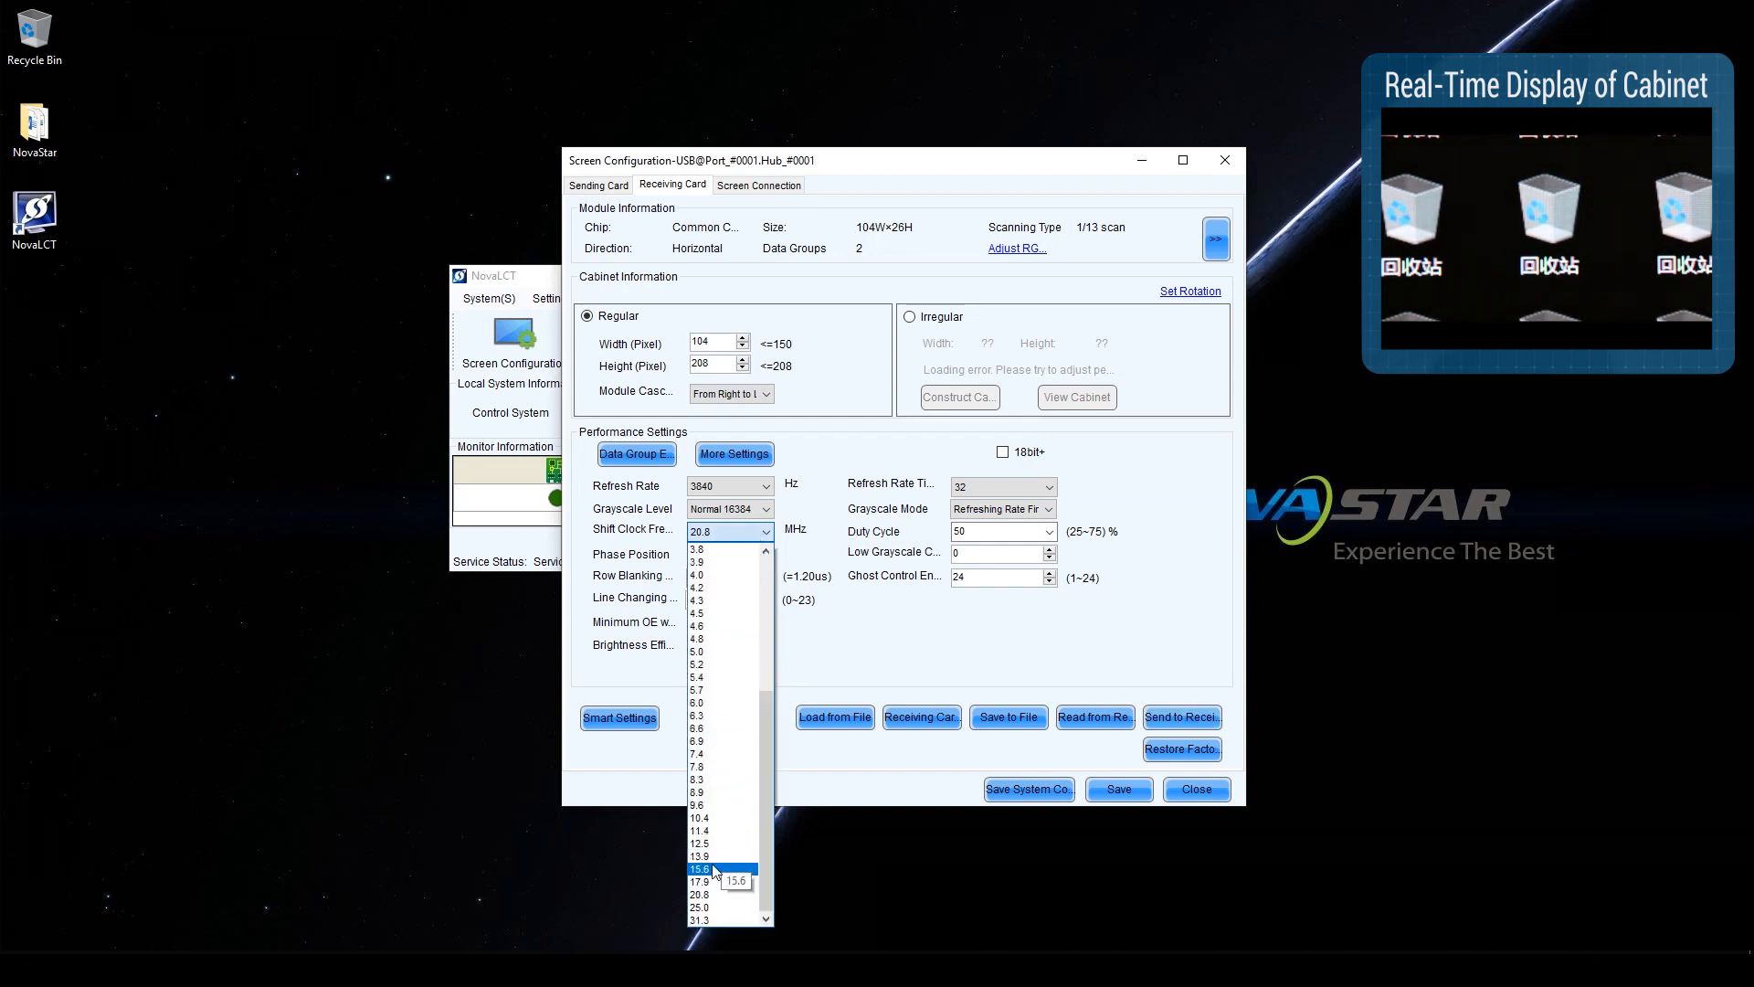
left_click(700, 870)
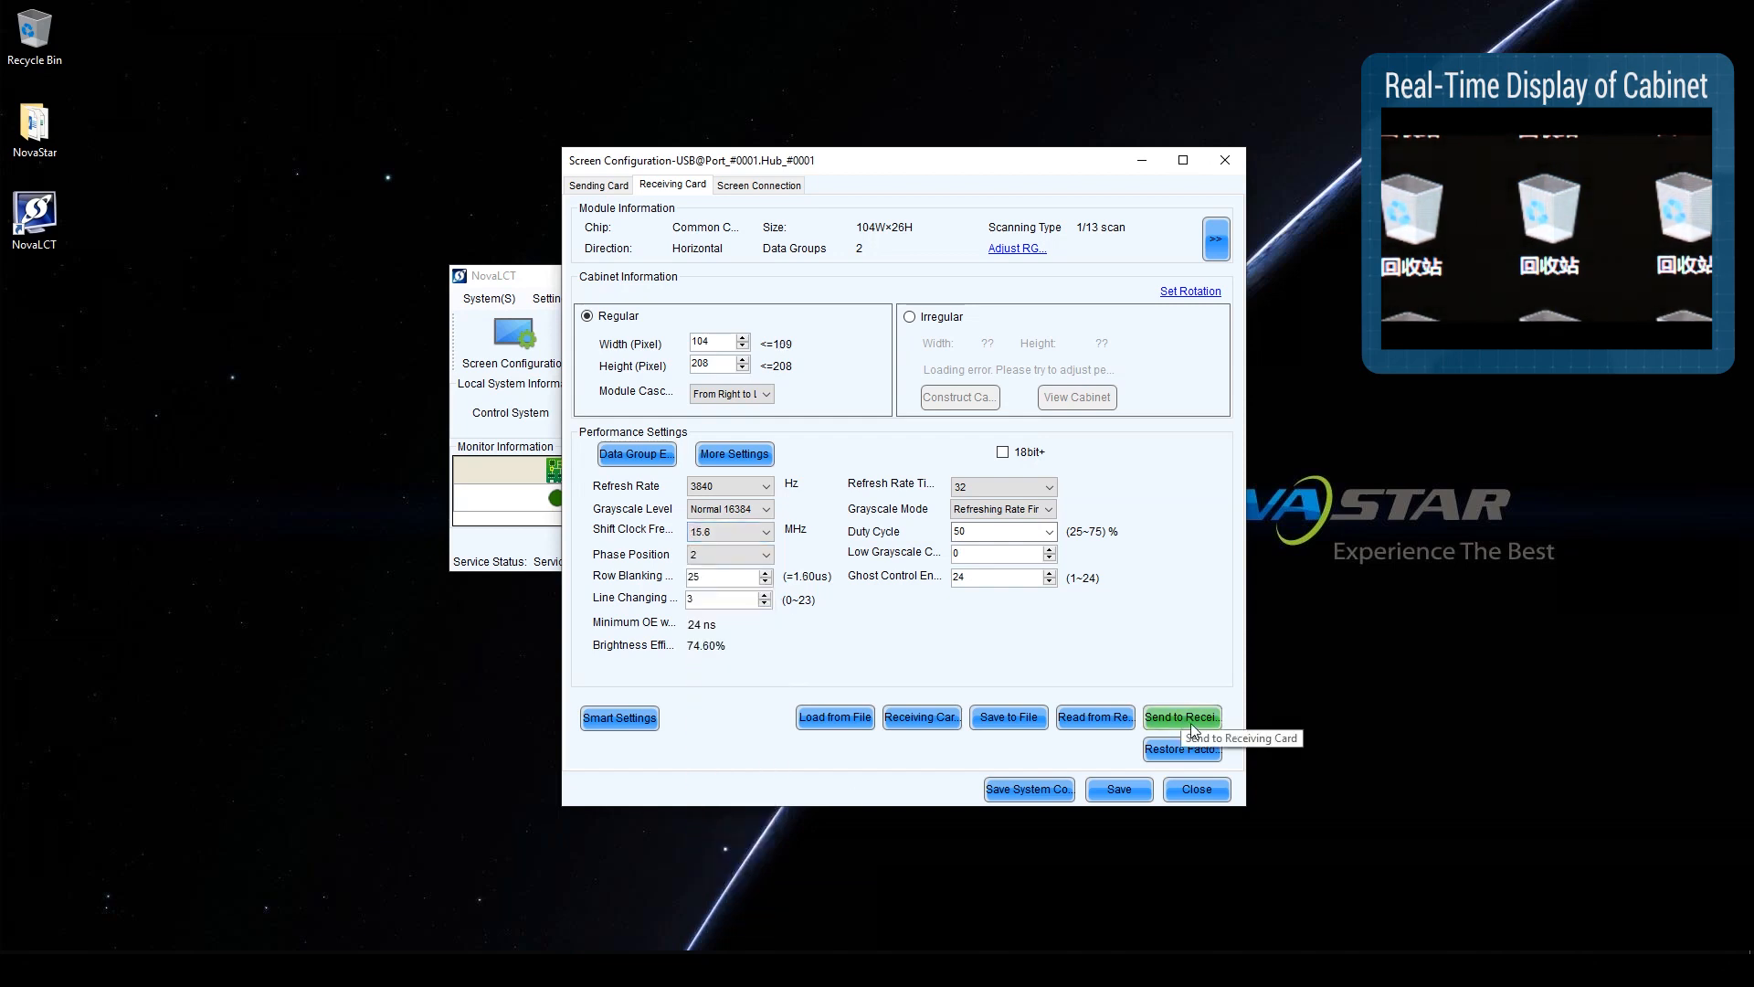
left_click(1183, 717)
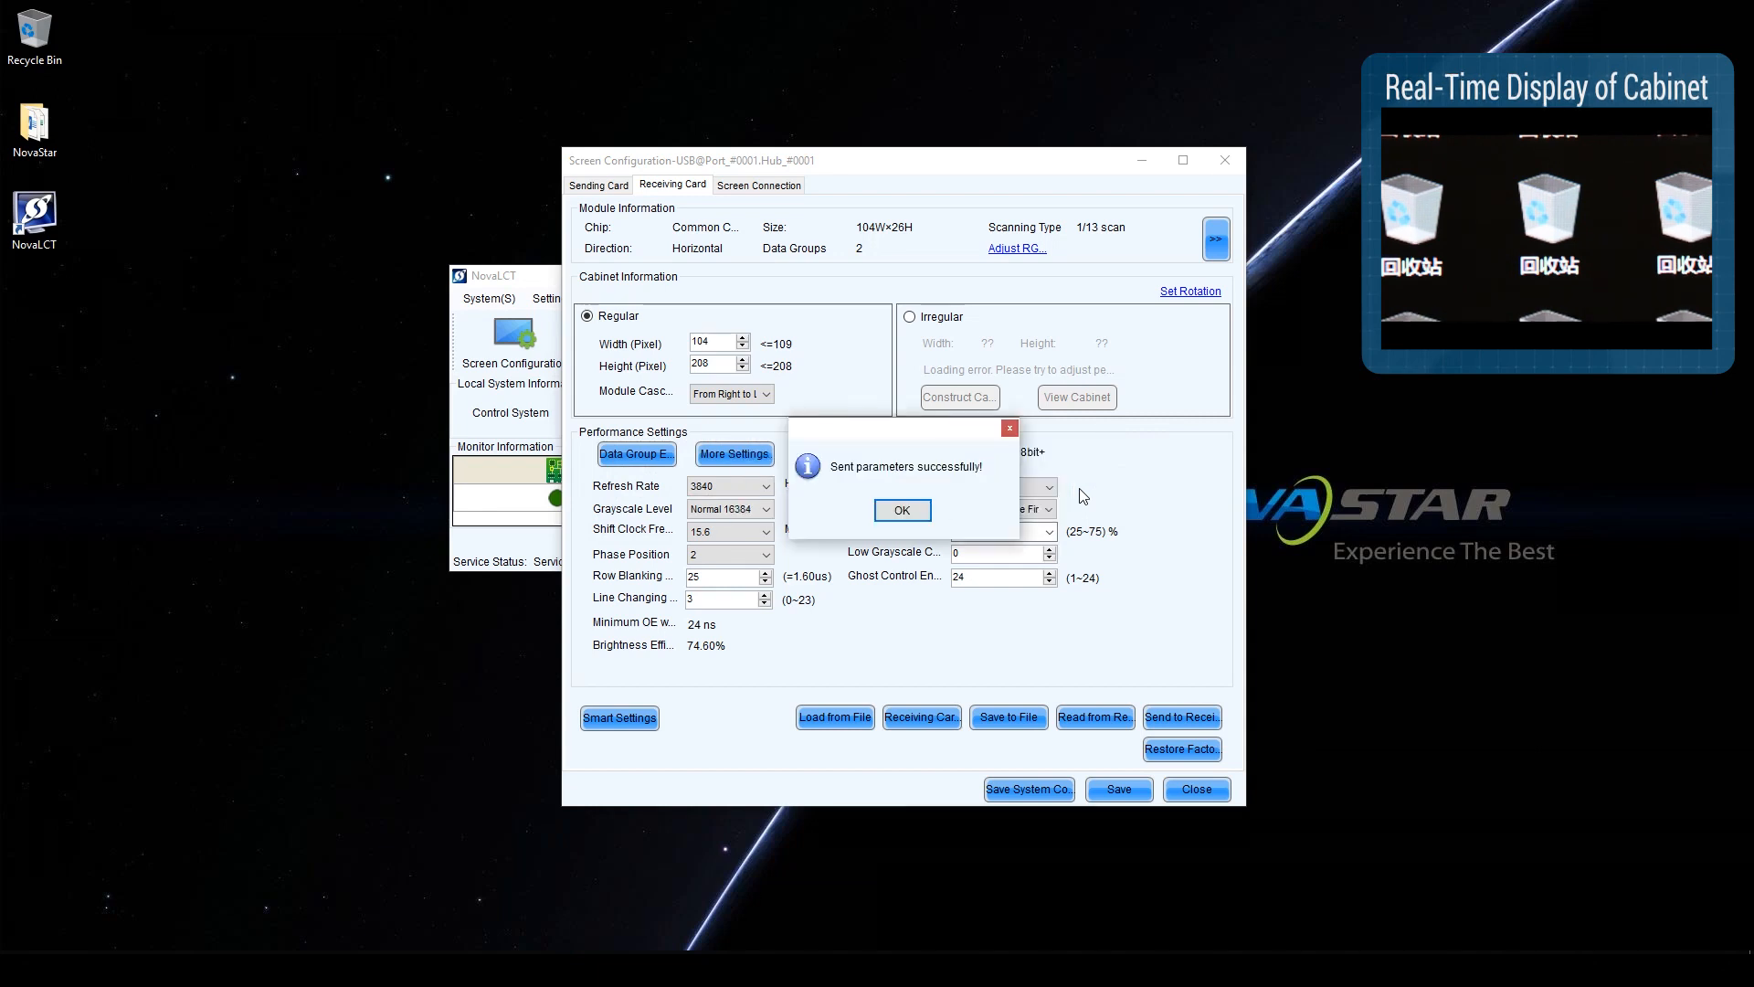
left_click(900, 509)
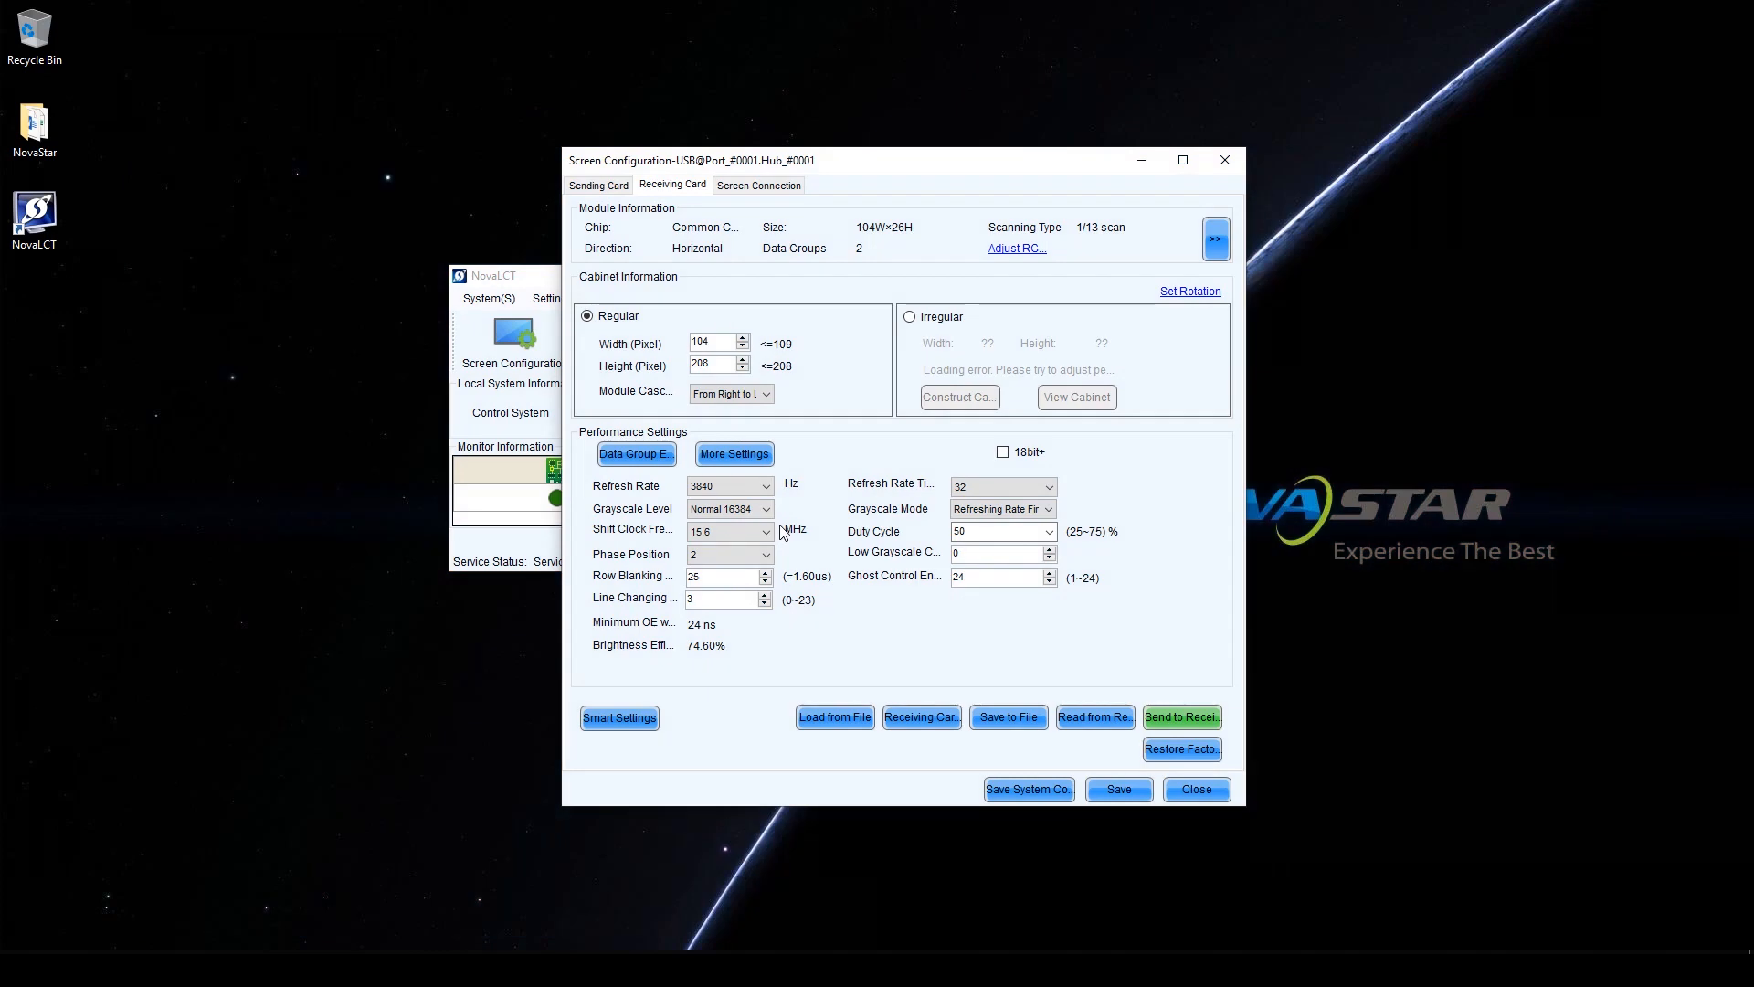
mouse_move(1117, 790)
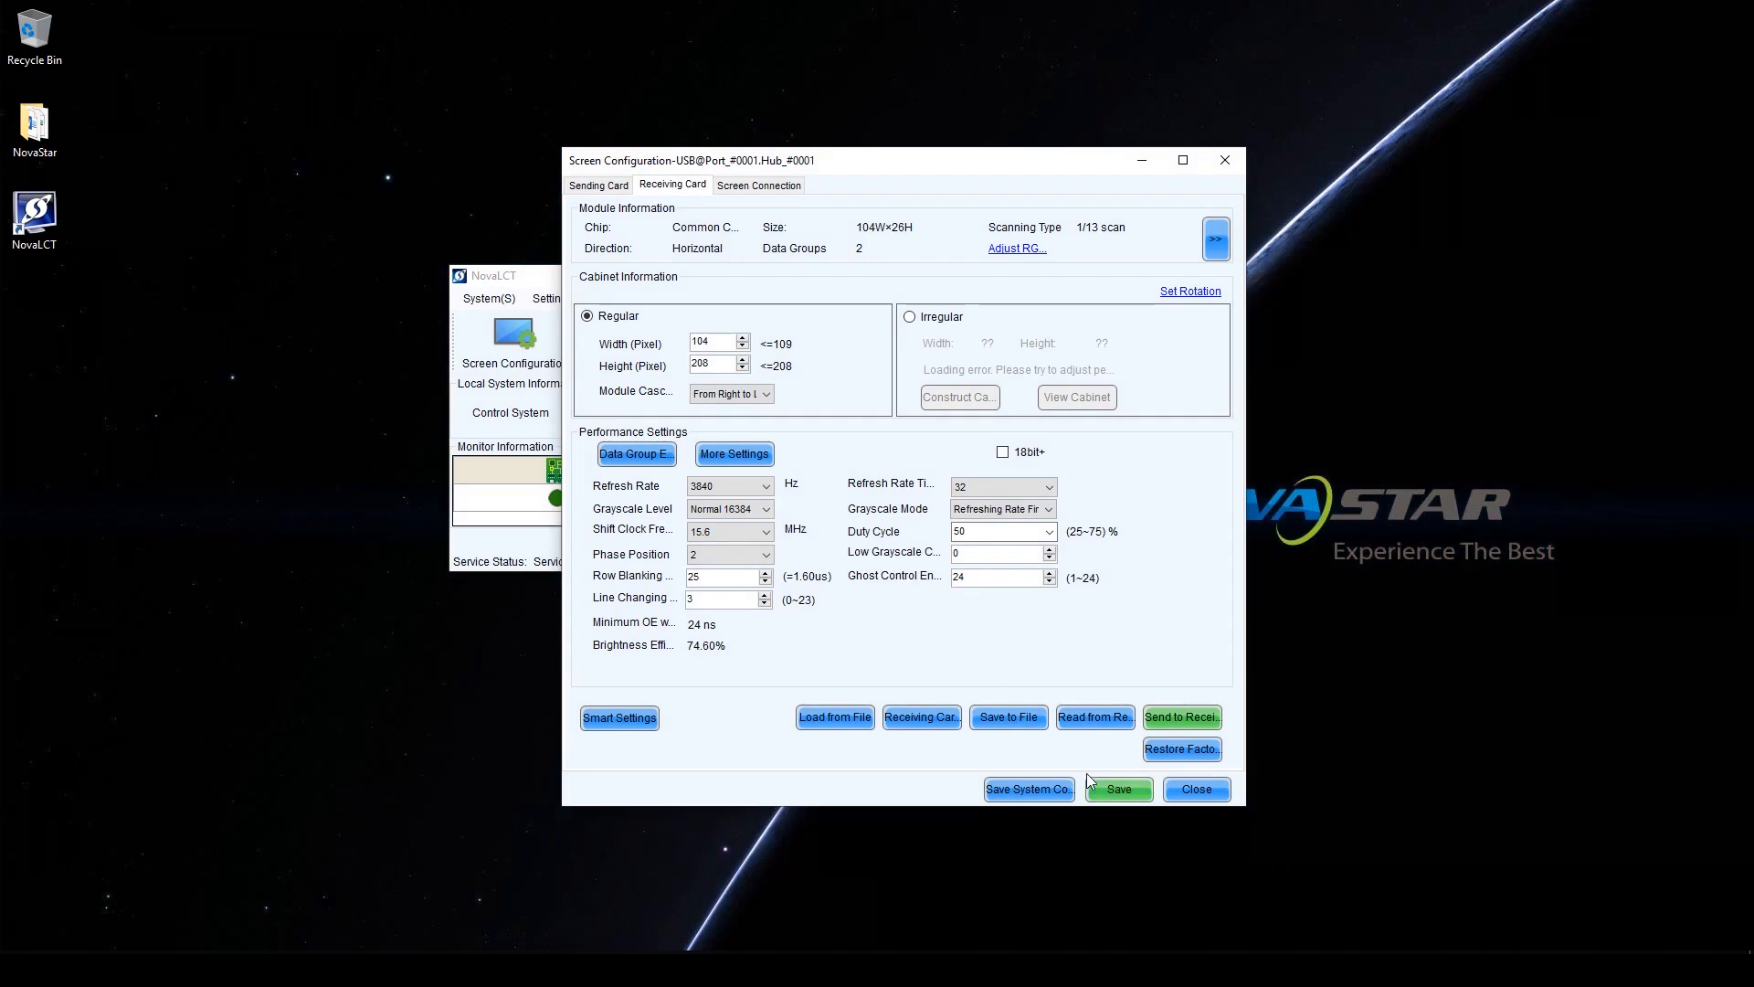
Save the tuned parameters to the receiving card hardware
left_click(1118, 789)
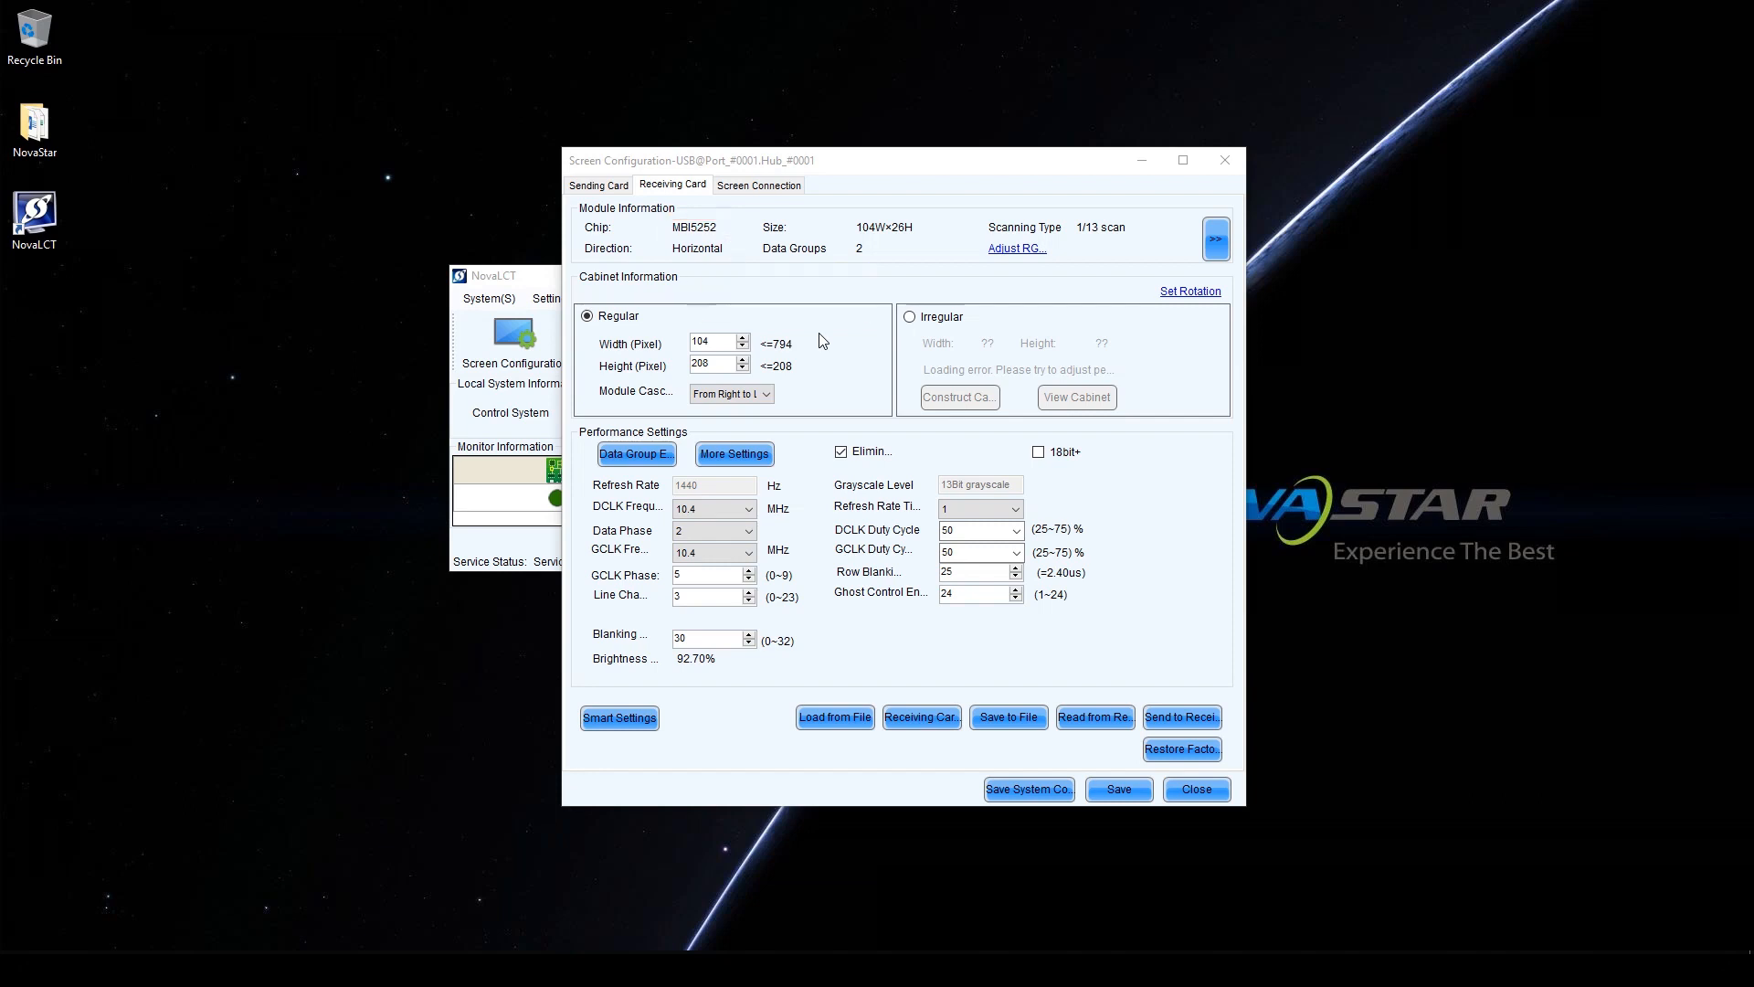
Set the MBI5252 card's DCLK frequency to 2.0 MHz after briefly trying 4.0
left_click(710, 508)
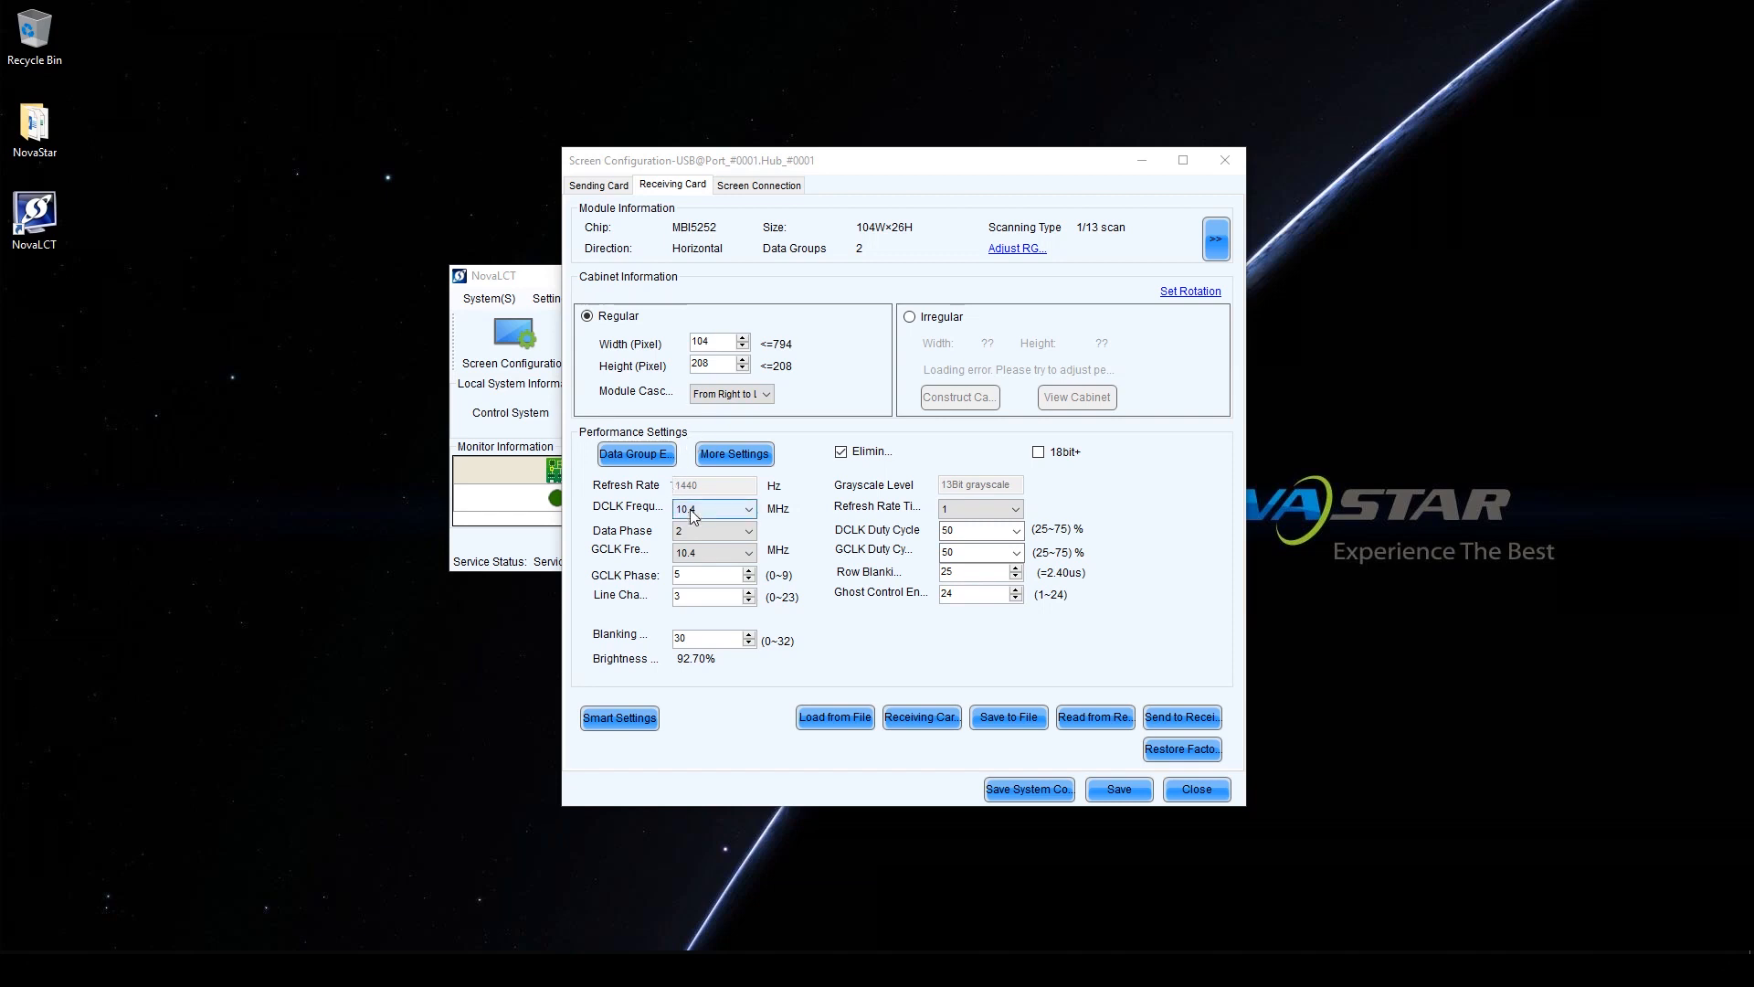
left_click(746, 510)
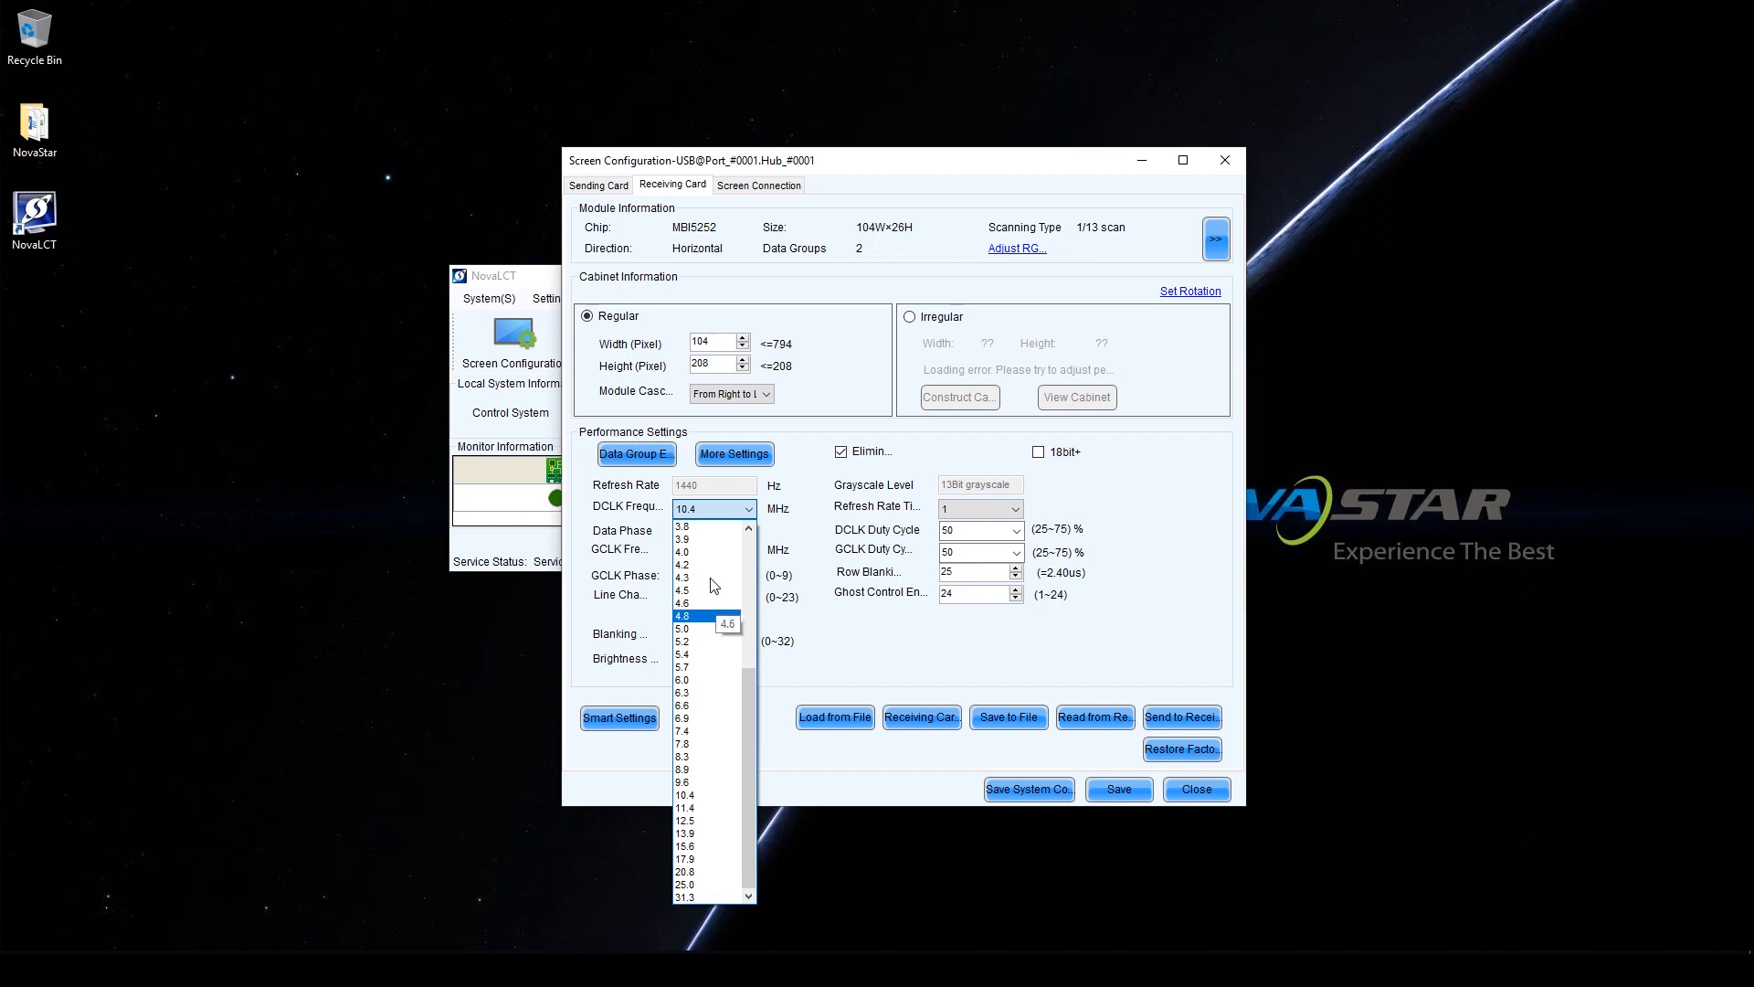
left_click(682, 550)
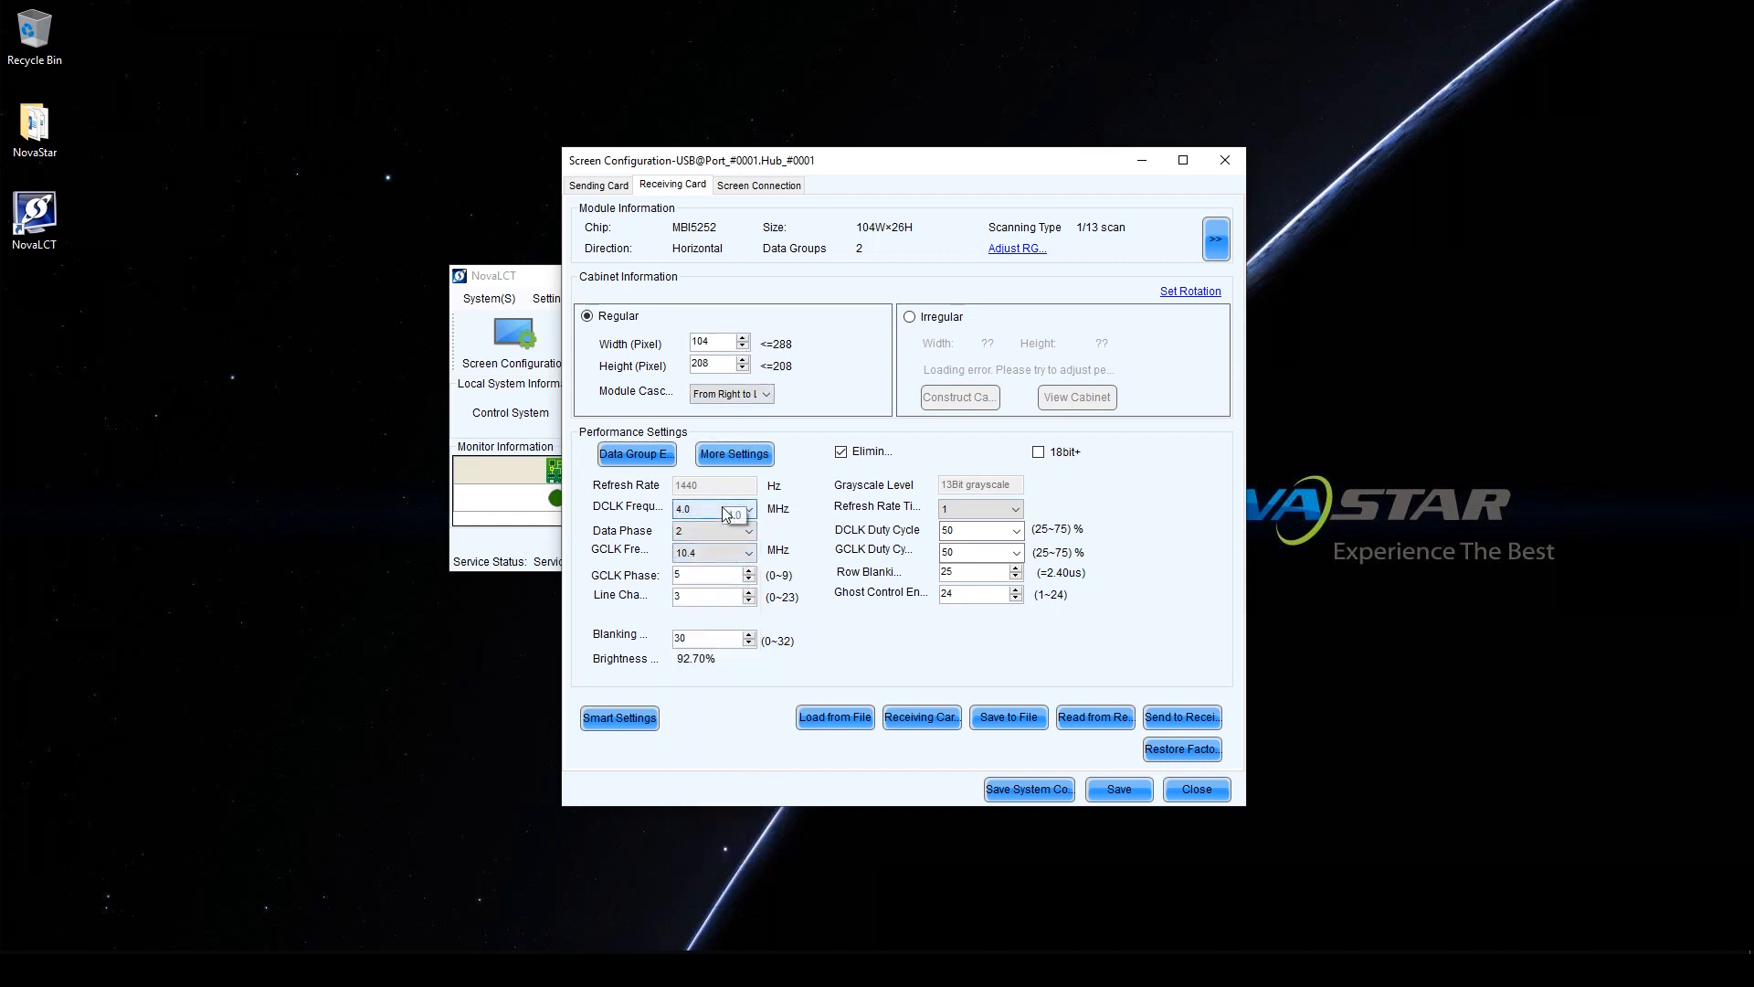
left_click(748, 508)
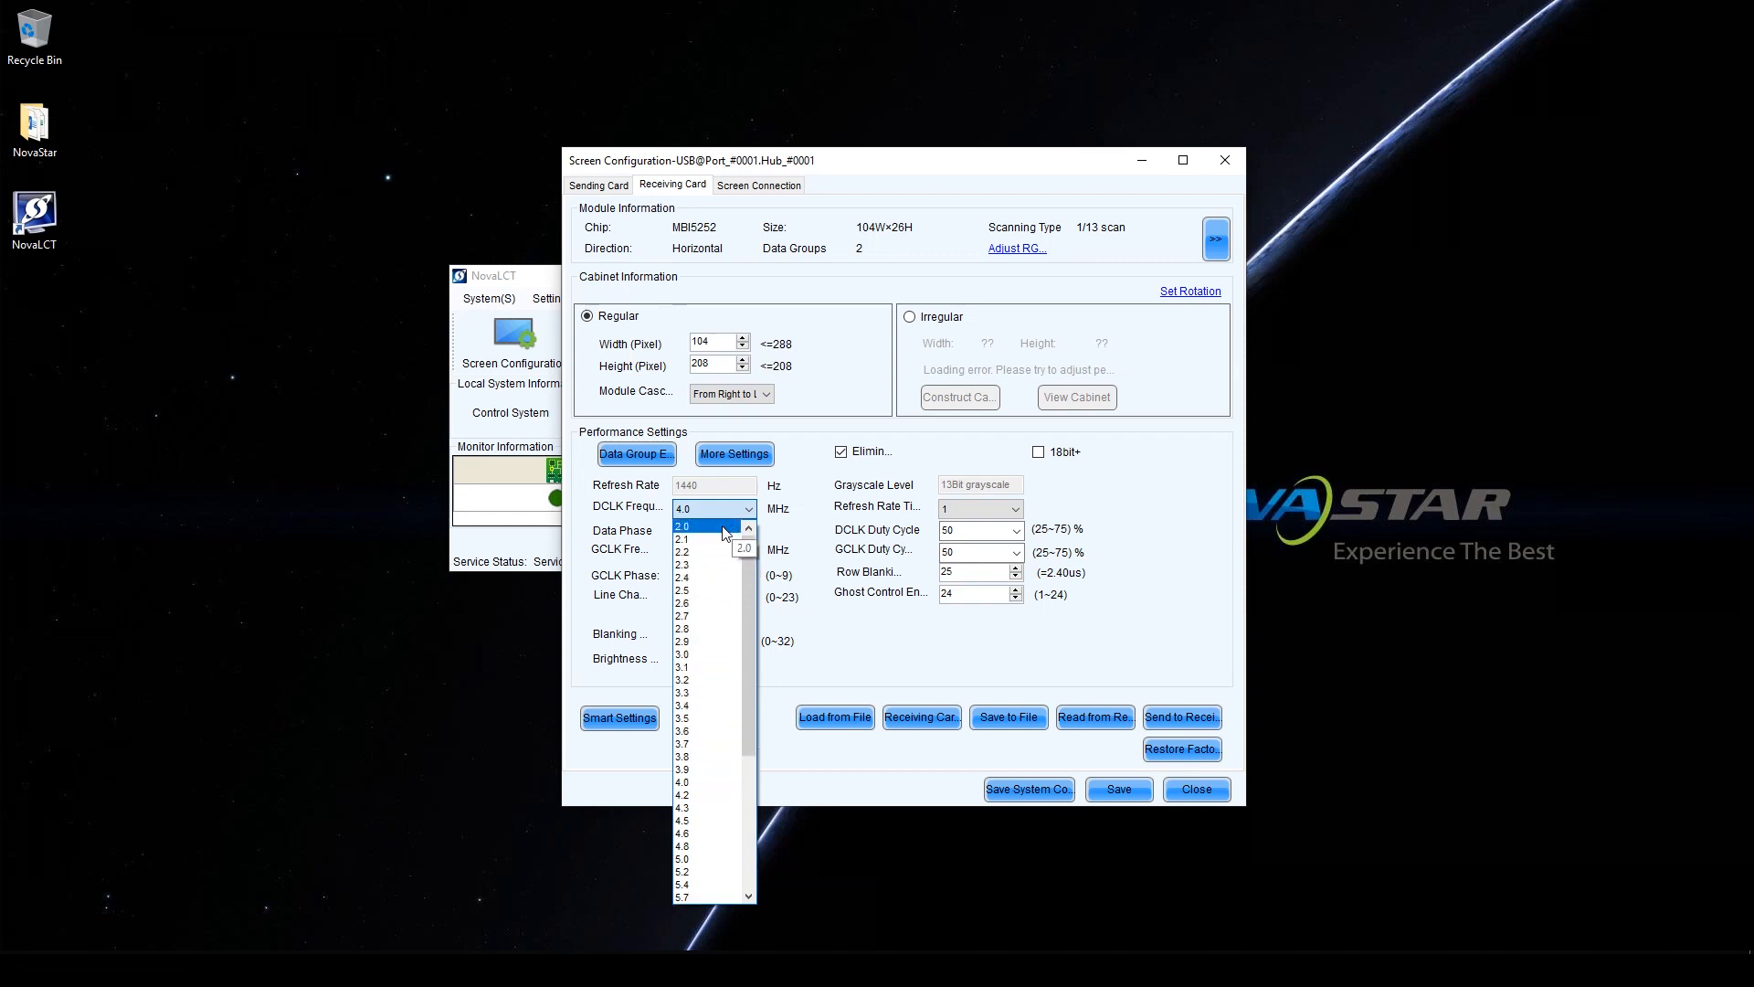
left_click(681, 526)
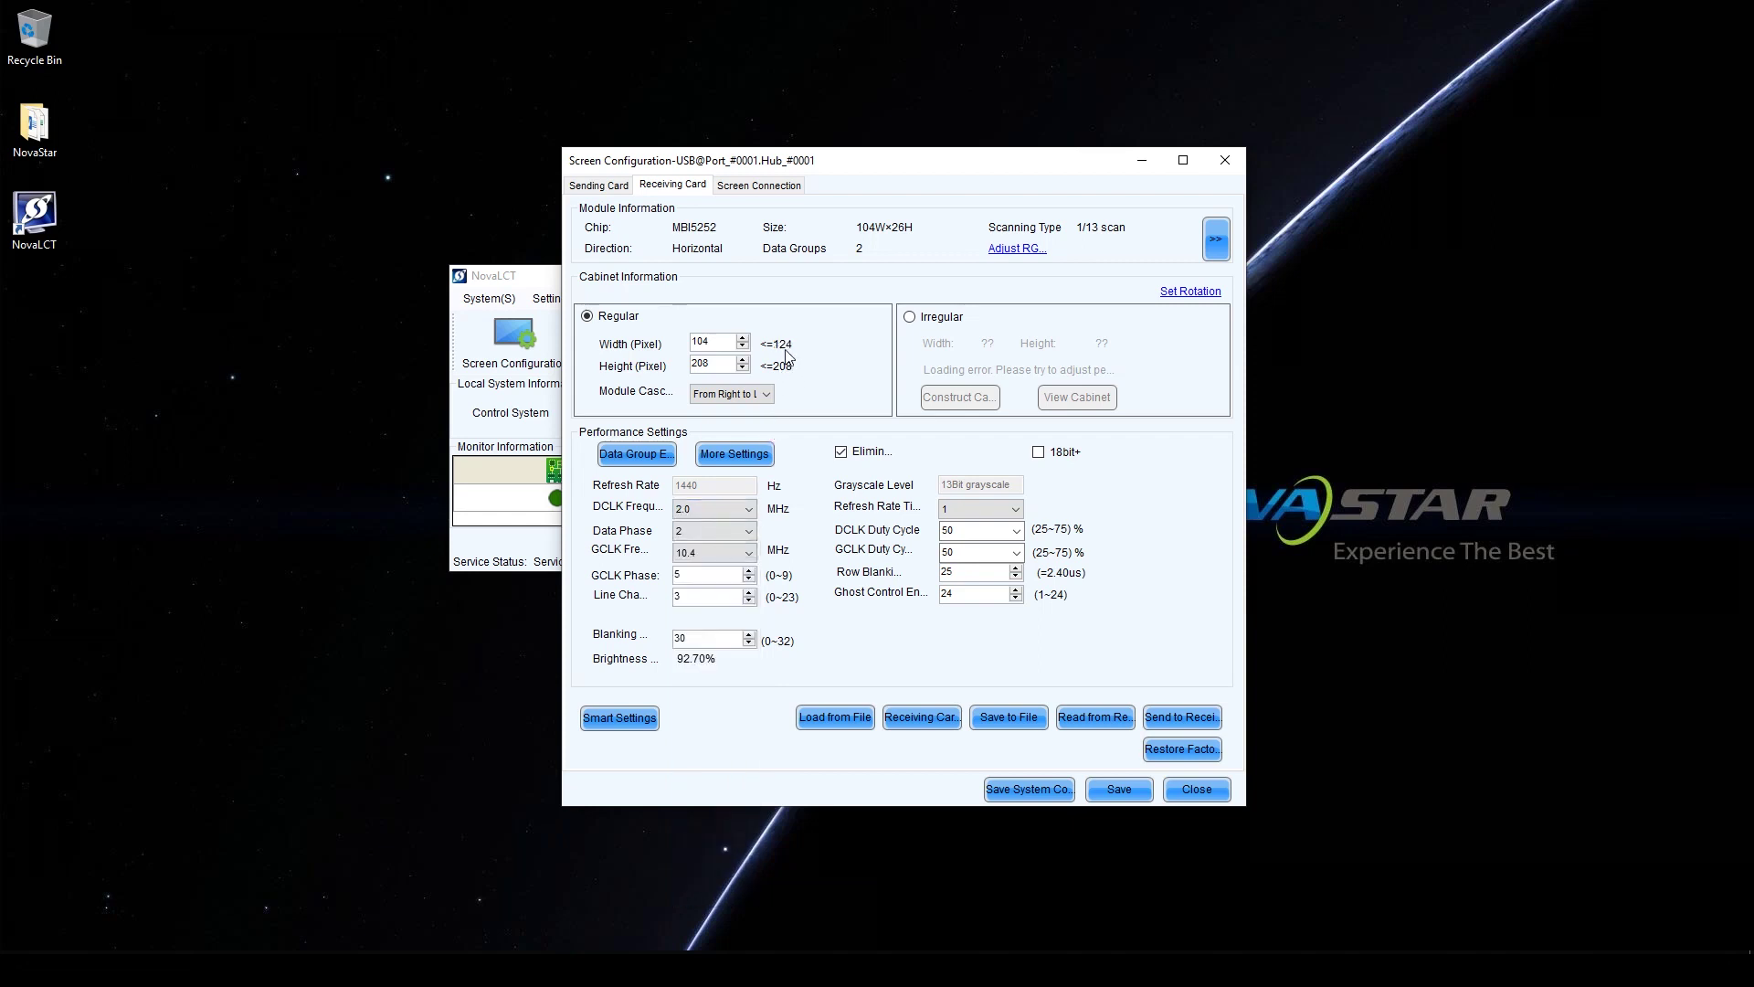
mouse_move(746, 501)
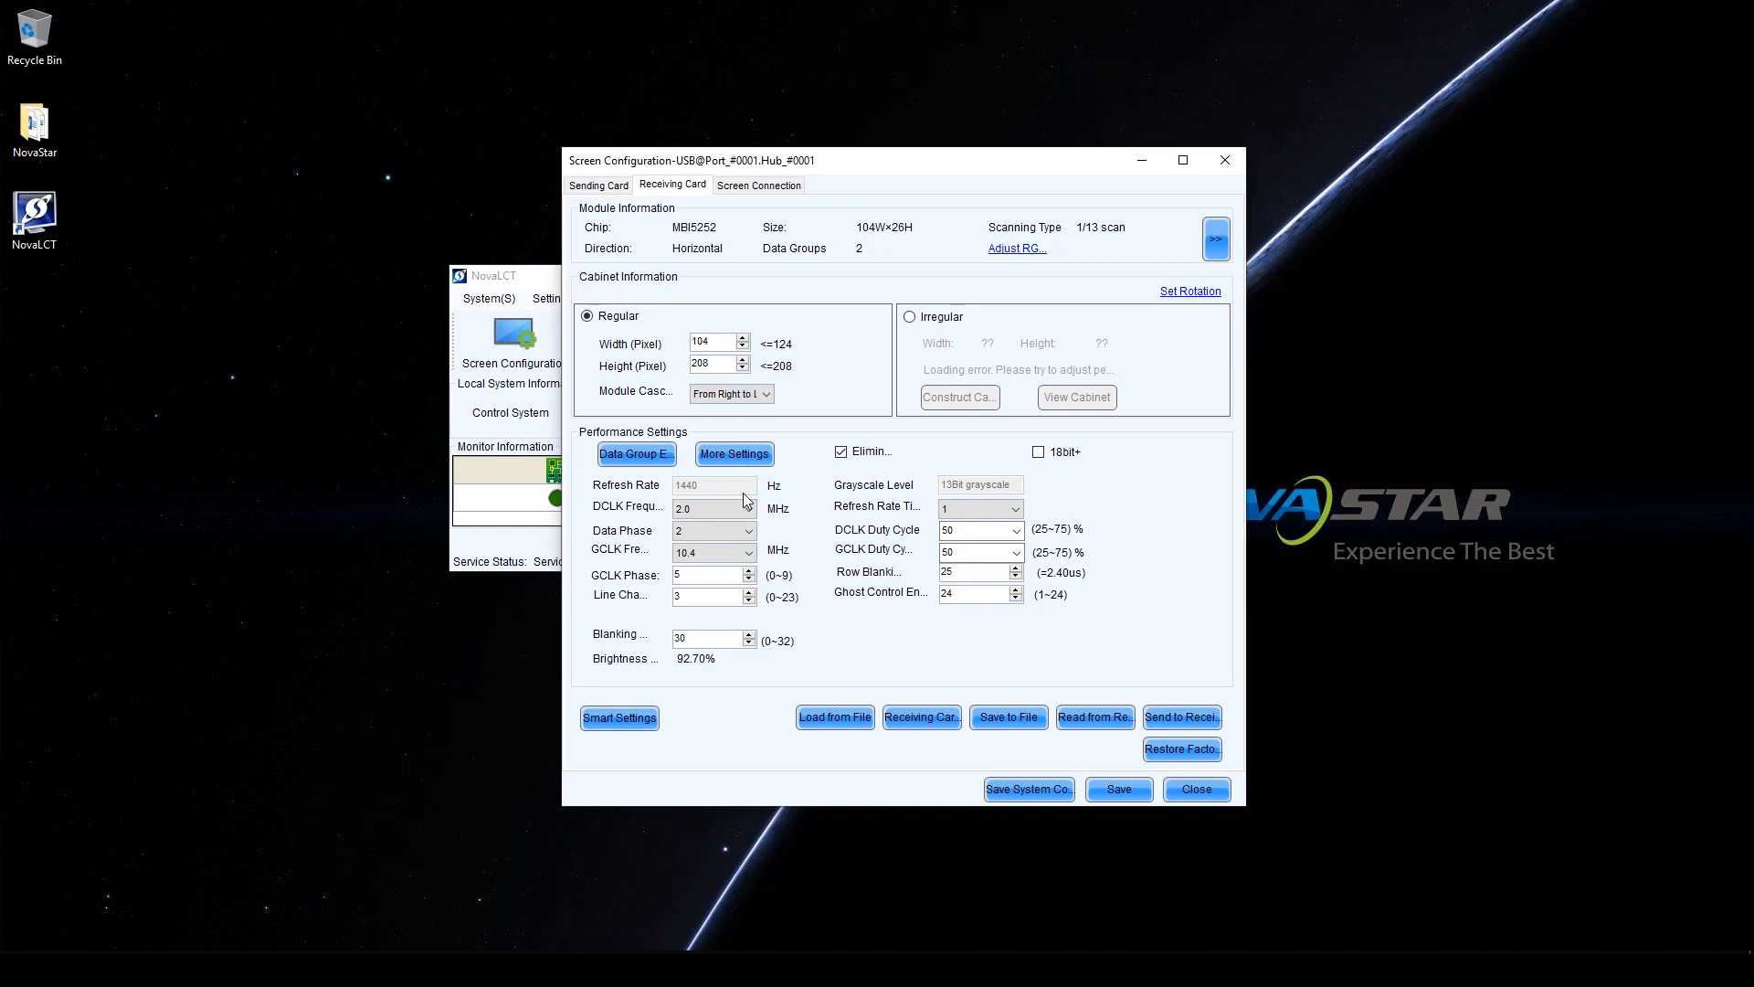
Set refresh rate times to 4 and GCLK frequency to 20.8 MHz
left_click(1012, 508)
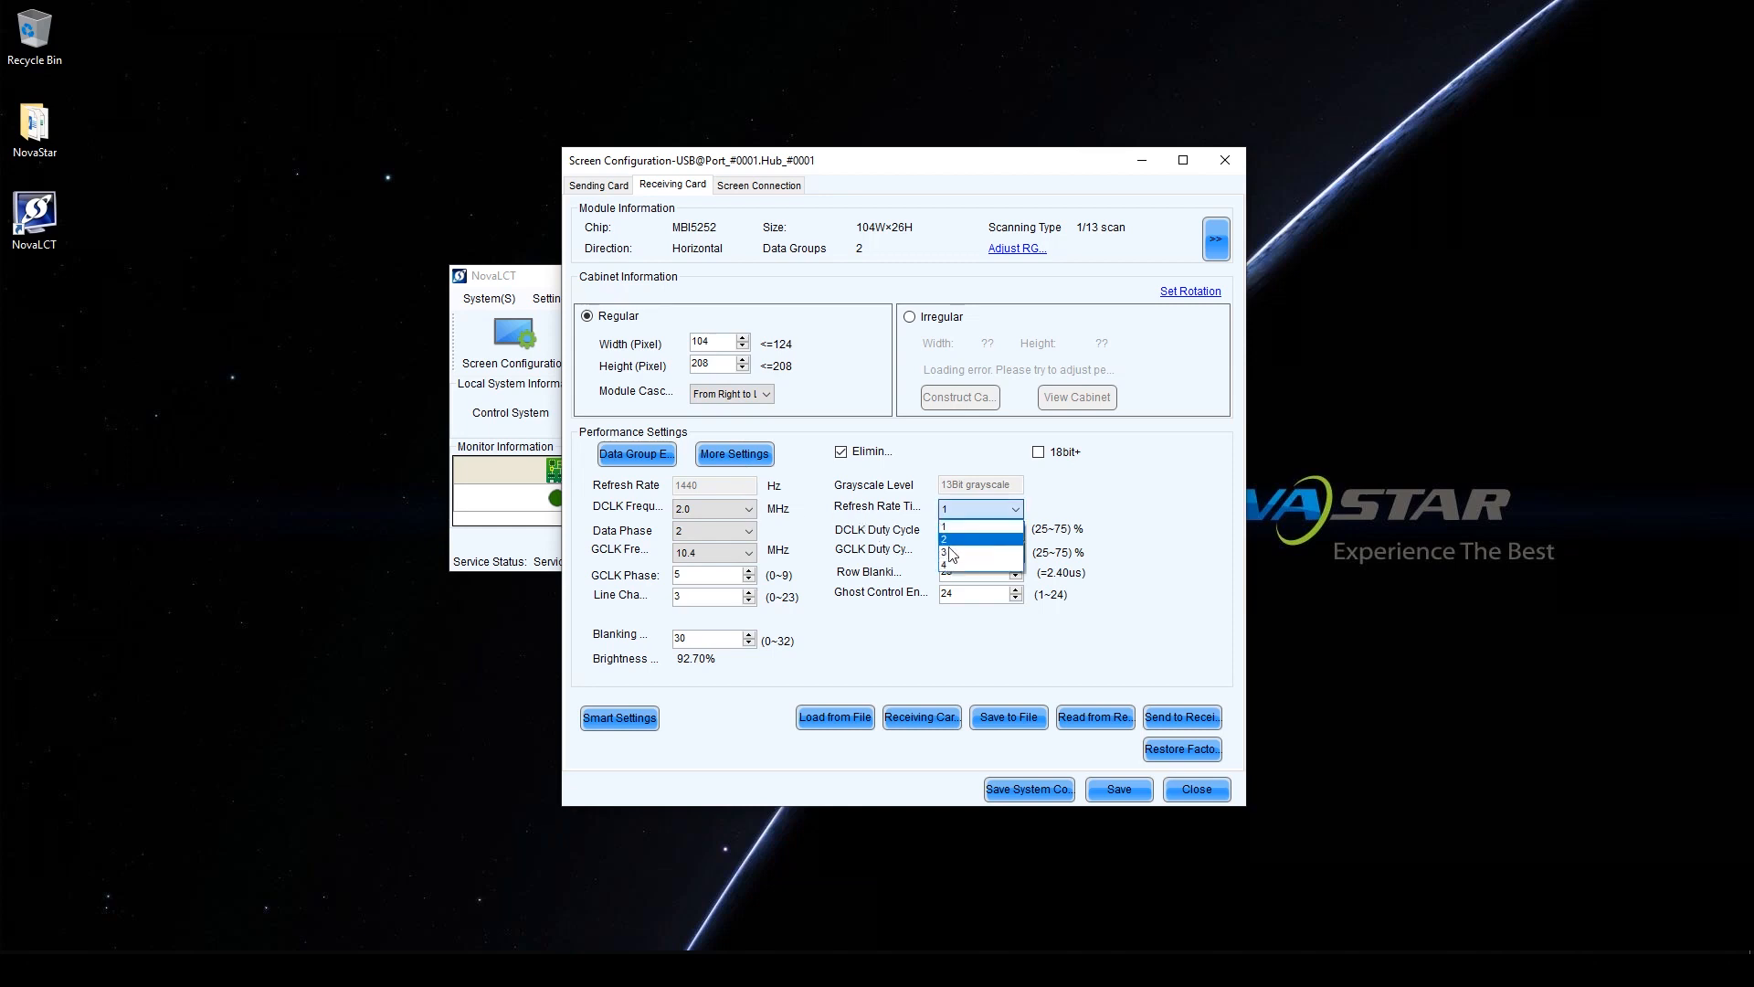
left_click(979, 567)
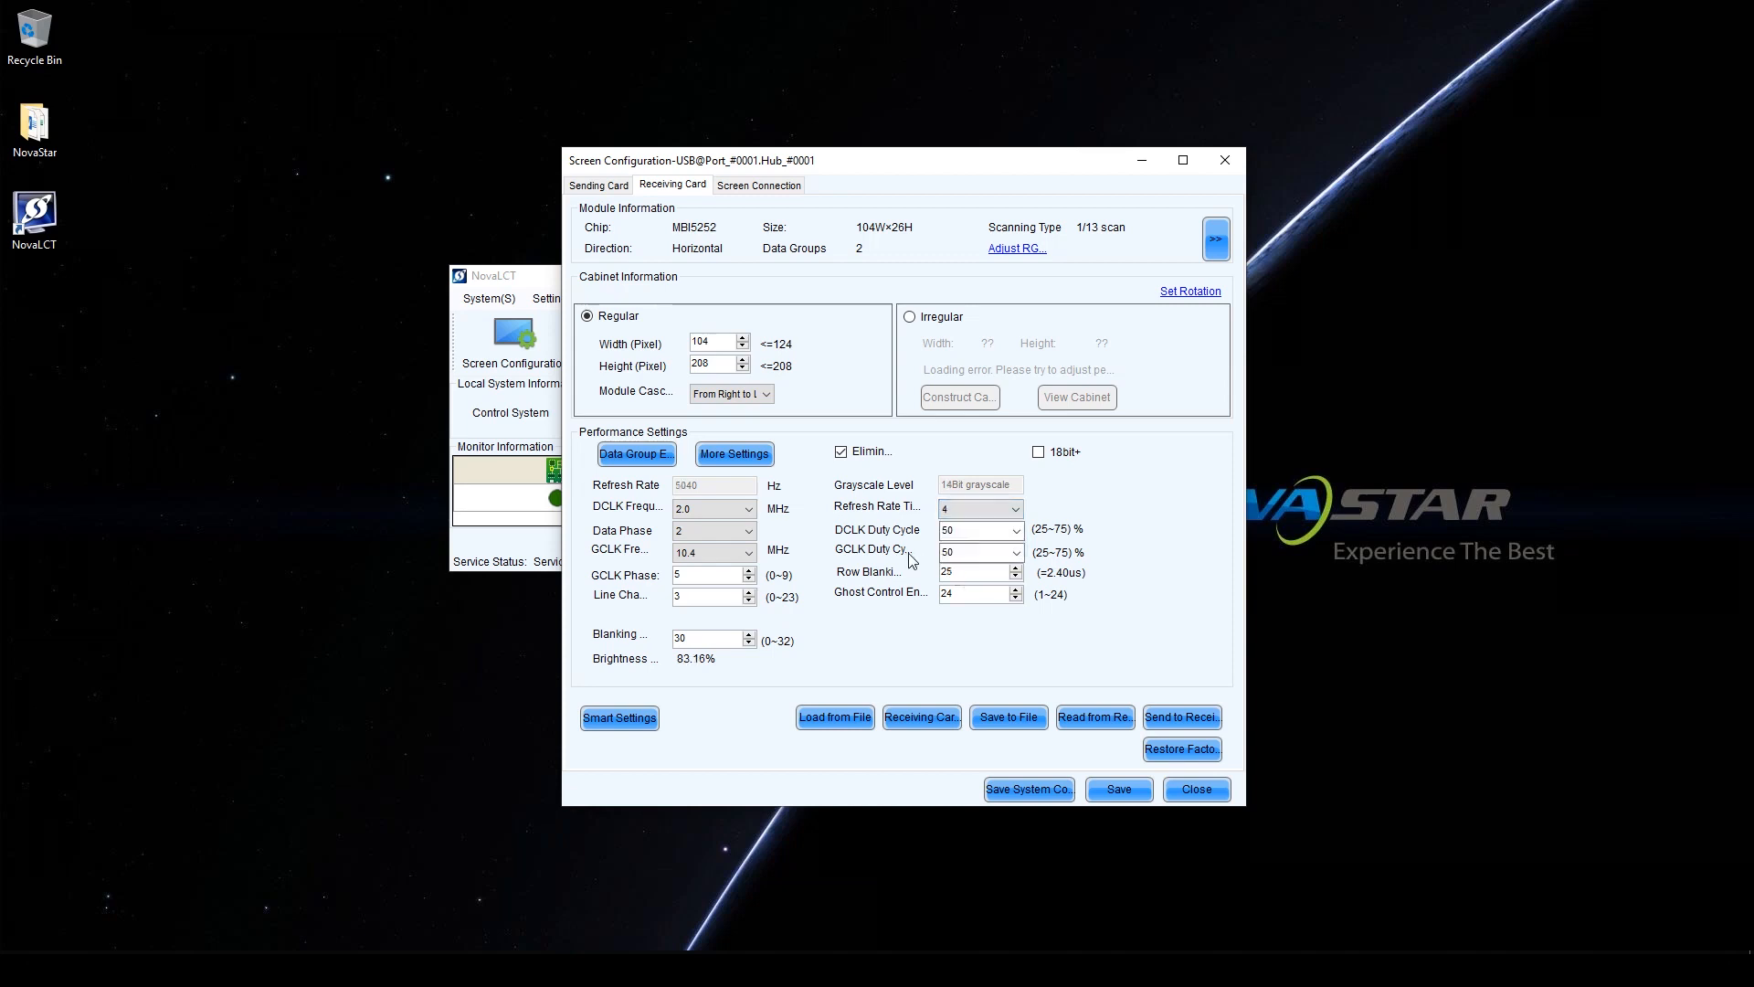
mouse_move(861, 546)
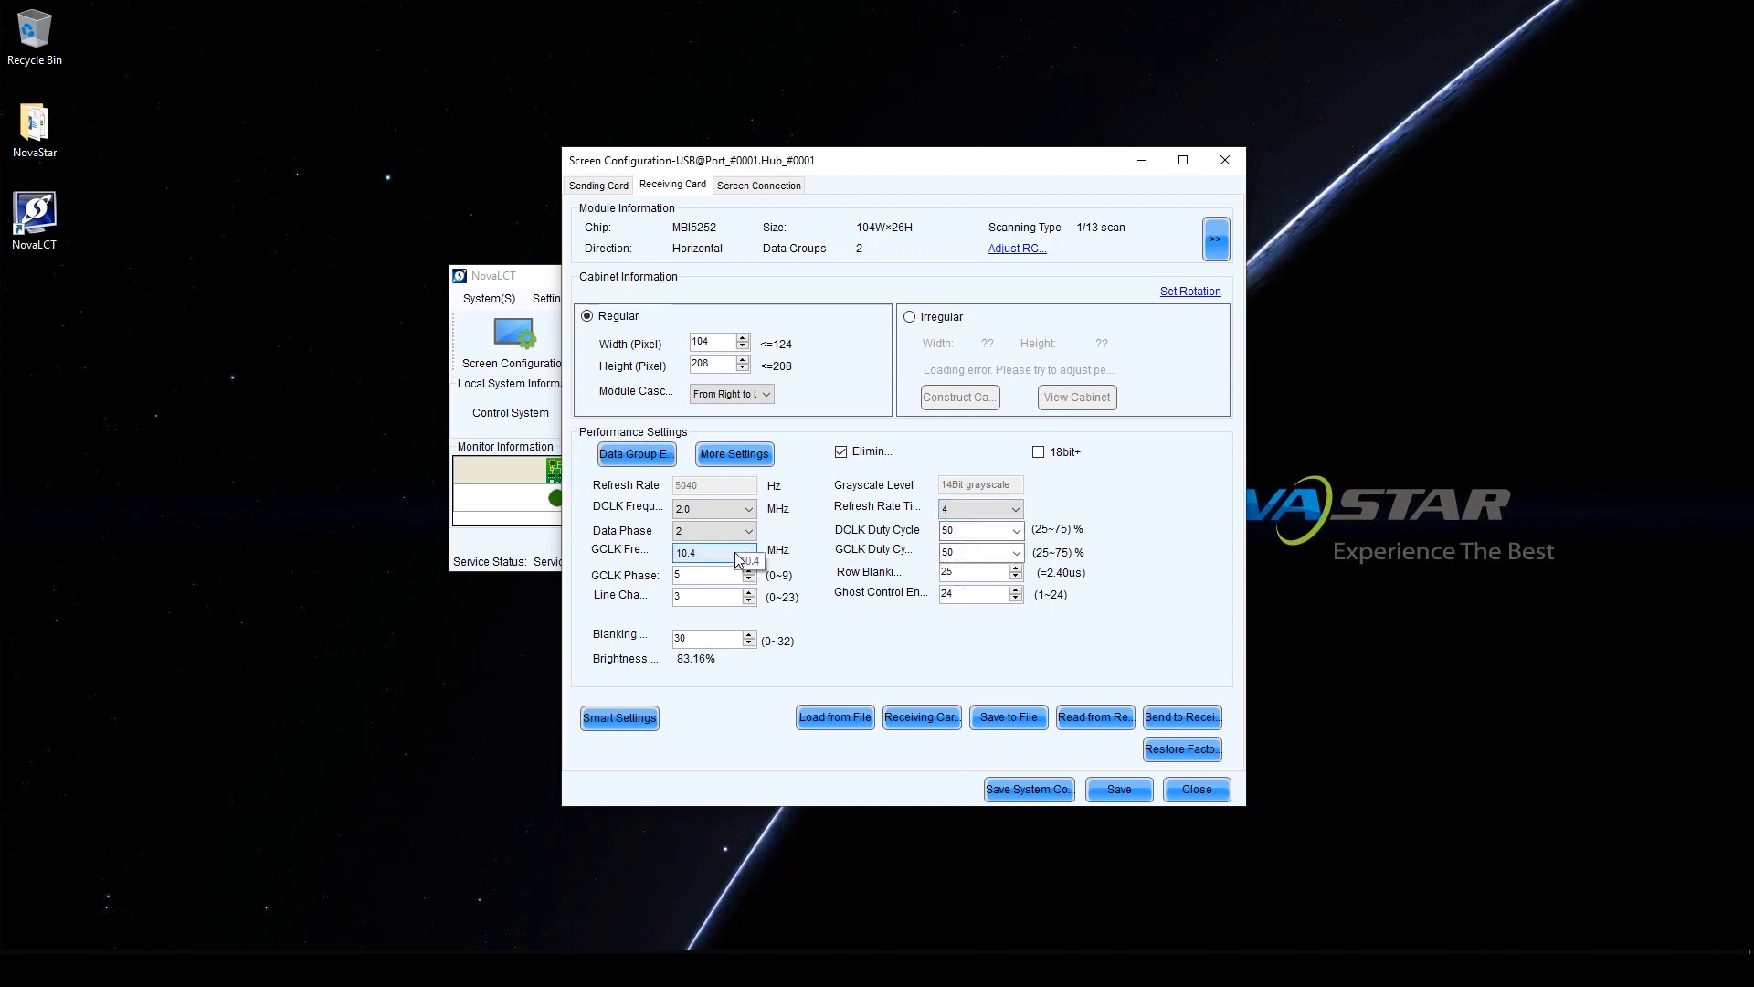
left_click(747, 552)
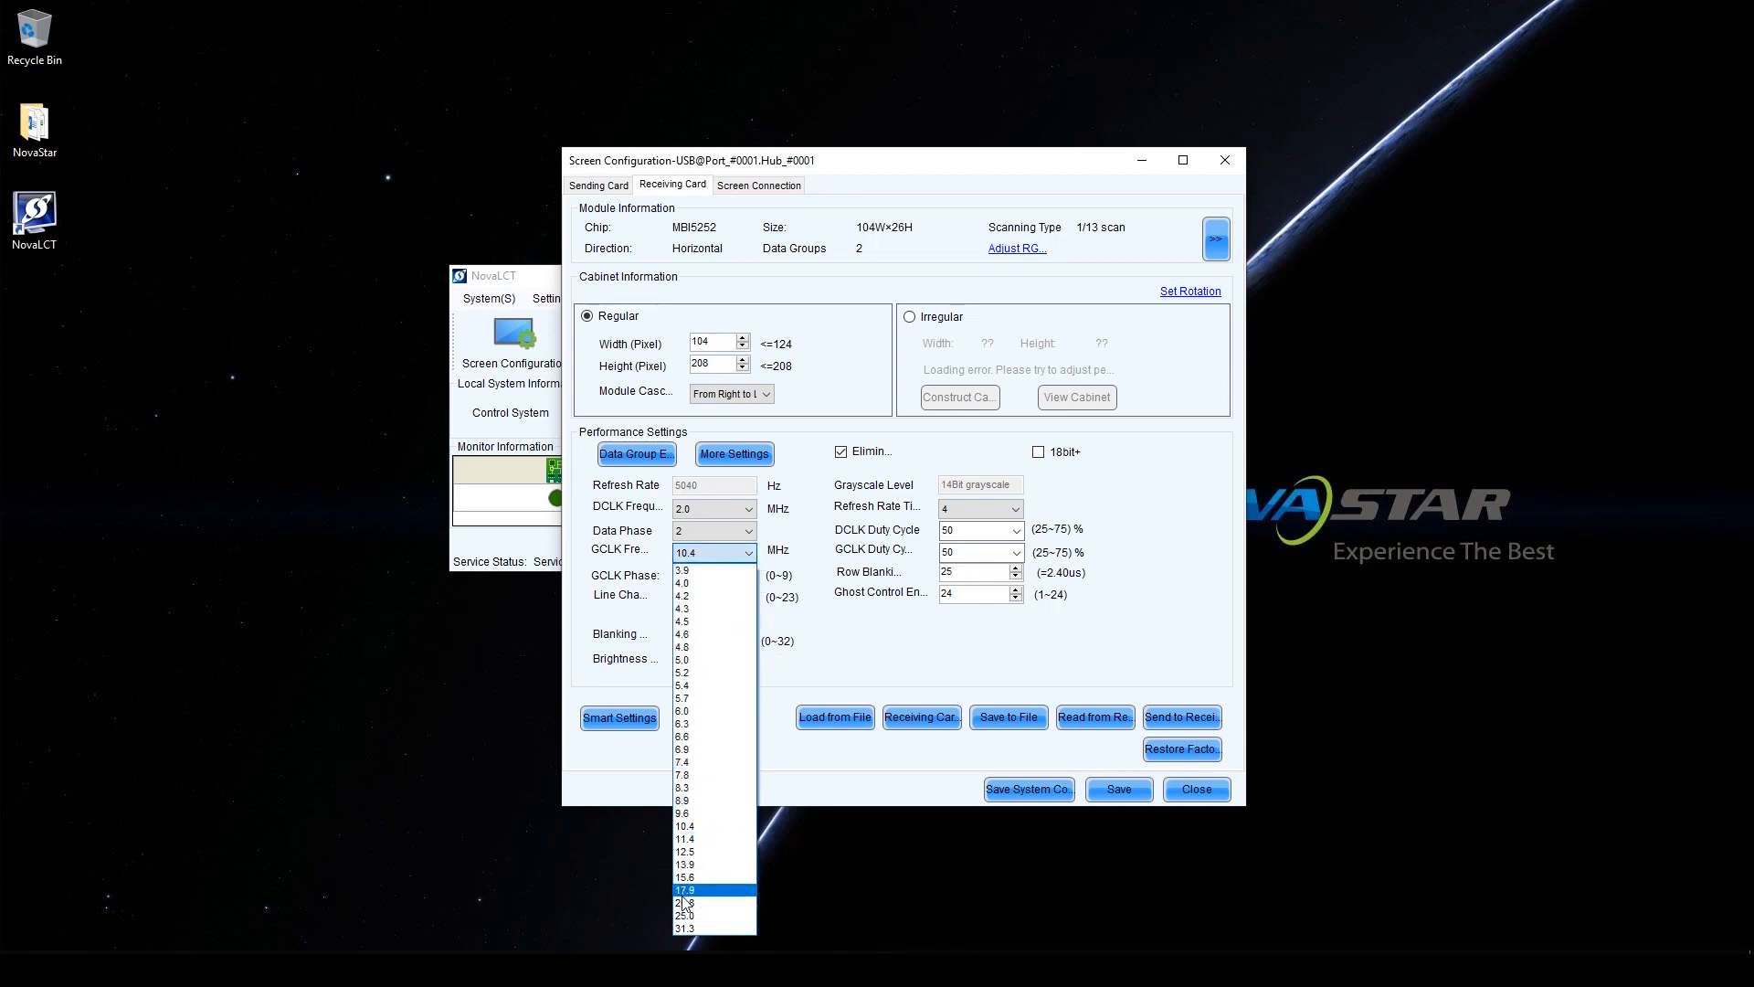
left_click(682, 901)
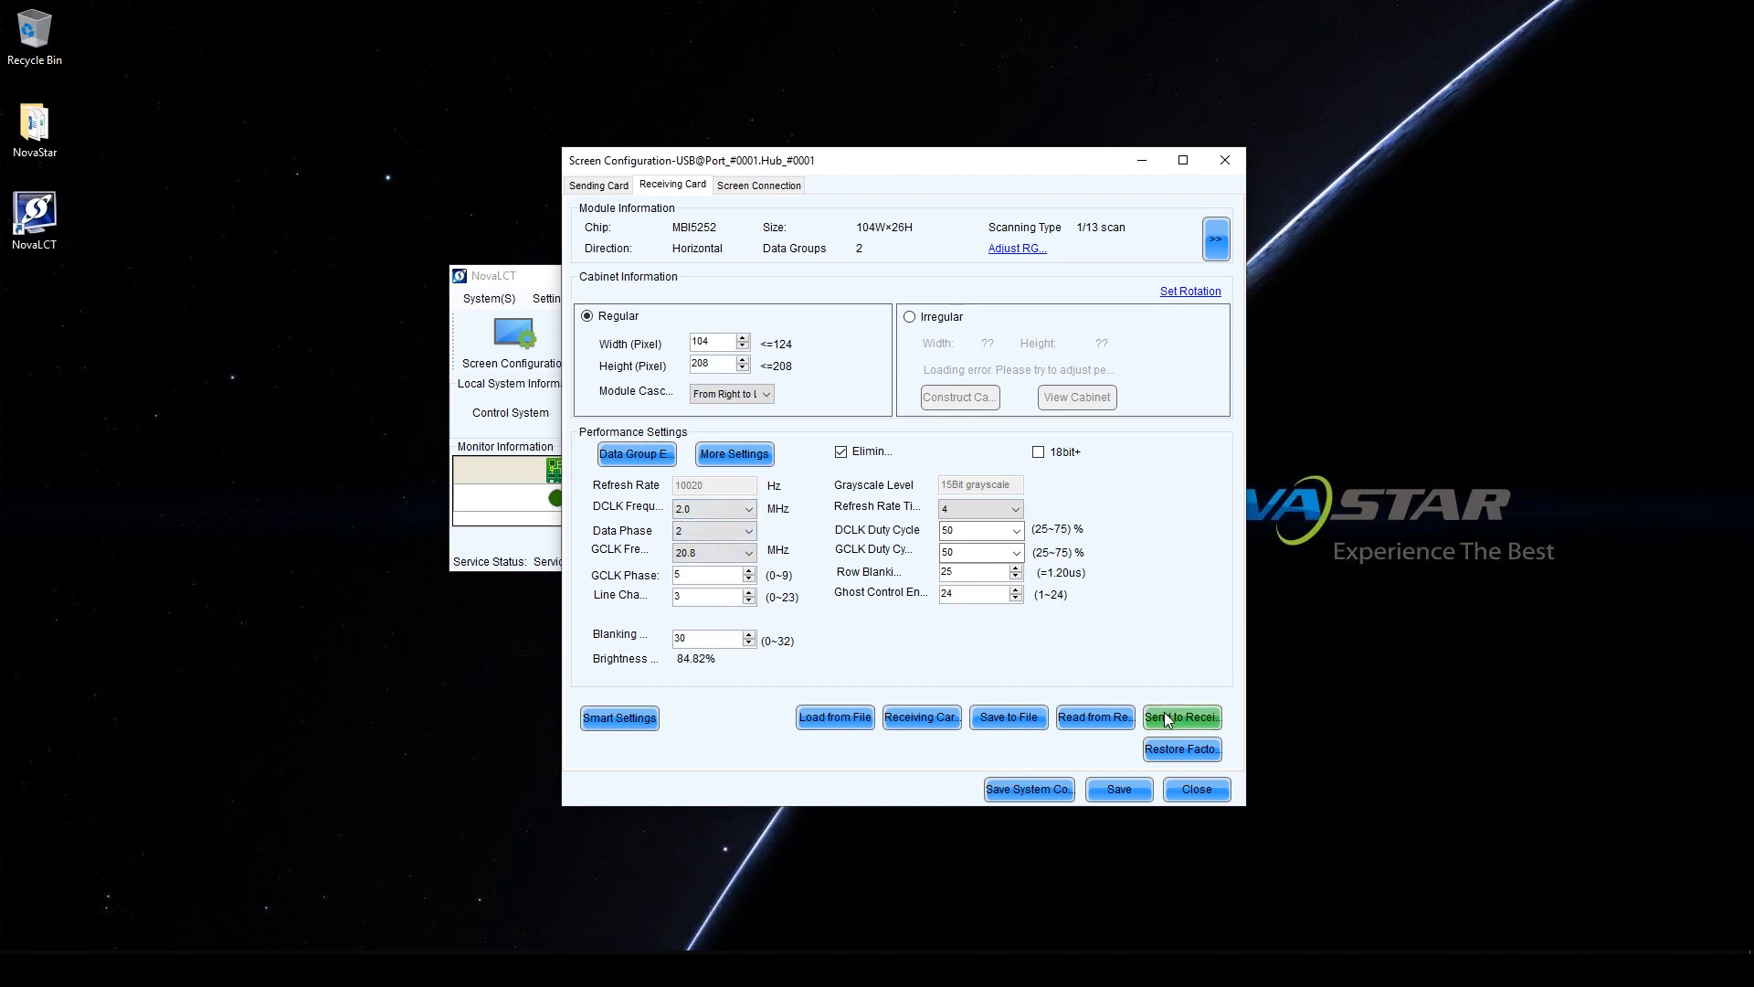
Send the new DCLK, refresh and GCLK parameters to all receiving cards and confirm
left_click(1182, 716)
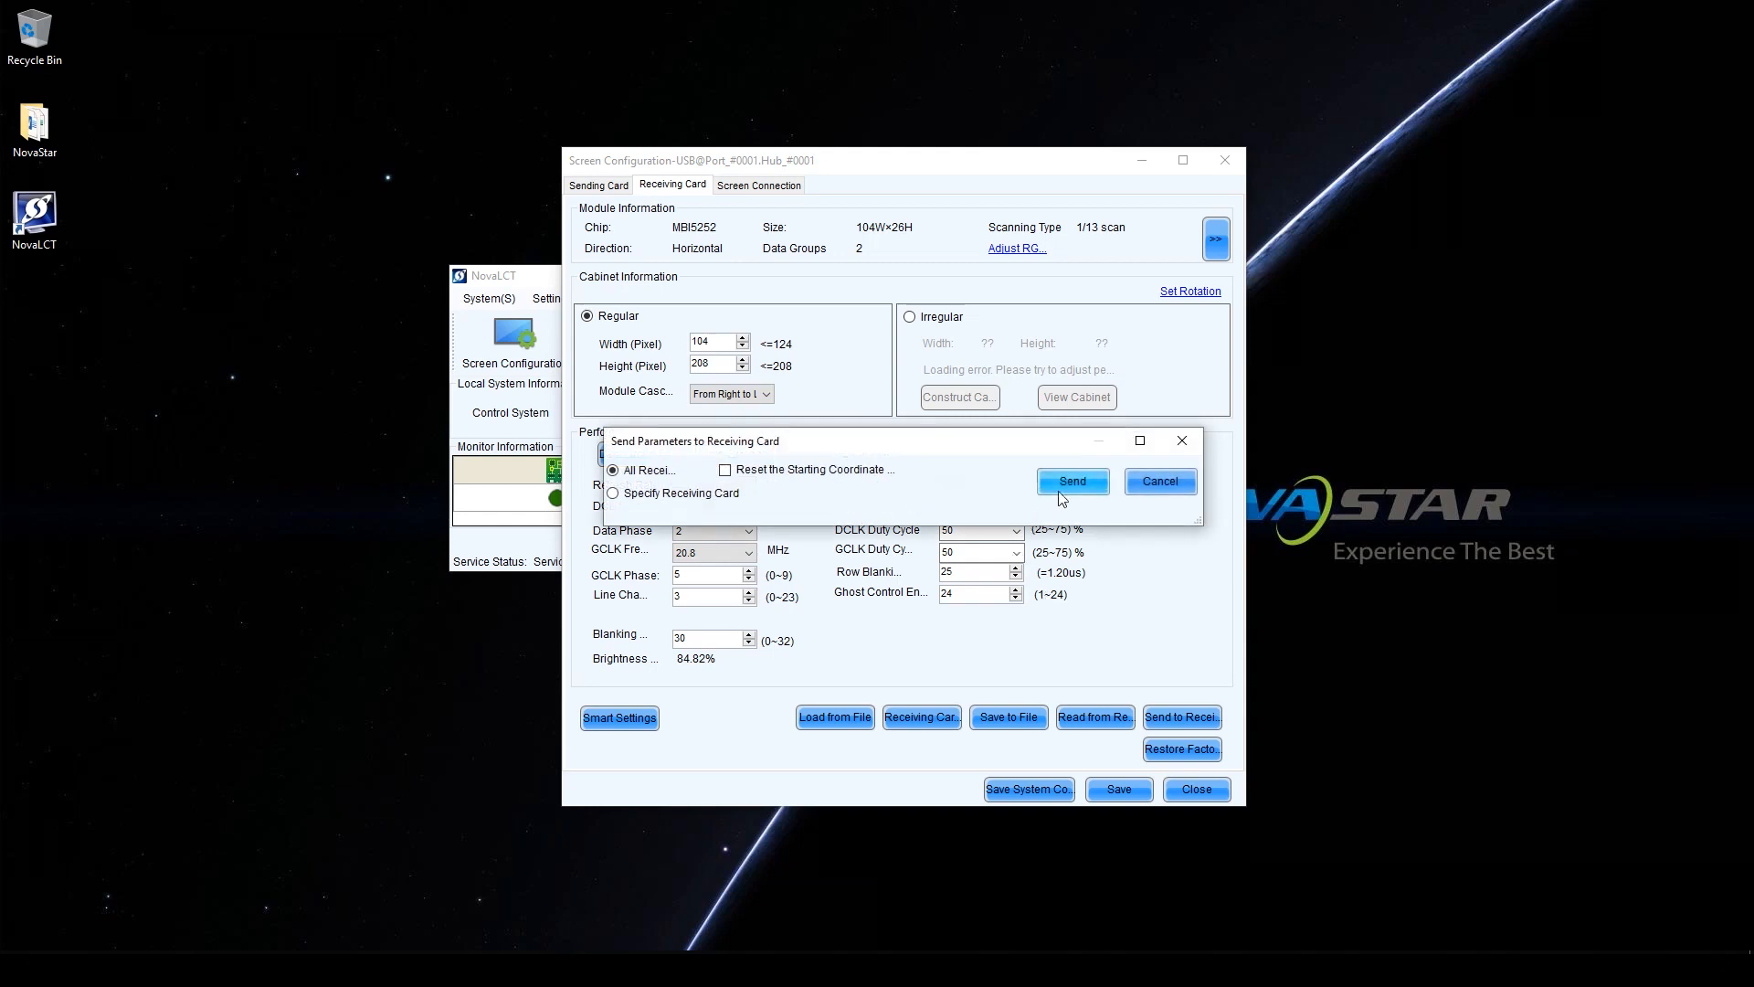
left_click(1069, 481)
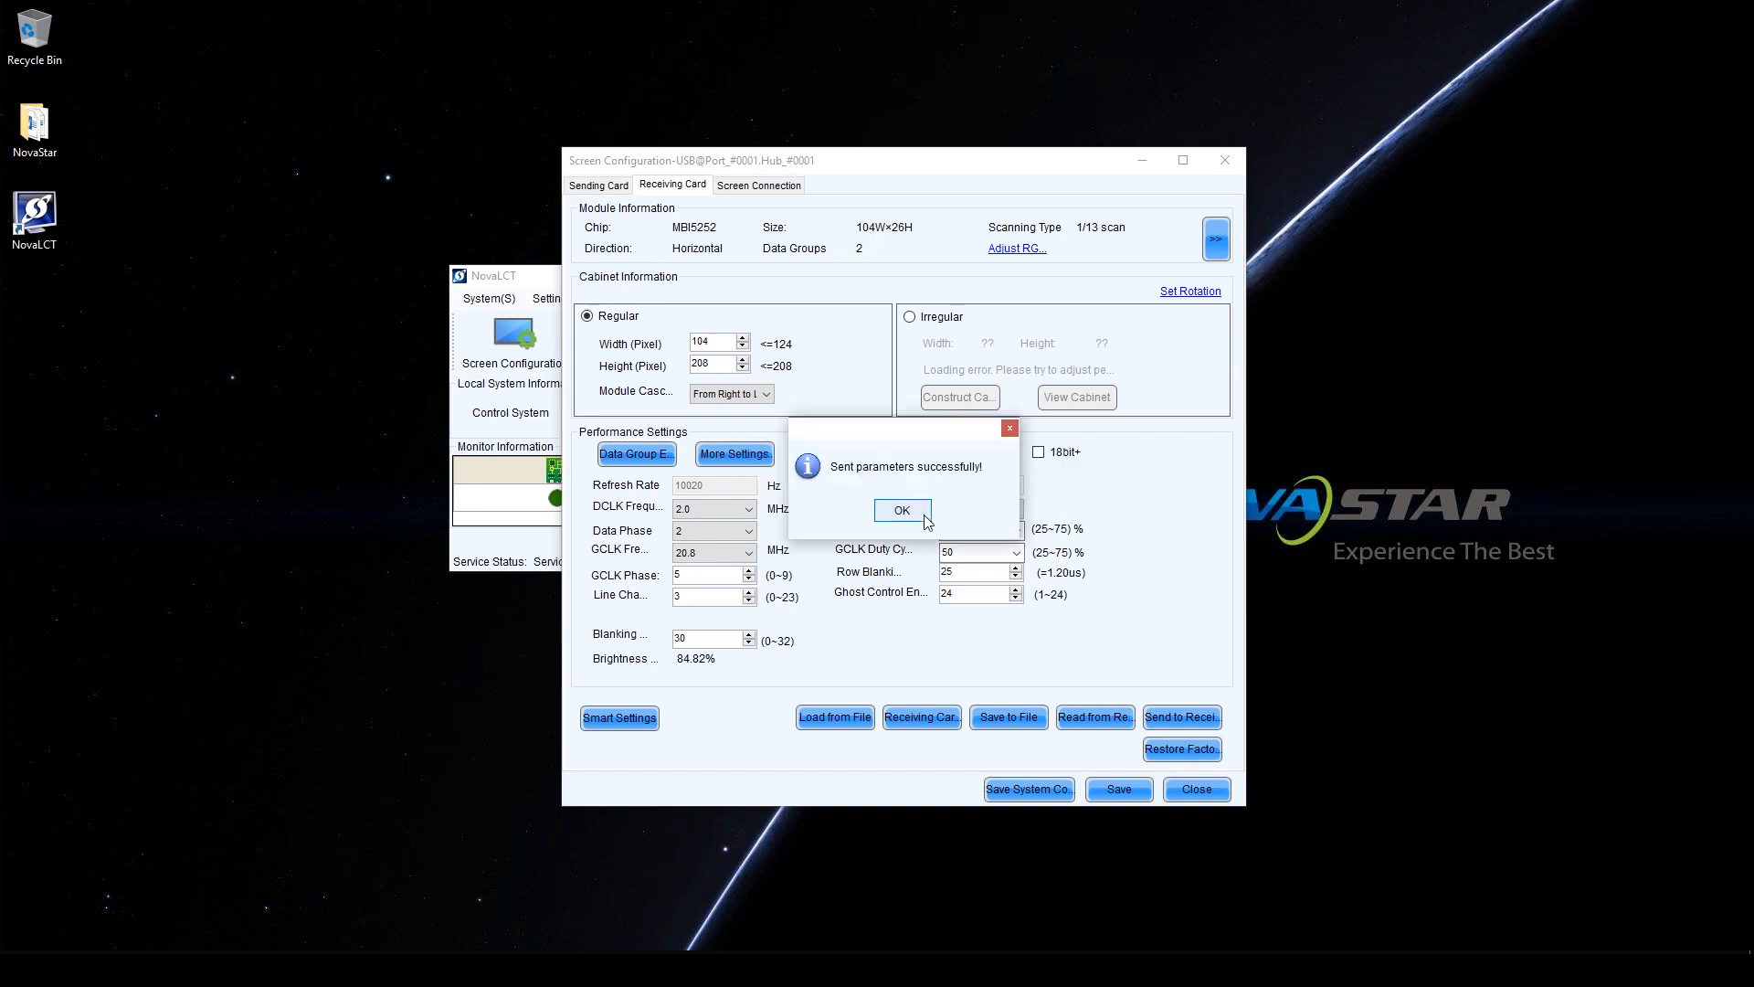
left_click(901, 510)
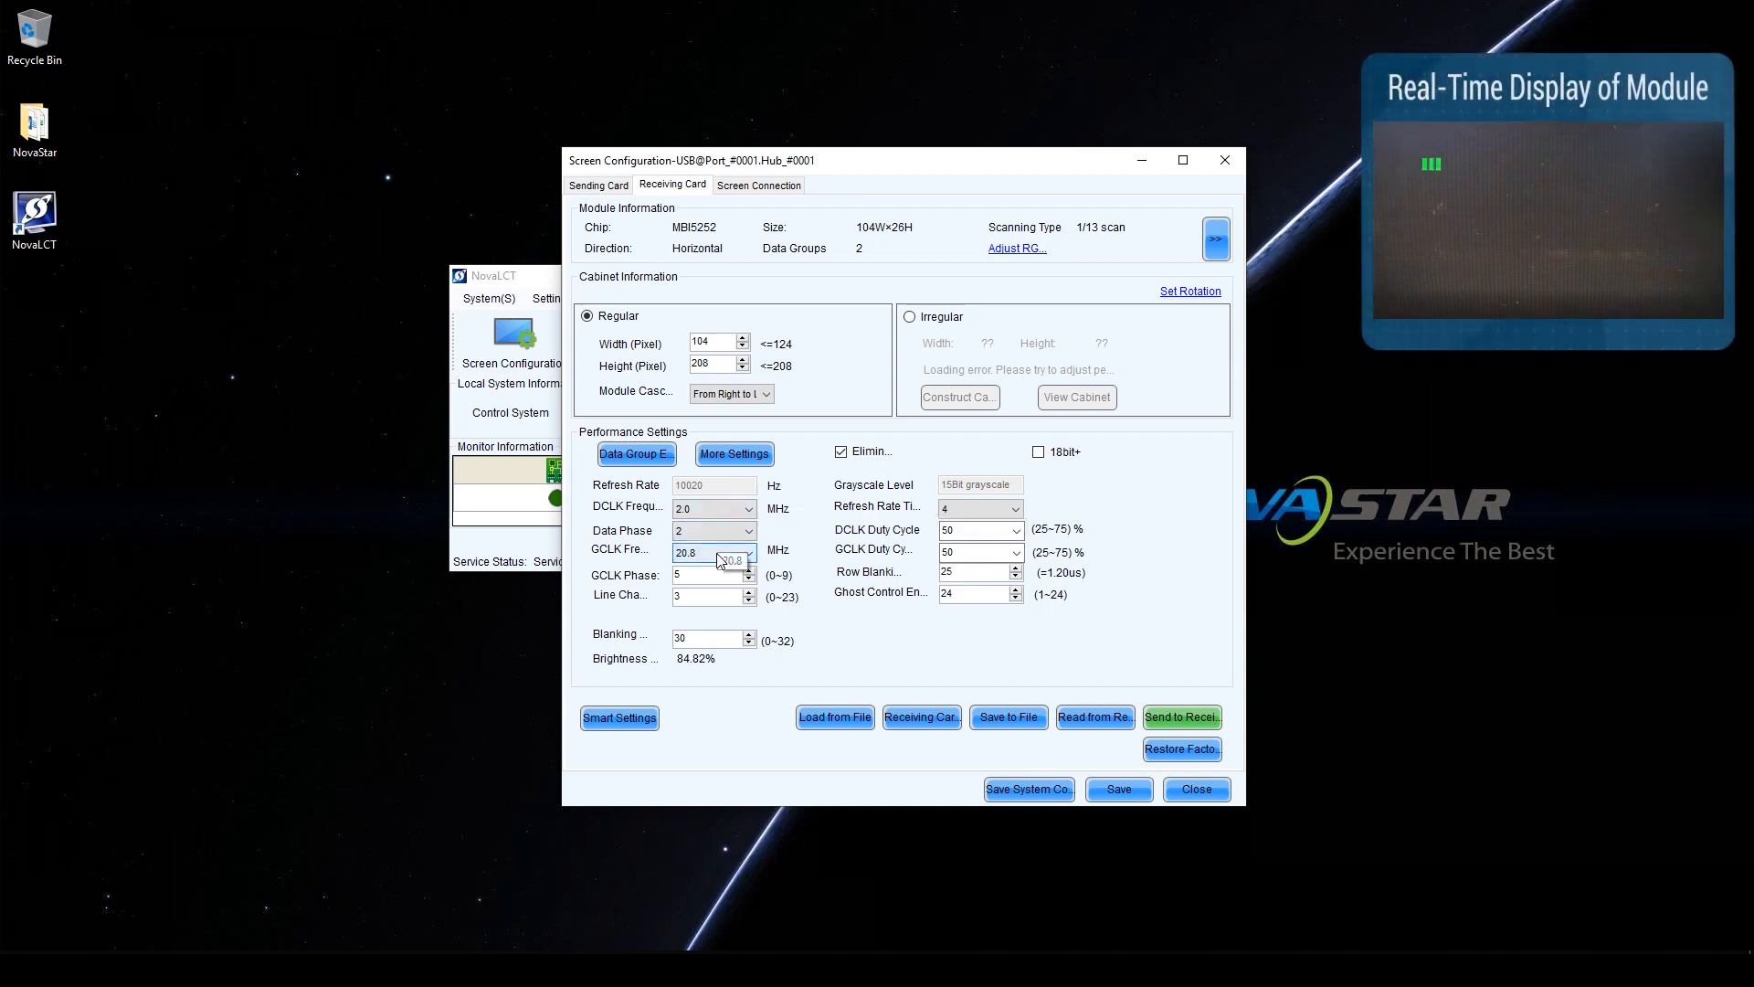
Send GCLK 17.9 MHz, then settle on 15.6 MHz and read the parameters back from the card
left_click(745, 550)
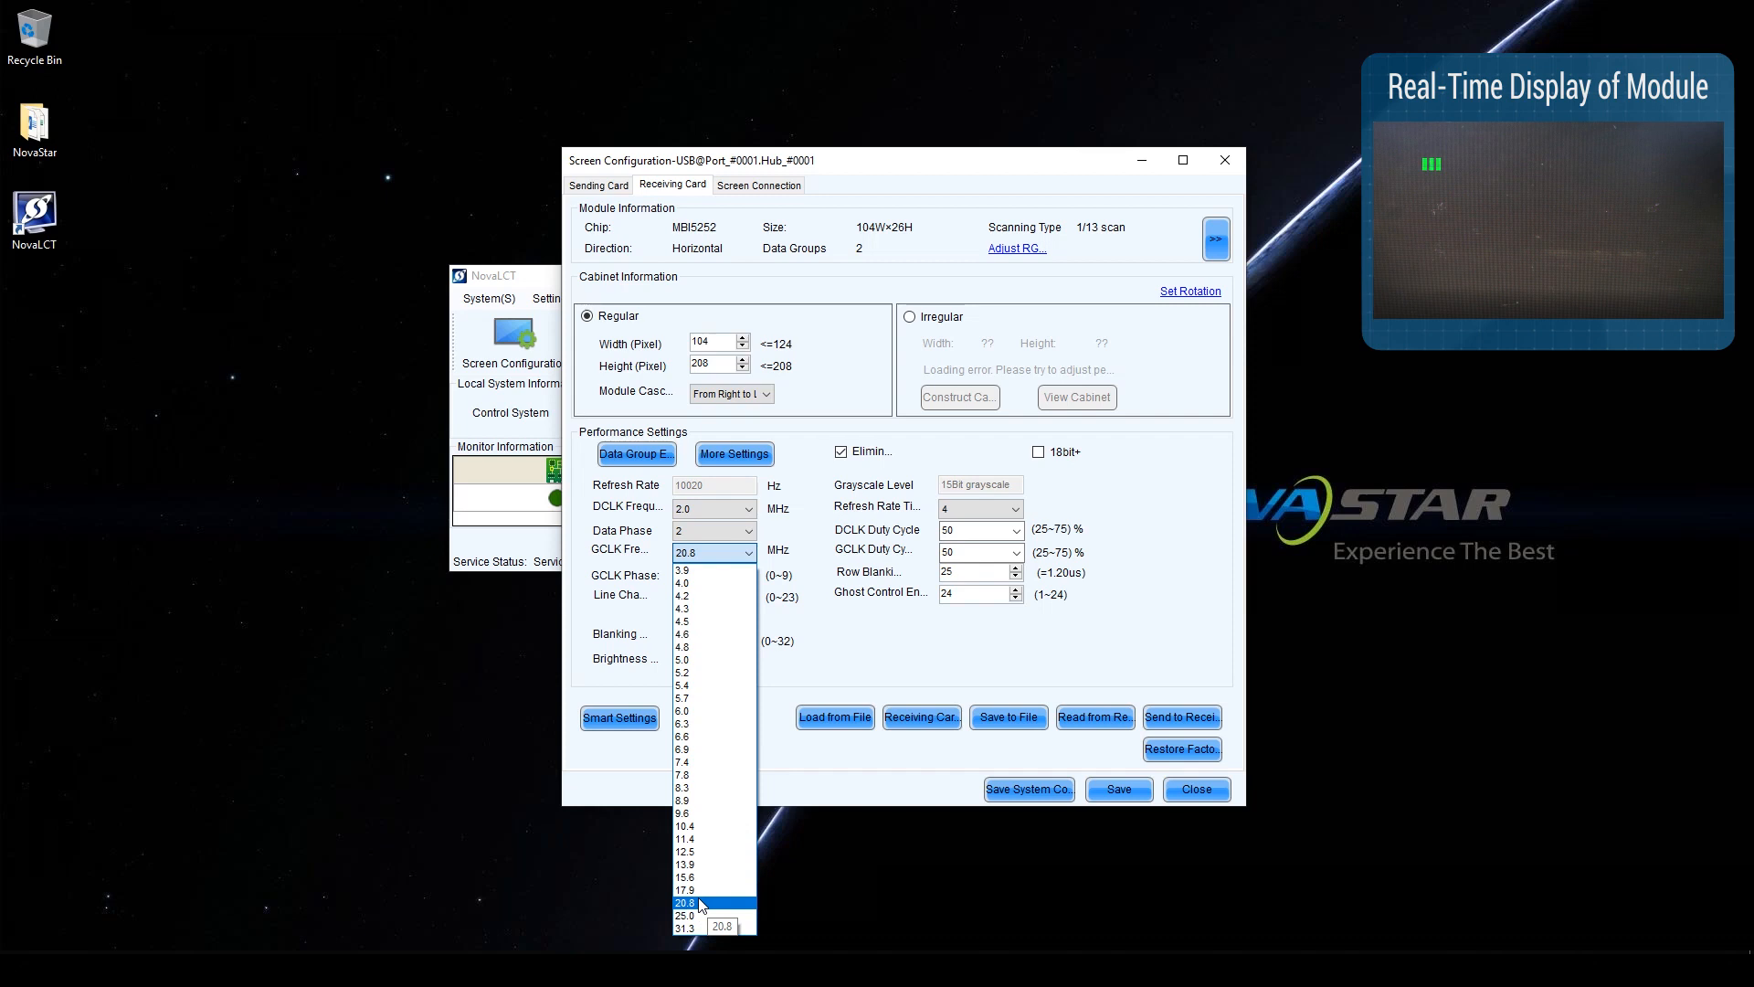
left_click(684, 890)
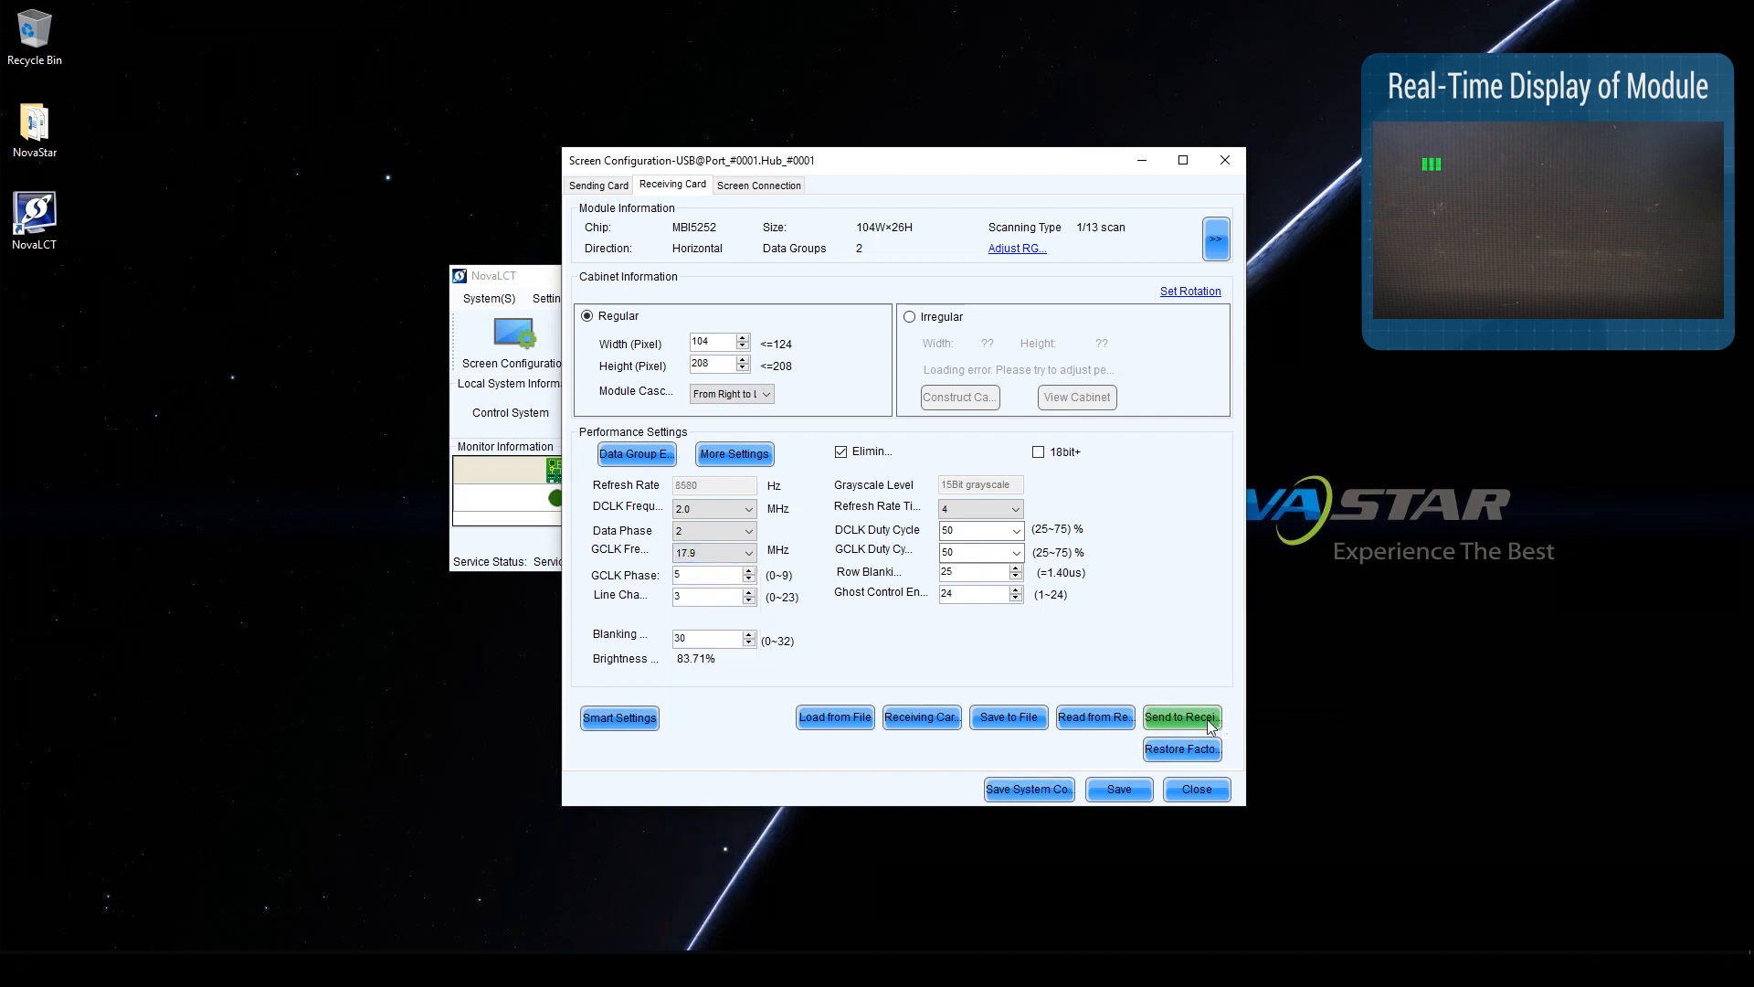
left_click(1180, 716)
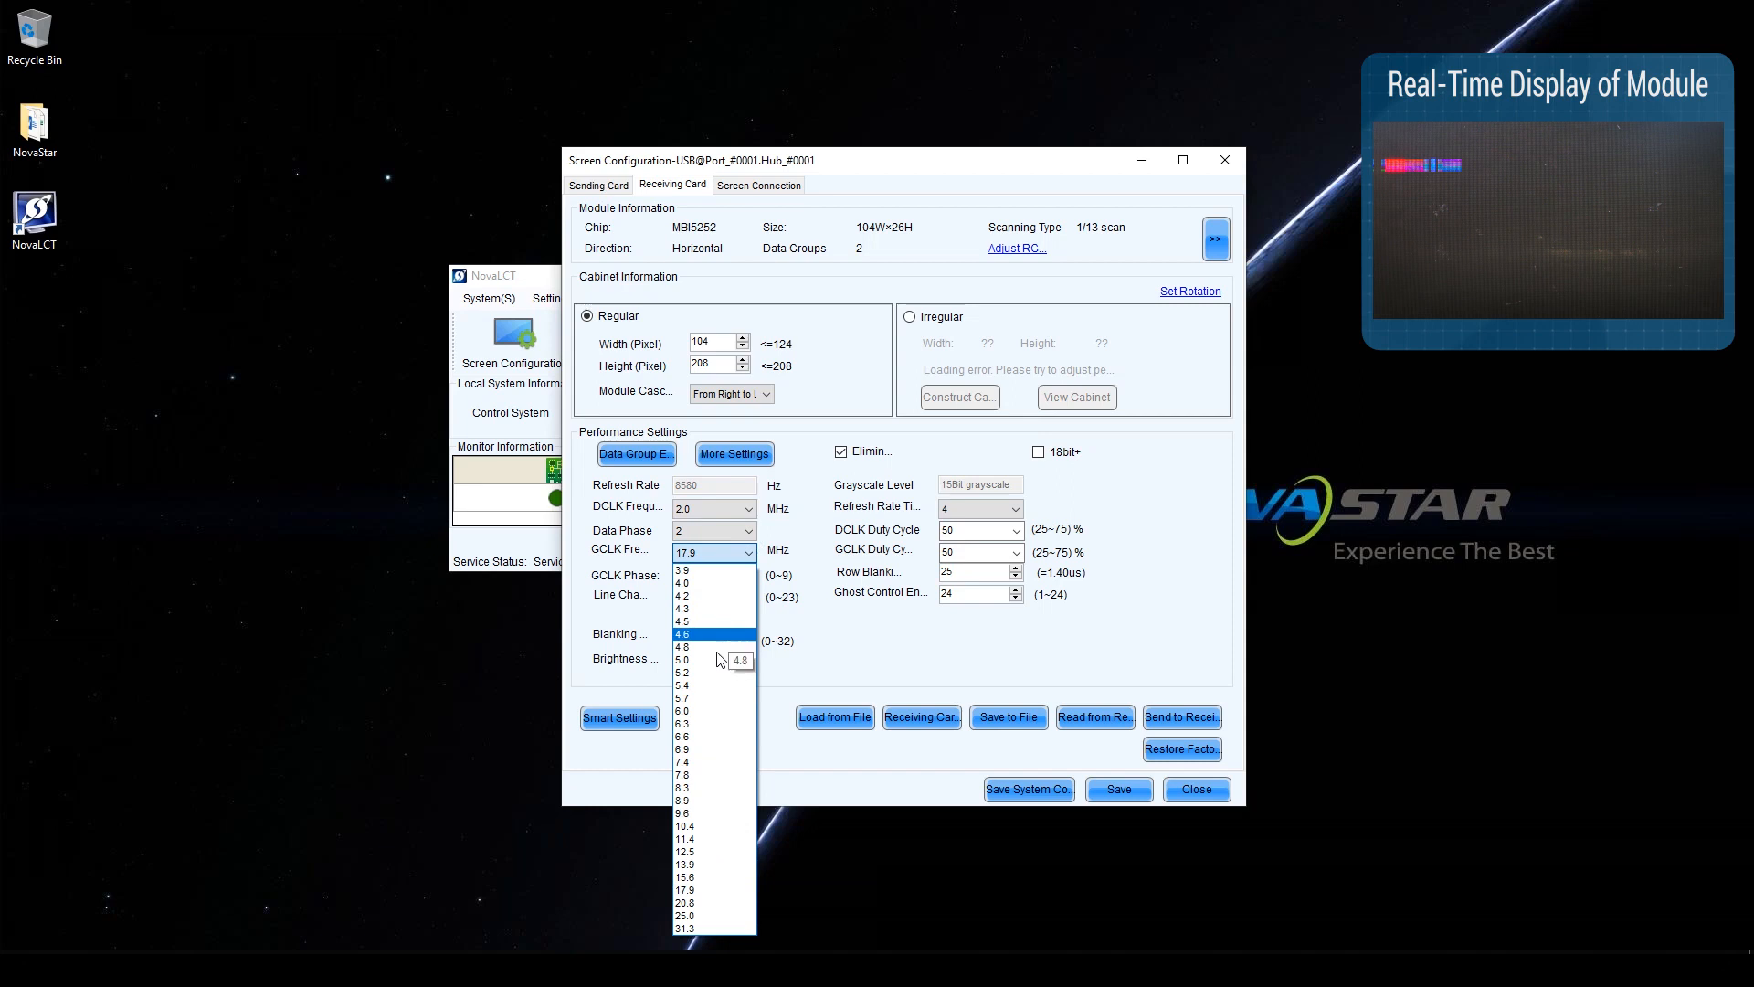
left_click(682, 877)
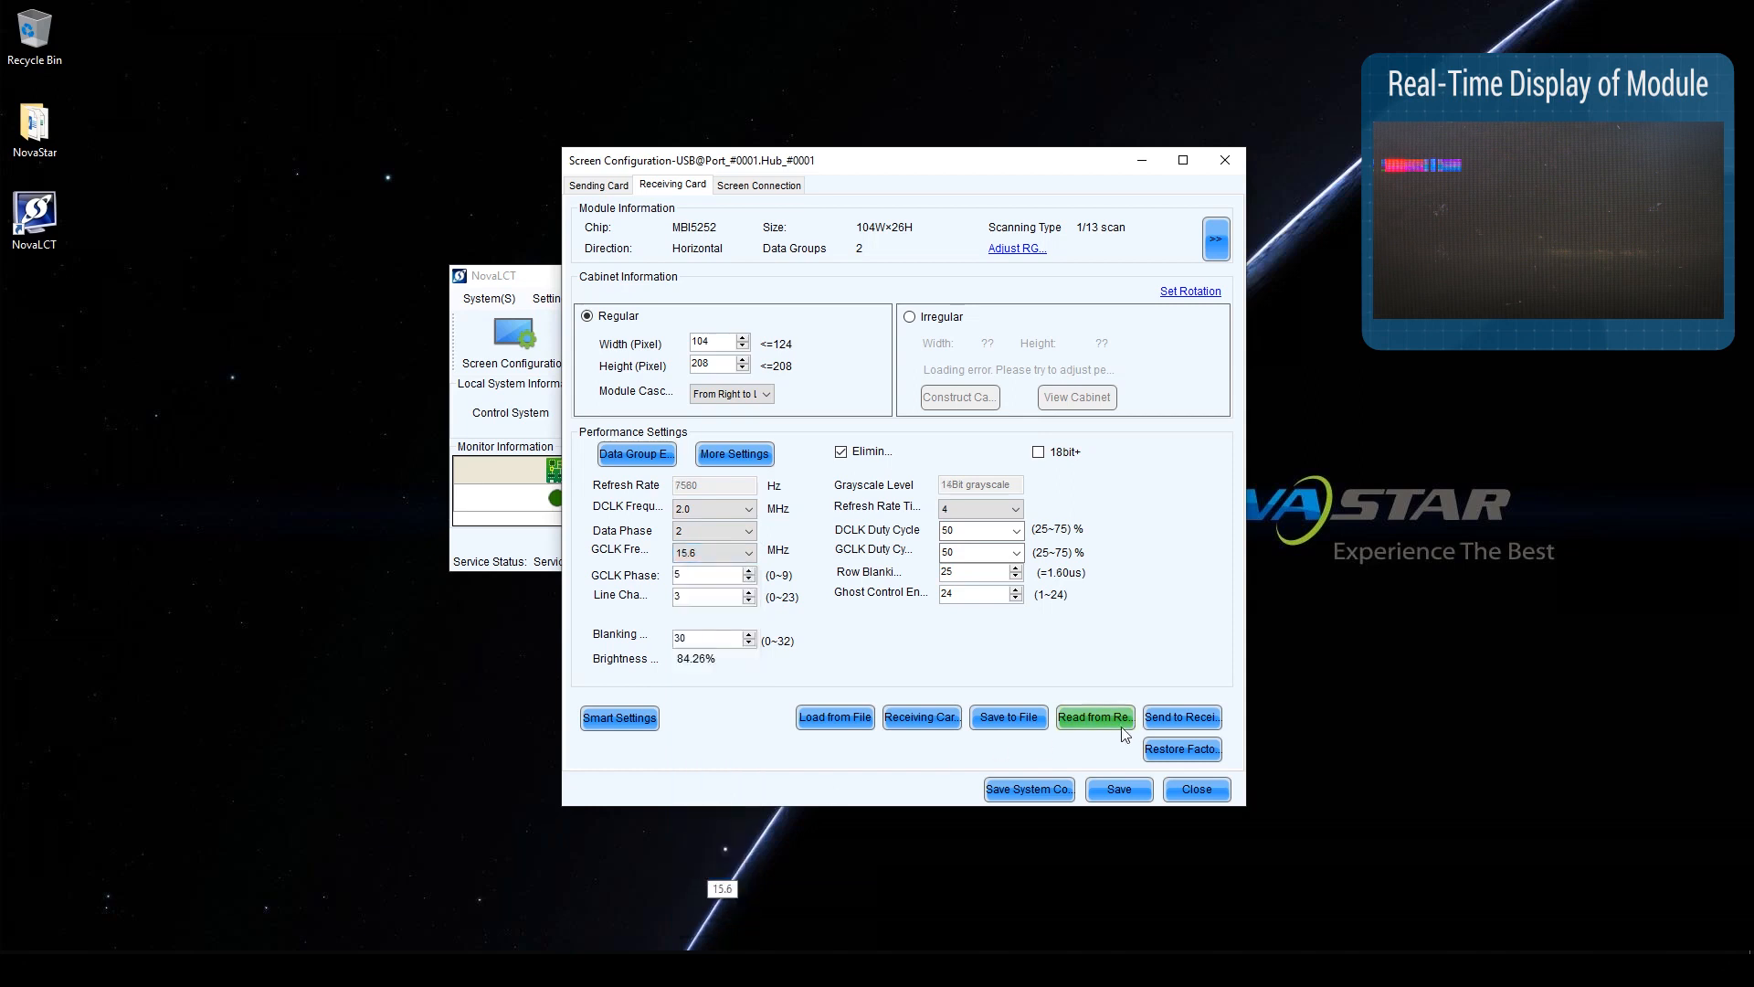
left_click(1093, 716)
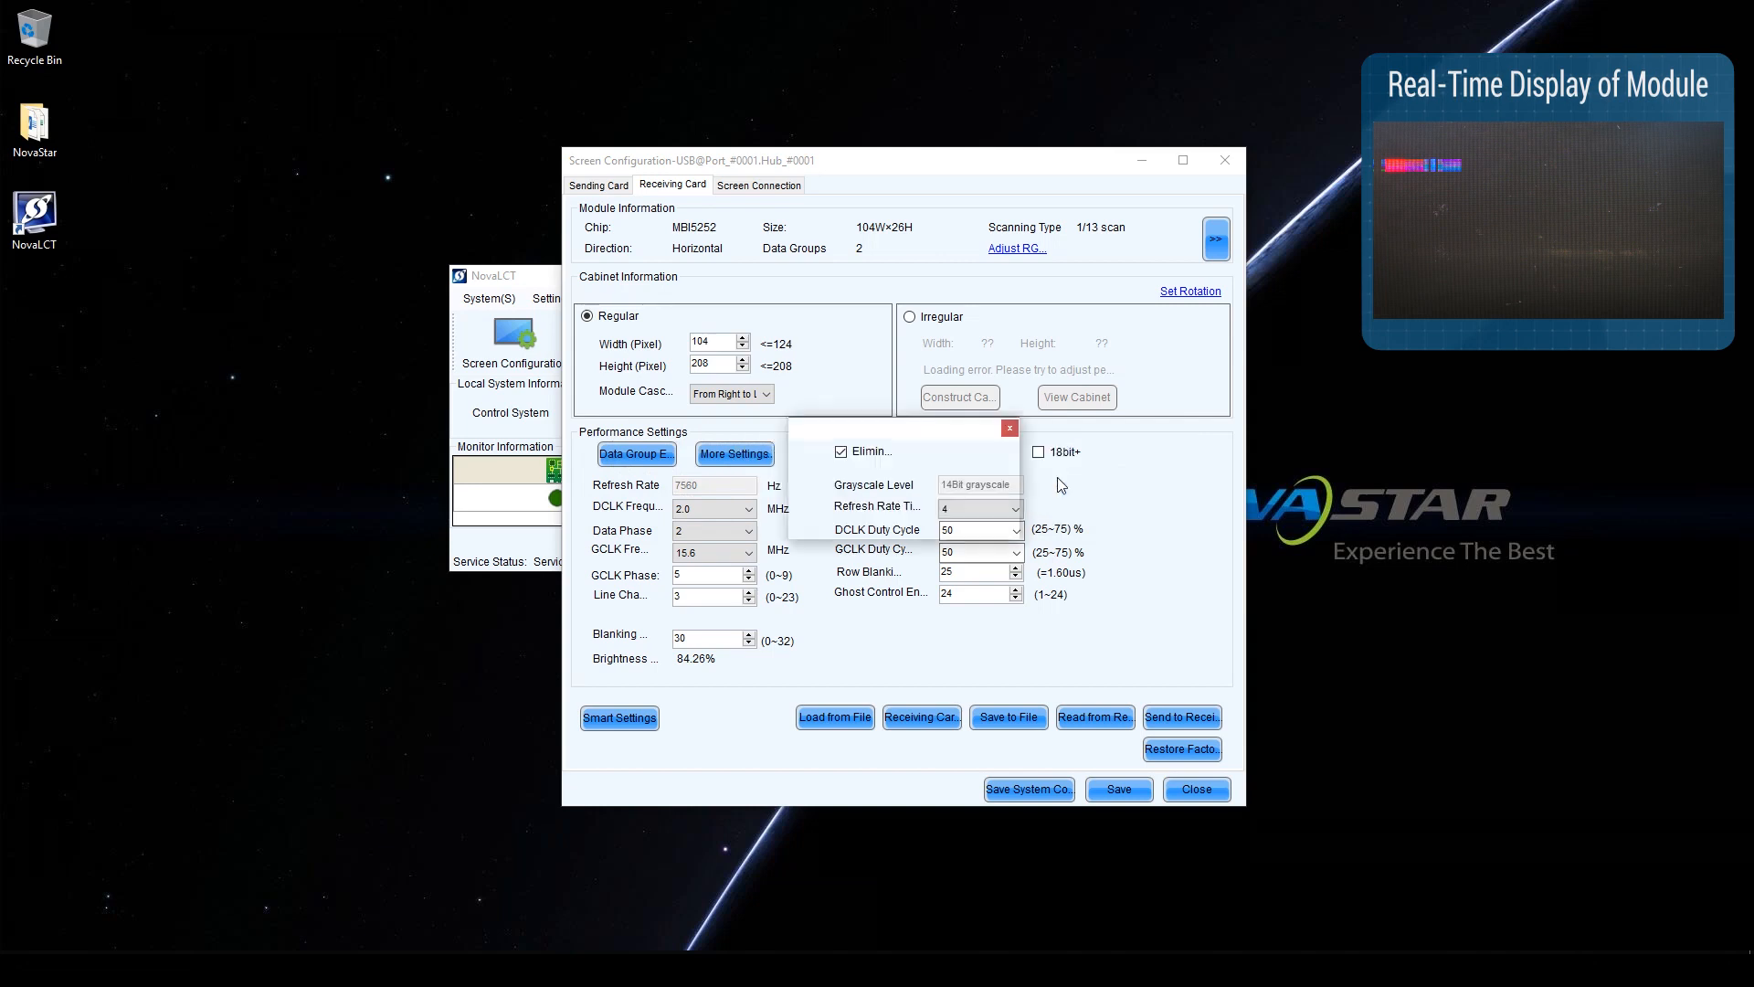
left_click(1008, 428)
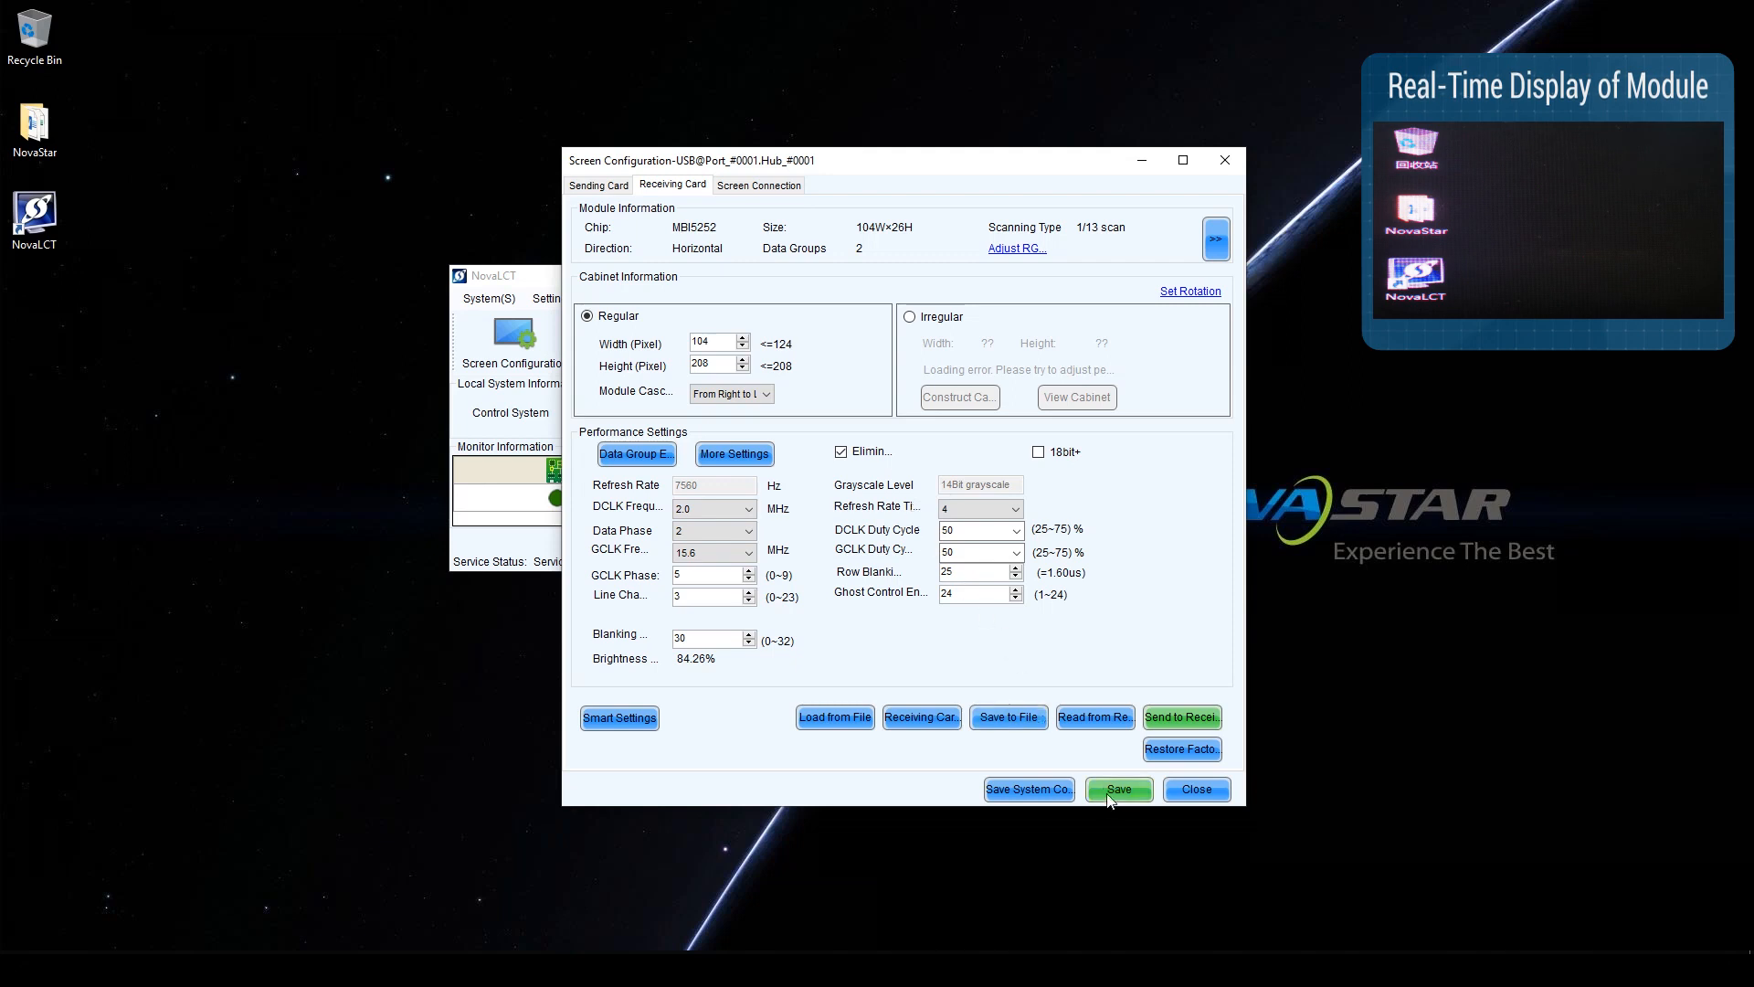
Save the tuned MBI5252 receiving card settings to hardware and acknowledge the success message
left_click(1118, 789)
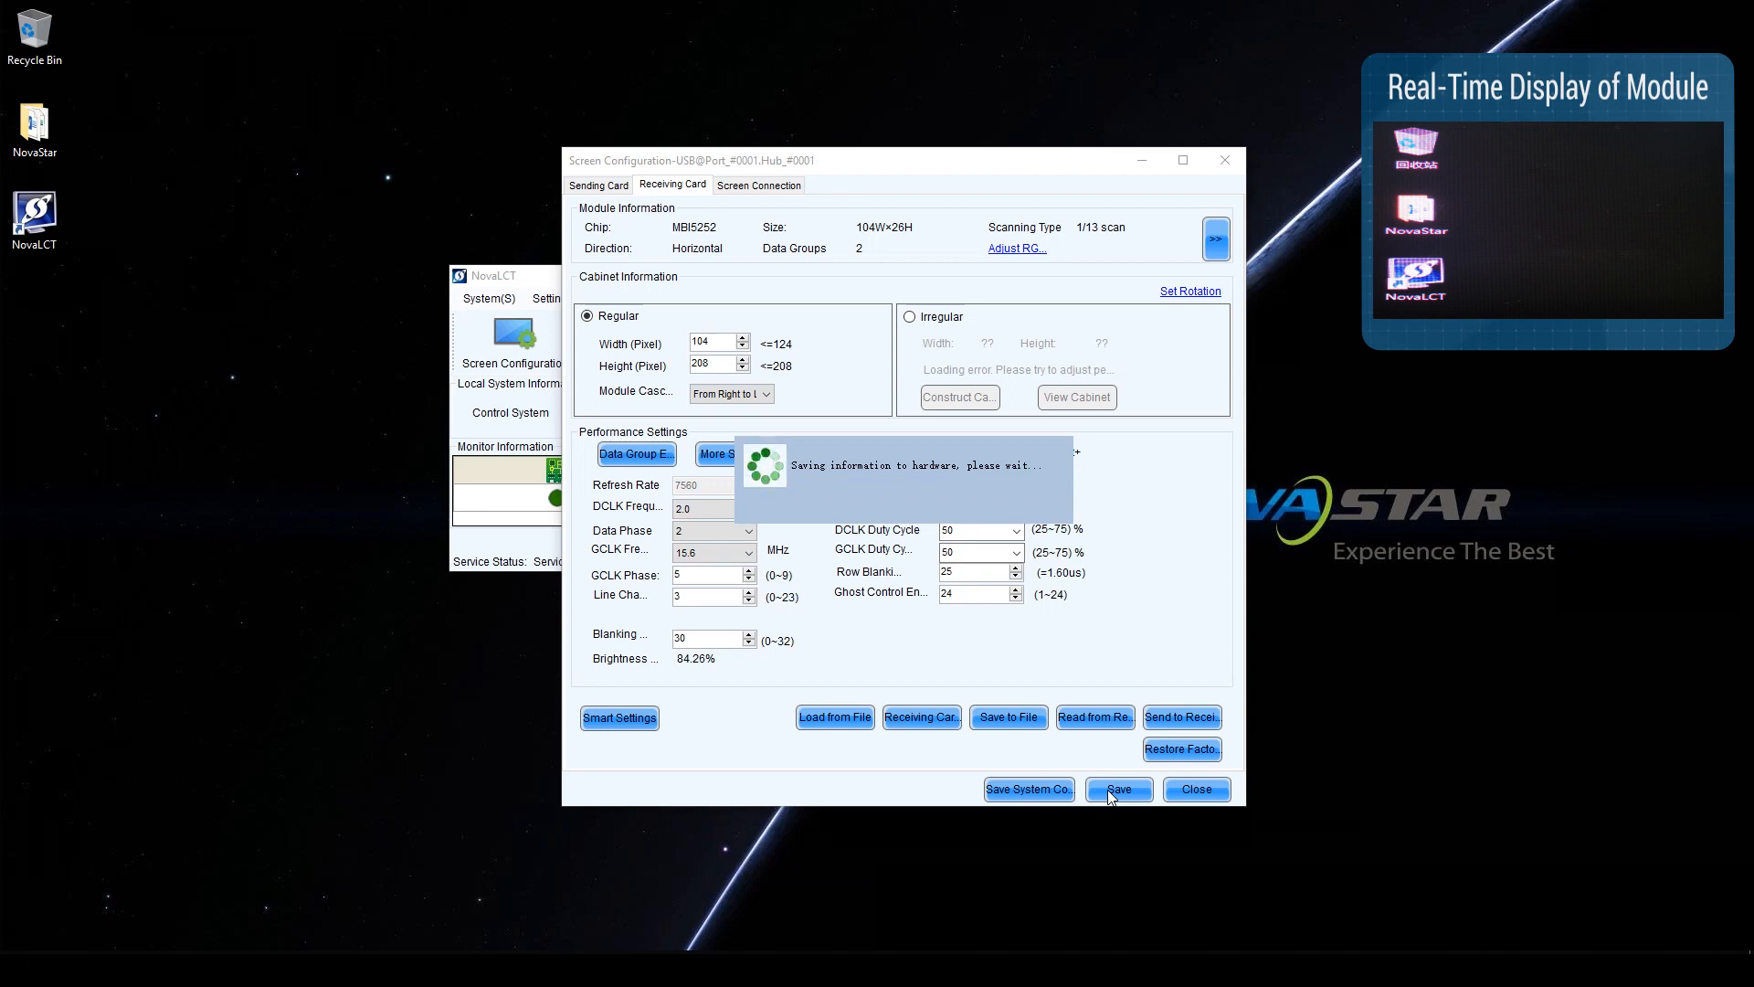
left_click(1118, 789)
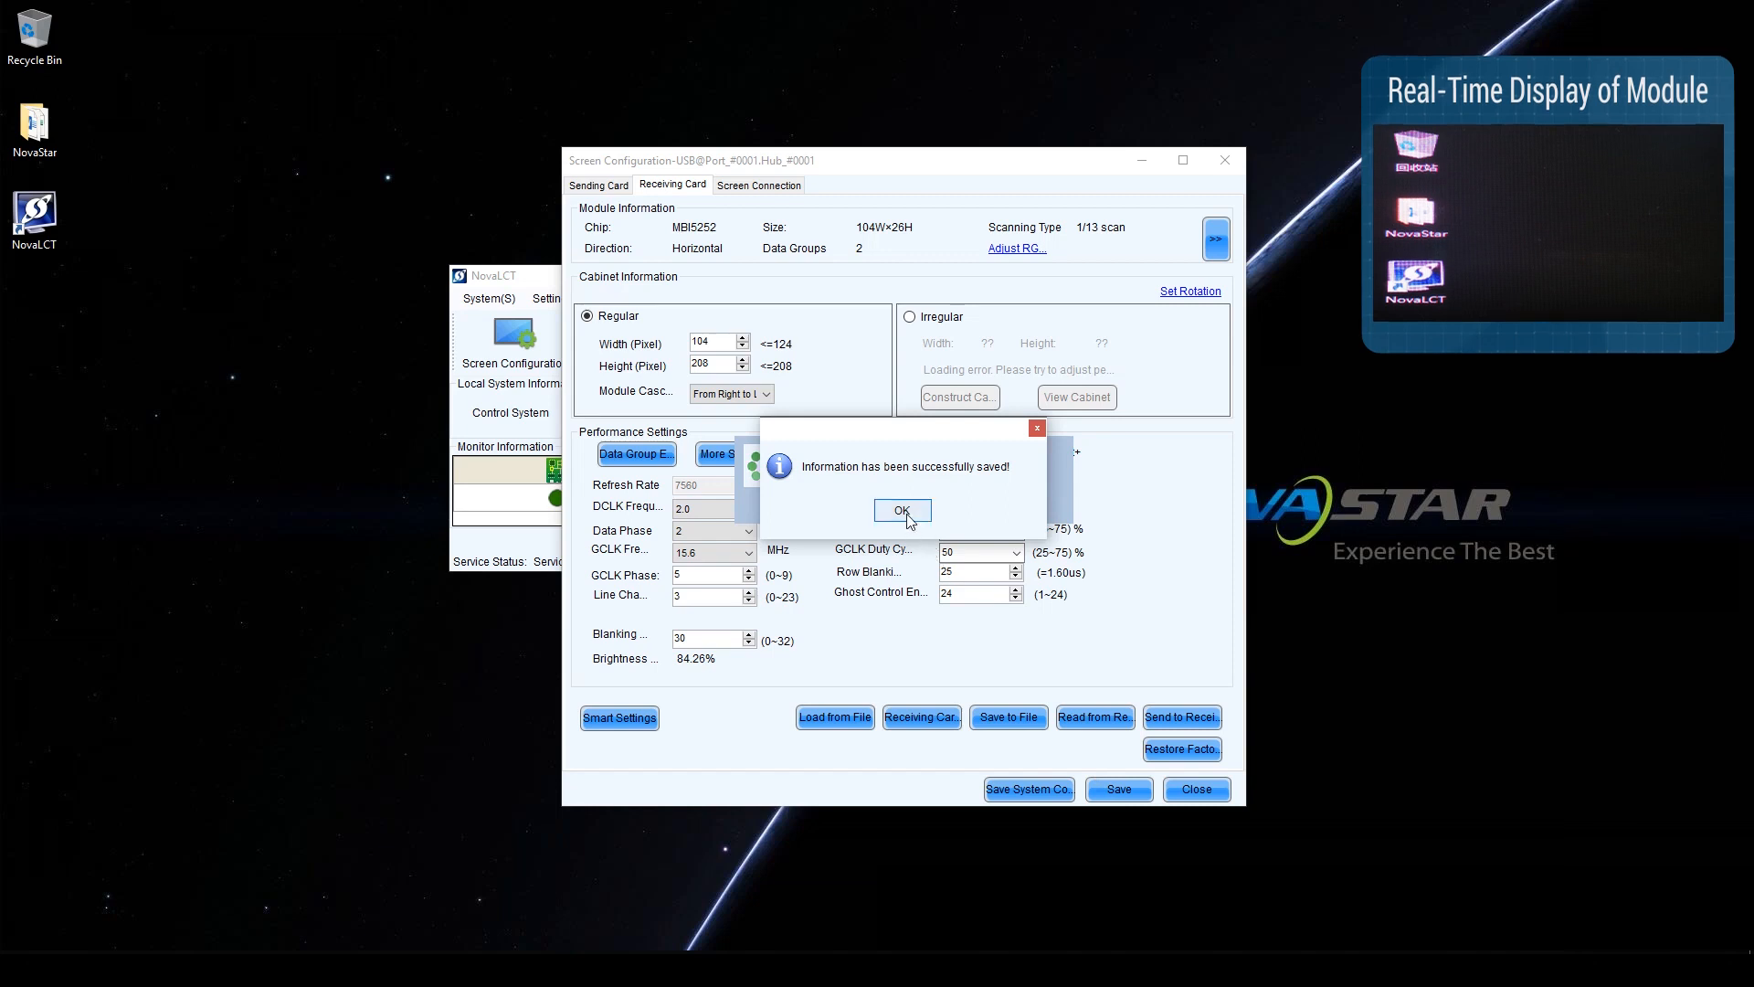
left_click(900, 510)
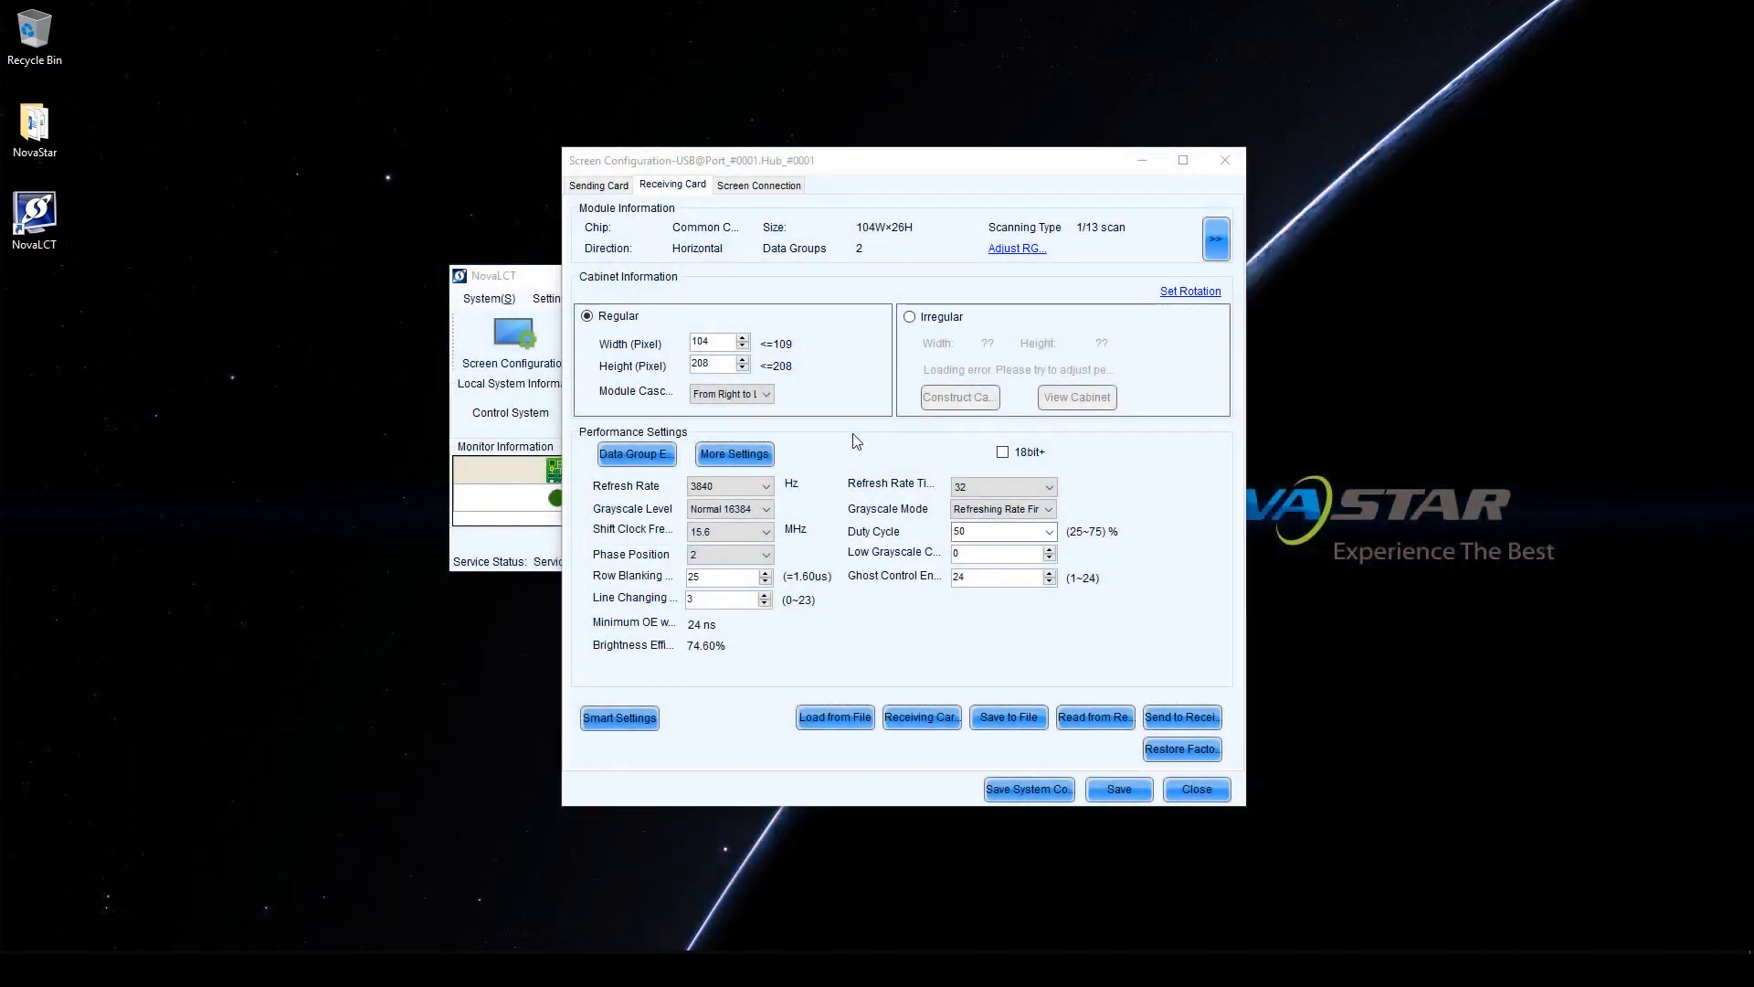
mouse_move(874, 475)
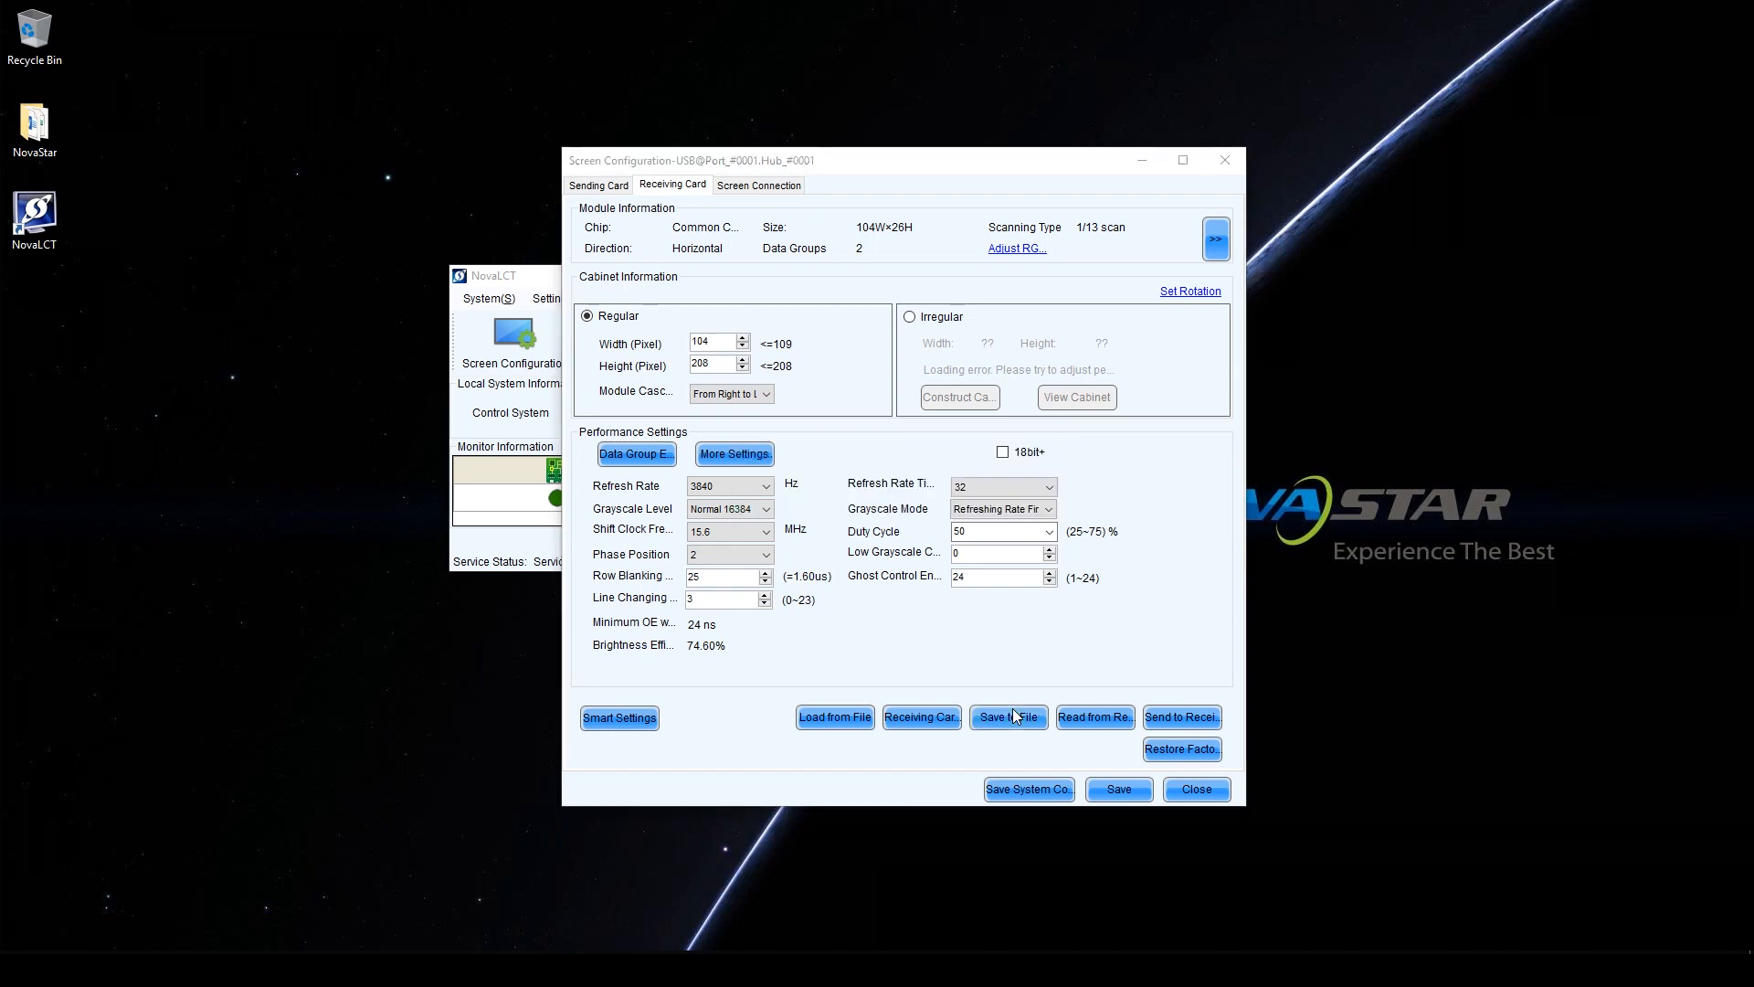
Save the receiving card configuration to the desktop as Test.rcfgx and confirm
left_click(1005, 716)
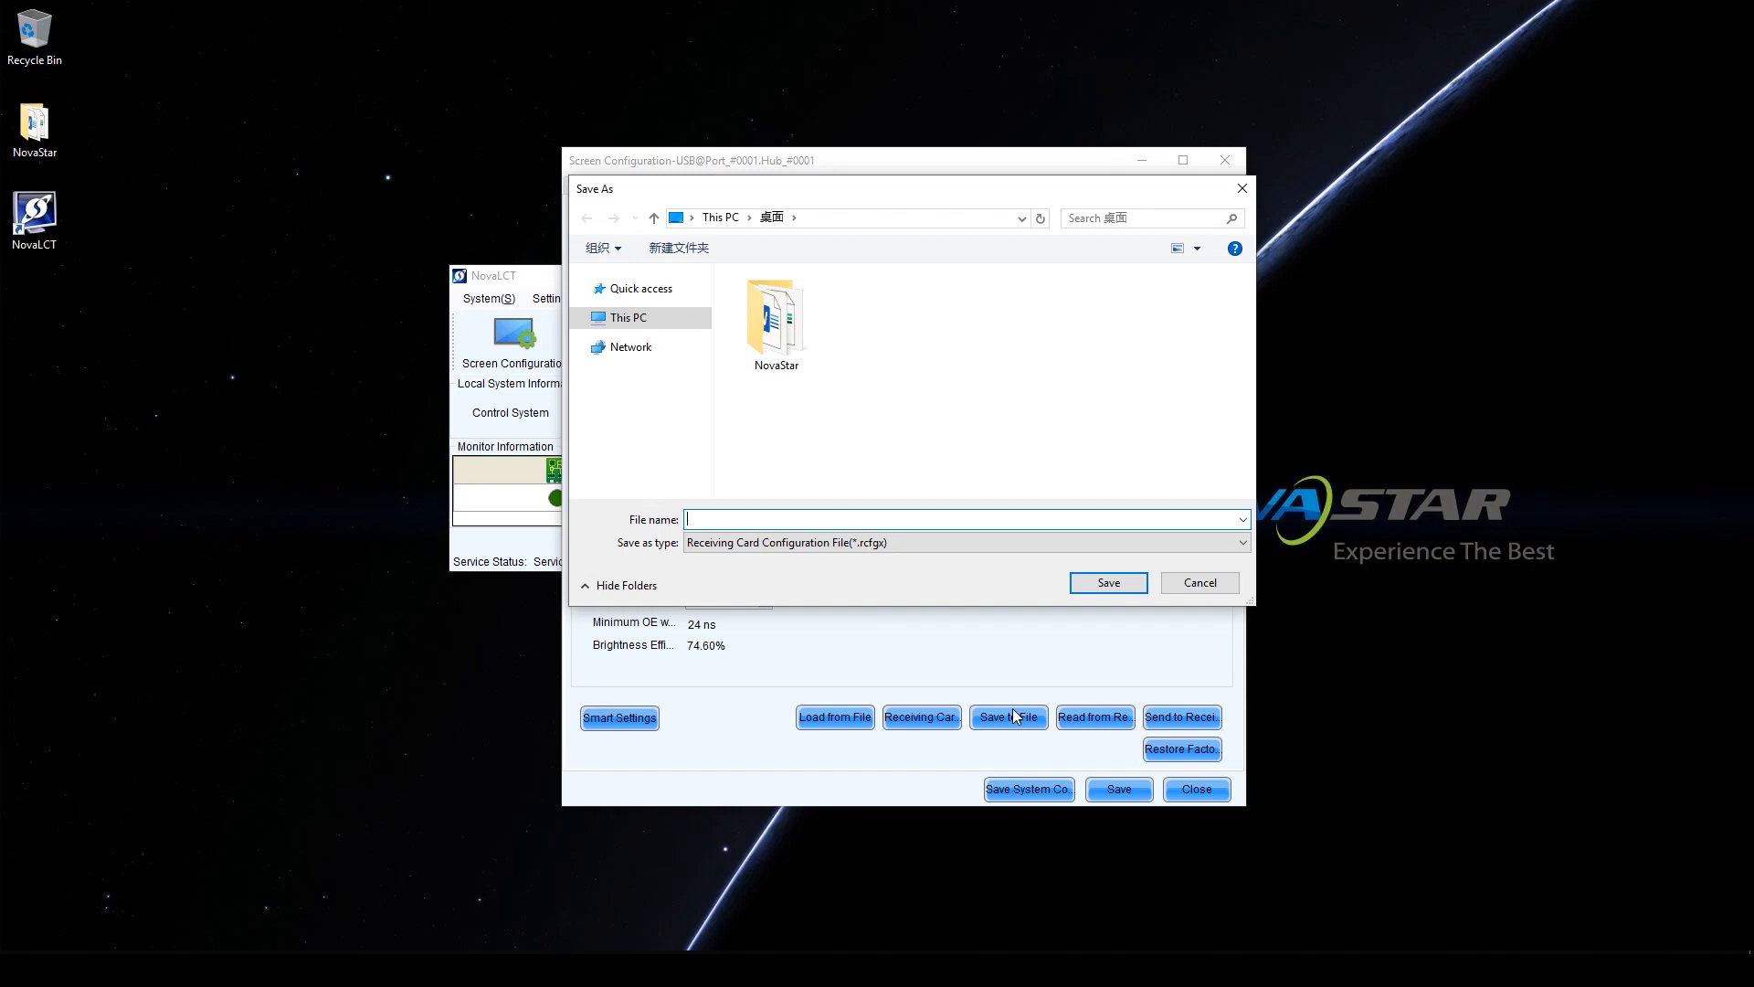
mouse_move(774, 517)
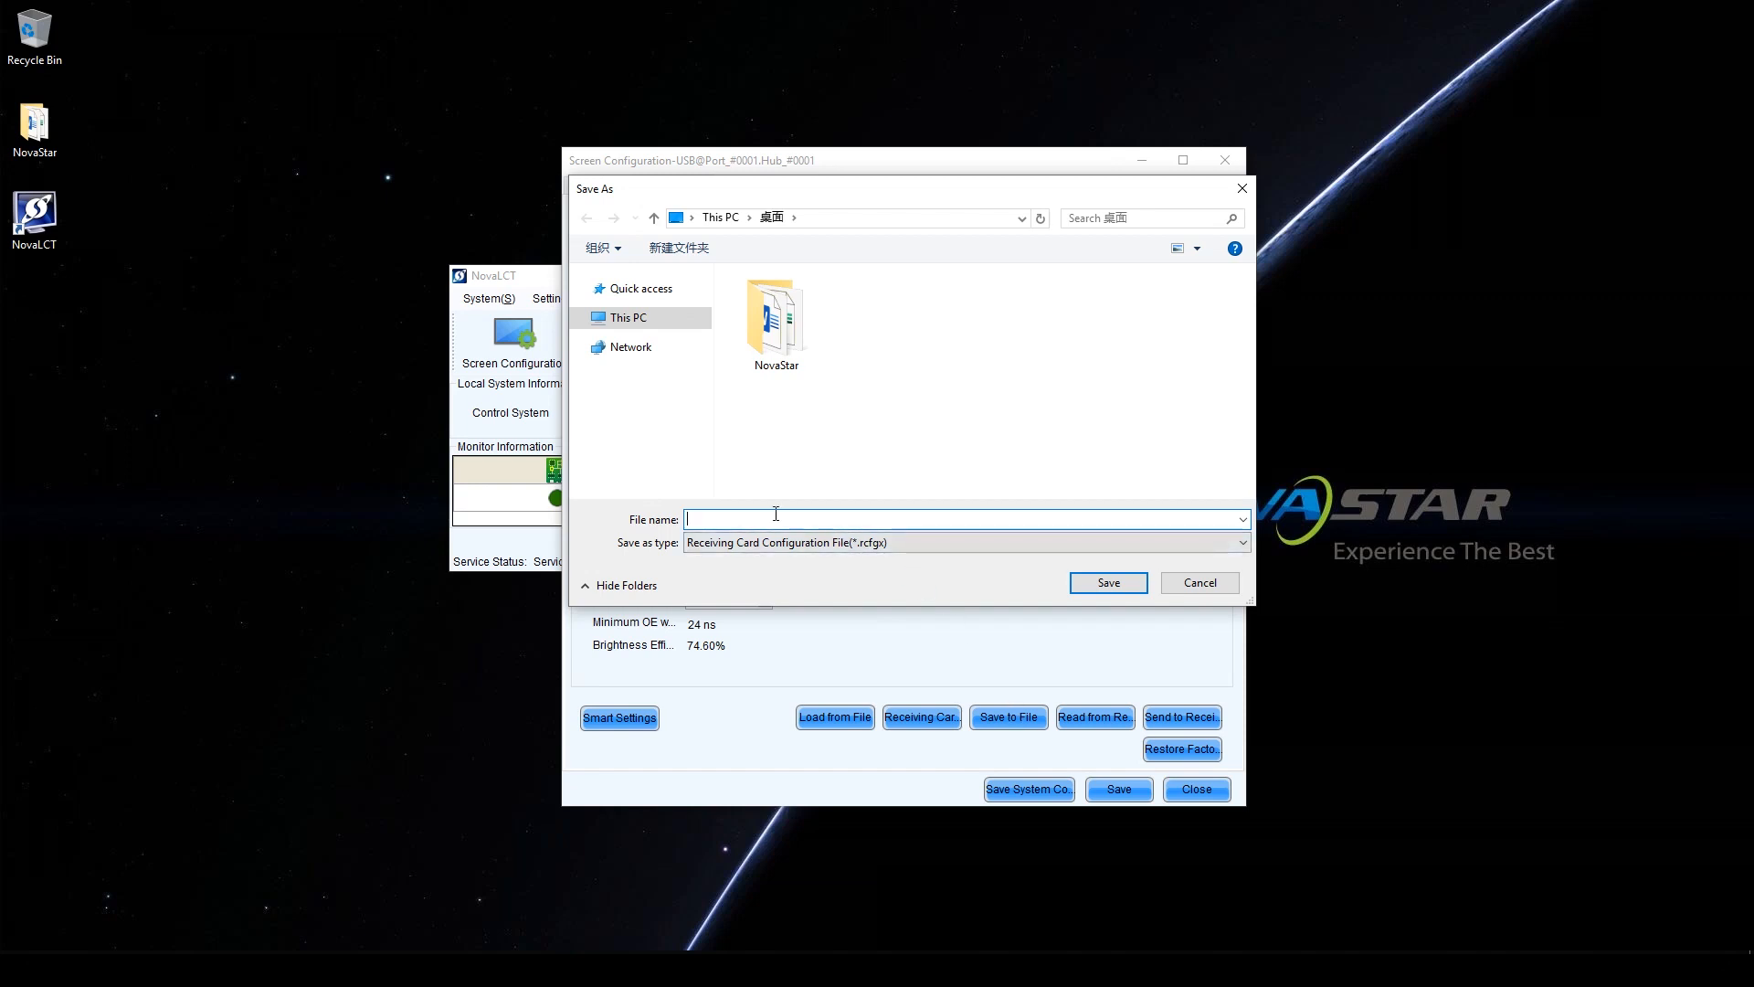
type("Test")
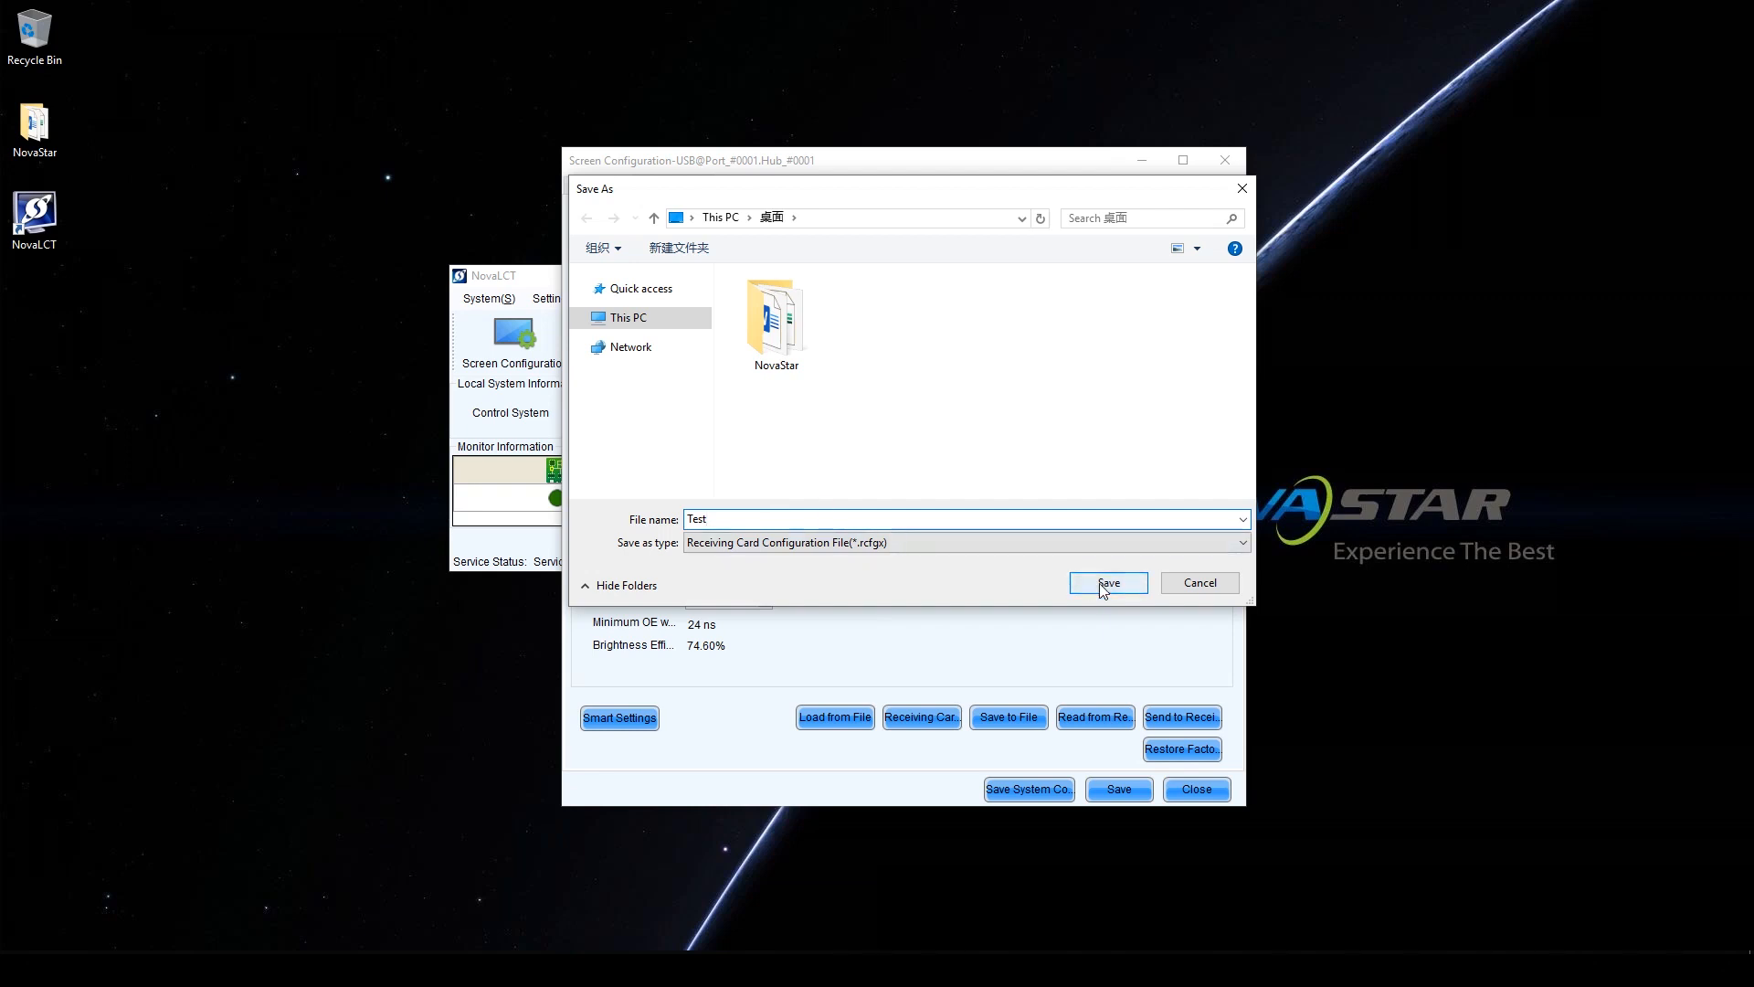
left_click(1107, 582)
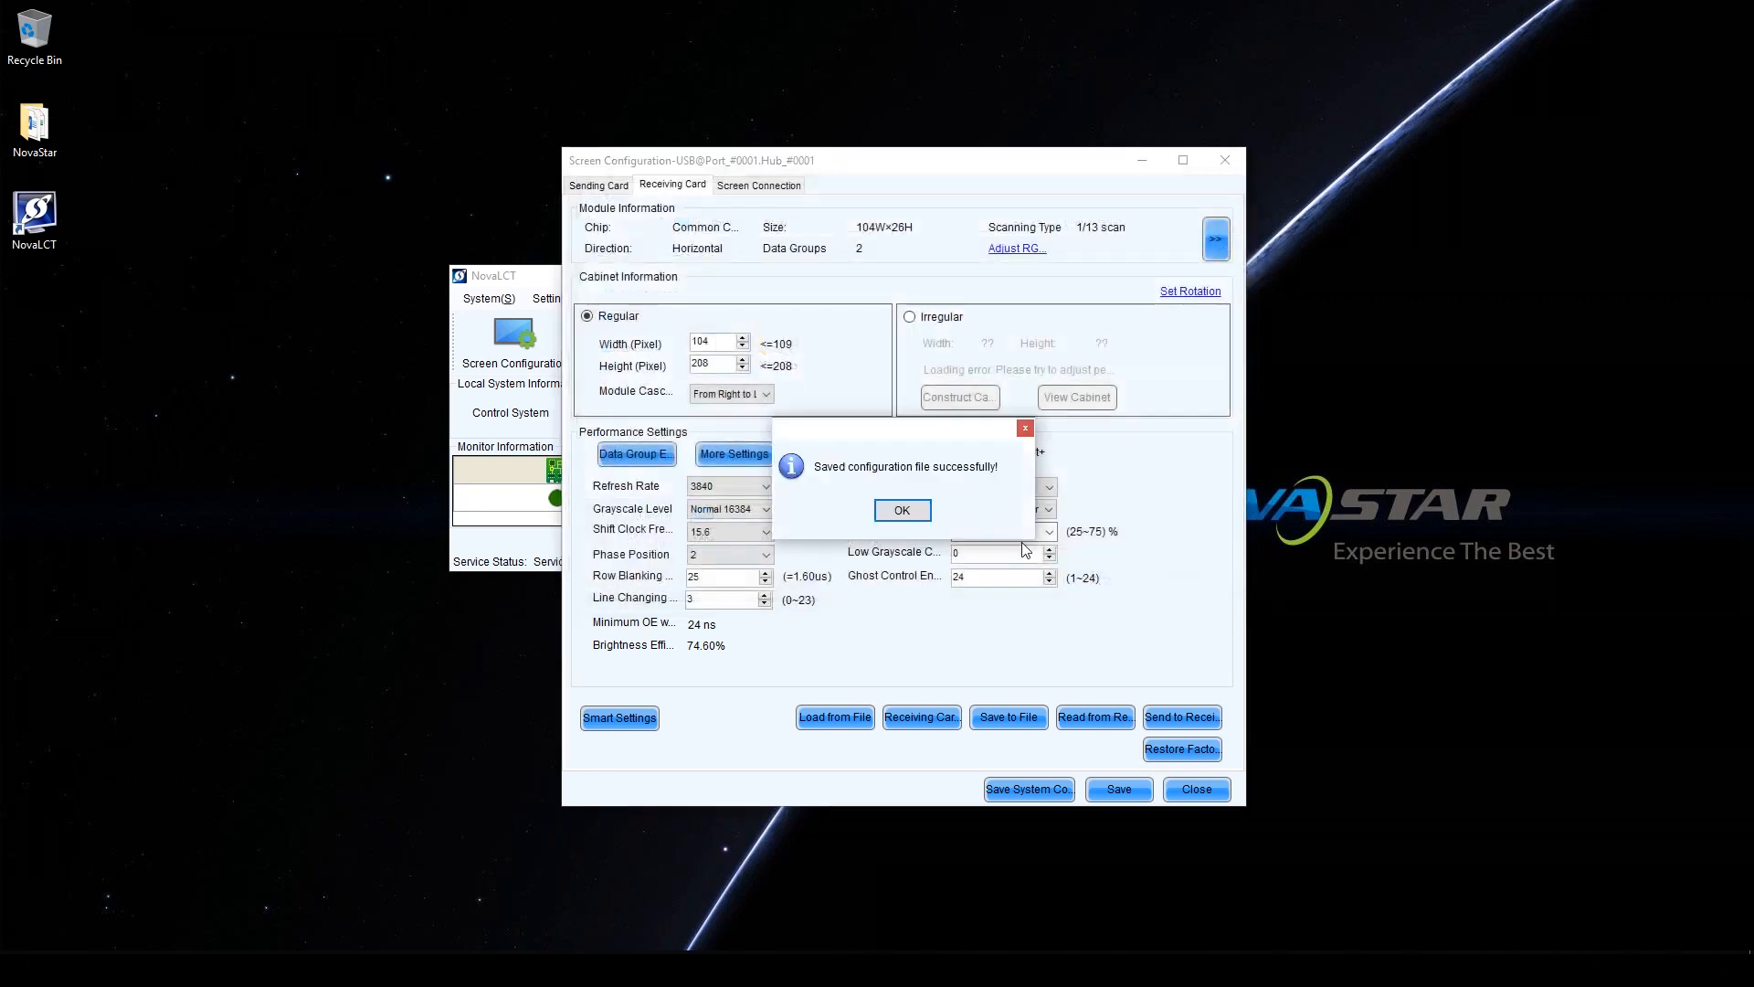
left_click(900, 510)
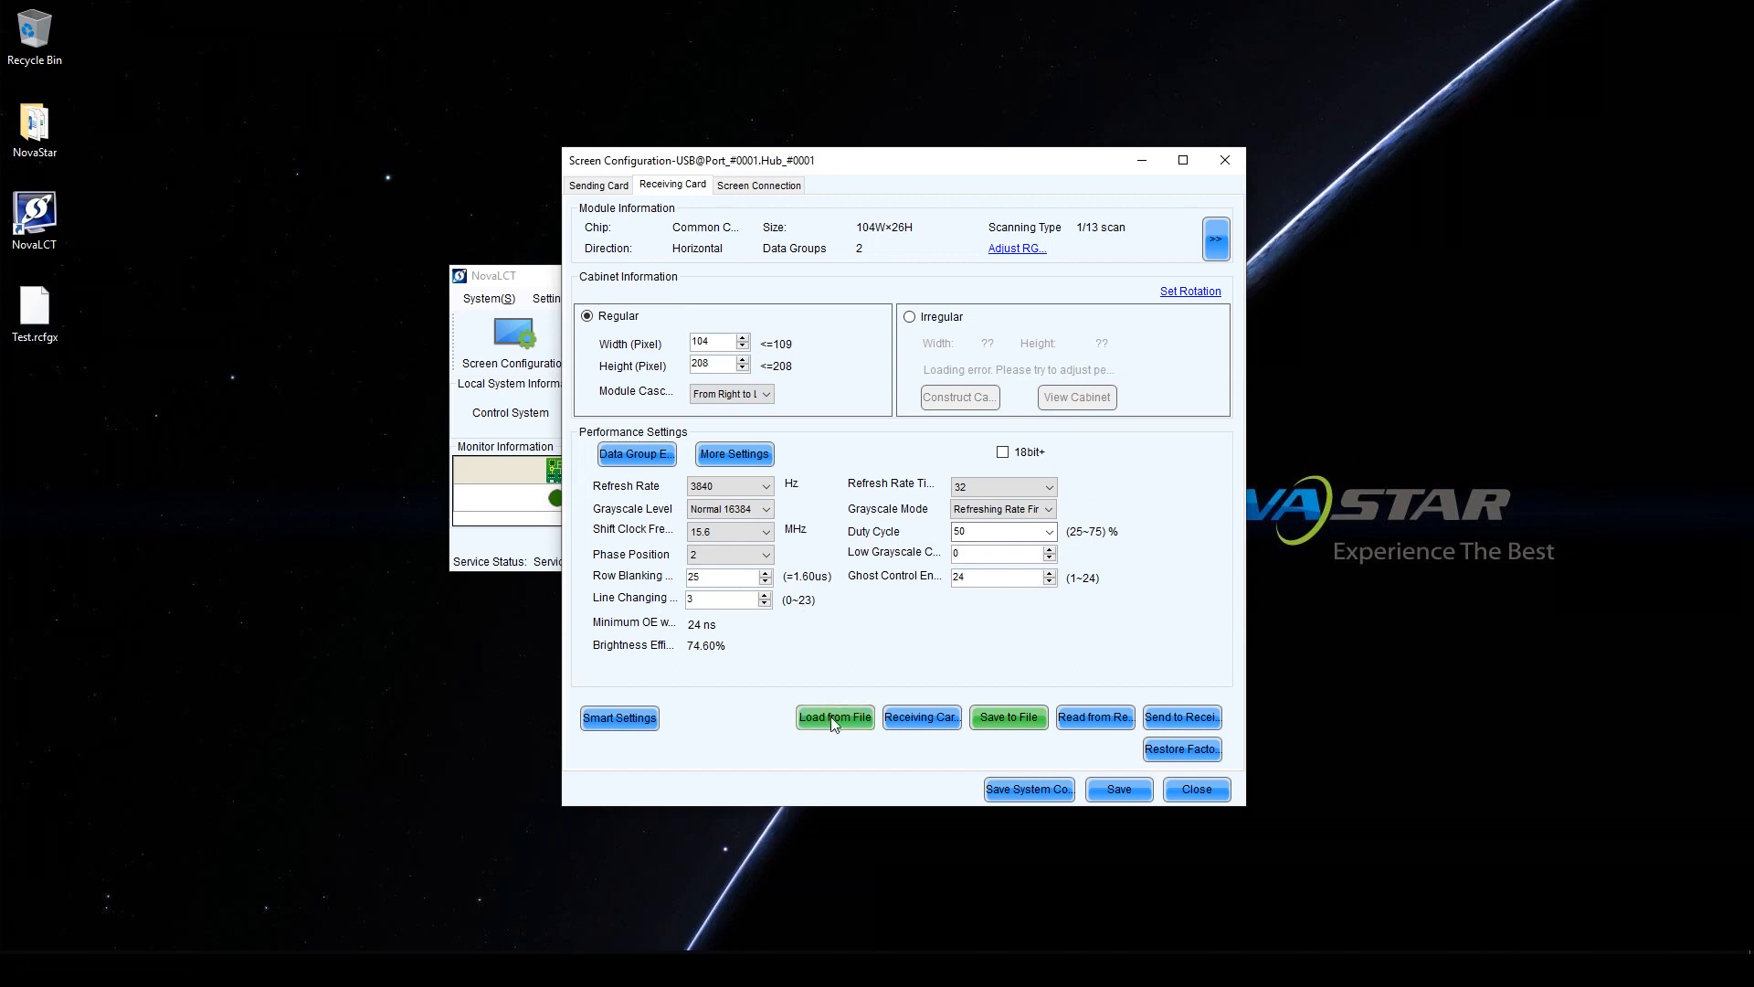
Load Test.rcfgx back into the receiving card settings and acknowledge the confirmation
left_click(833, 716)
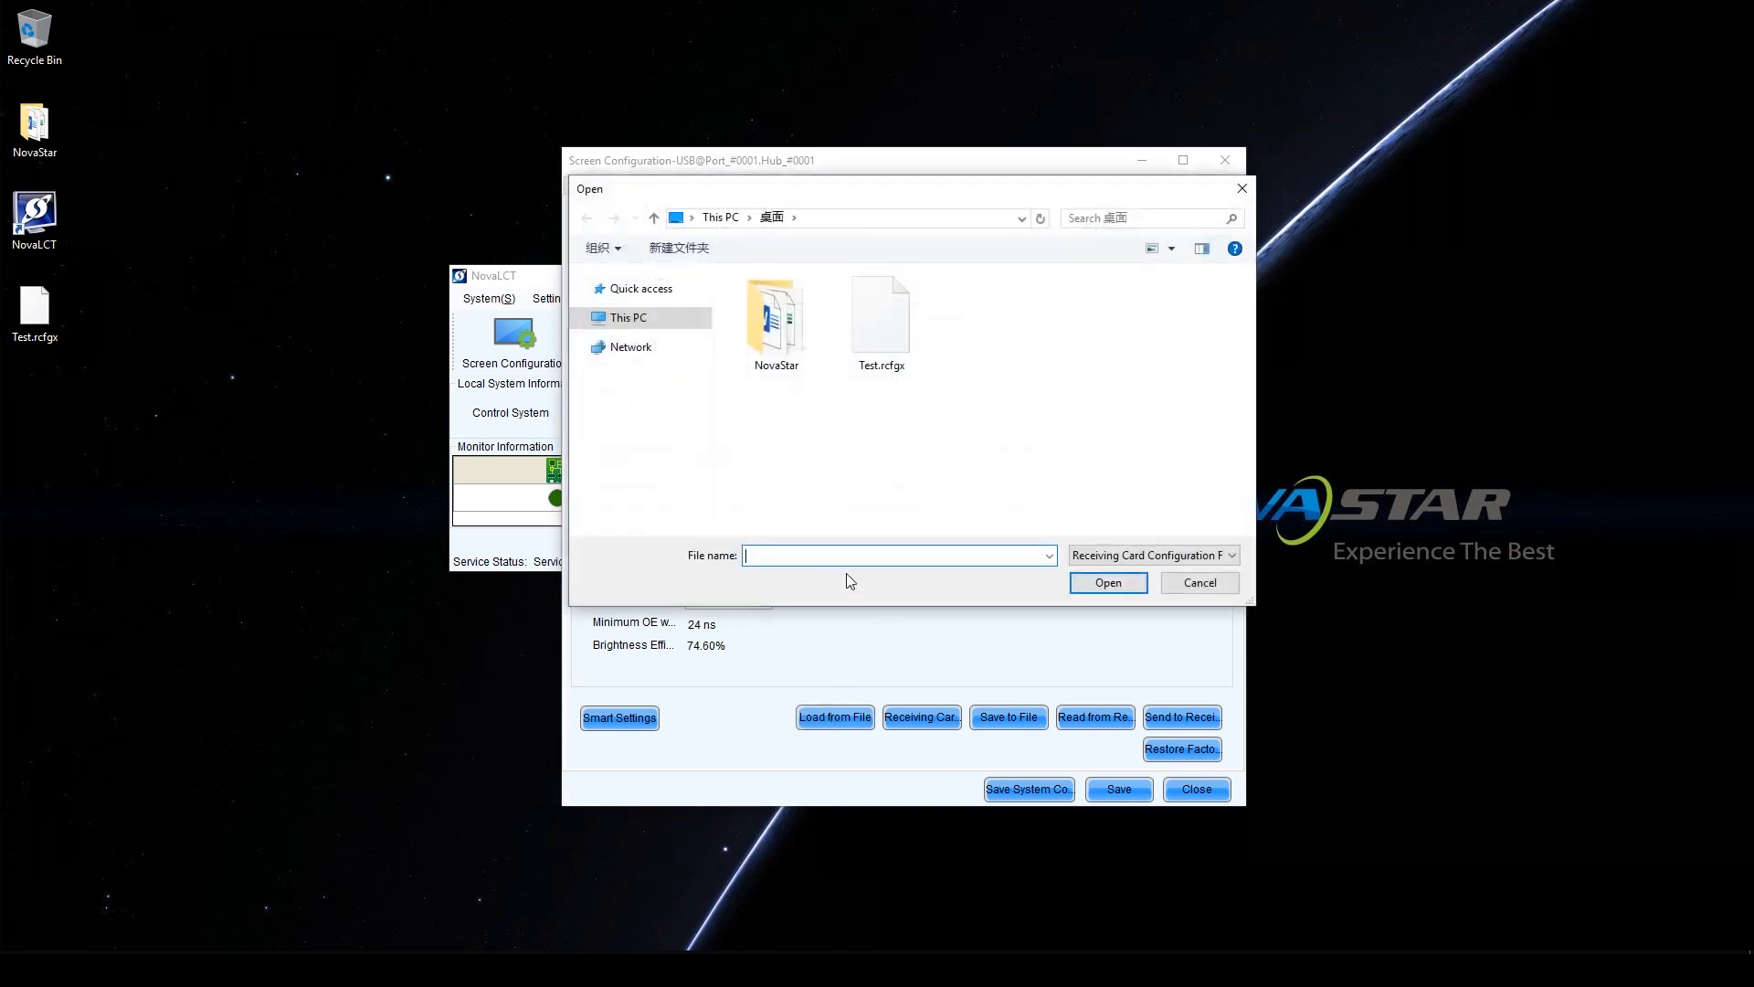
left_click(881, 313)
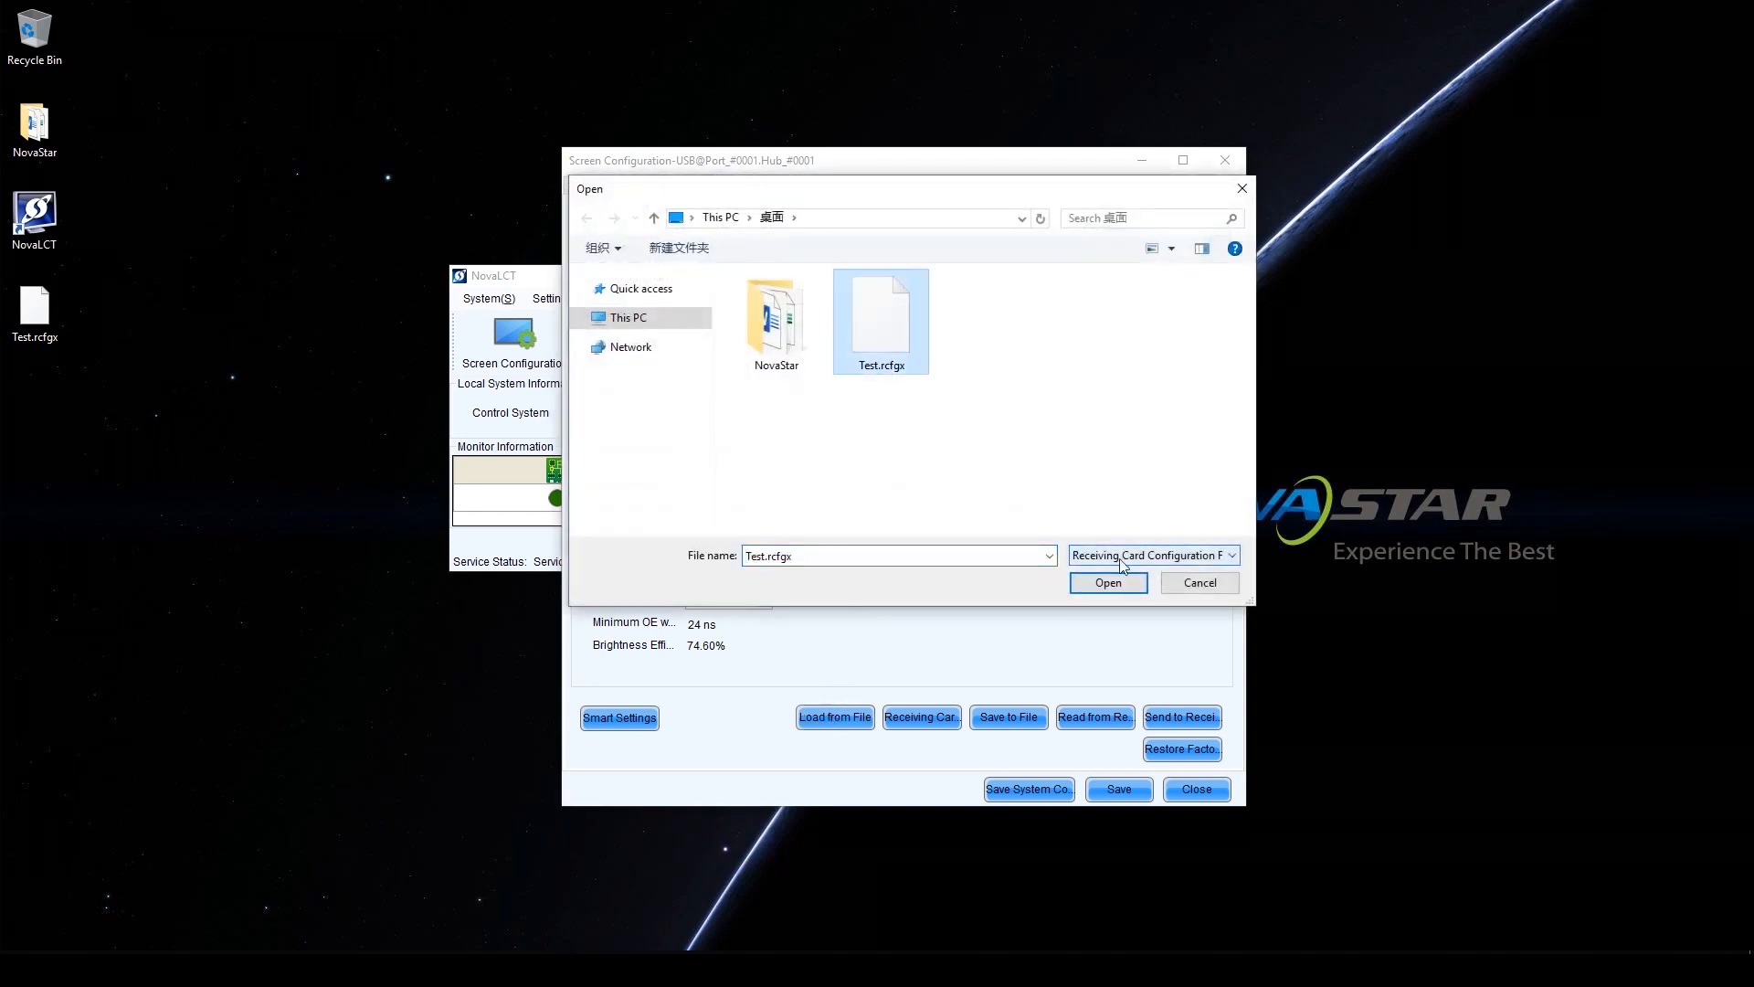
left_click(1107, 581)
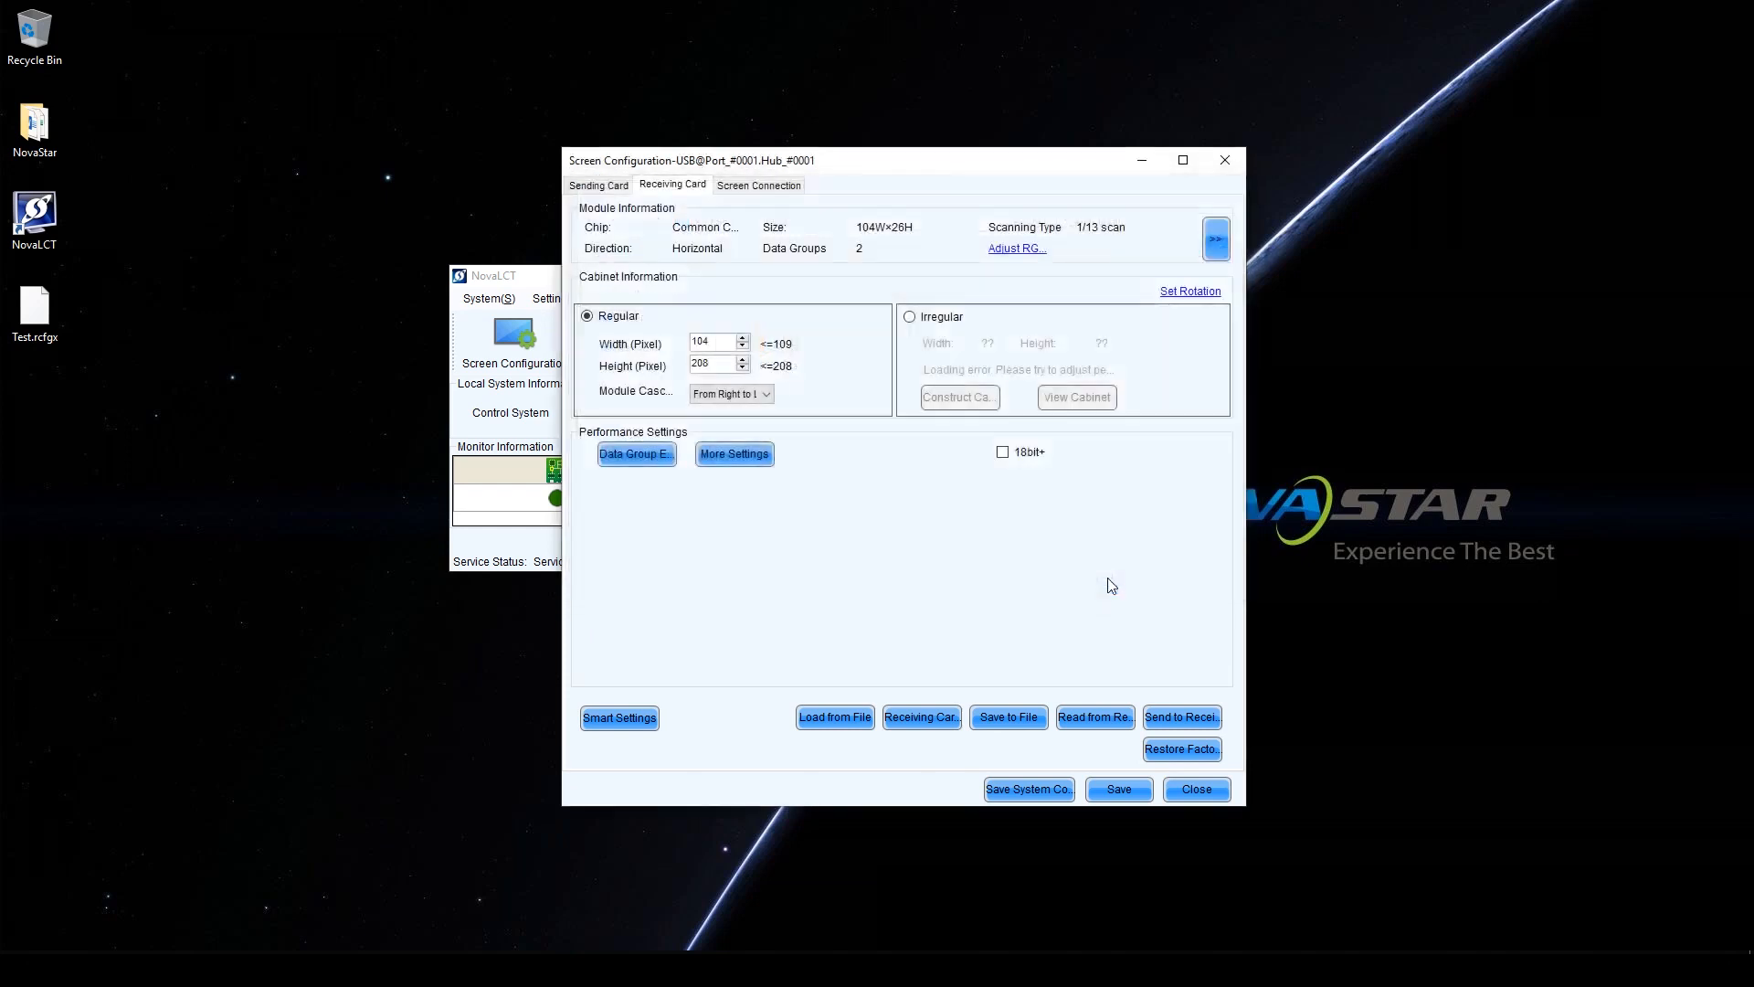
left_click(835, 716)
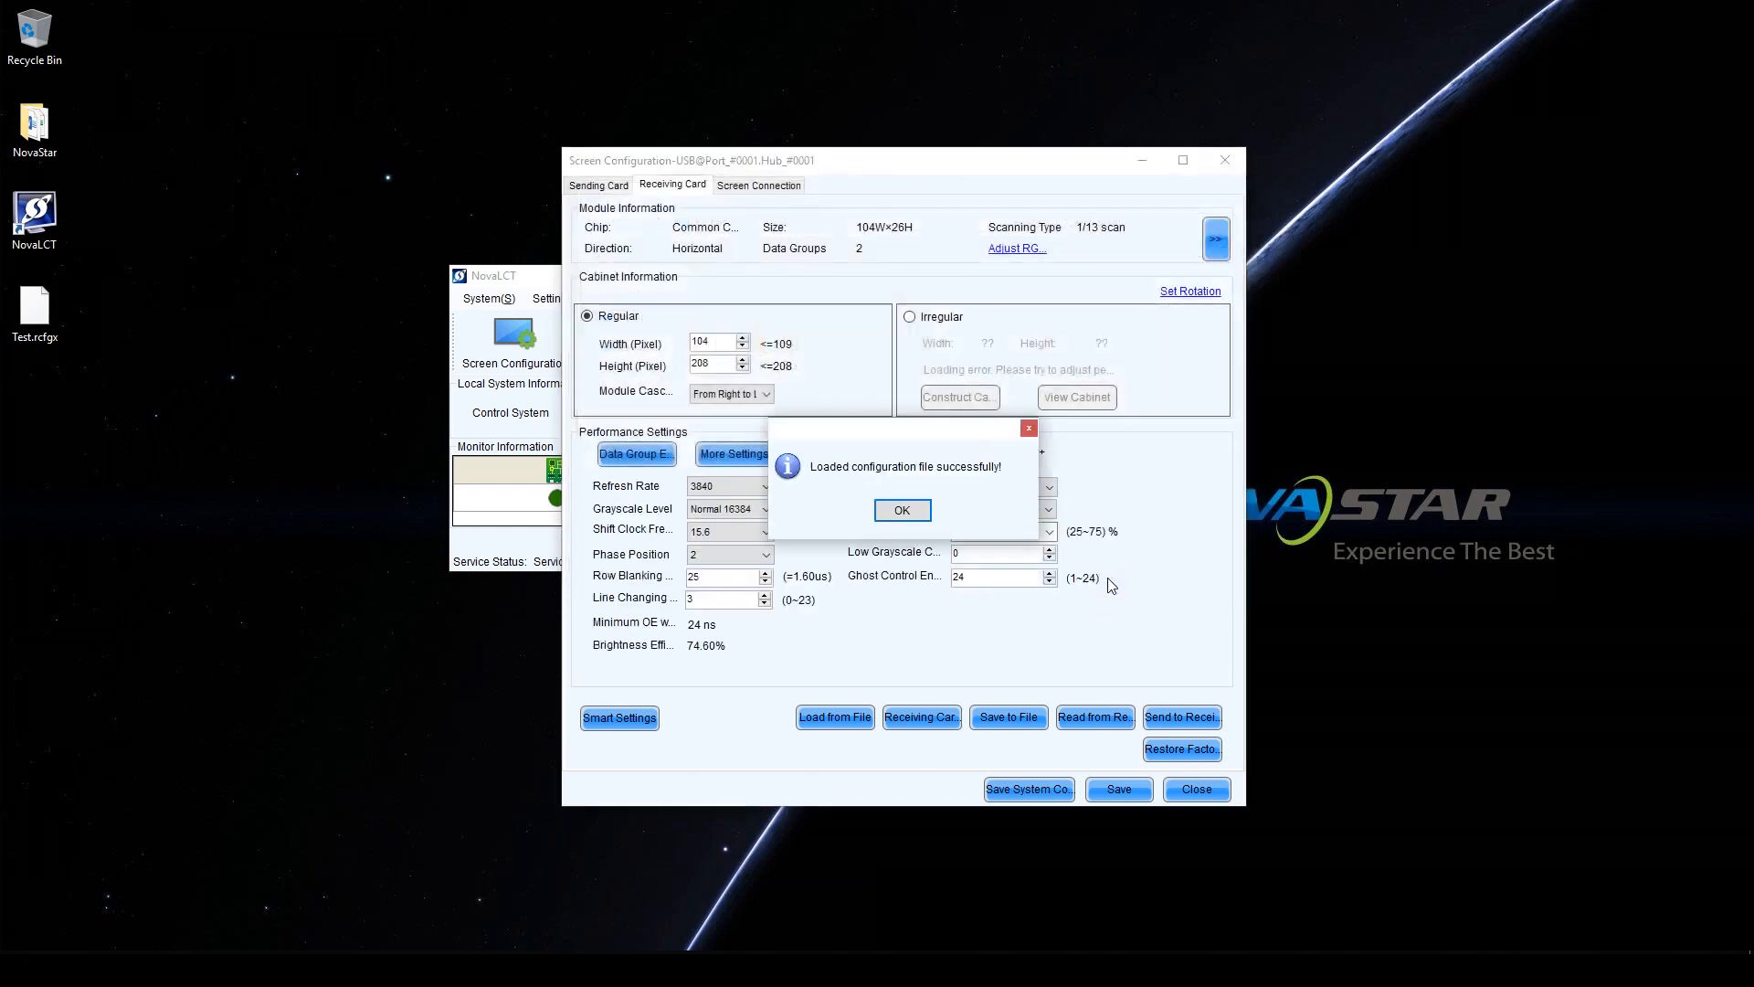
left_click(900, 509)
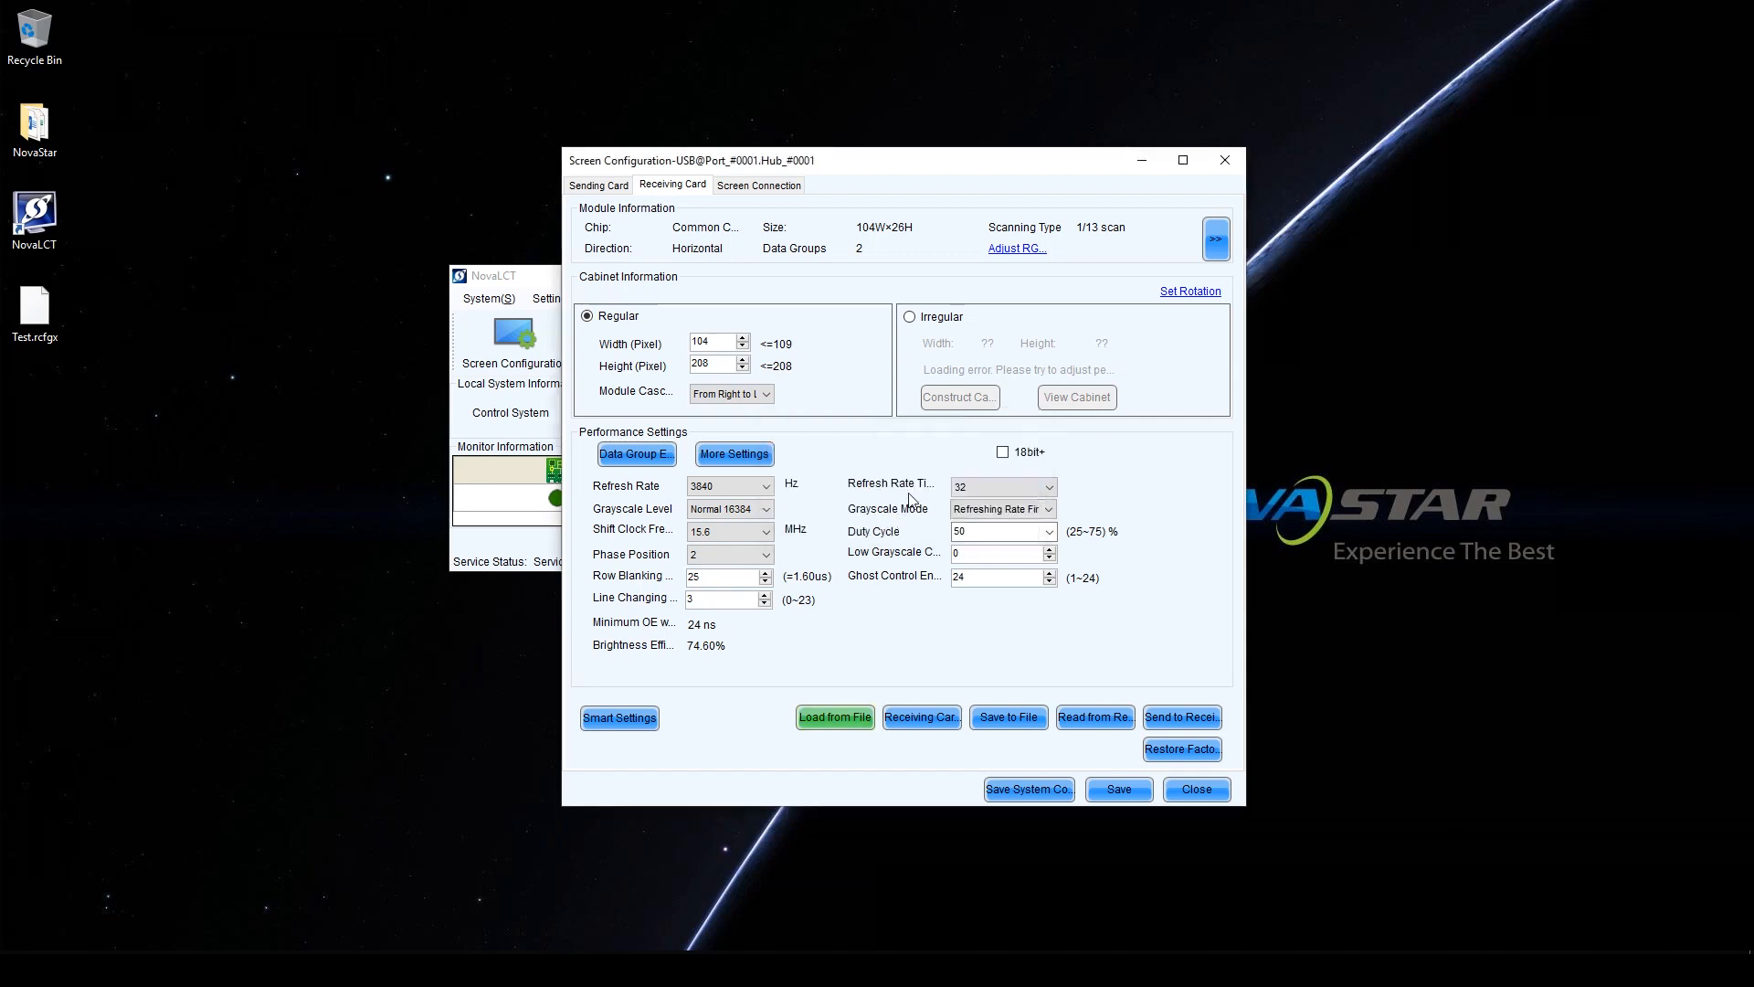
mouse_move(1182, 717)
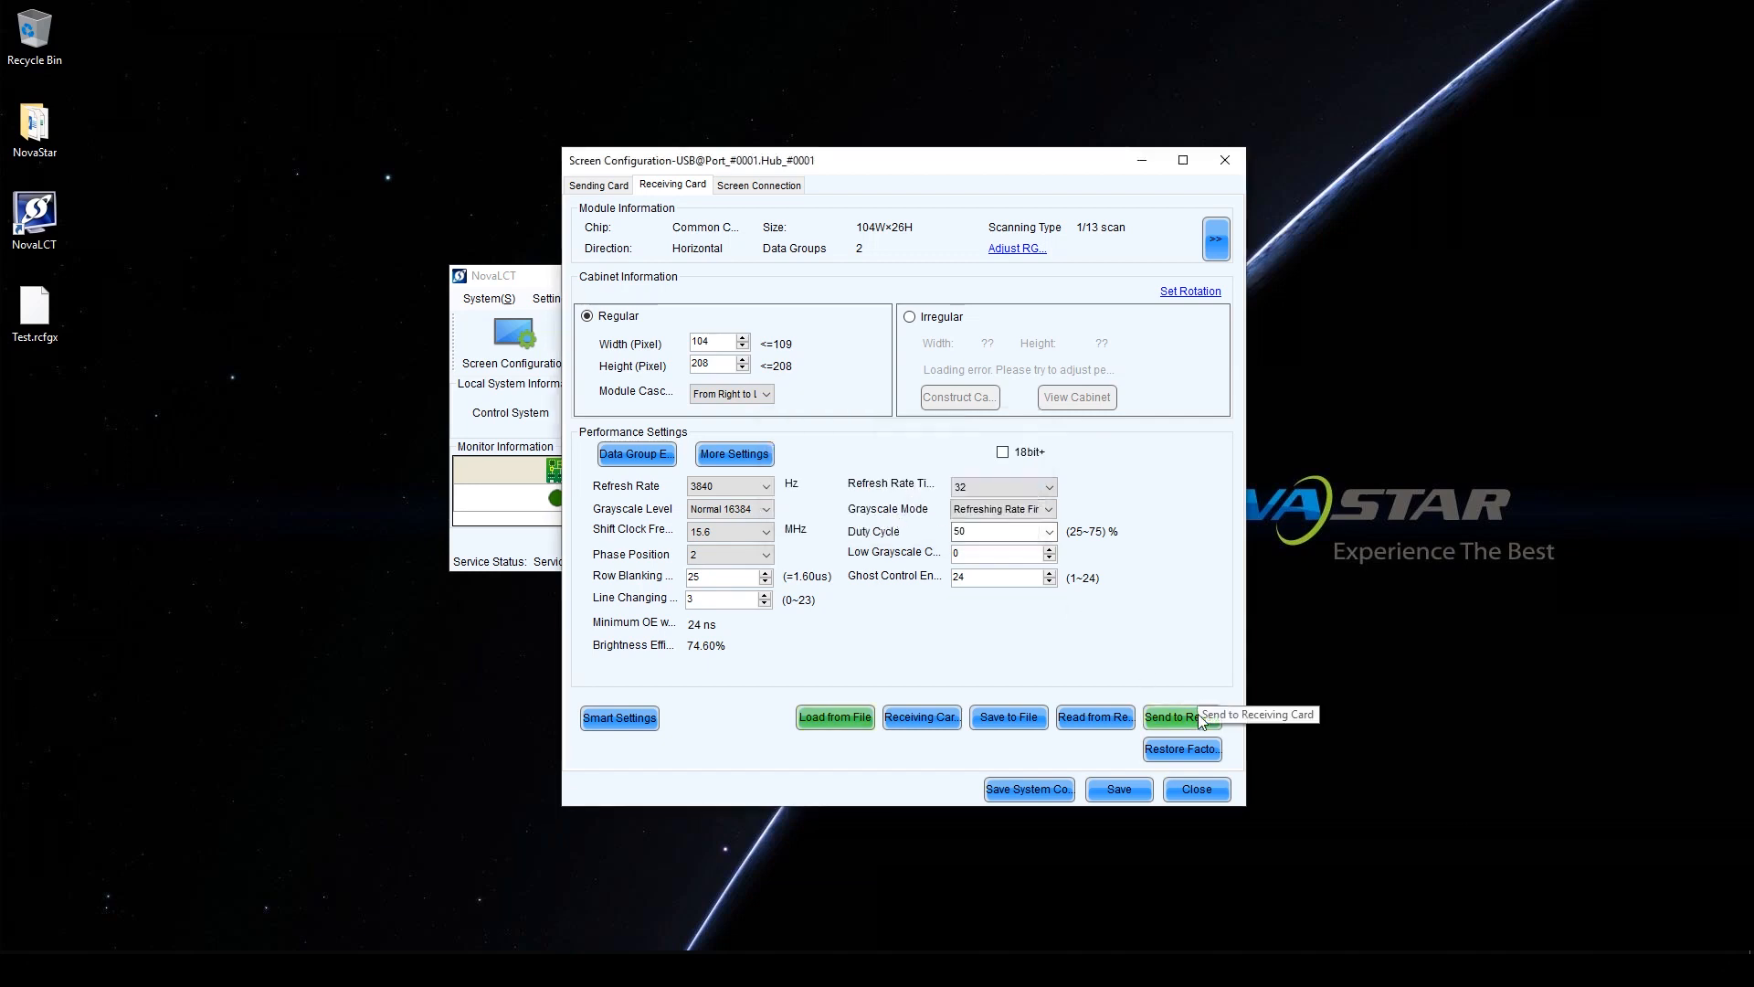
Send the loaded parameters to All Receiving Cards and acknowledge the success message
left_click(1172, 716)
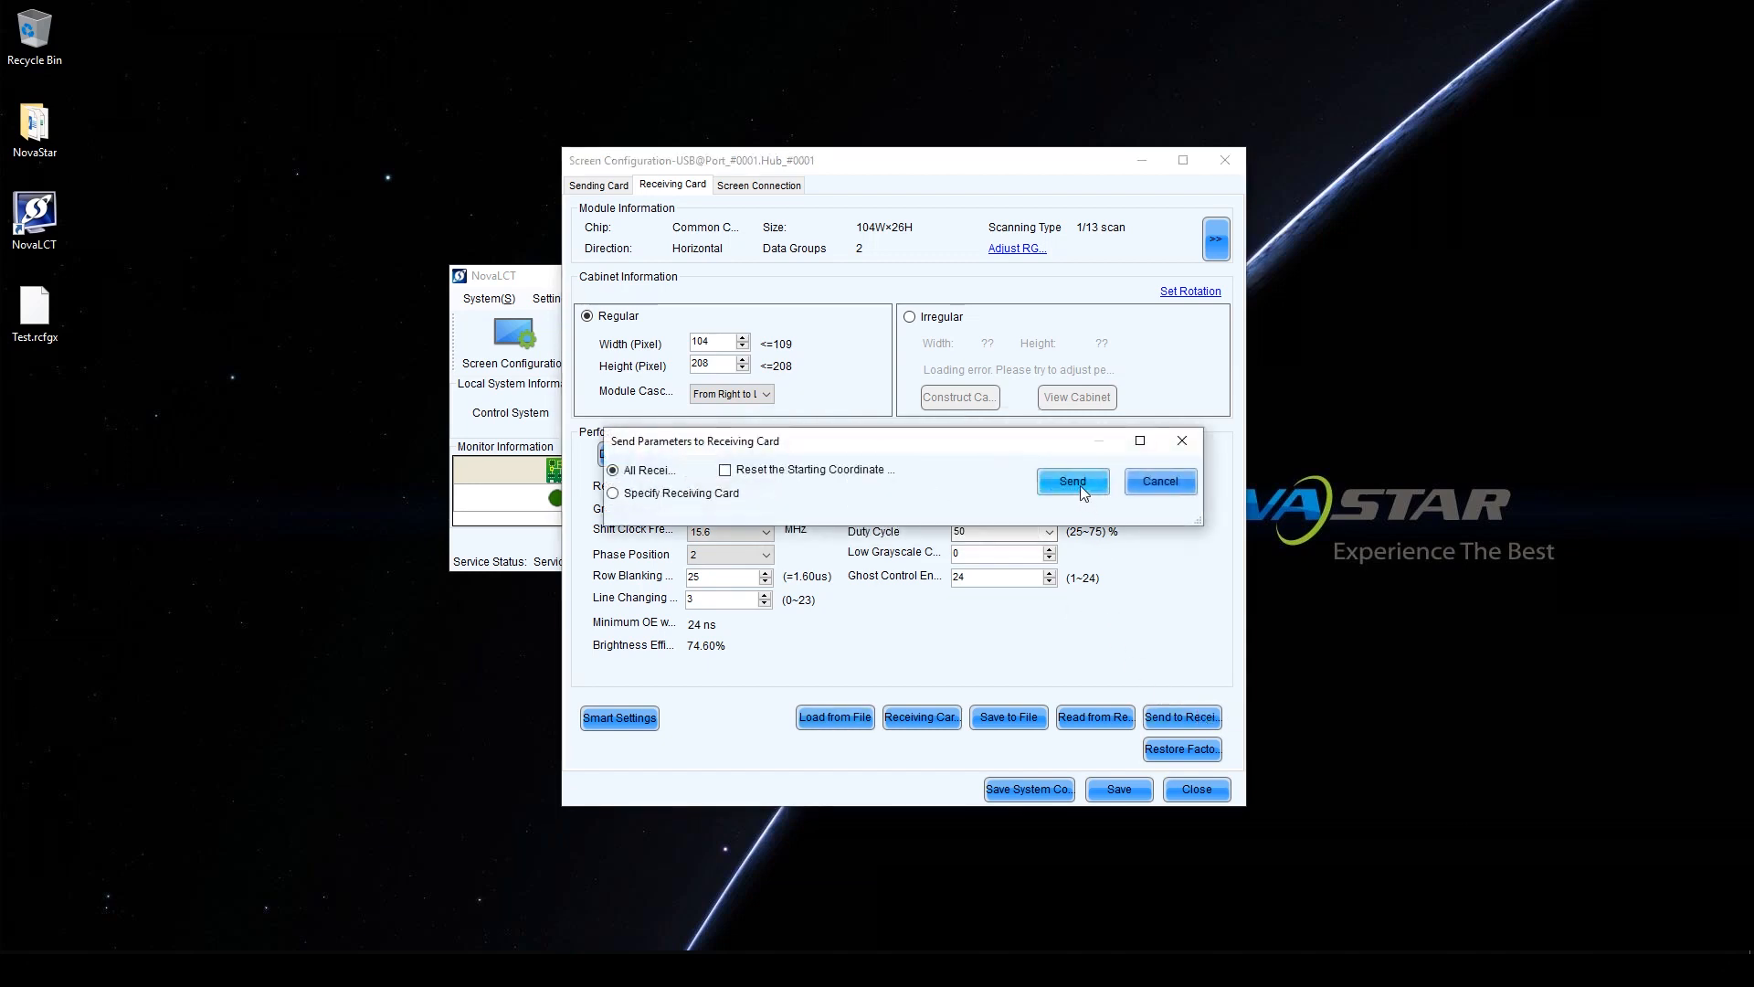
left_click(1071, 481)
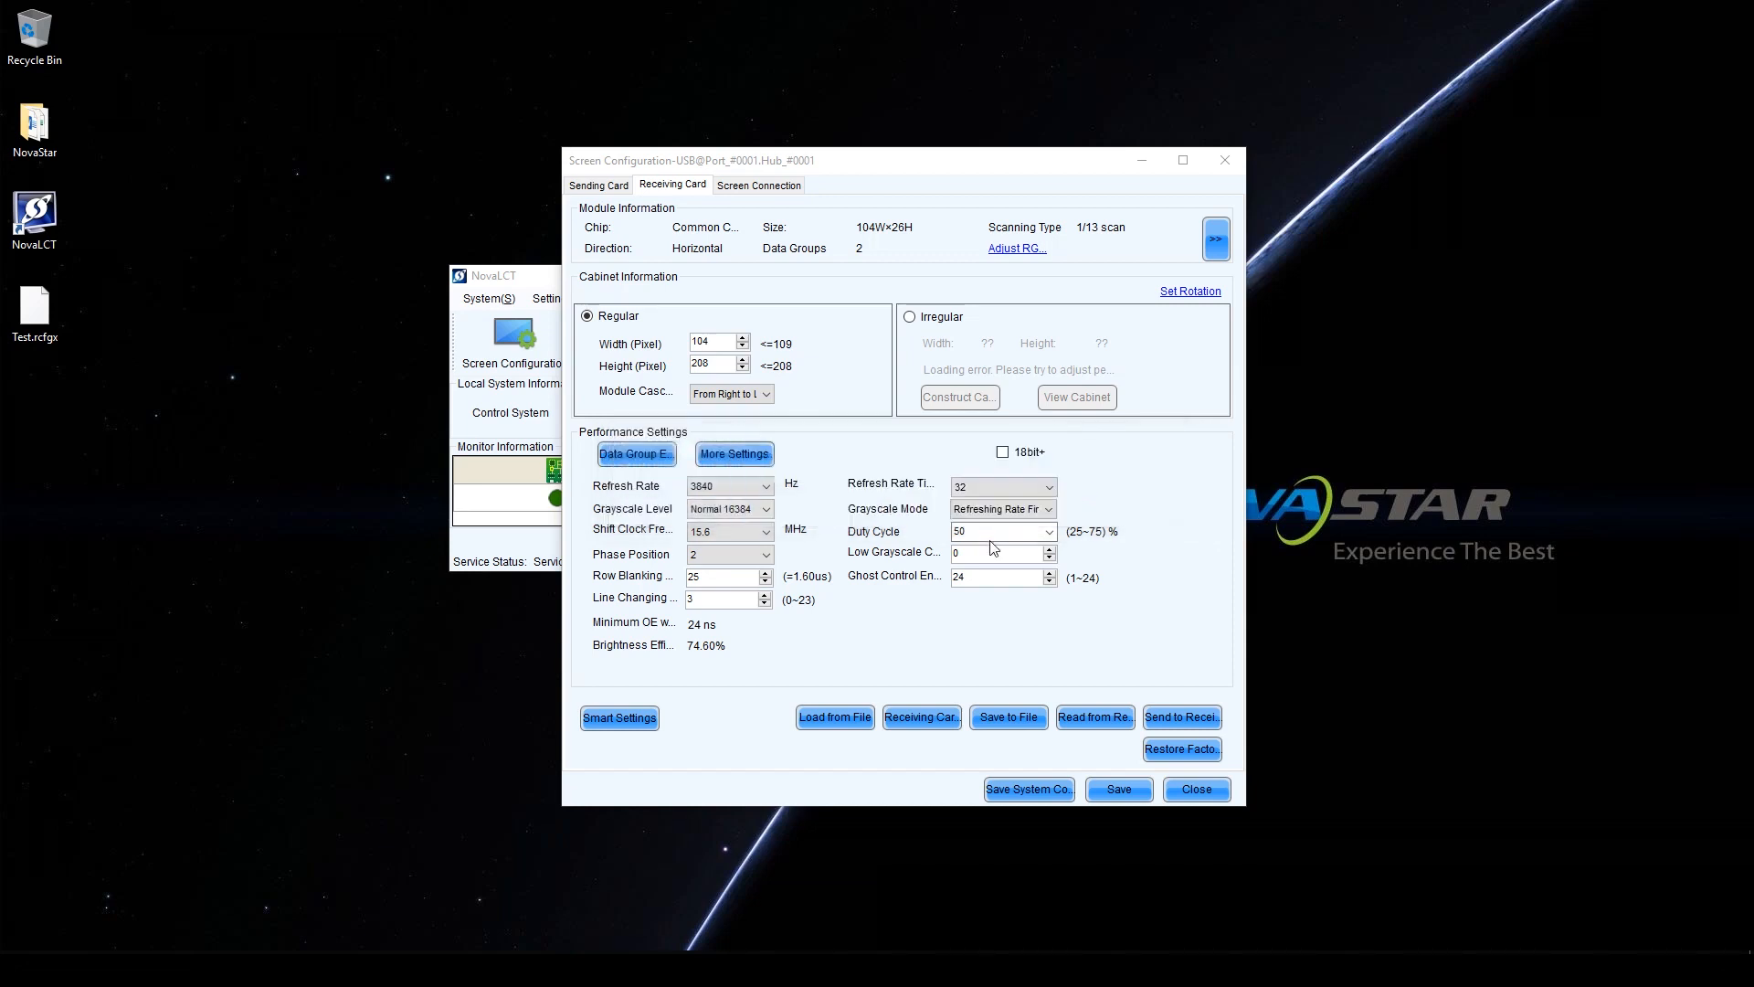
left_click(1182, 716)
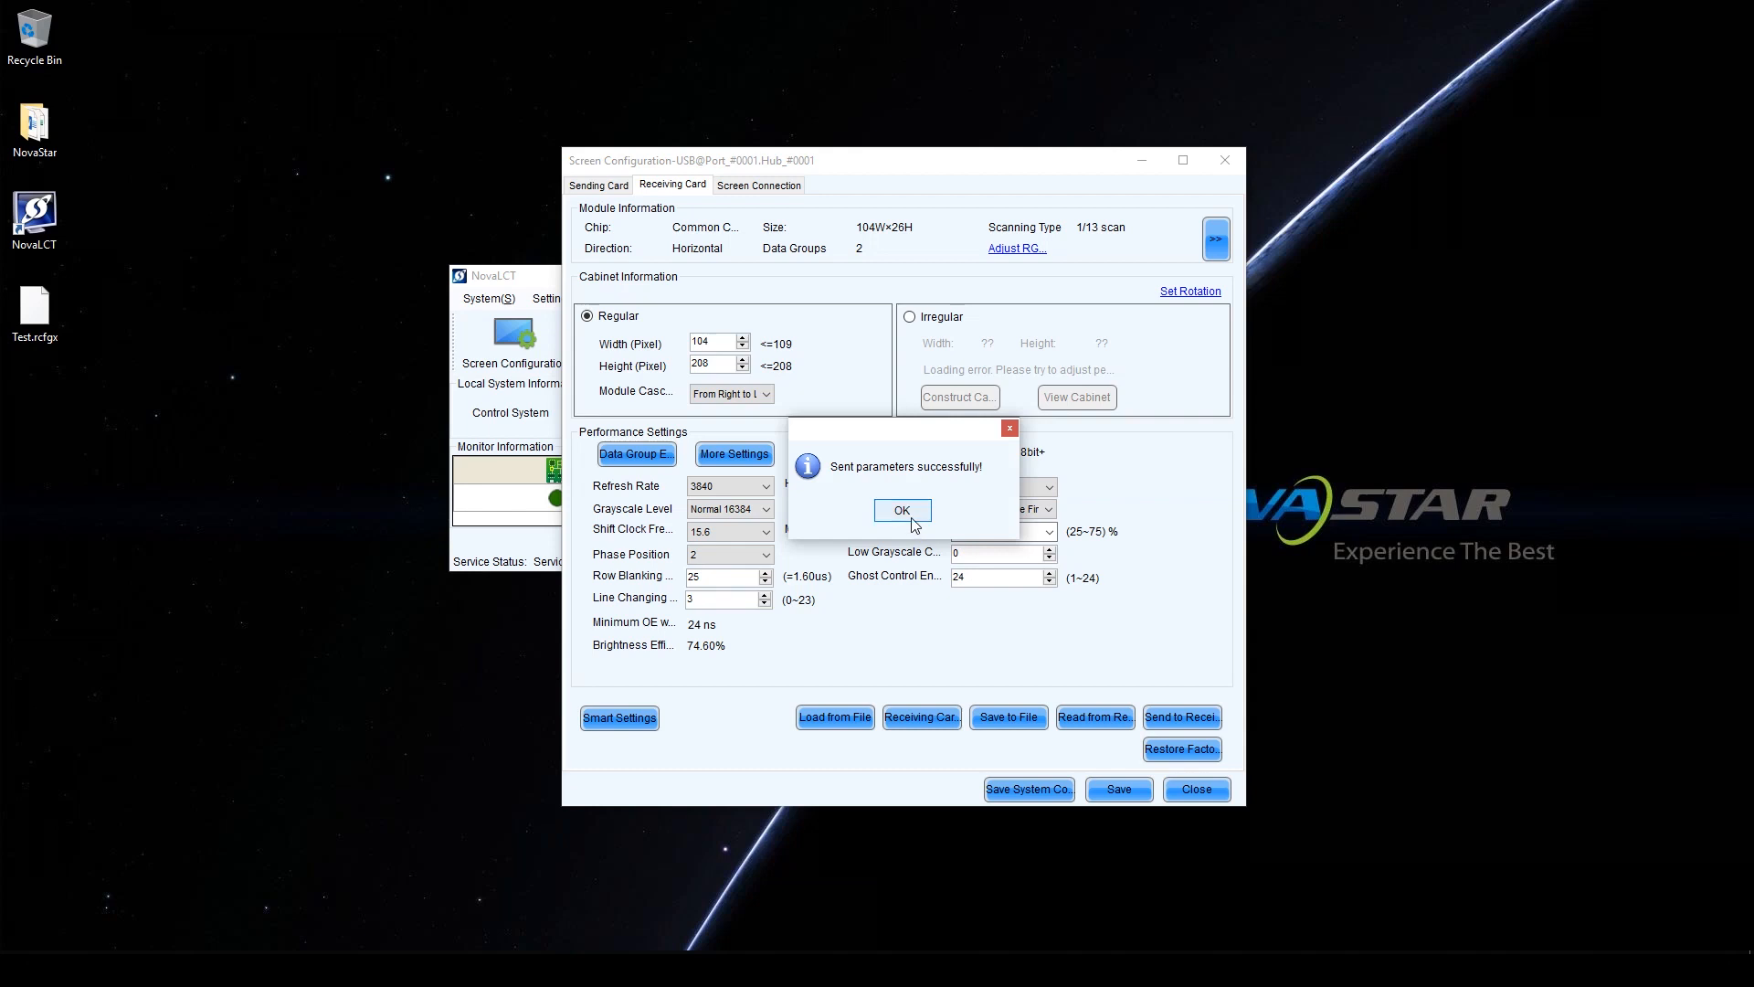
left_click(901, 510)
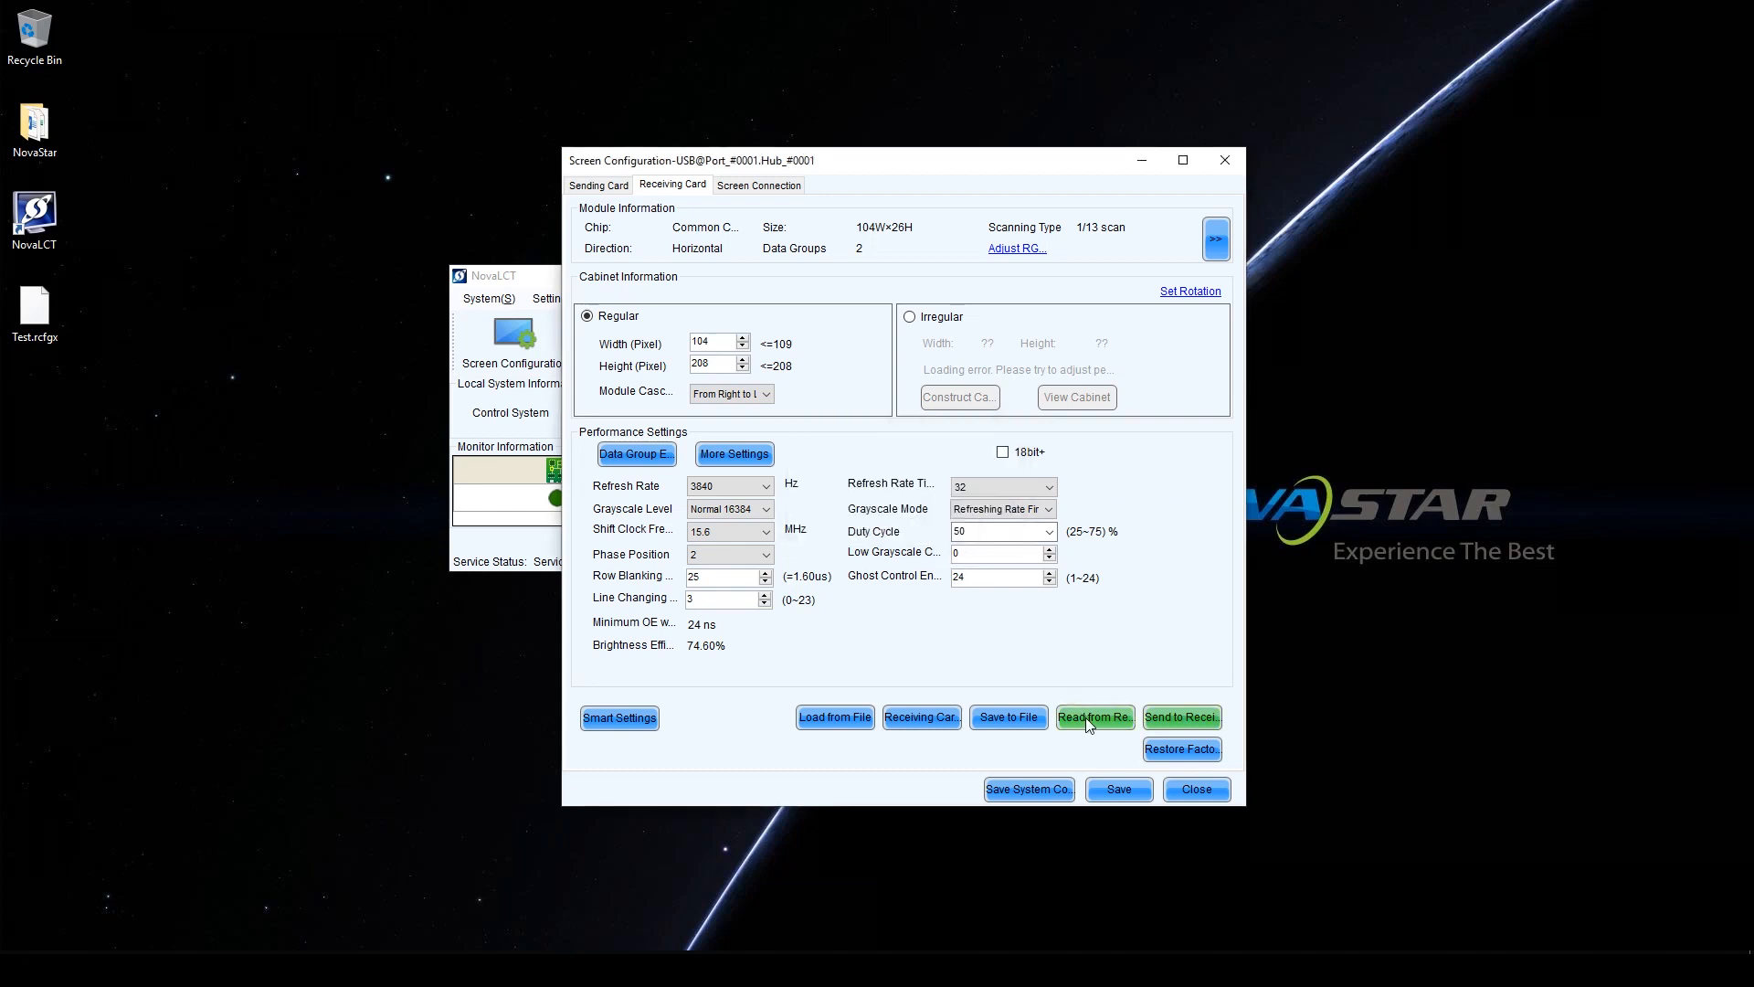
Read the parameters back from the addressed receiving card and acknowledge the success message
left_click(1092, 717)
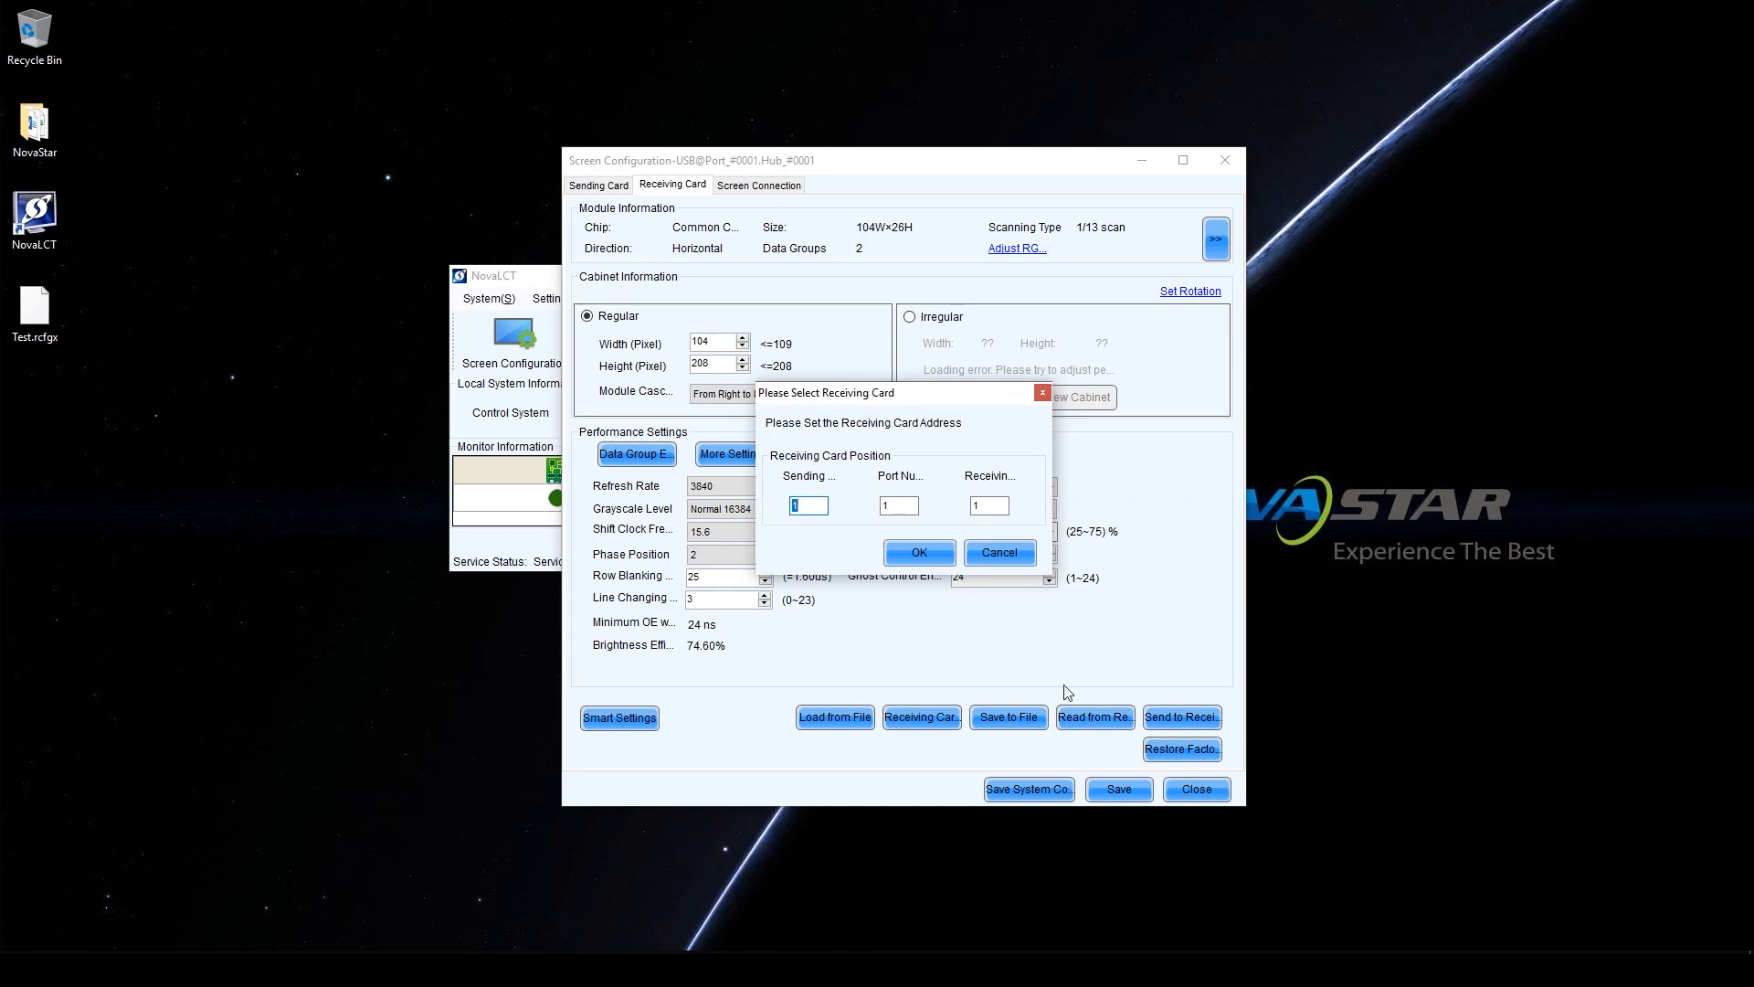
mouse_move(826, 479)
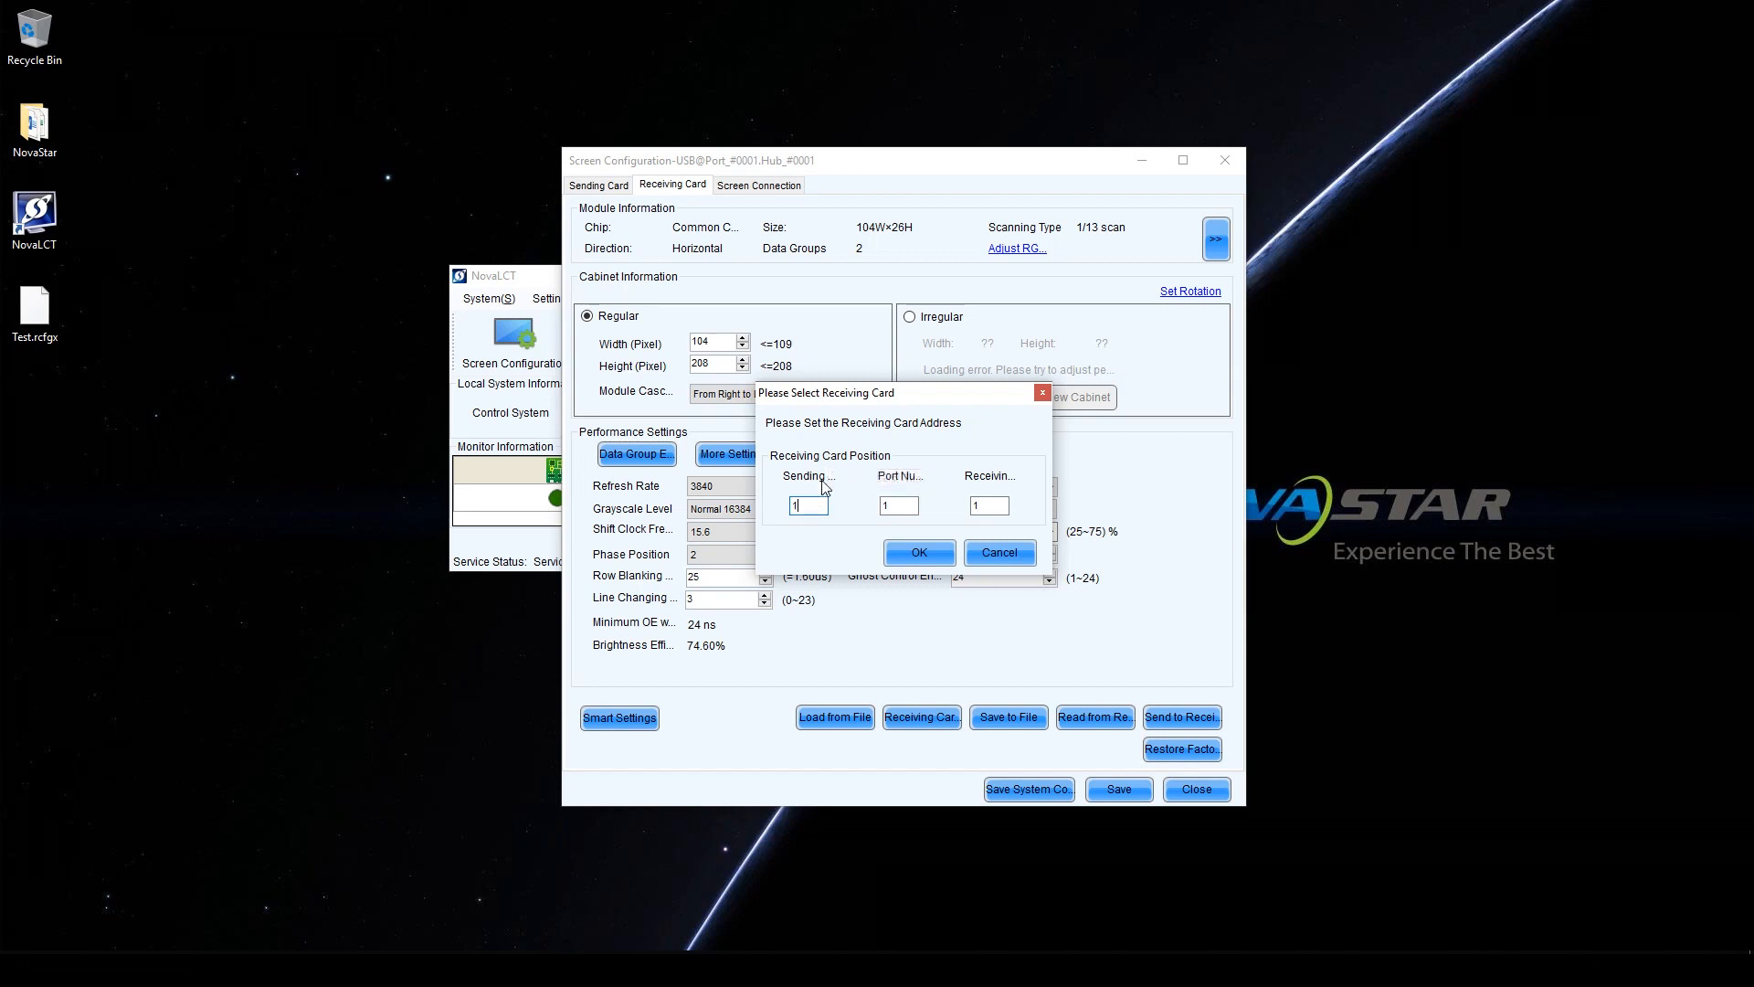
mouse_move(981, 490)
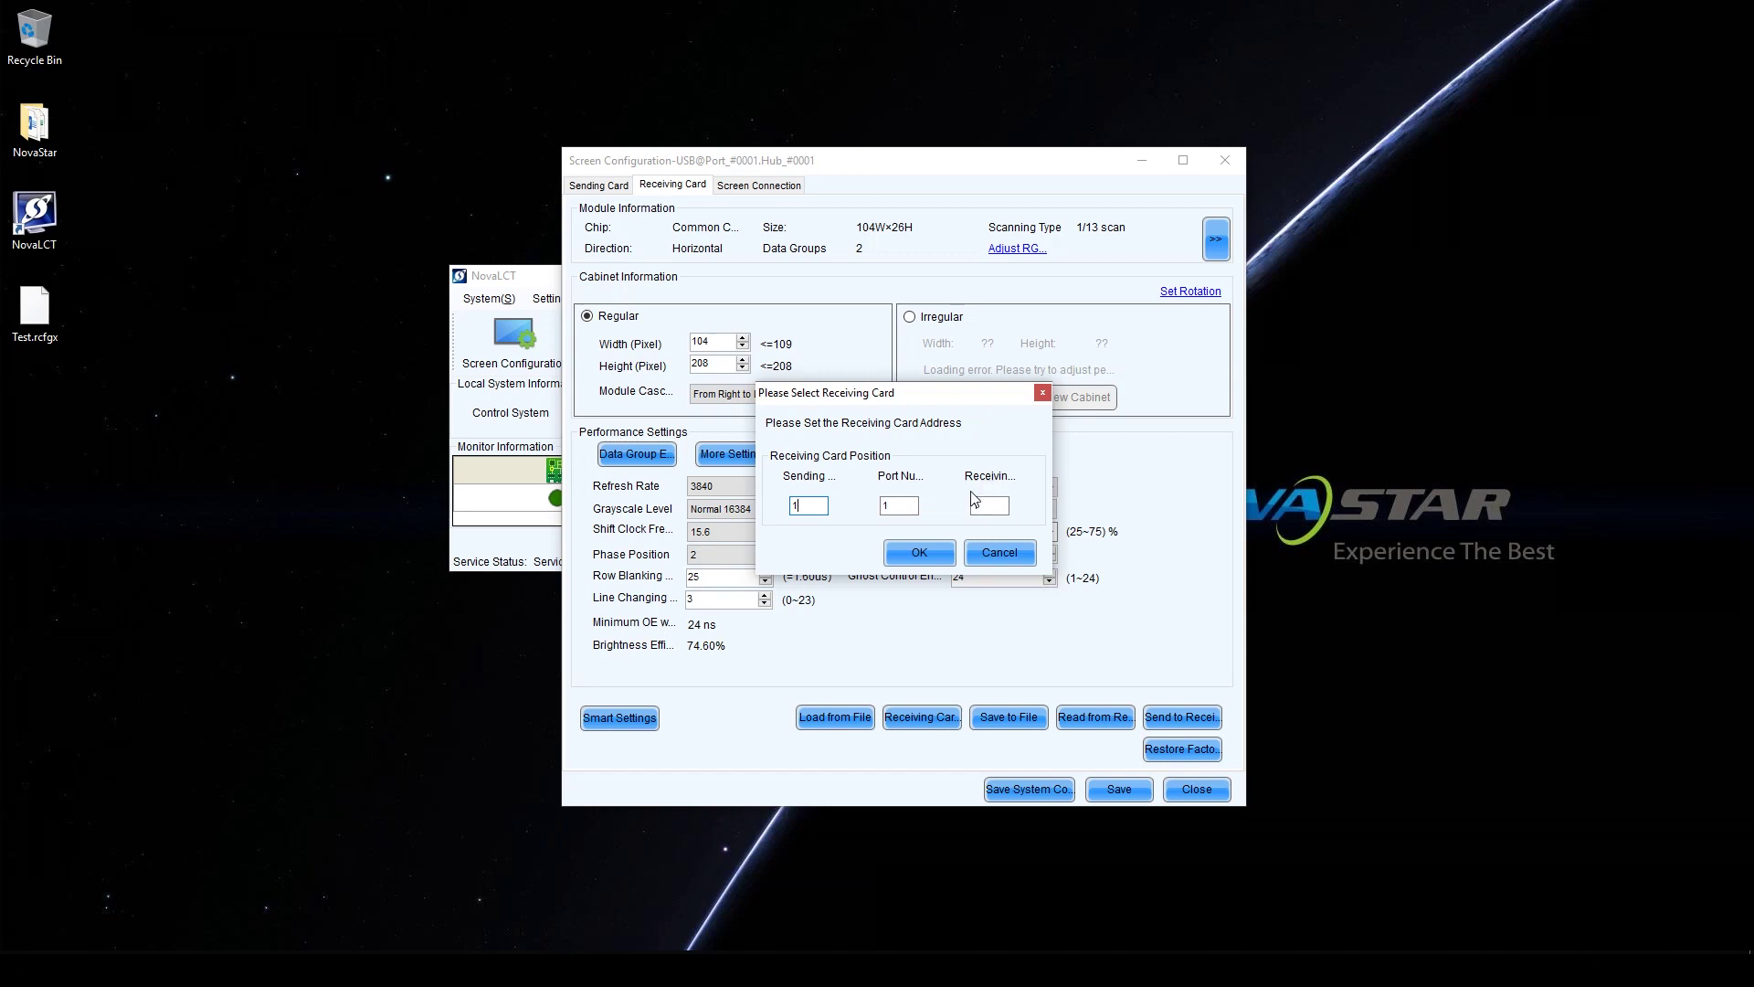
left_click(998, 552)
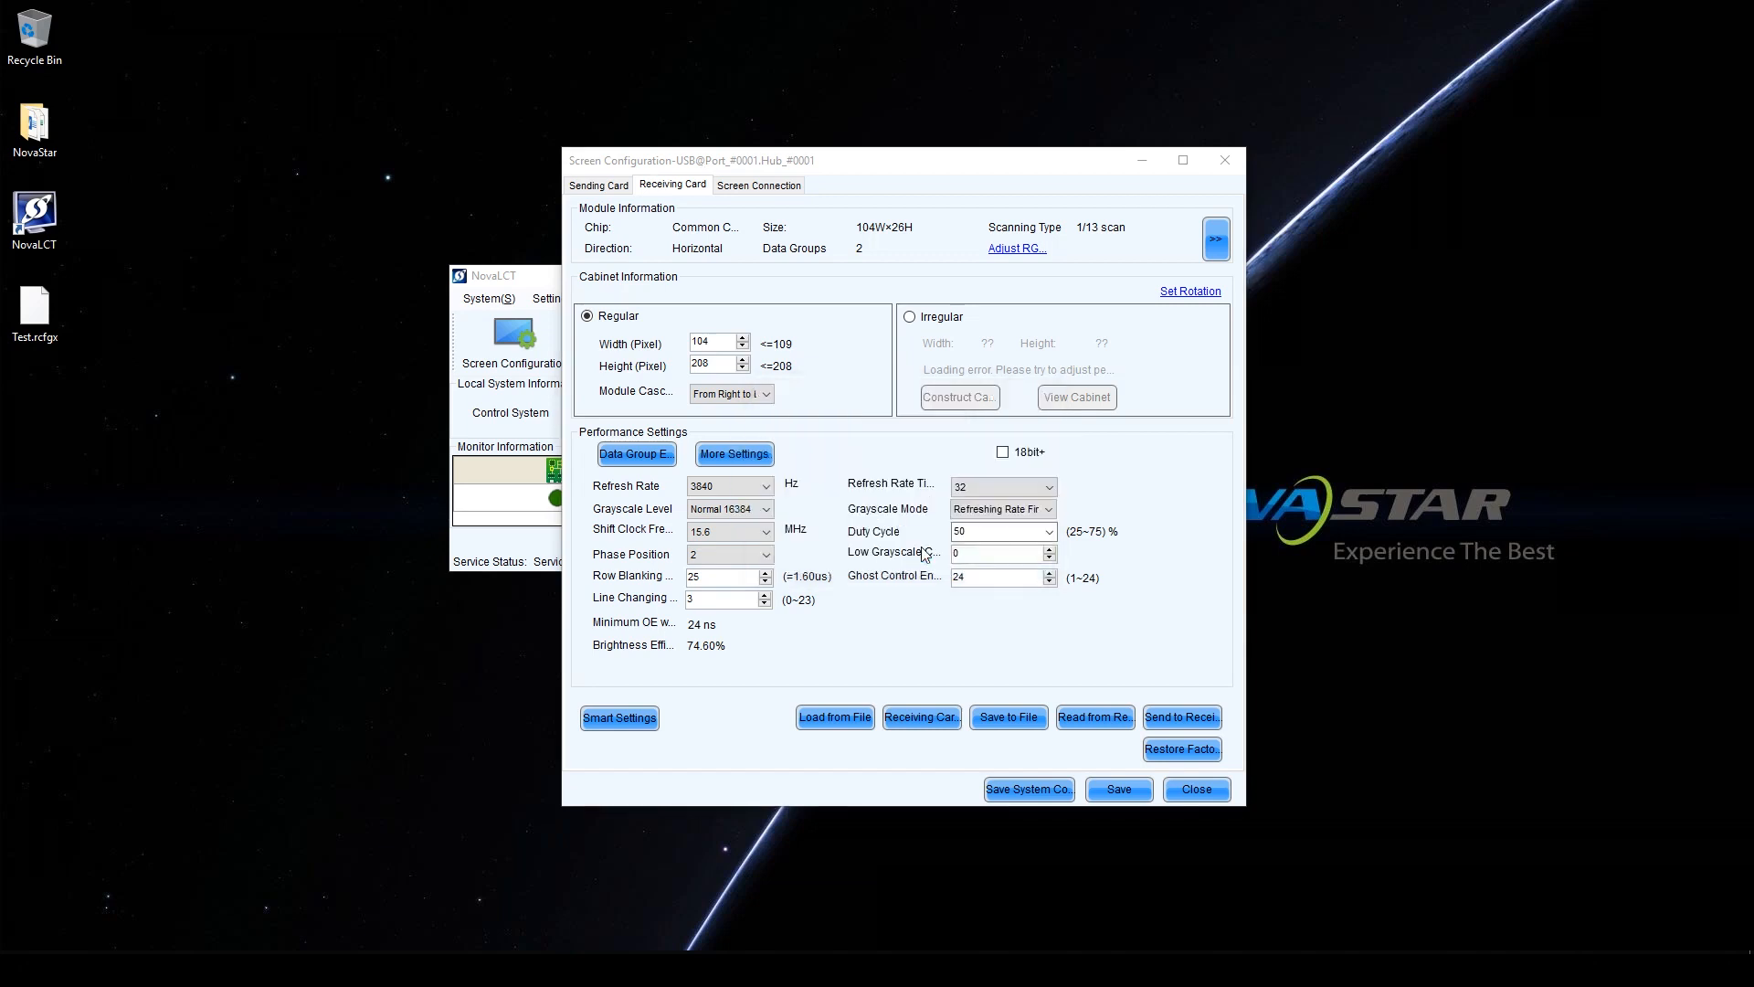
left_click(1092, 716)
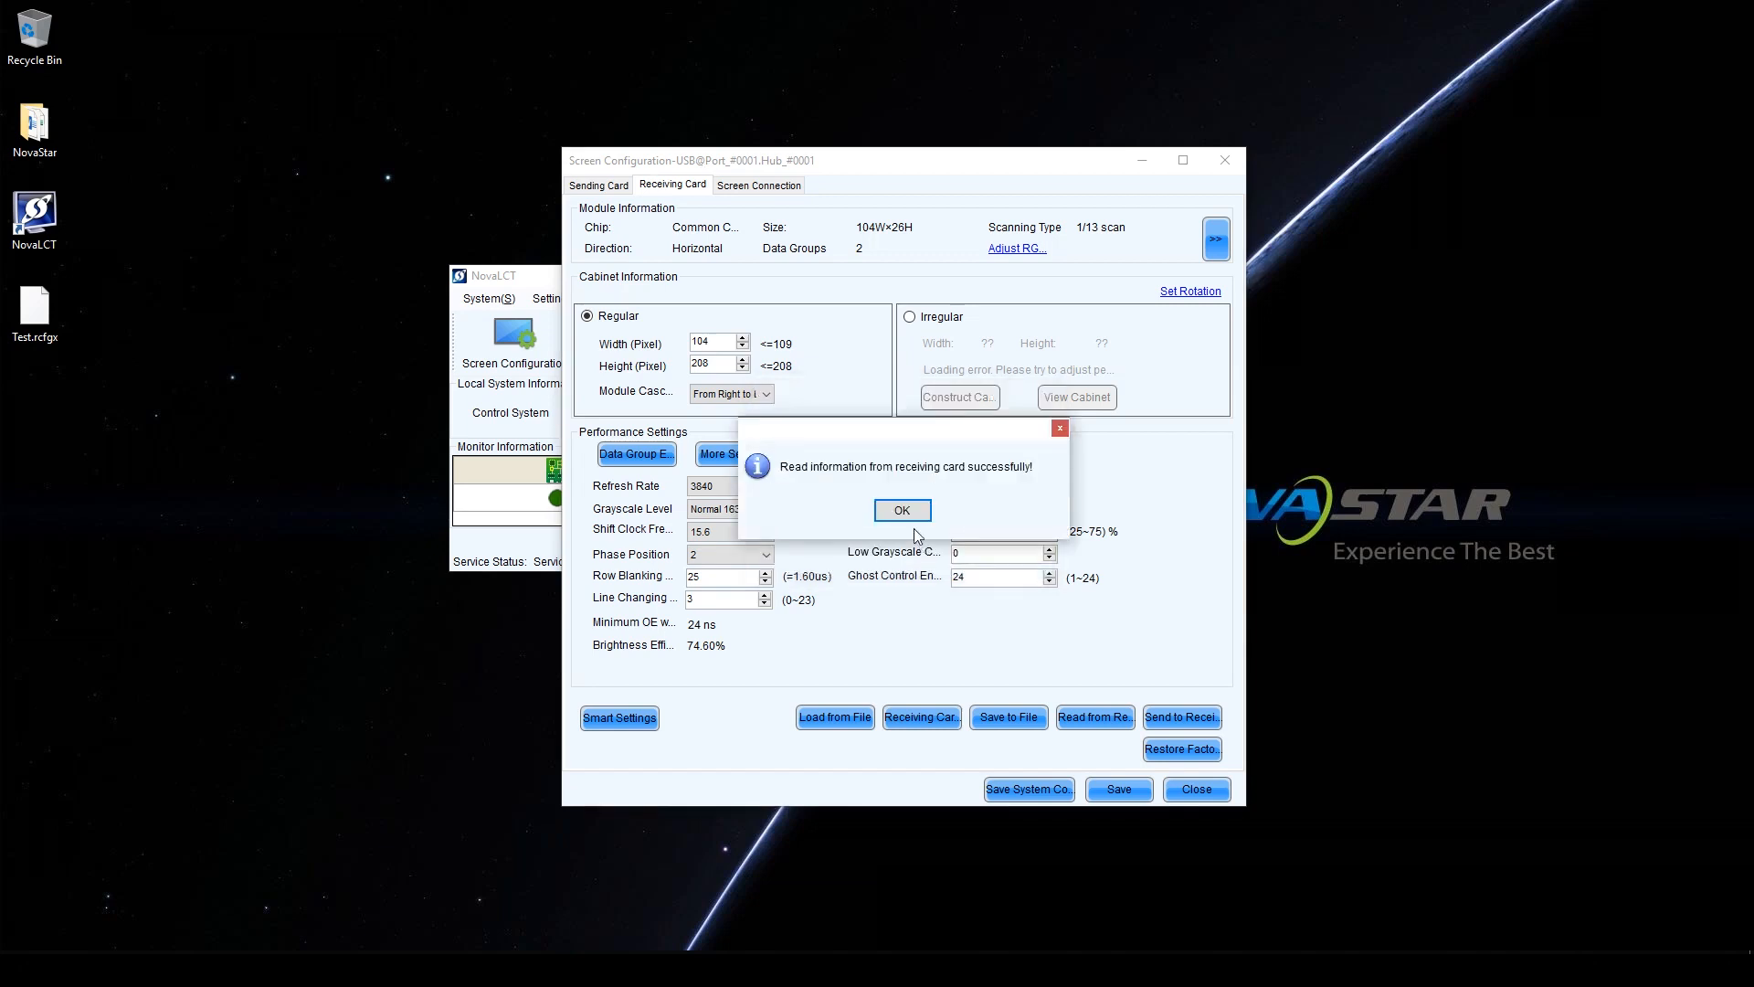
left_click(901, 510)
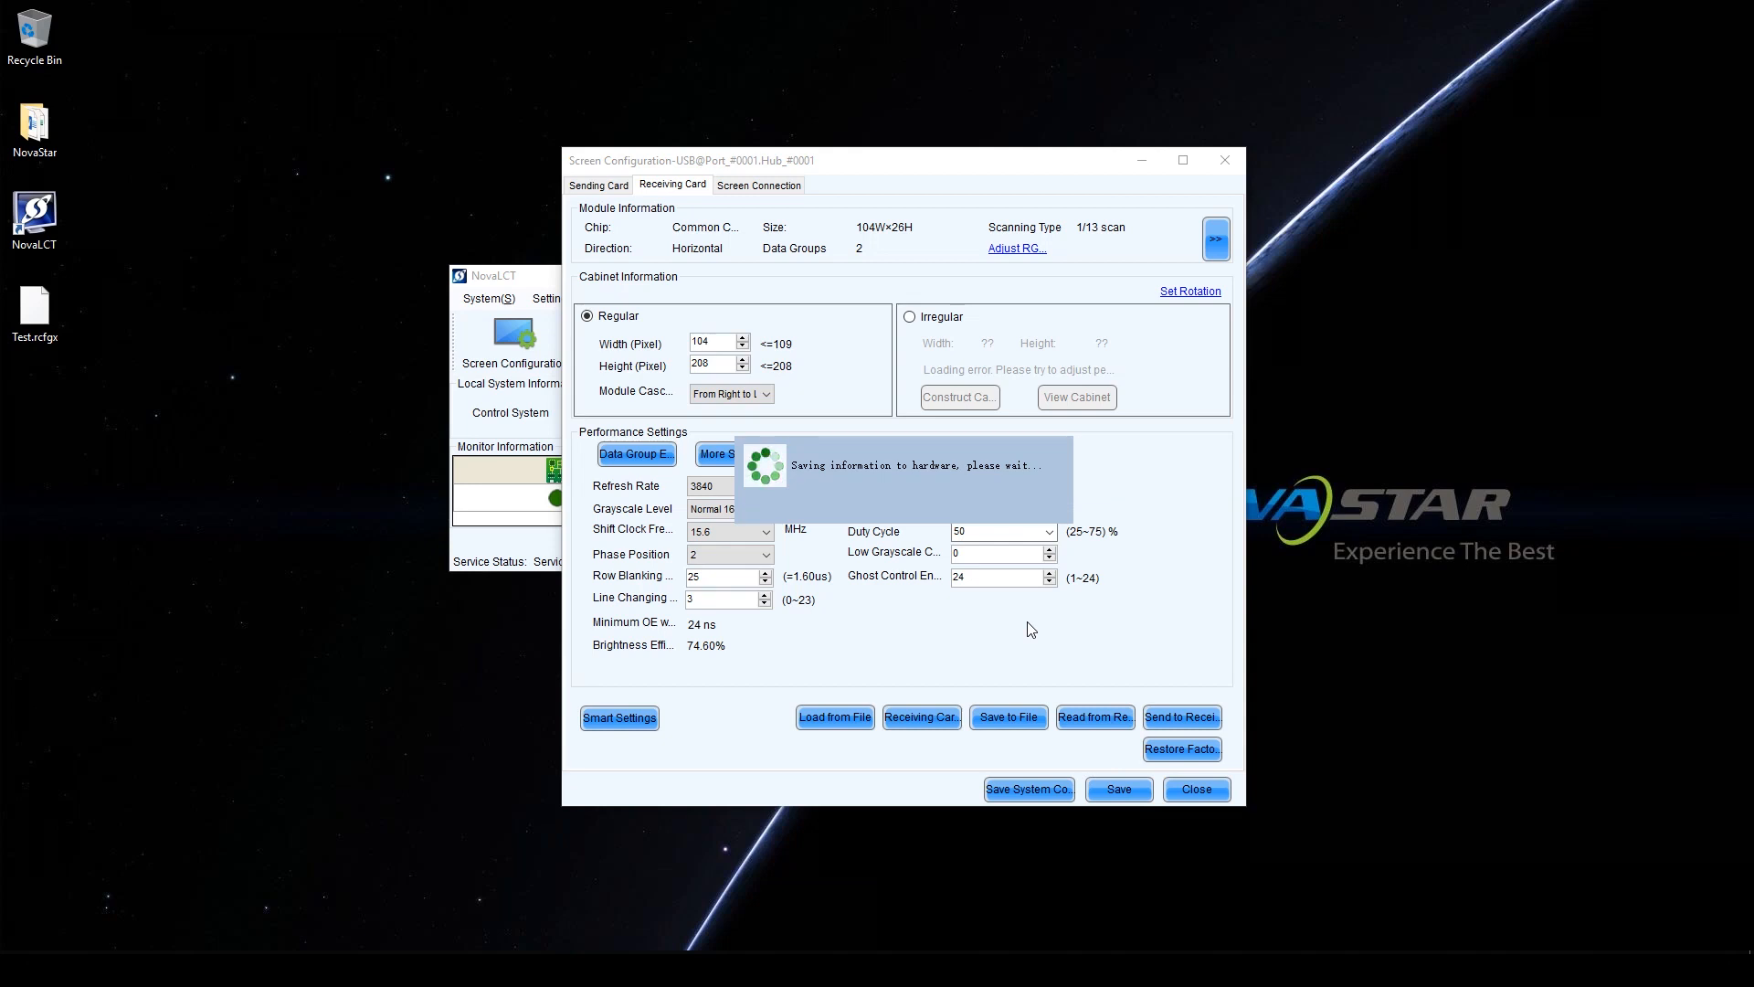
mouse_move(995, 605)
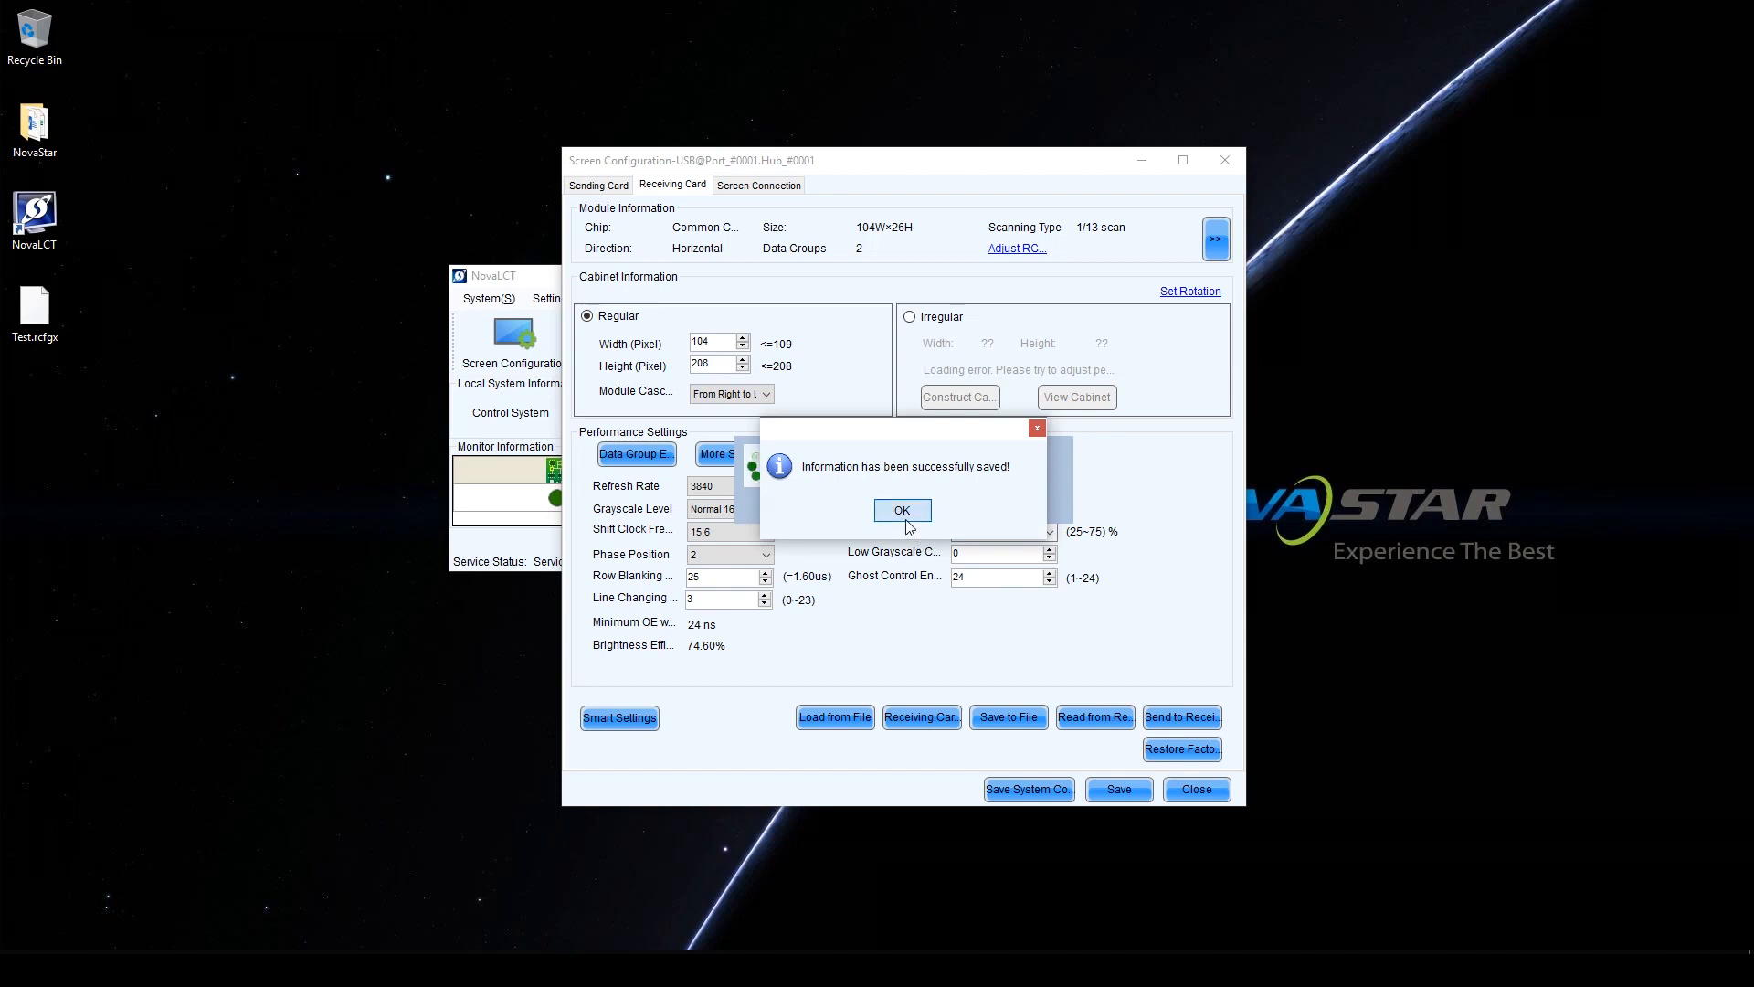
Acknowledge that the read-back settings were saved to the receiving card hardware
left_click(901, 510)
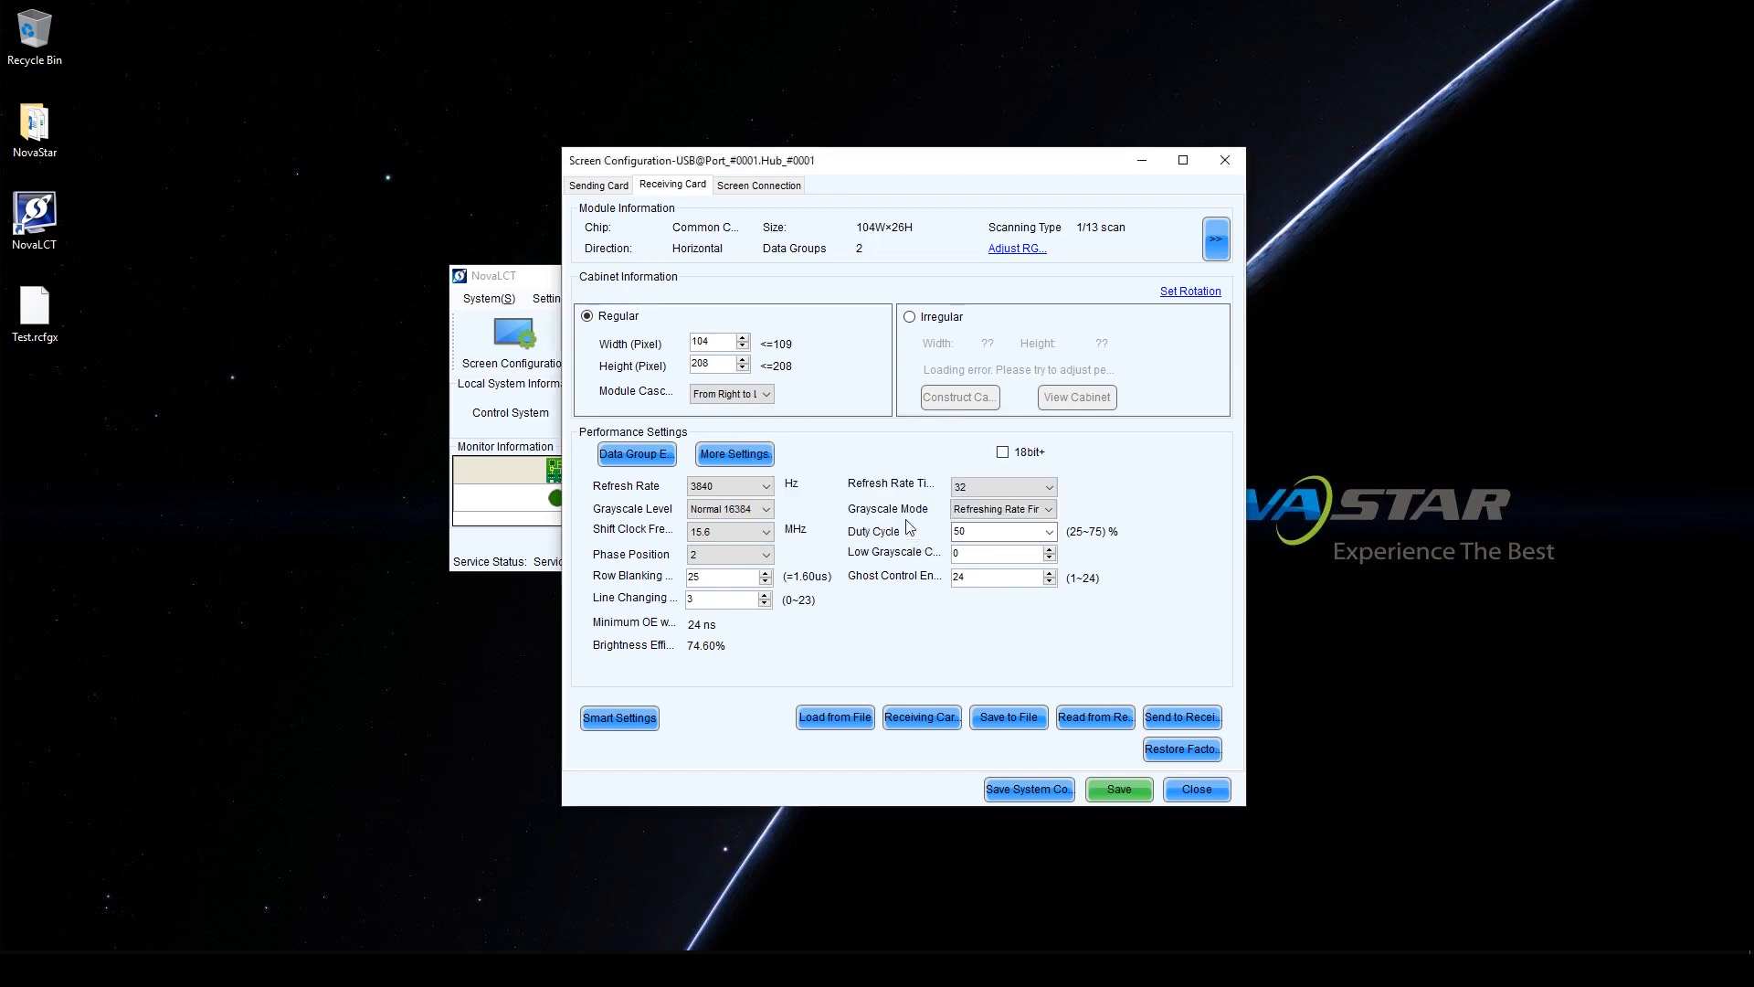